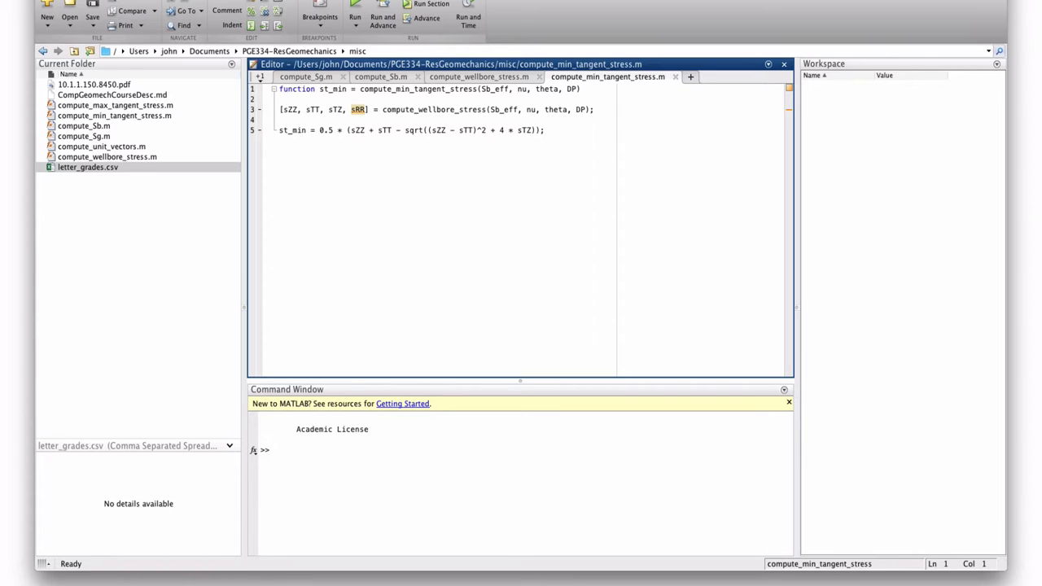
mouse_move(704, 583)
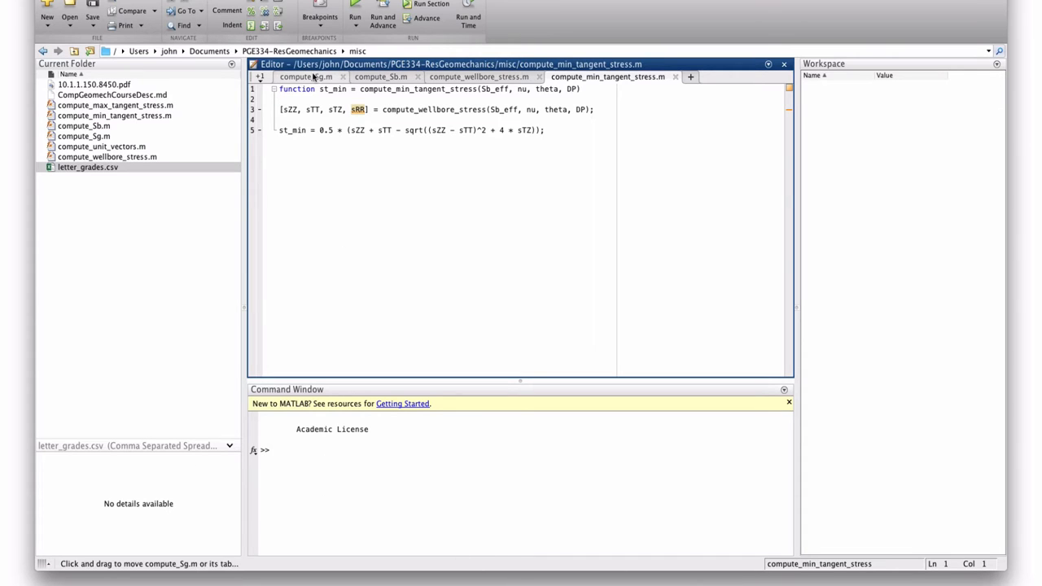
Review compute_Sg.m, then bring compute_Sb.m up in the editor
left_click(306, 76)
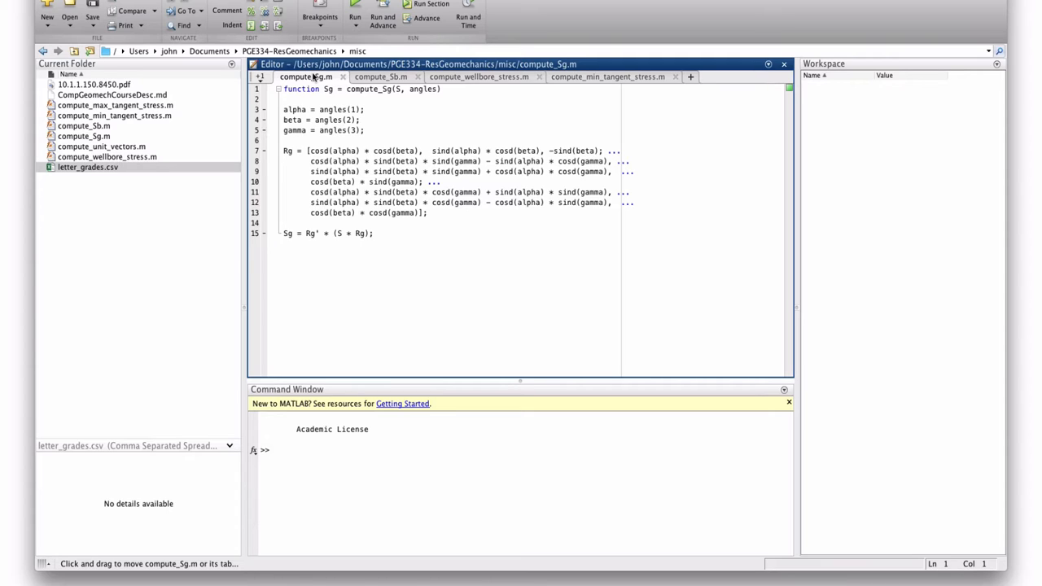
left_click(381, 76)
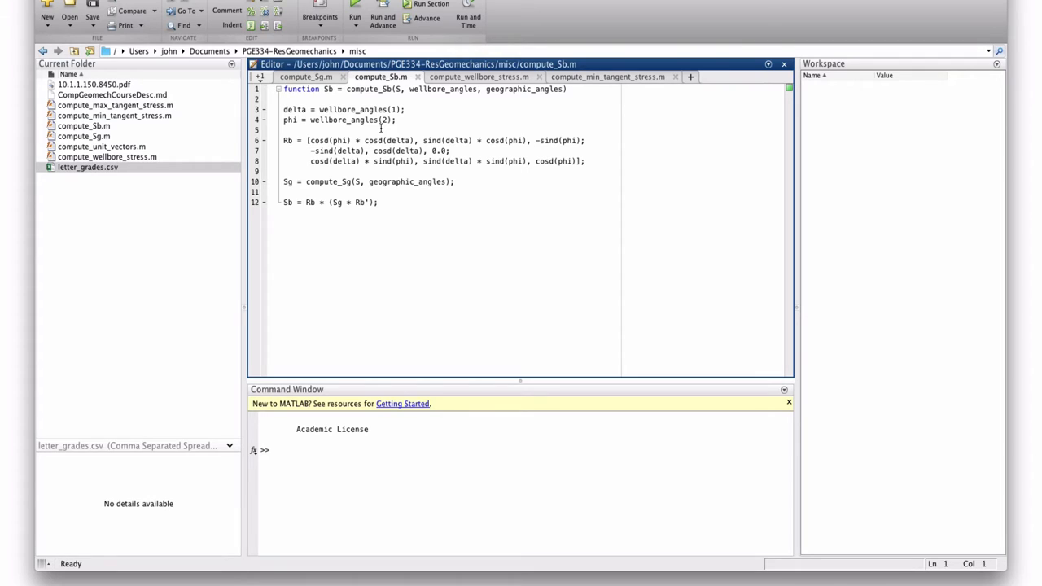
left_click(479, 77)
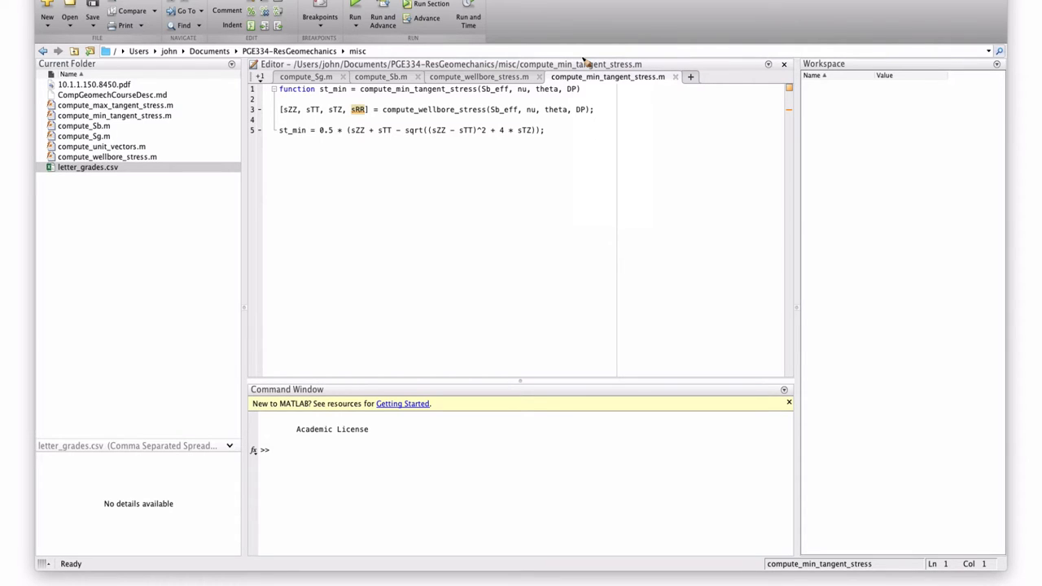
mouse_move(502, 216)
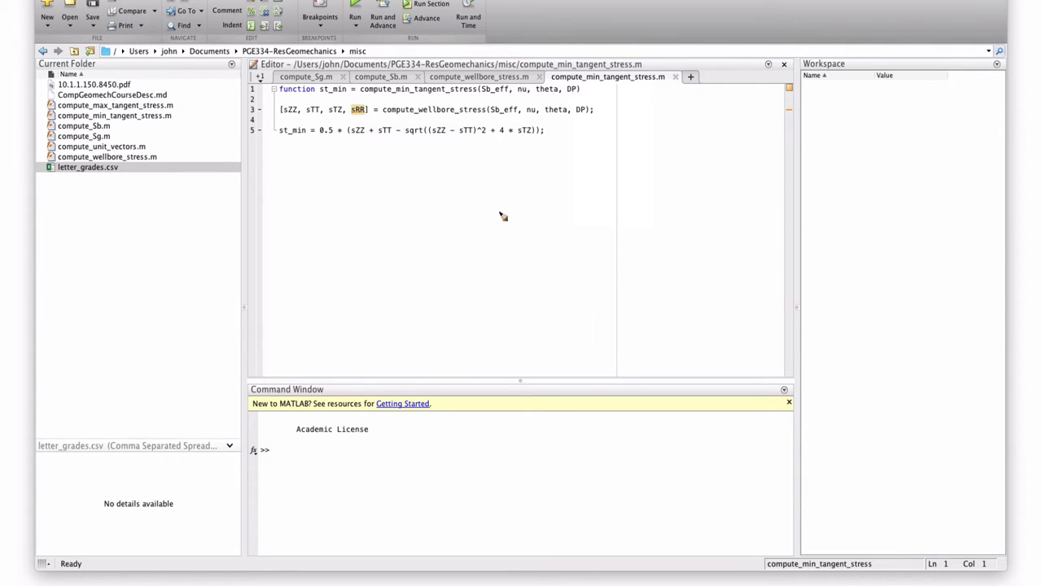
mouse_move(505, 221)
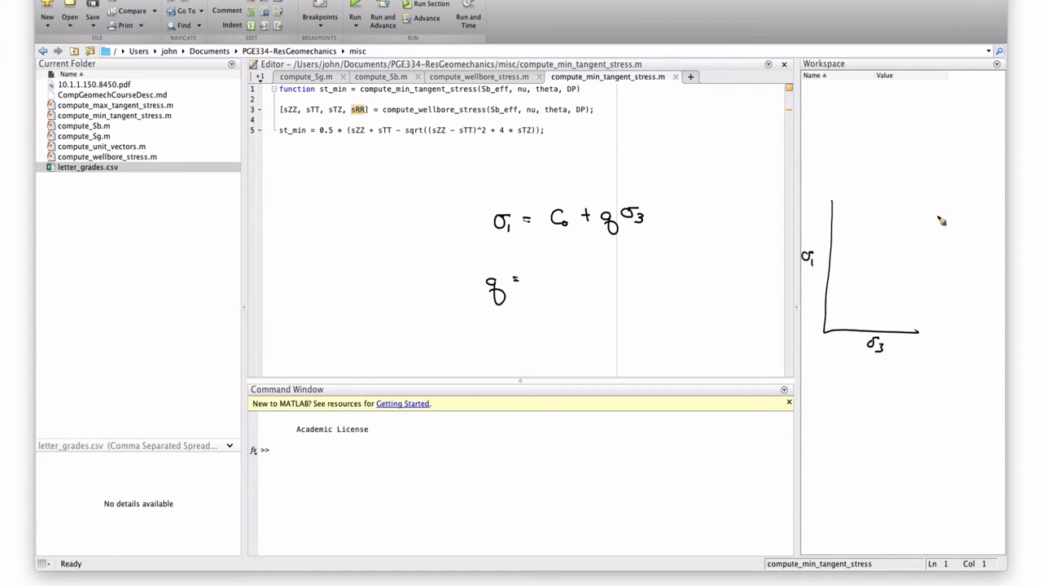
Sketch the failure line from intercept C0 and extend the handwritten expression for q
left_click_drag(817, 317, 937, 220)
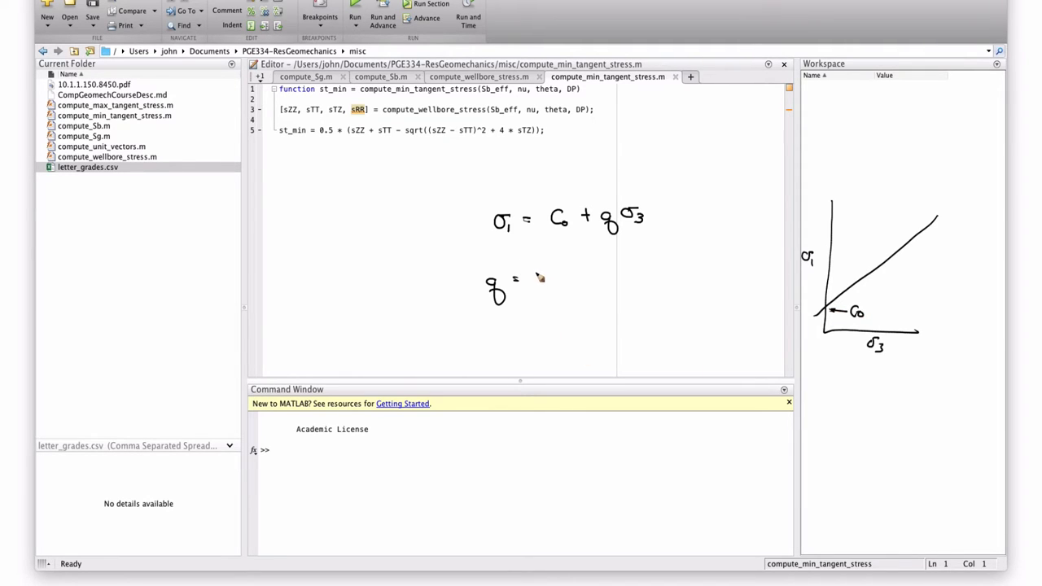
mouse_move(536, 290)
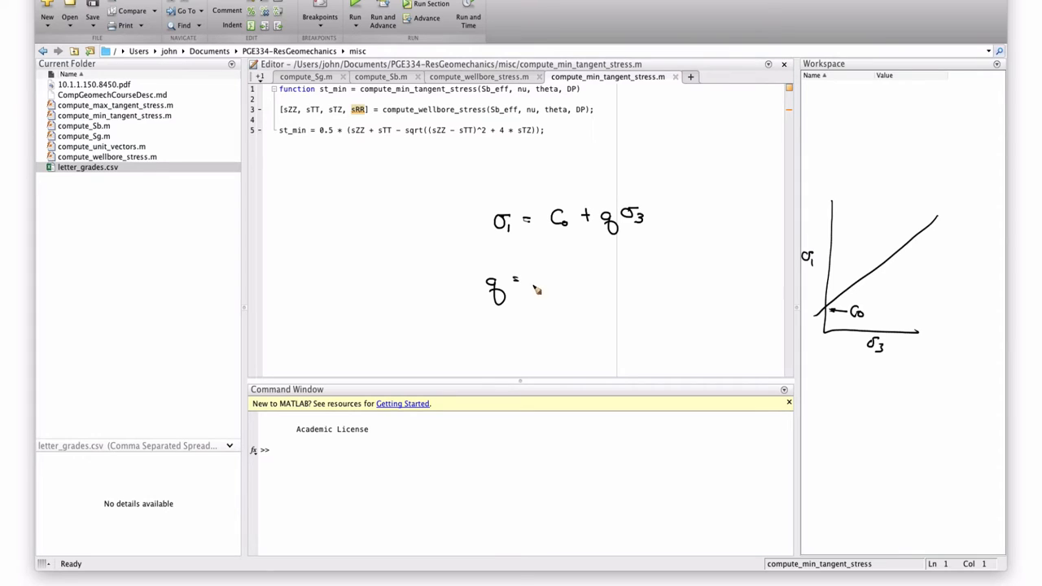
mouse_move(544, 283)
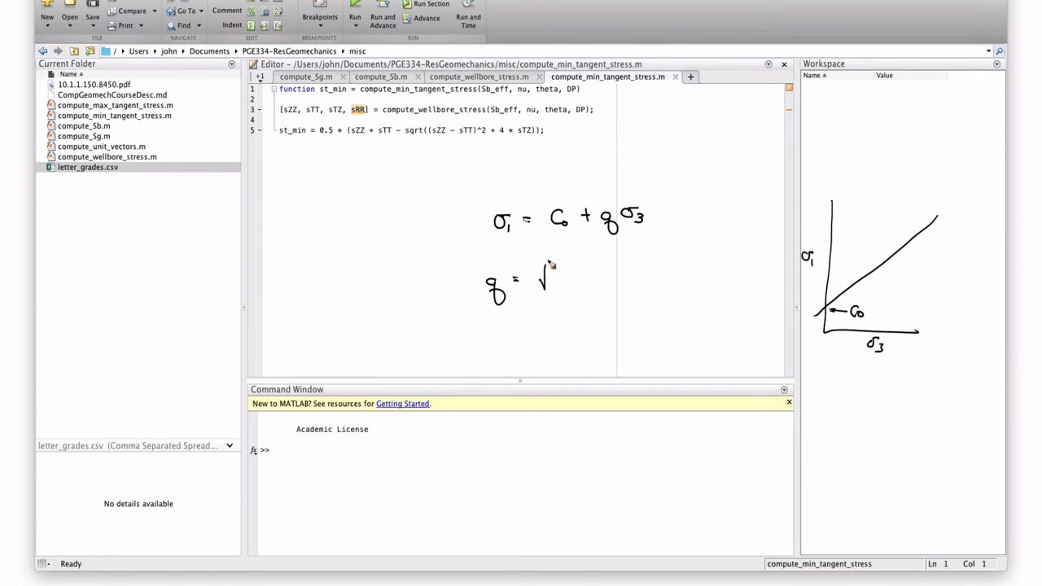
left_click_drag(547, 260, 671, 260)
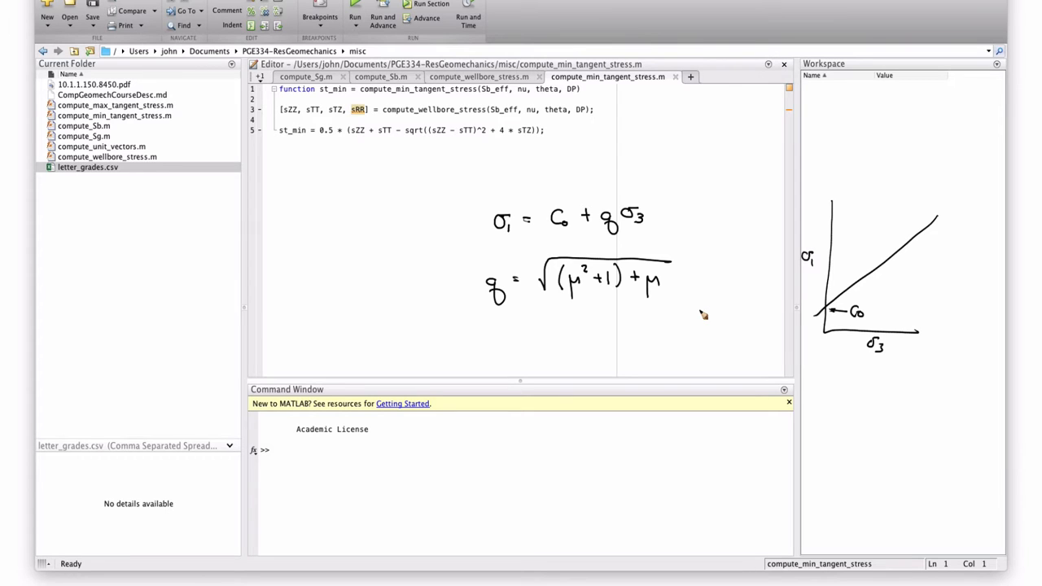
mouse_move(529, 222)
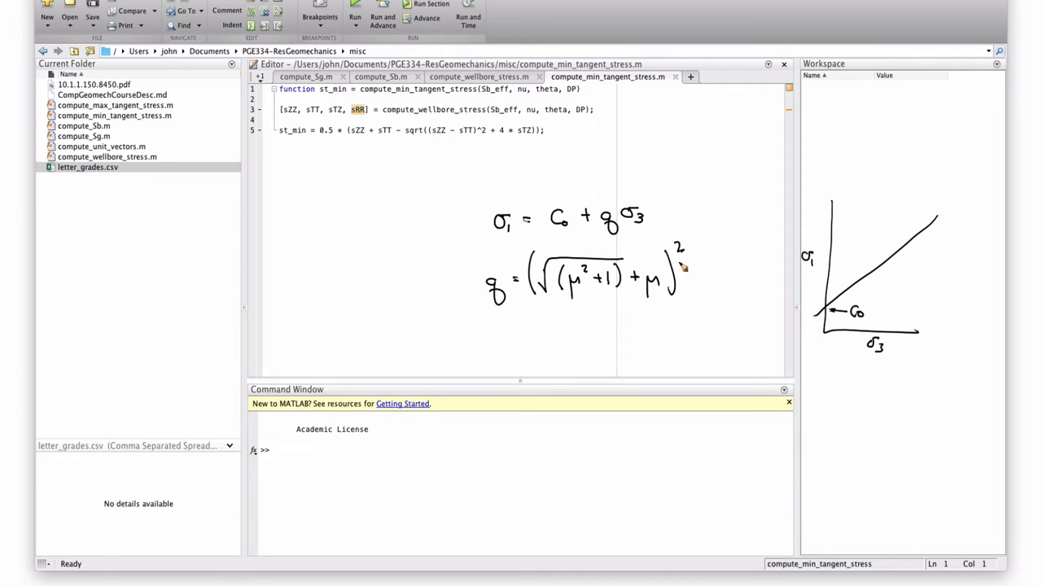
mouse_move(476, 277)
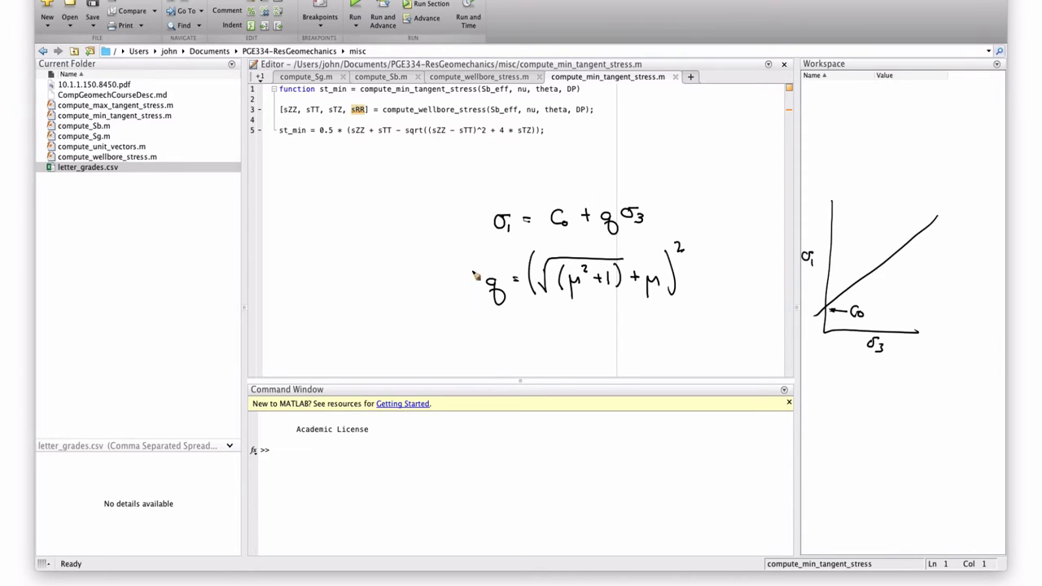
mouse_move(508, 350)
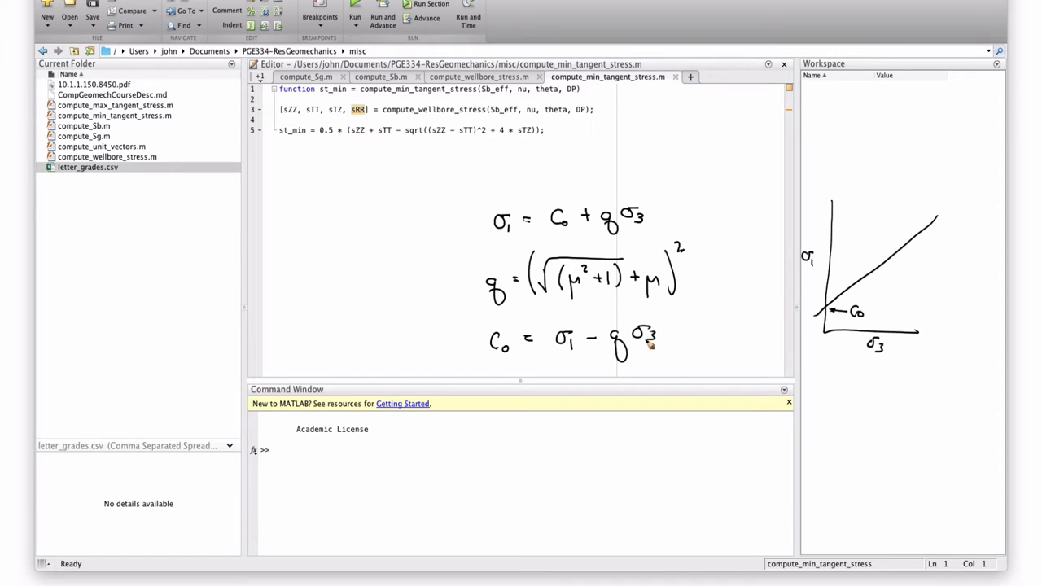
mouse_move(650, 361)
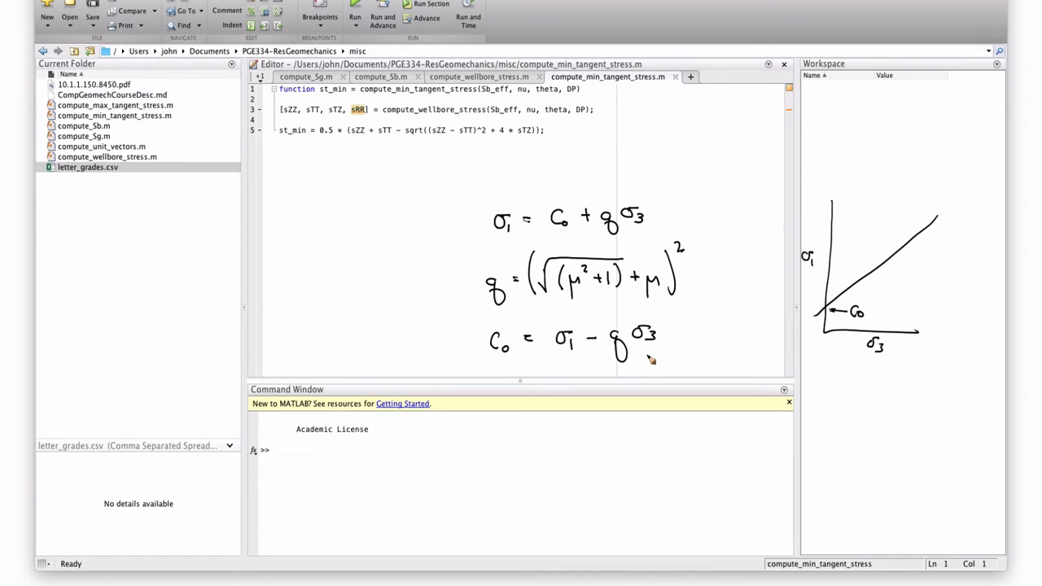
mouse_move(651, 360)
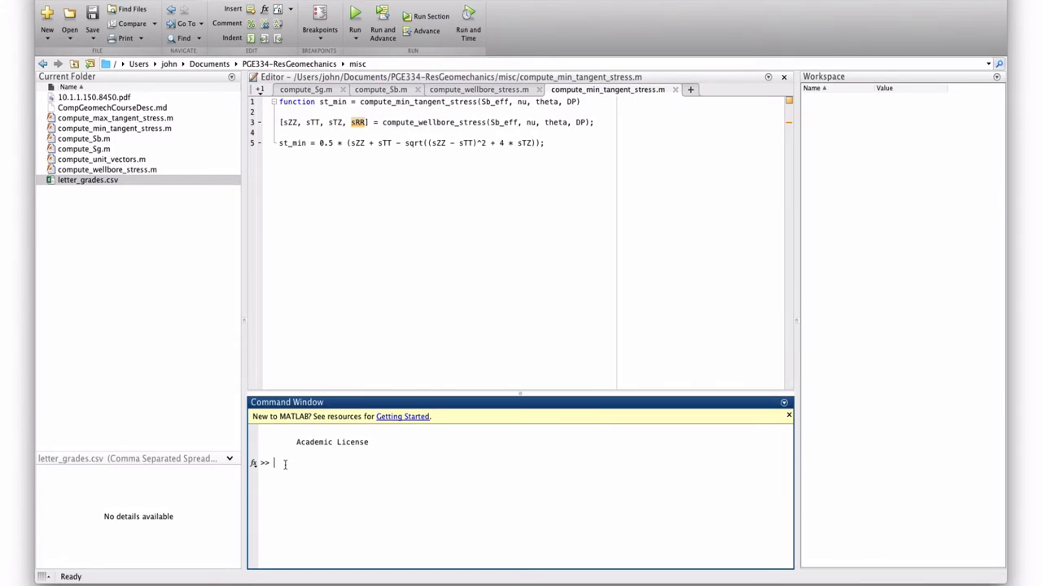
Create and open the new file evalute_C0.m via the edit command
type("edit")
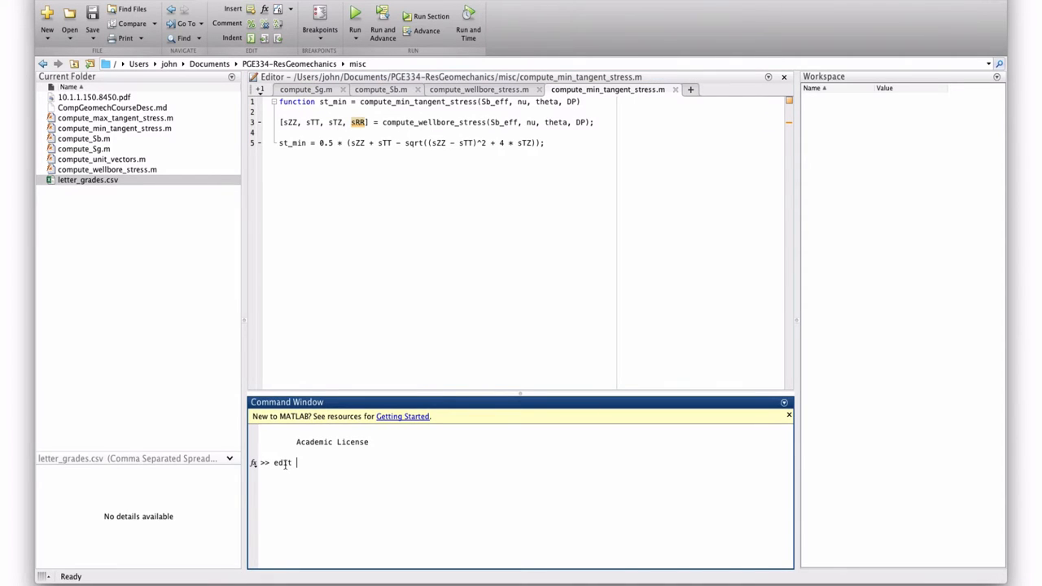
type("ce")
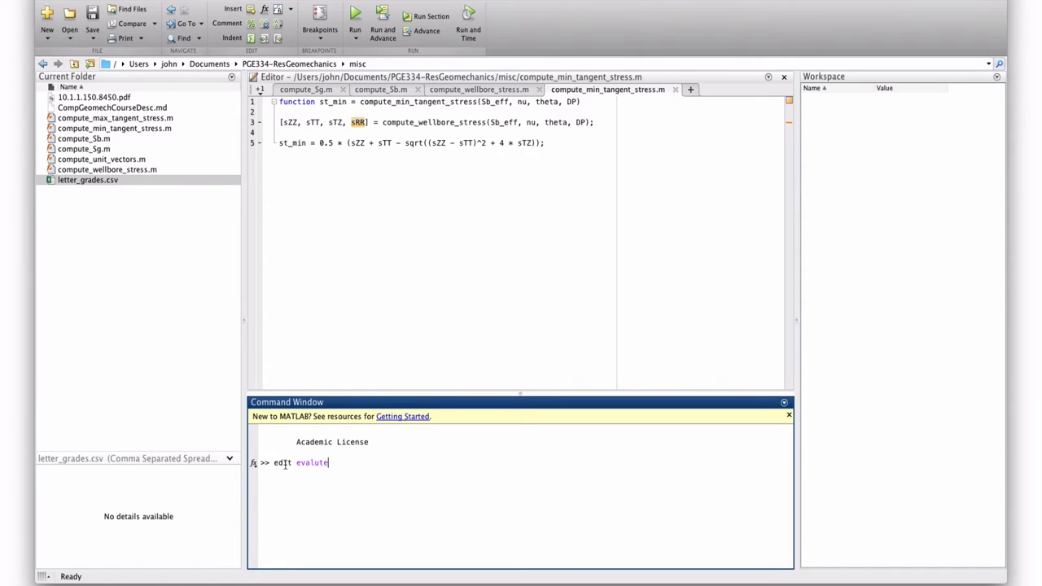
type("_C")
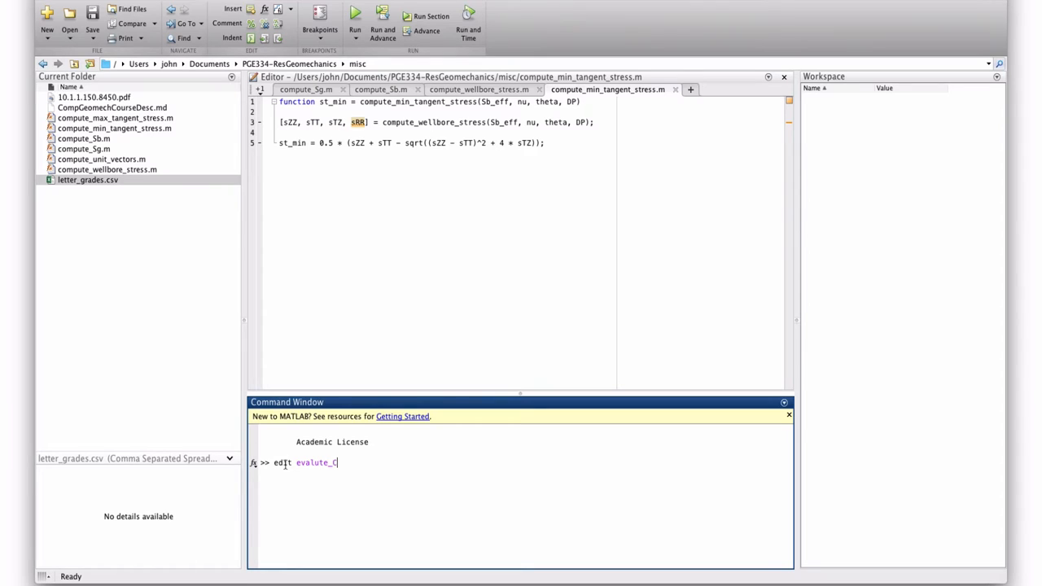
type("0(")
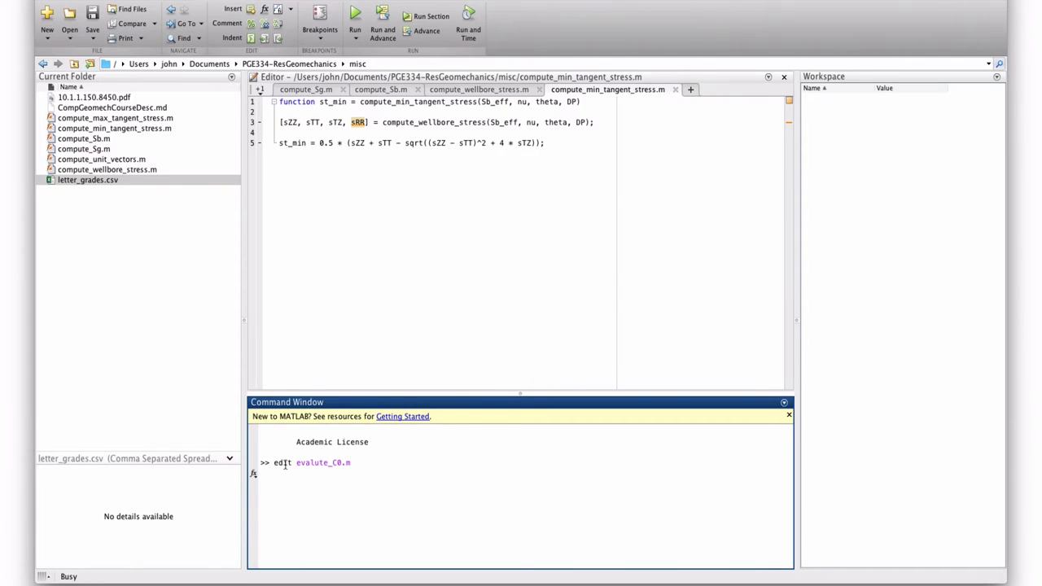
key("enter")
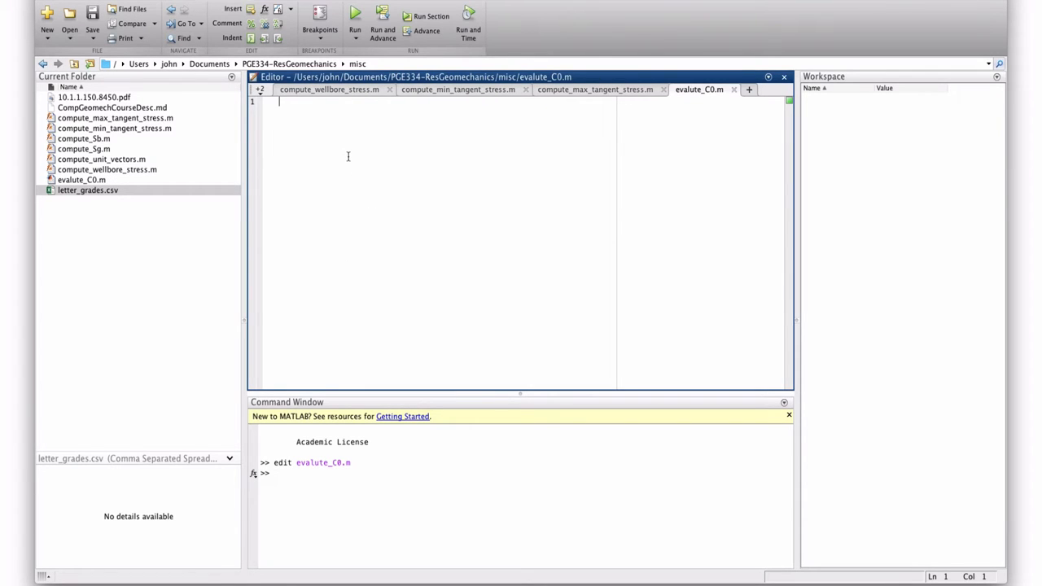
Begin typing 'func', then set the desktop code font size to 18 in Preferences
type("func")
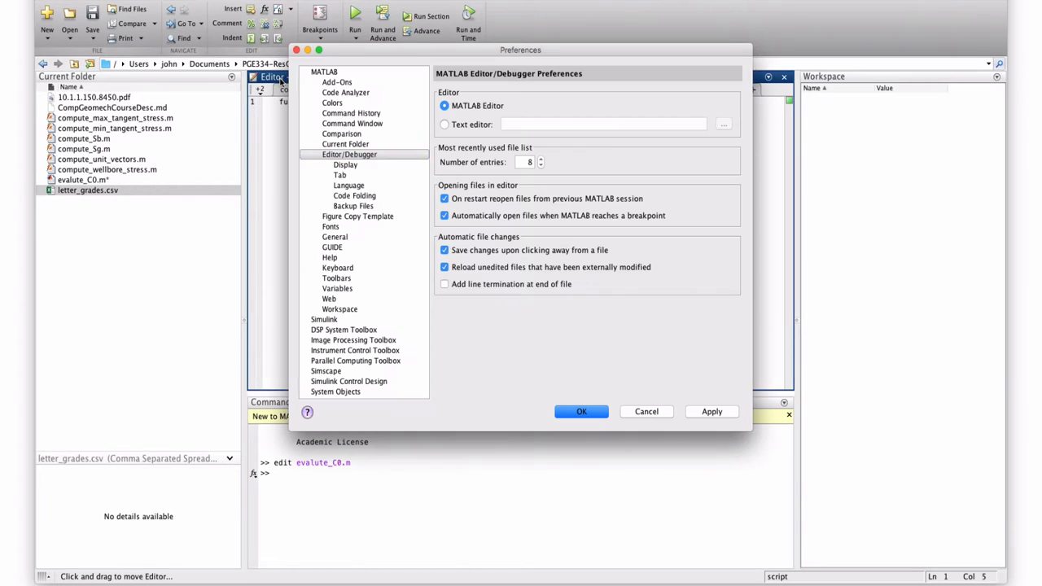
left_click(349, 185)
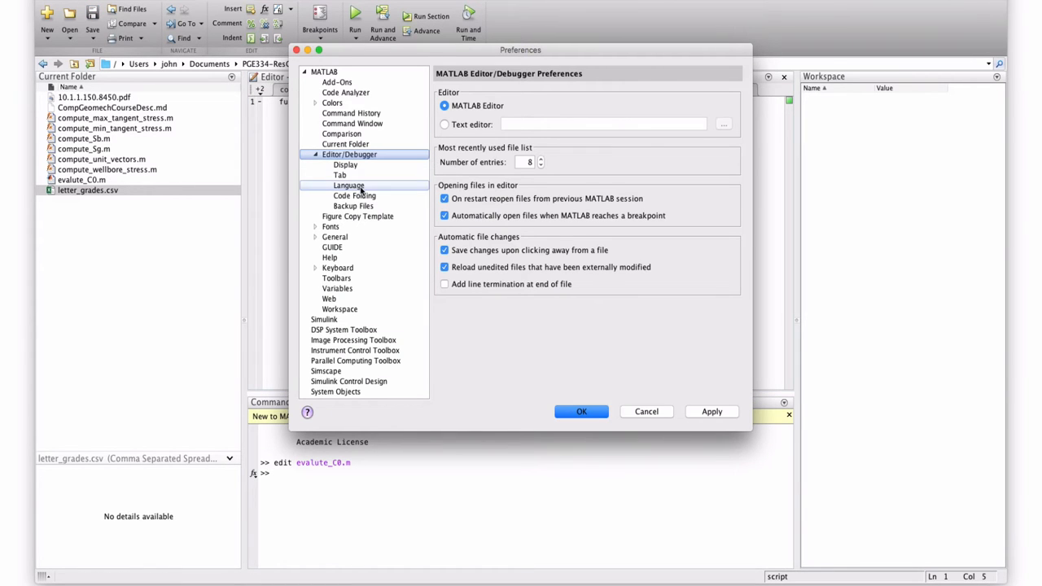
left_click(331, 226)
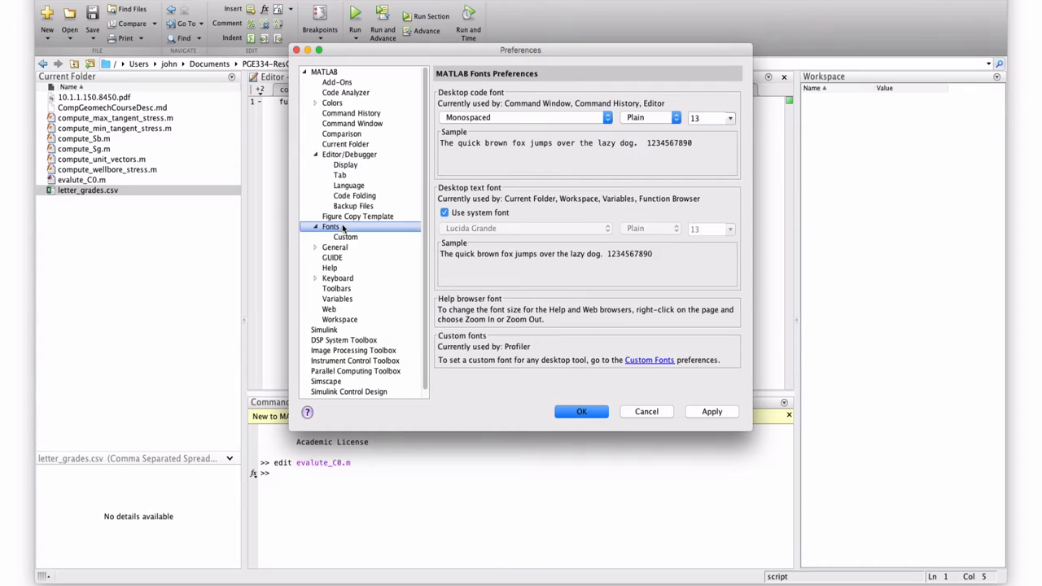
left_click(730, 118)
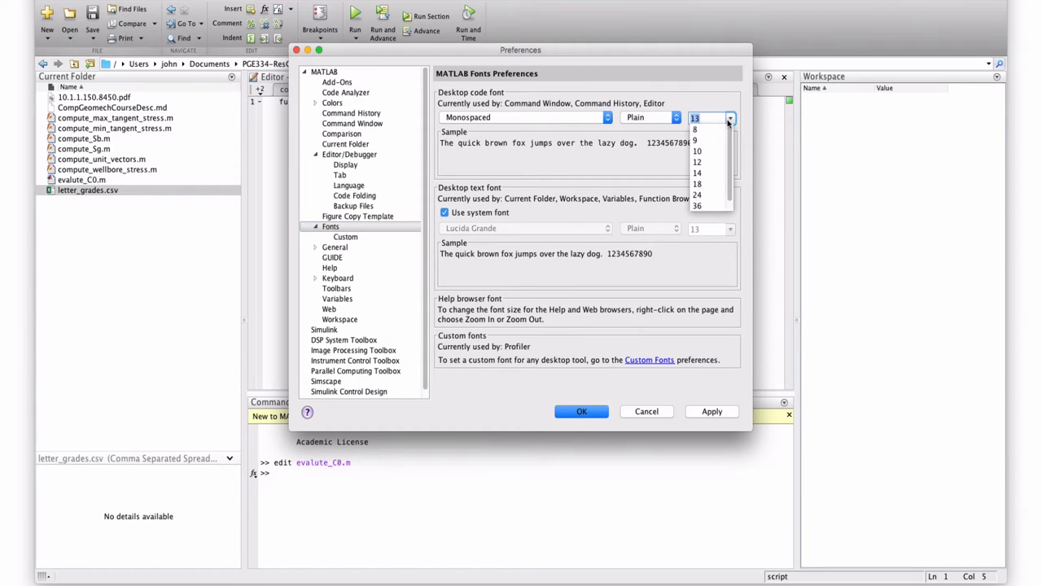
left_click(697, 183)
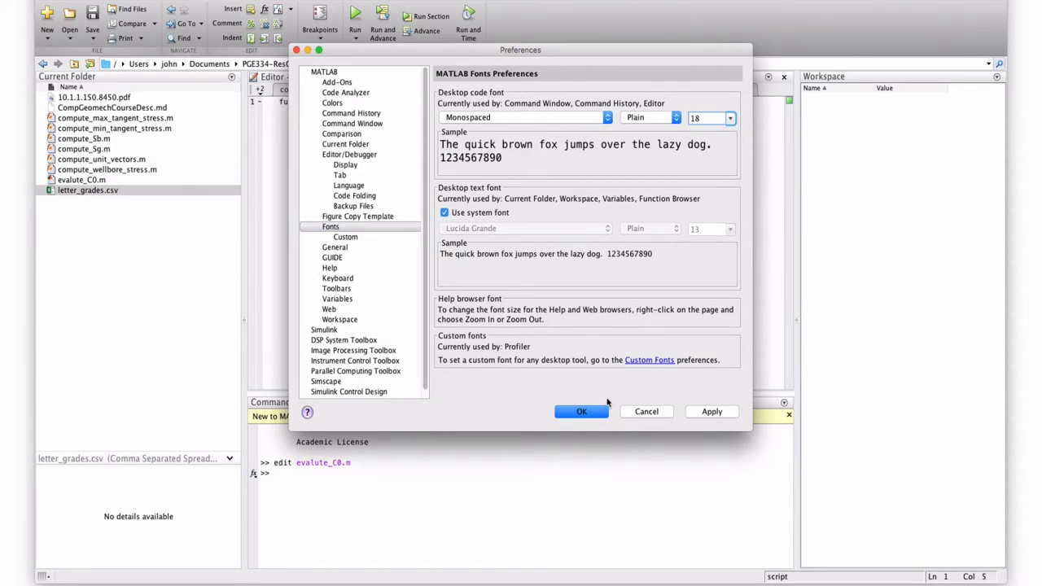
left_click(581, 410)
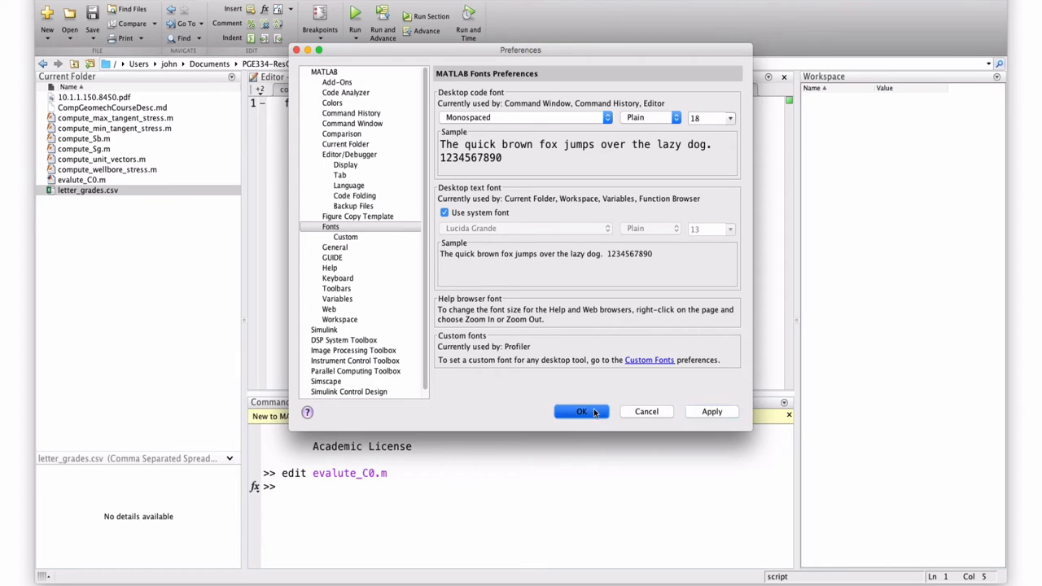
left_click(580, 410)
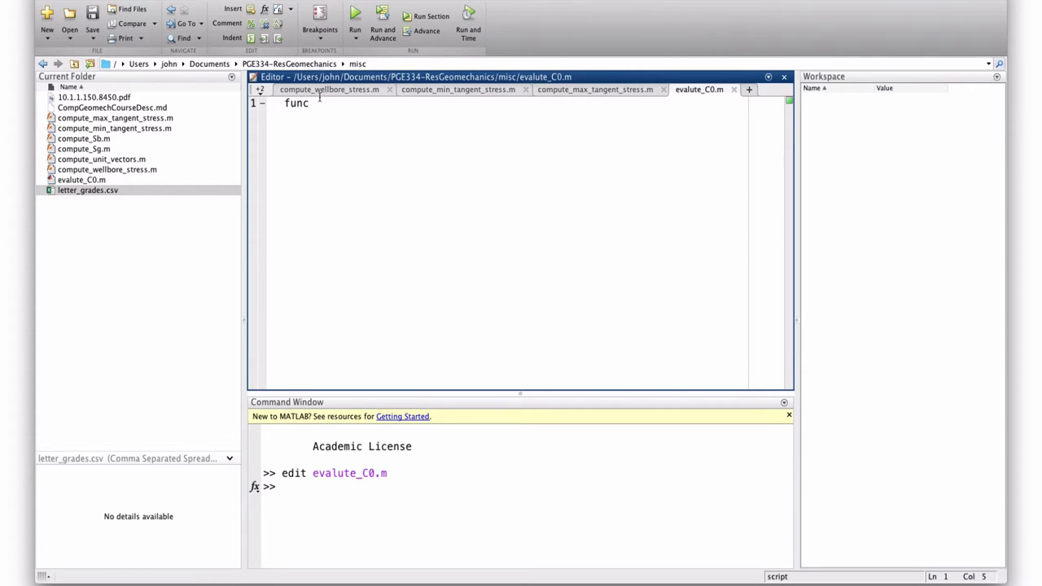
Write the header start: function C0 = evaluate_C0(S, wellbore_angles, geographic_angles
type("tion")
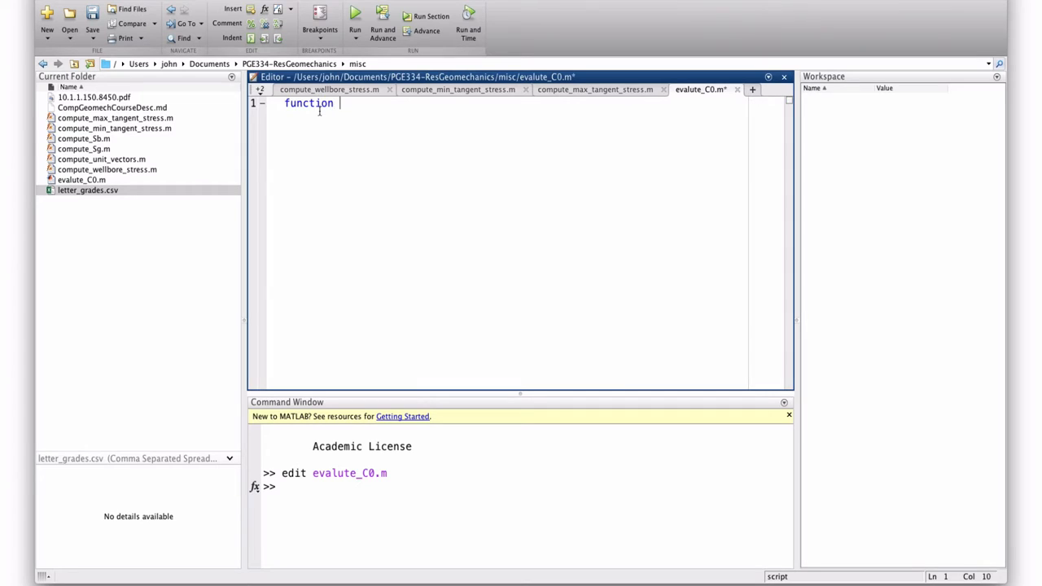
type("C0 =")
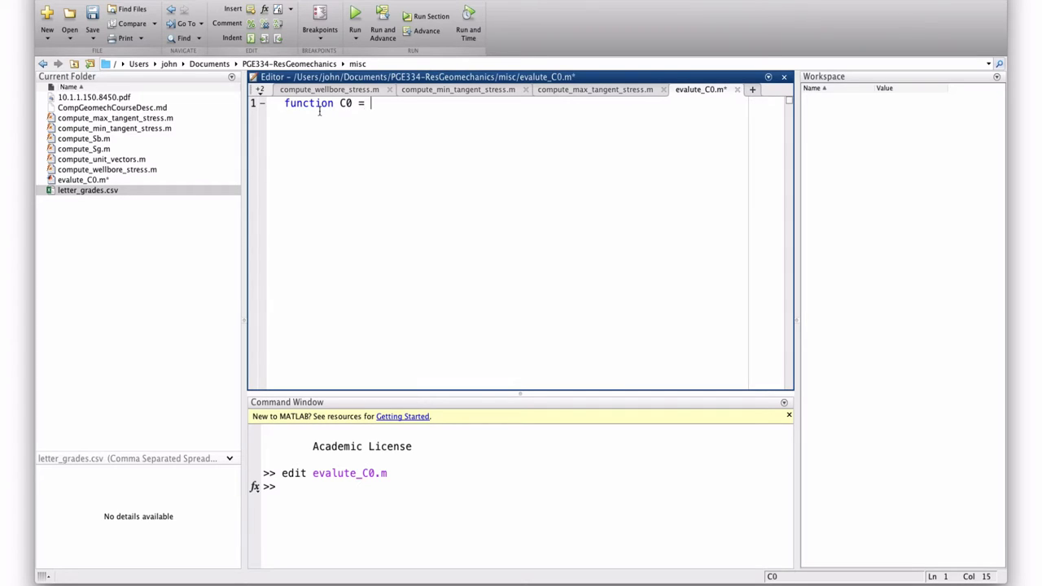
type("eval")
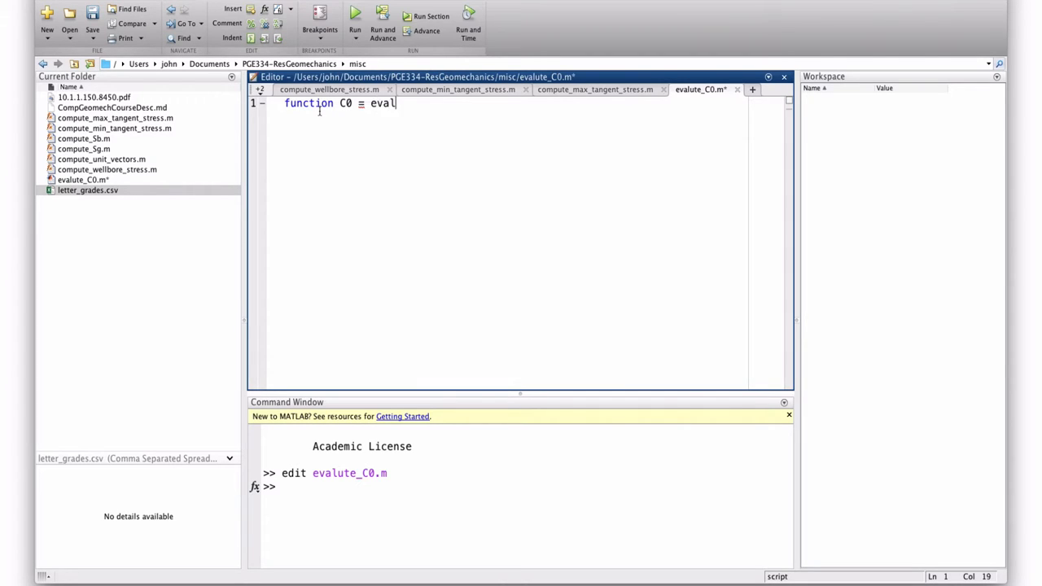
type("uate")
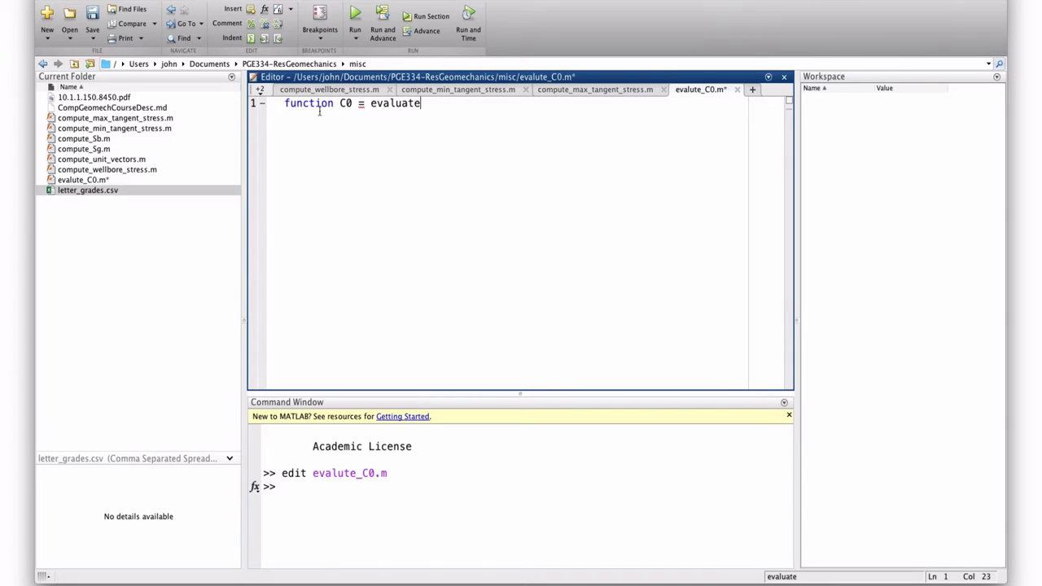
type("_C")
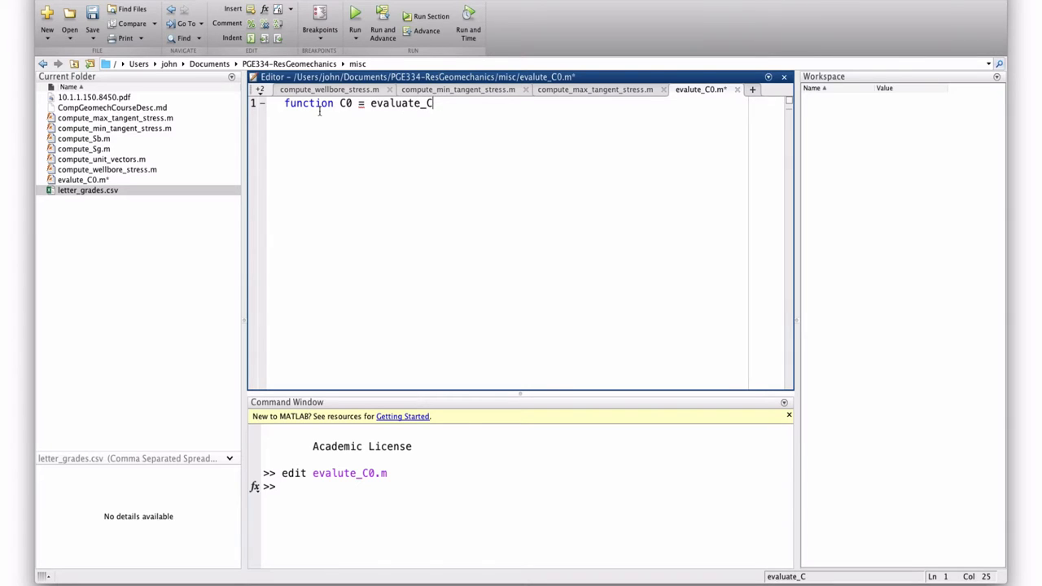
type("0(")
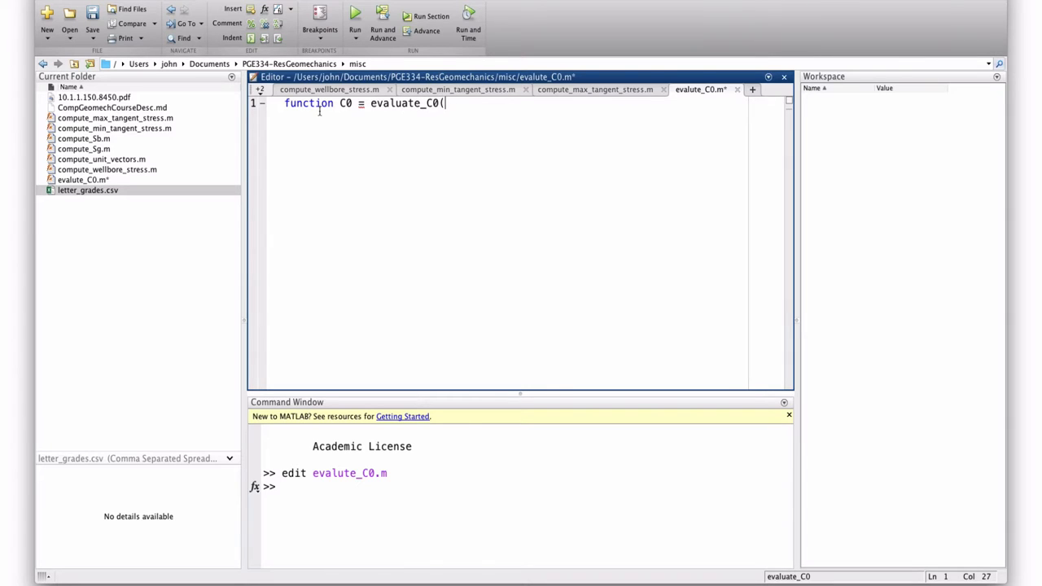
type("S, wellbore")
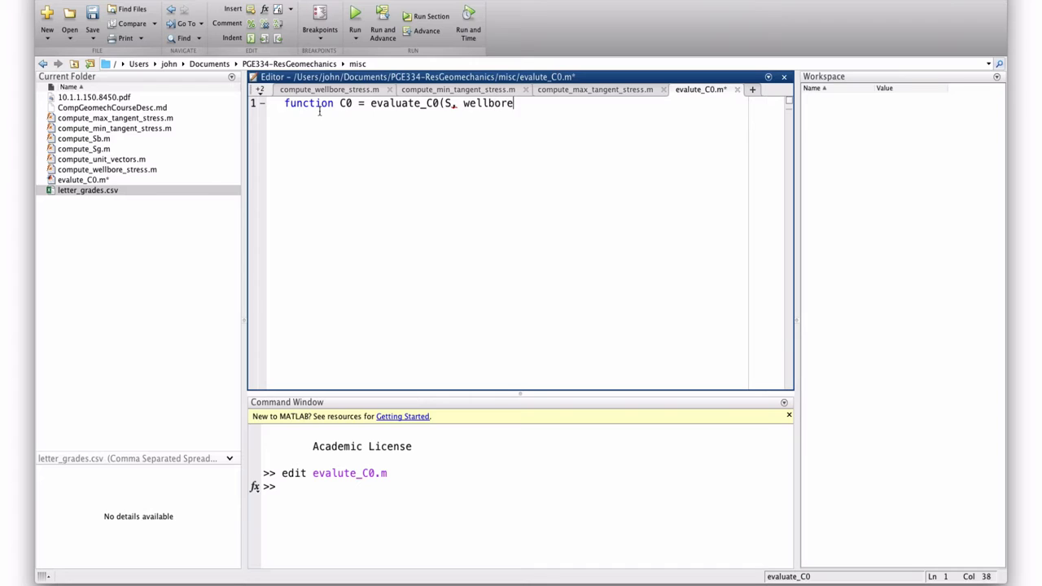
type("_angles")
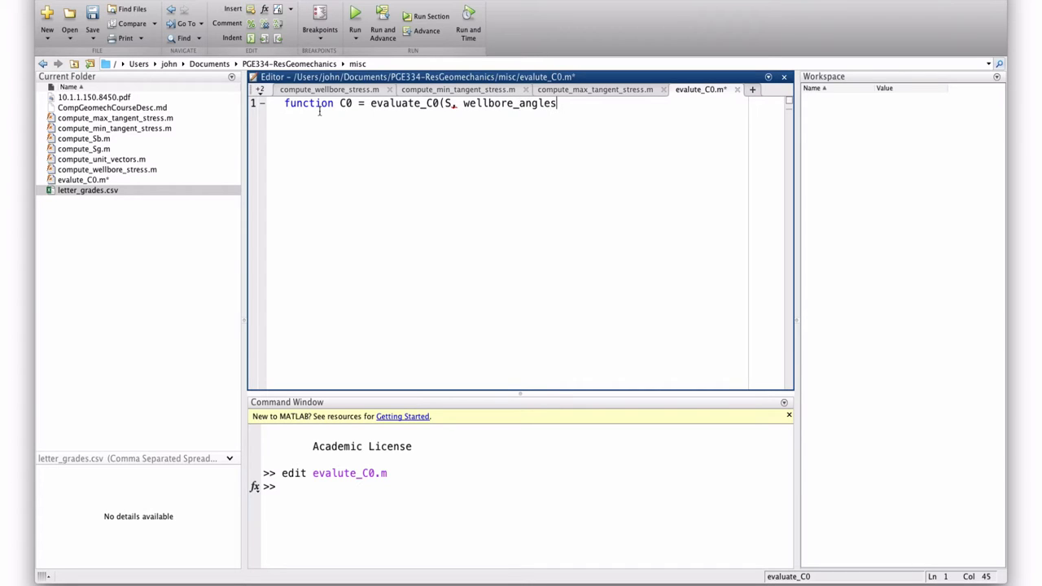
type(", gre")
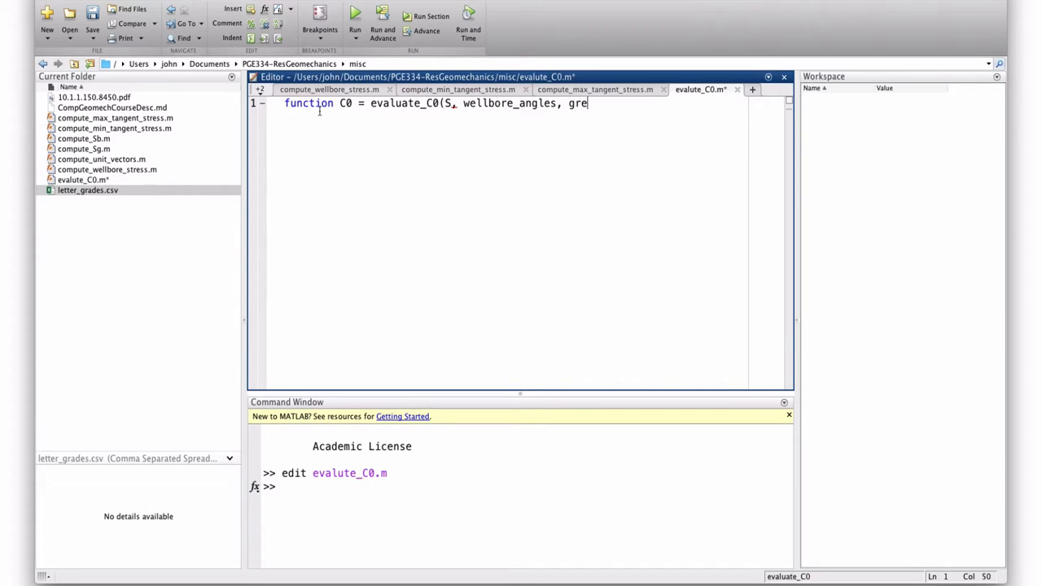
type("ographic")
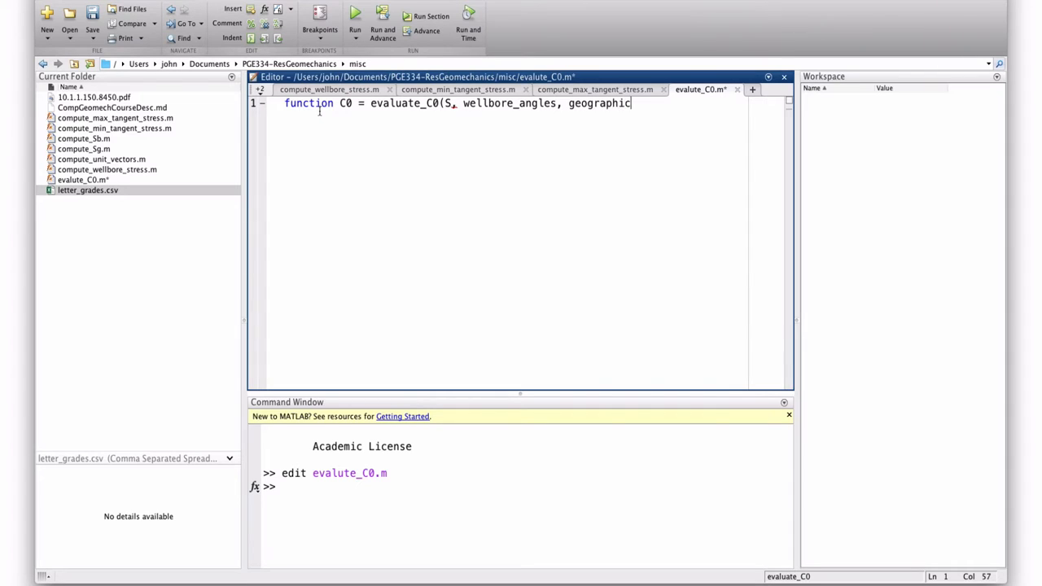
type("_angl")
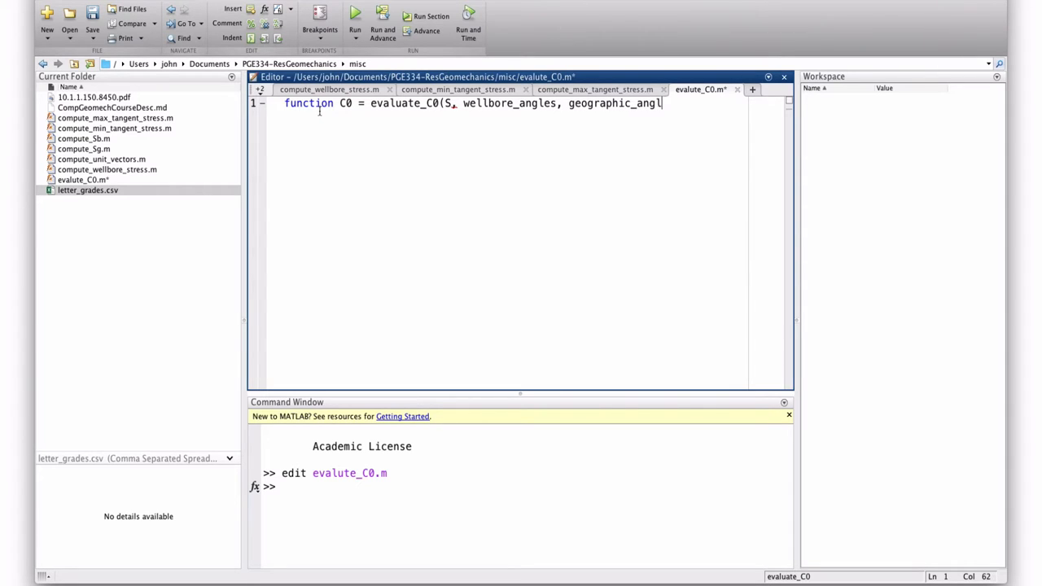
type("es,")
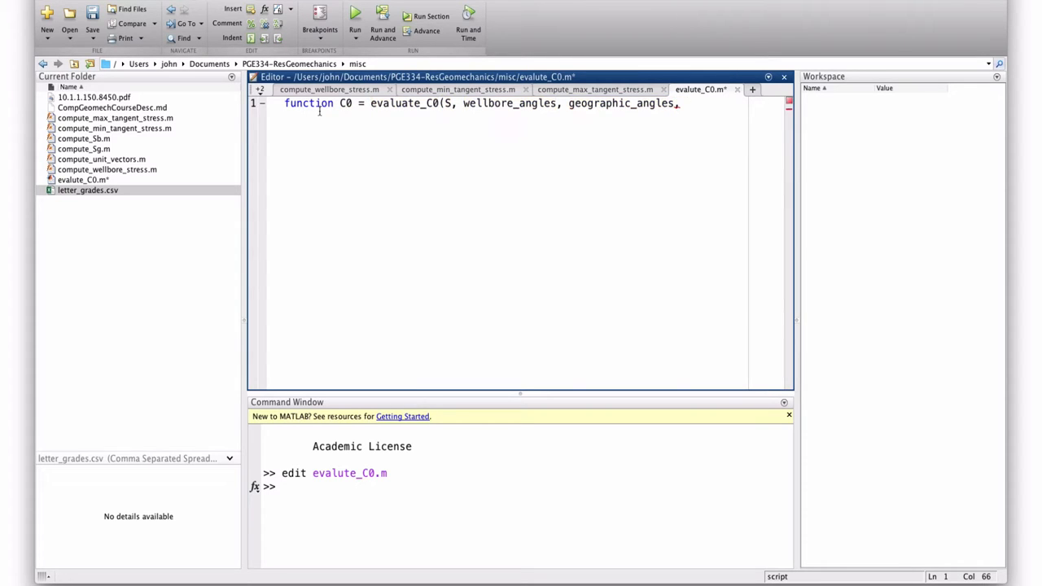
Finish the header with nu, mu, Pp, Pm) and begin the body line with S
type("nu,")
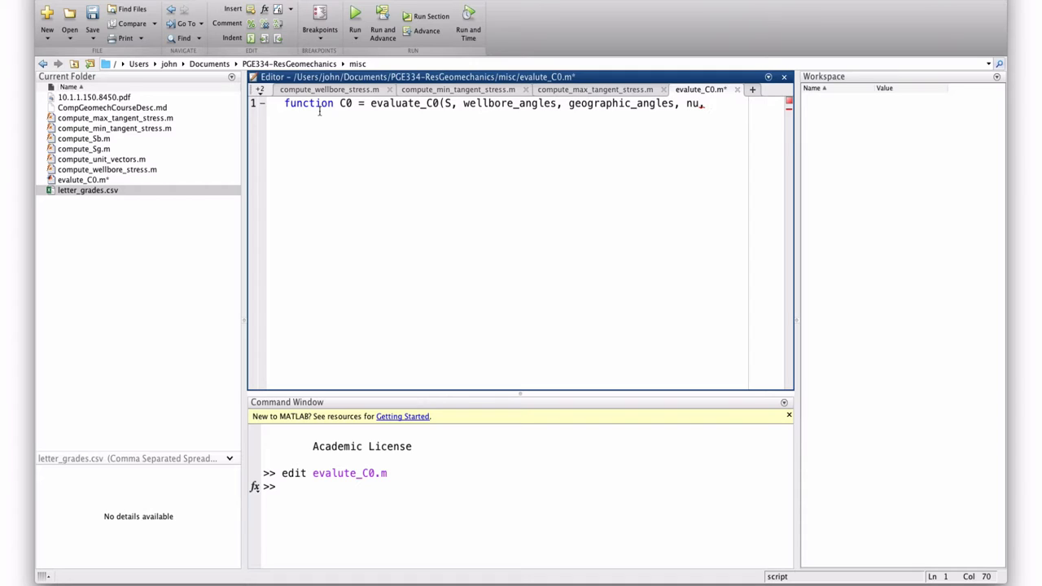
type("m")
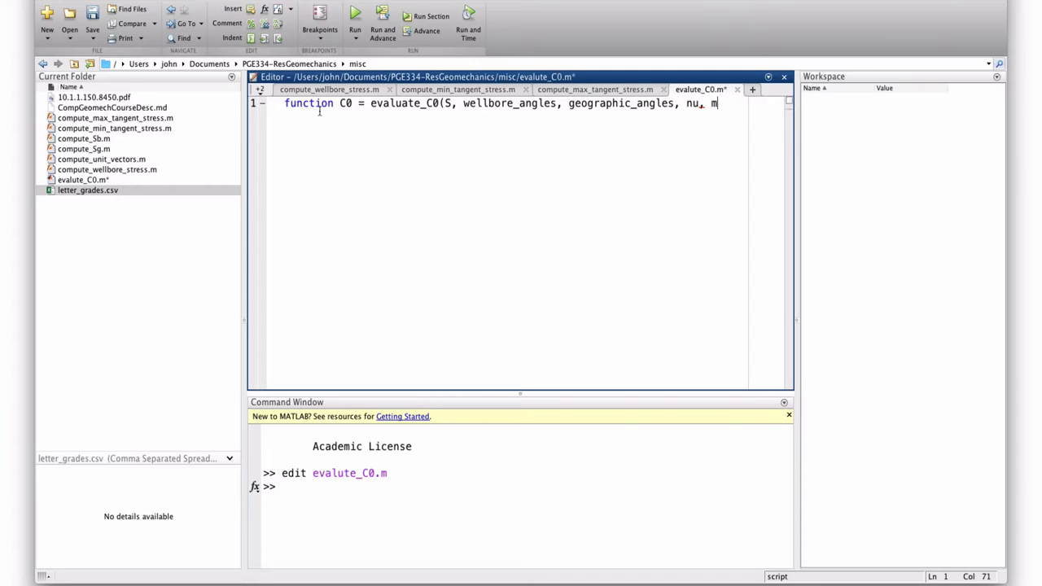
type("u,")
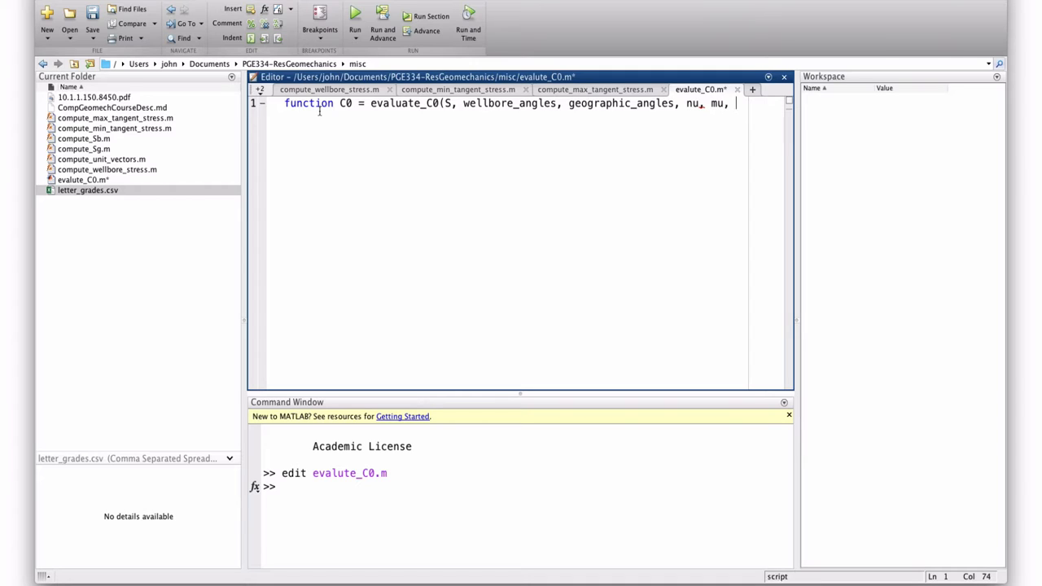
type("Pp, Pm")
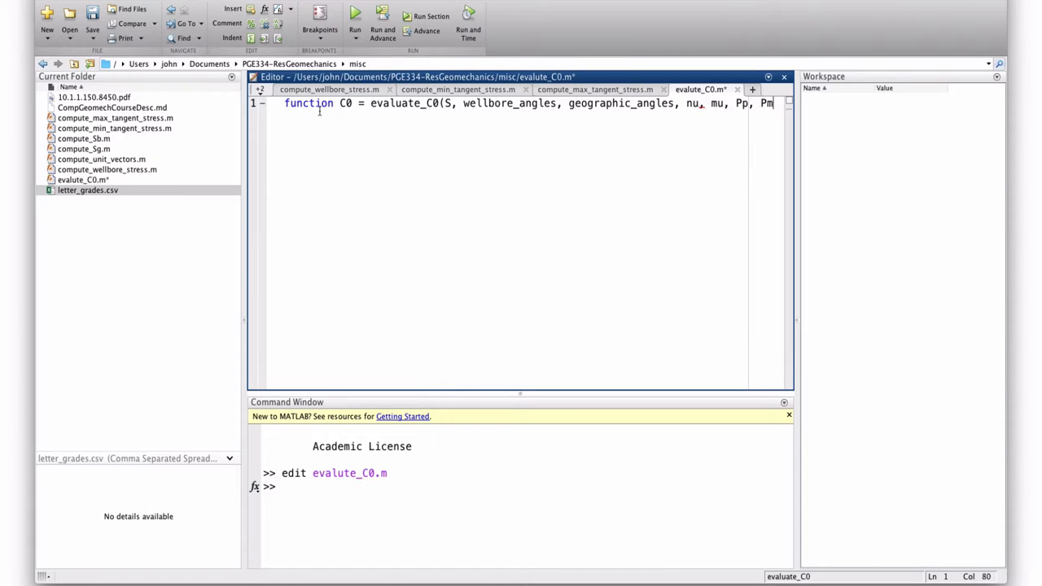
type(")")
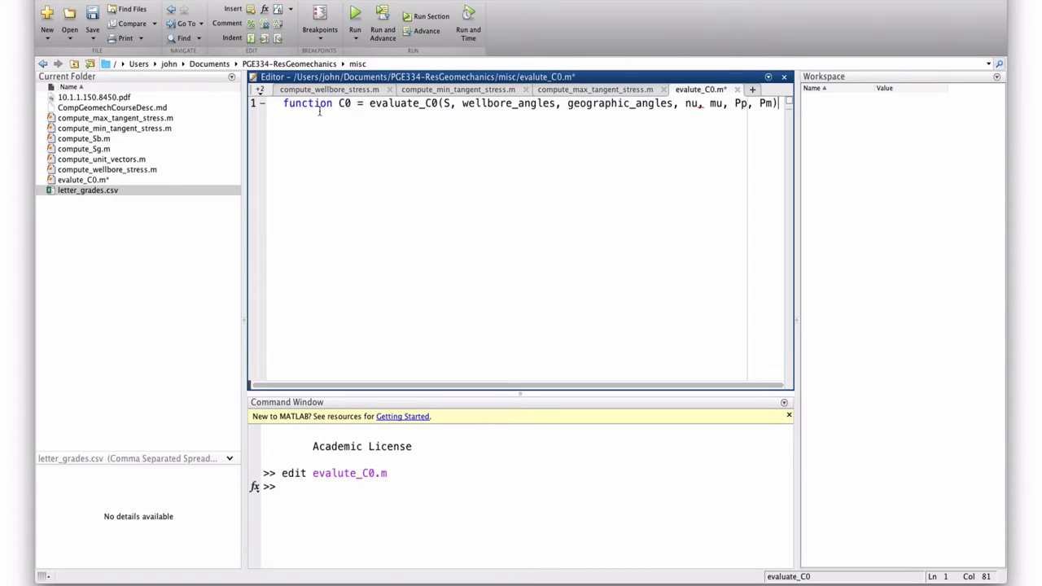
type("S")
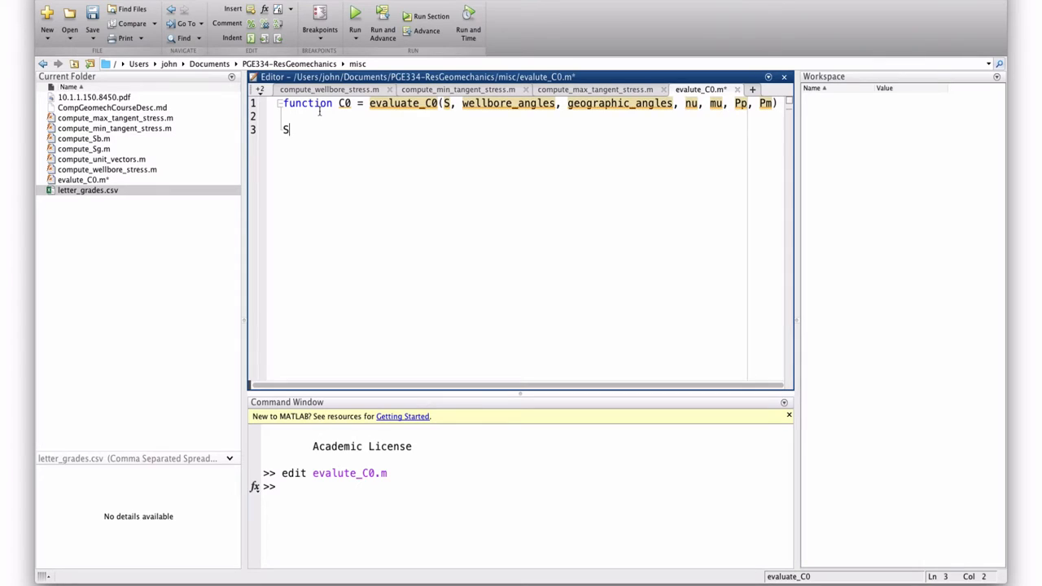
Write Sb = compute_Sb(S, wellbore_angles, geographic_angles); as the first statement
type("b =")
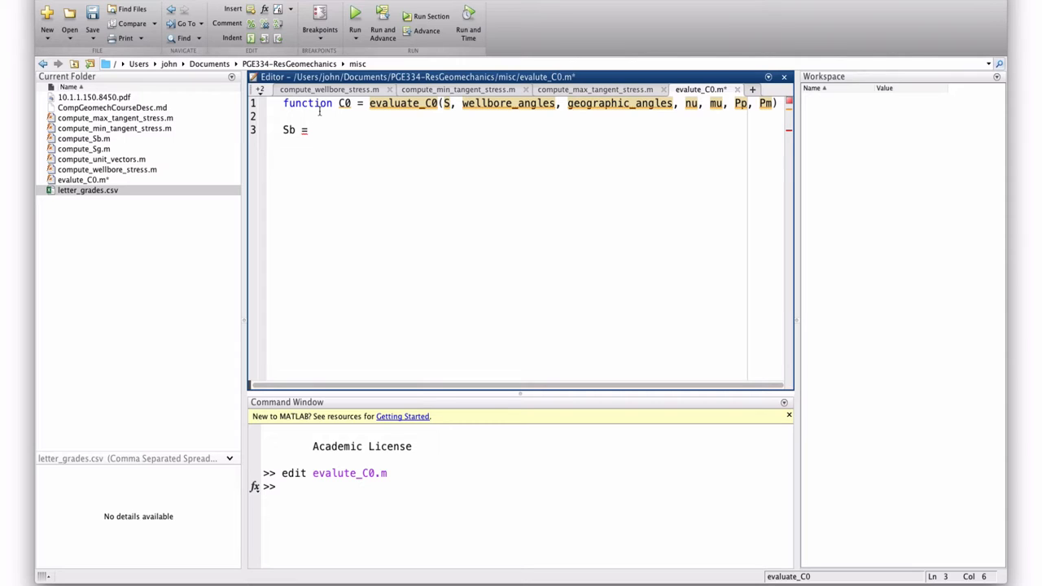
type("compute_S")
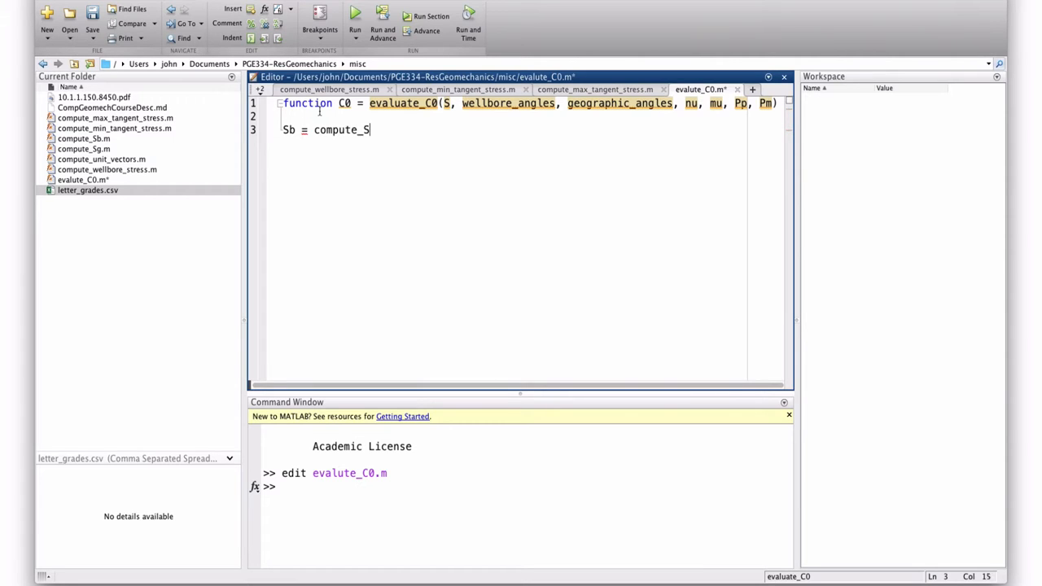
type("b(")
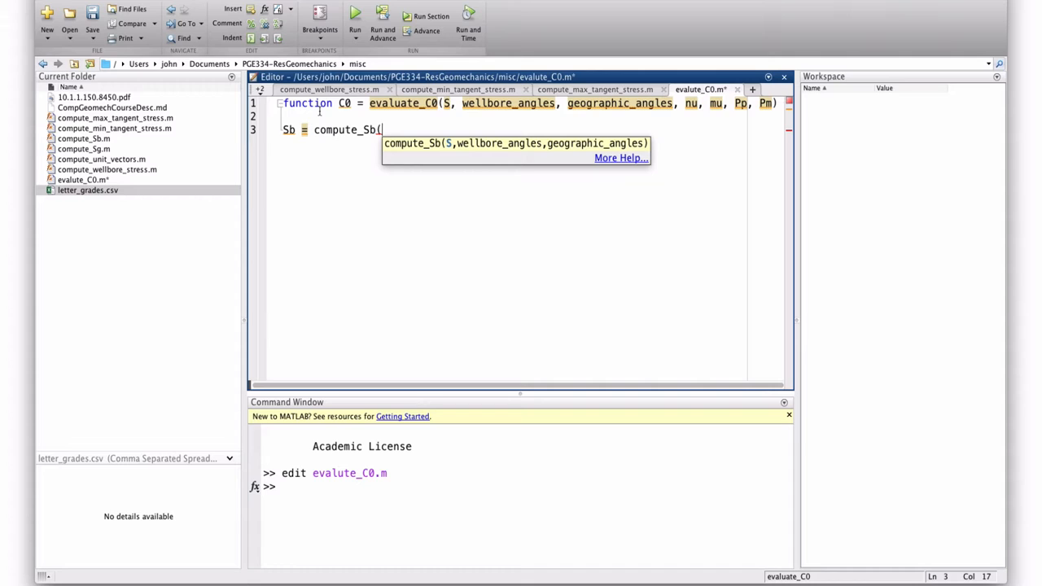
type("web")
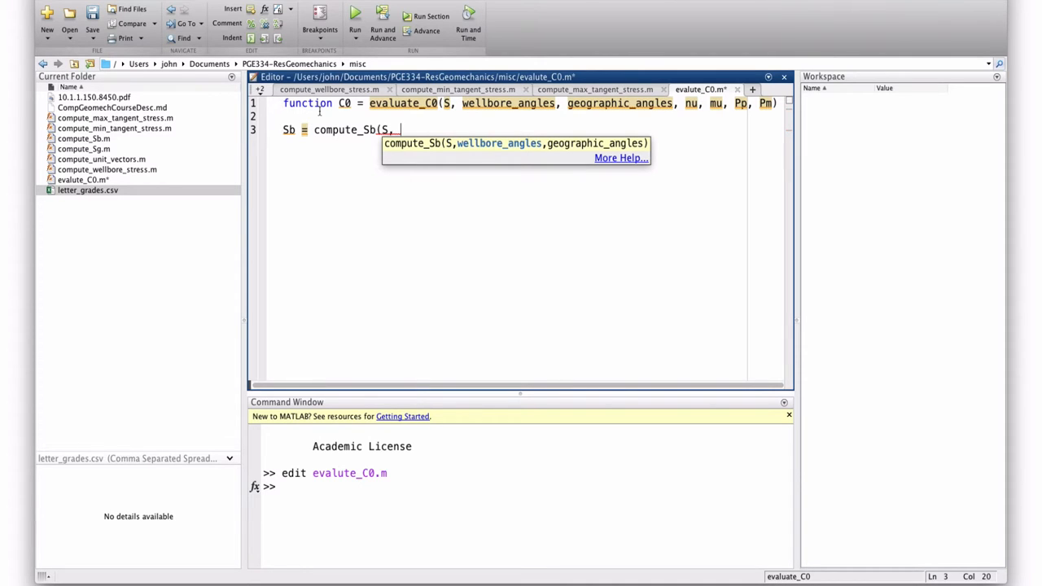
type("well")
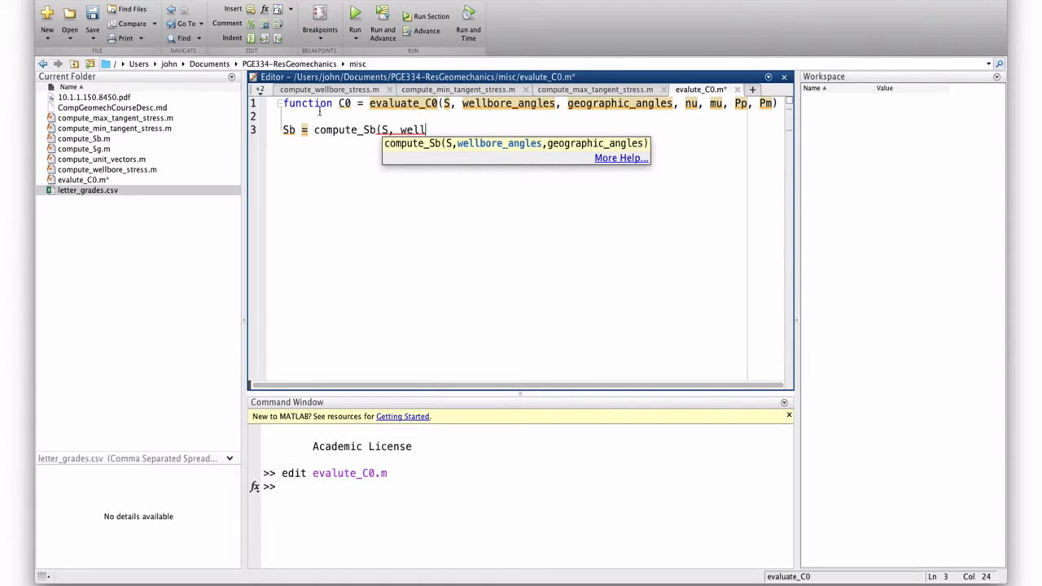
type("bore_angels")
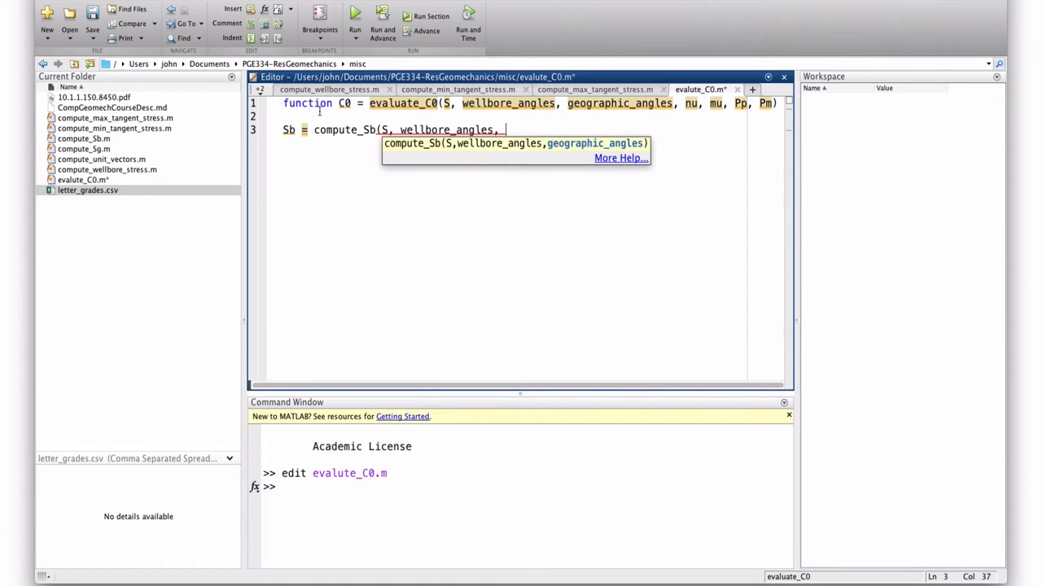
type("ge")
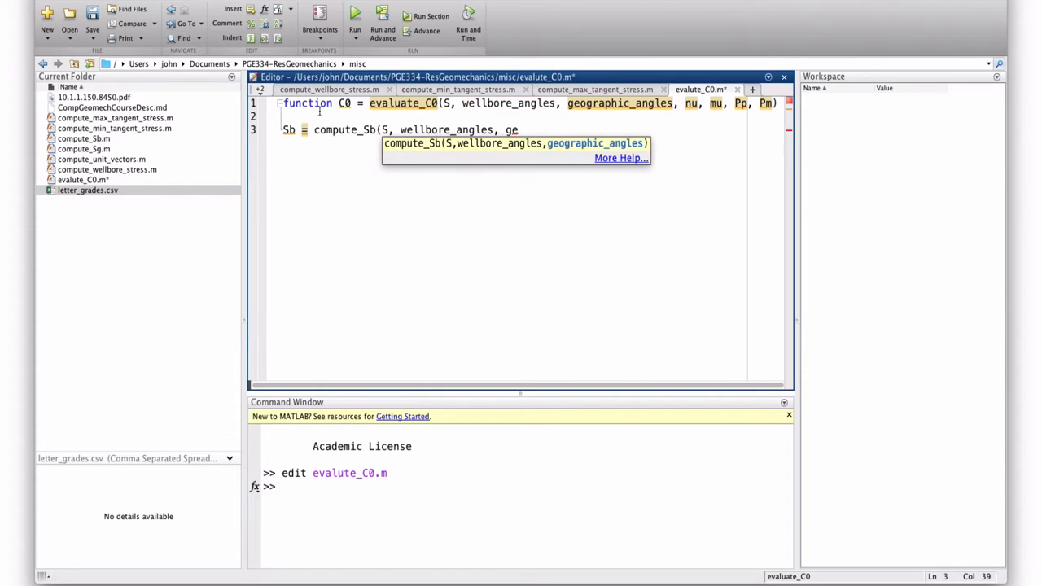
type("ographic_angles);")
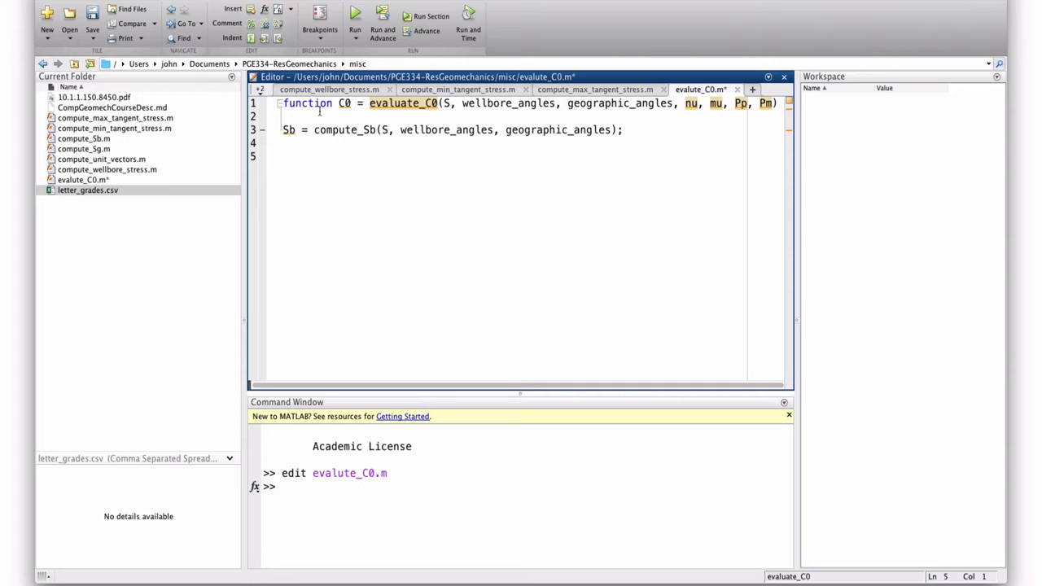
Add the line DP = Pp - Pm; to the function body
type("DP =")
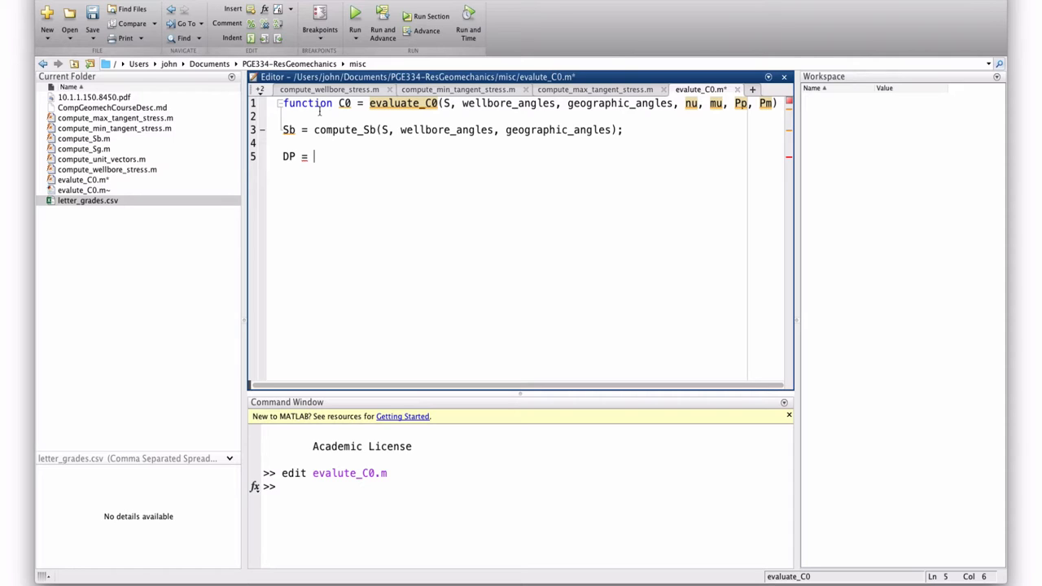
type("Pp -")
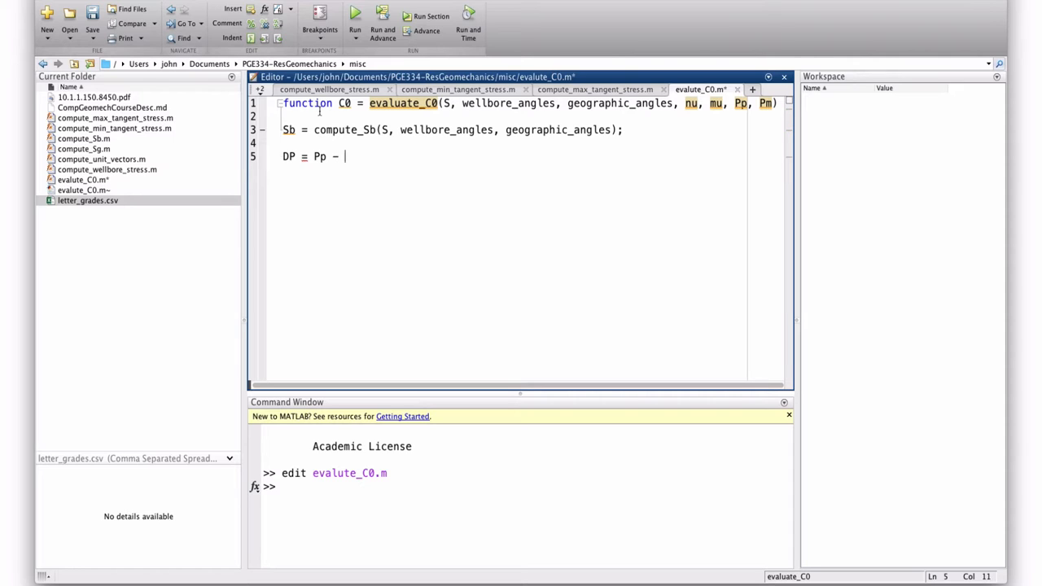
type("Pm;")
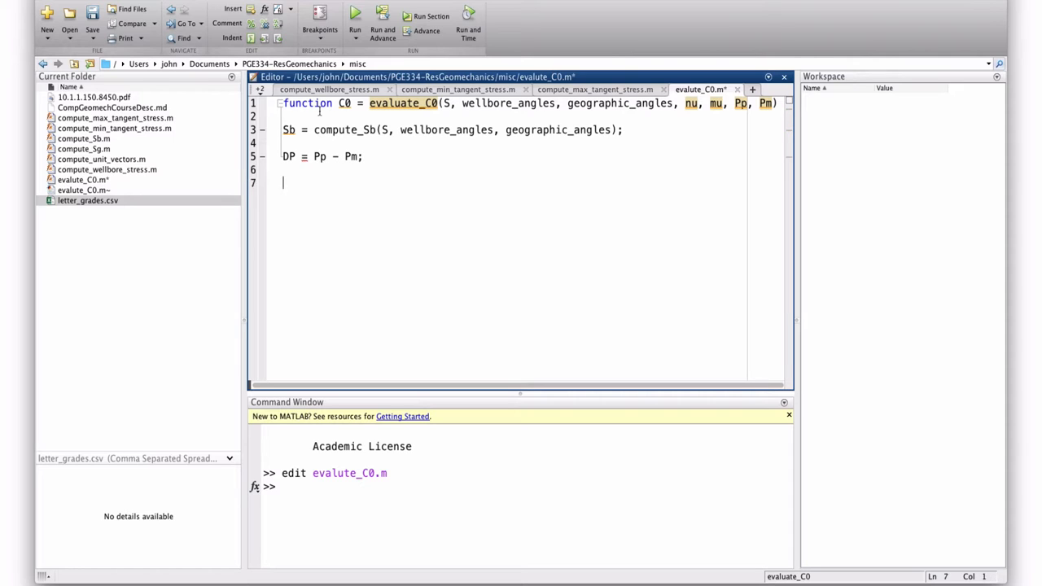
Add the line Sb_eff = Sb - Pp * eye(3); and start a new line
type("Sb_eff =")
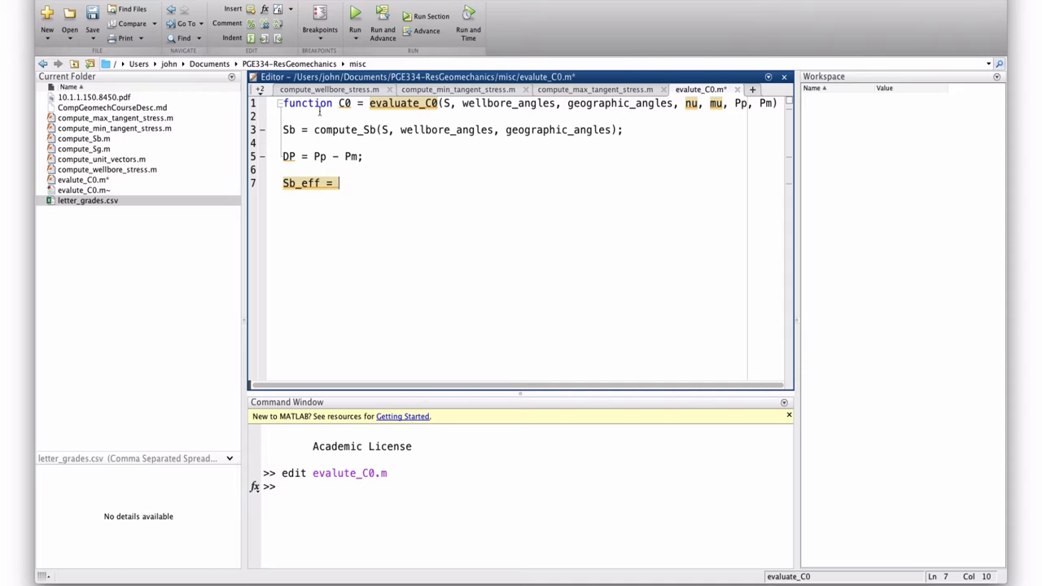
type("Sb -")
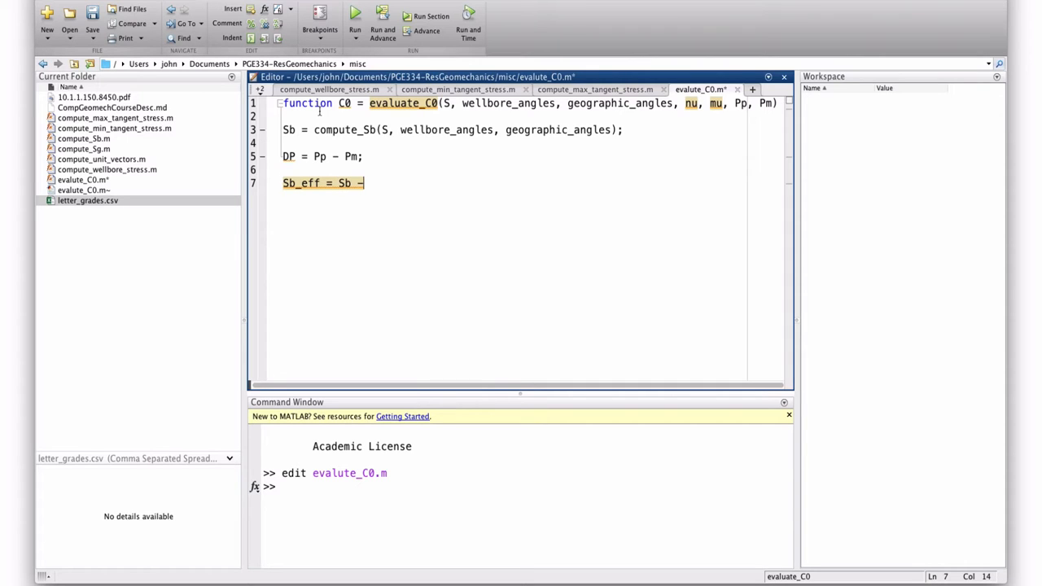
type("P")
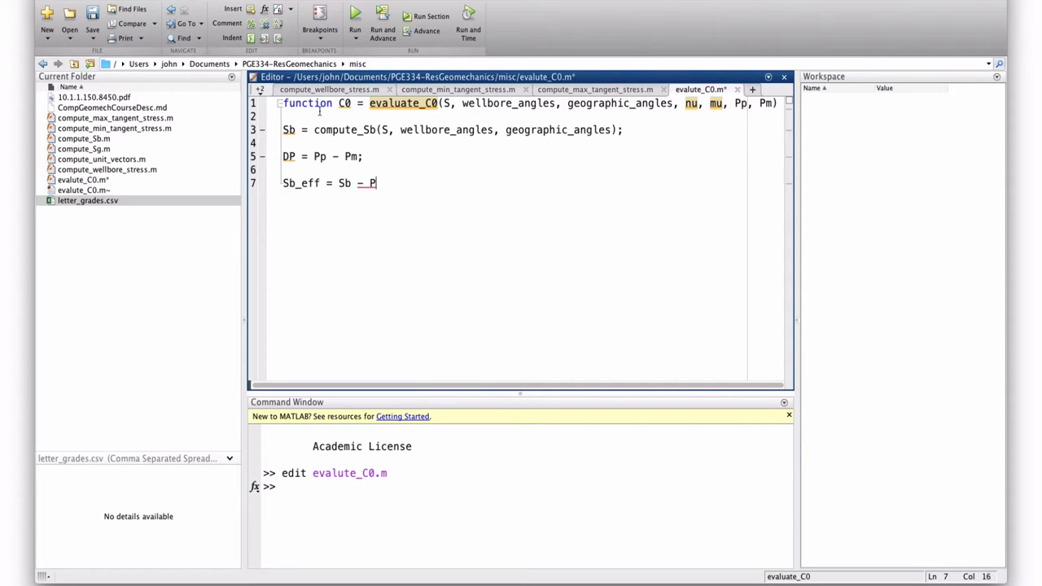
type("* eey")
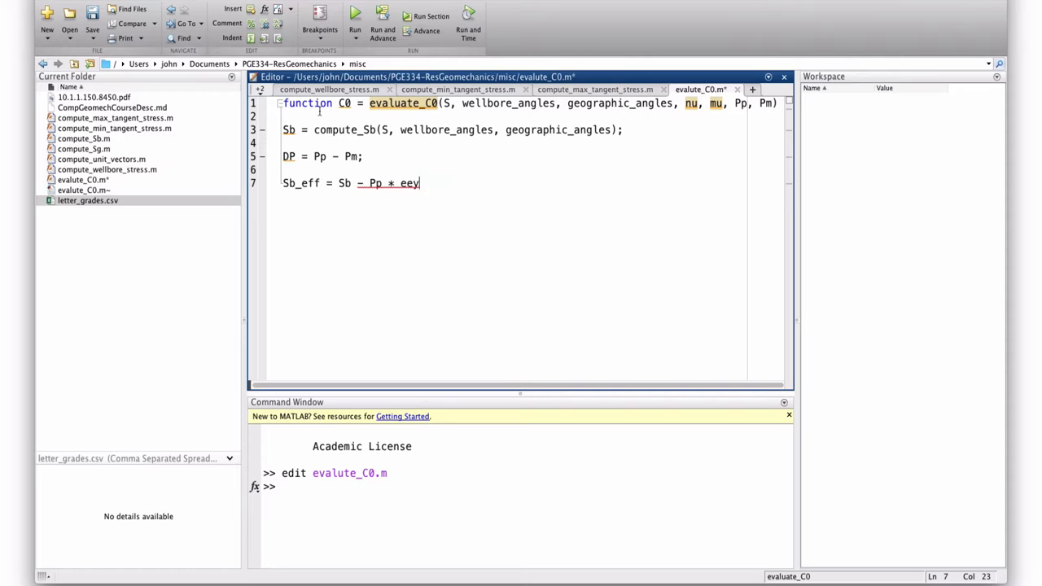
type("ye(")
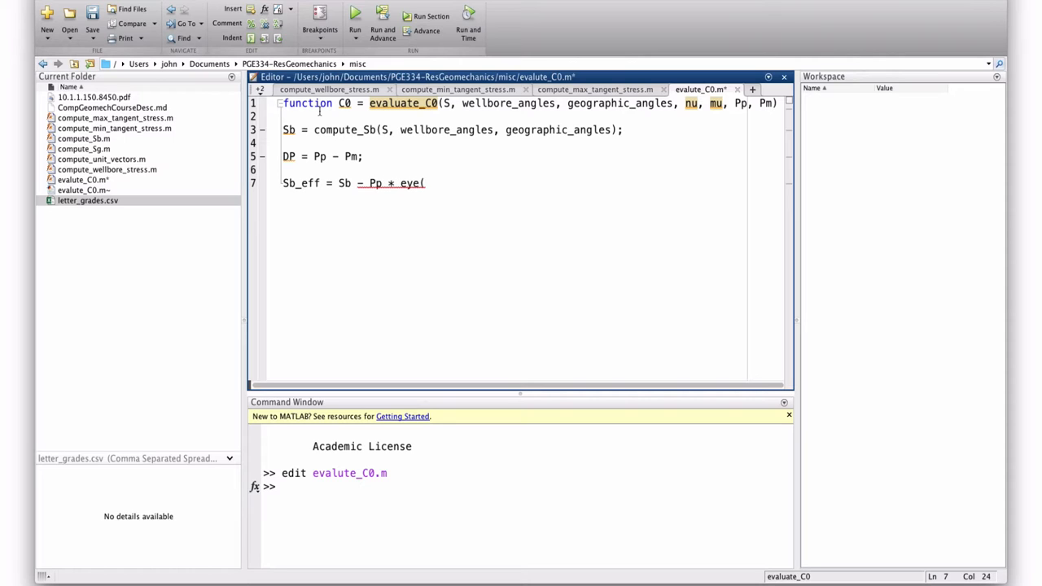
type("3);")
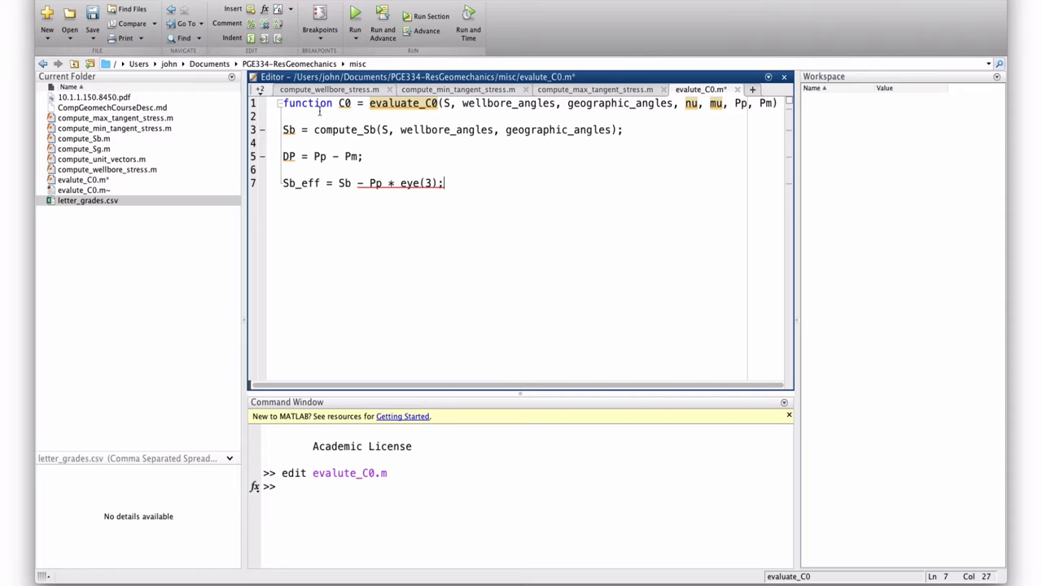
key("enter")
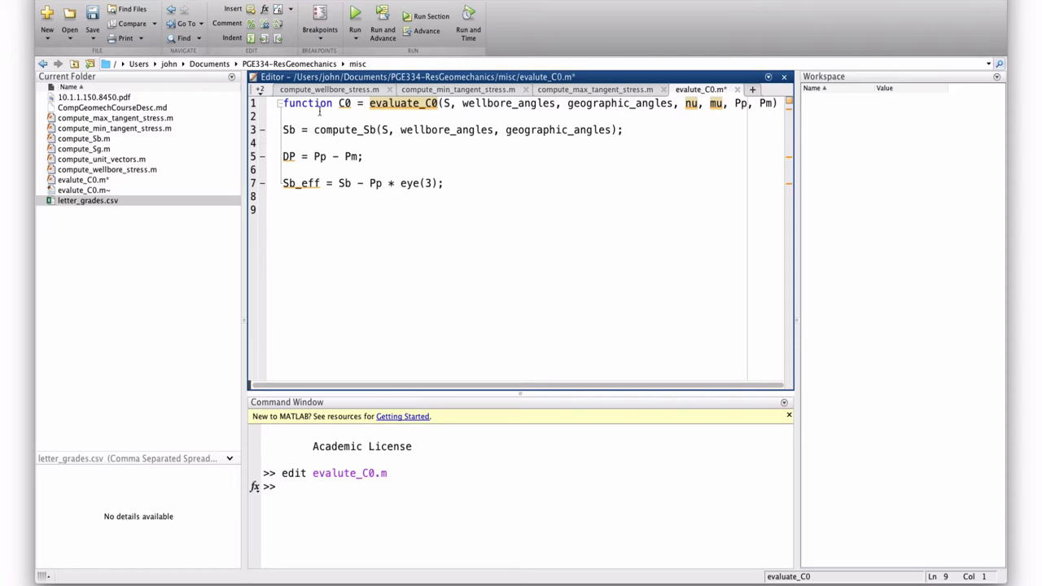
Write q = (sqrt(mu^2.0 + 1.0) + mu)^2.0 and start a new line
type("q =")
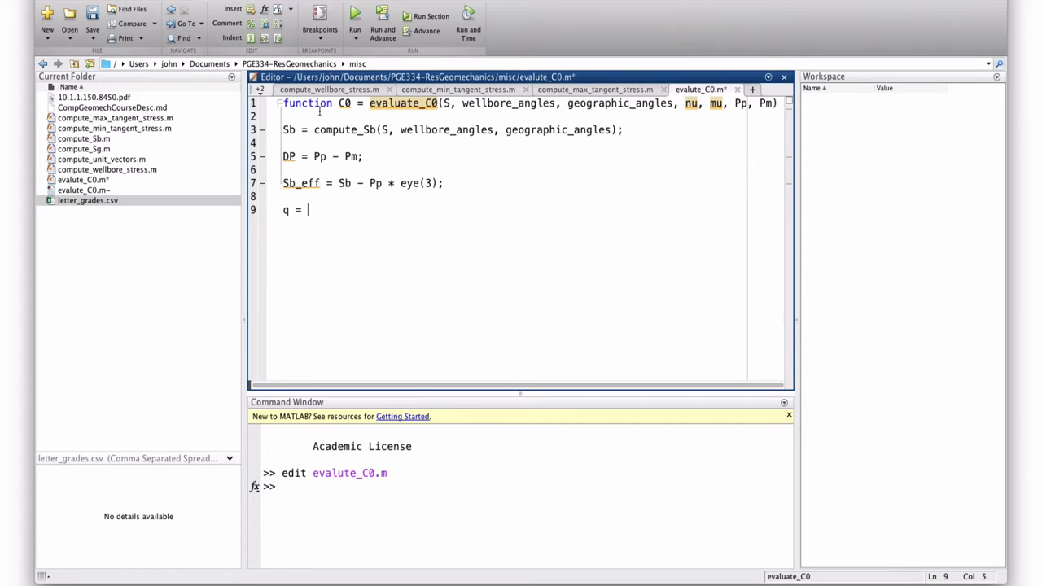
type("(sqr")
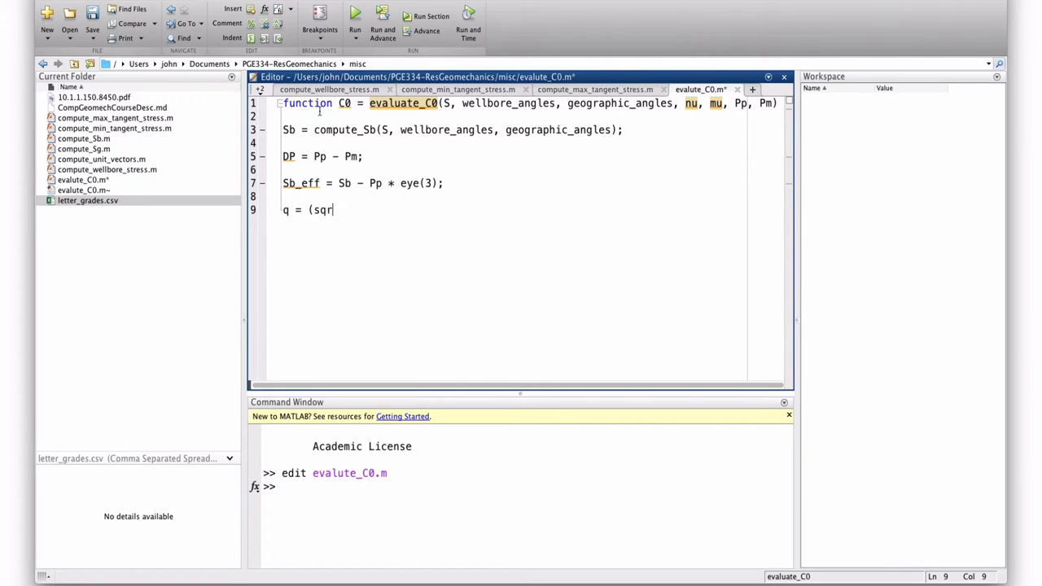
type("t(mu")
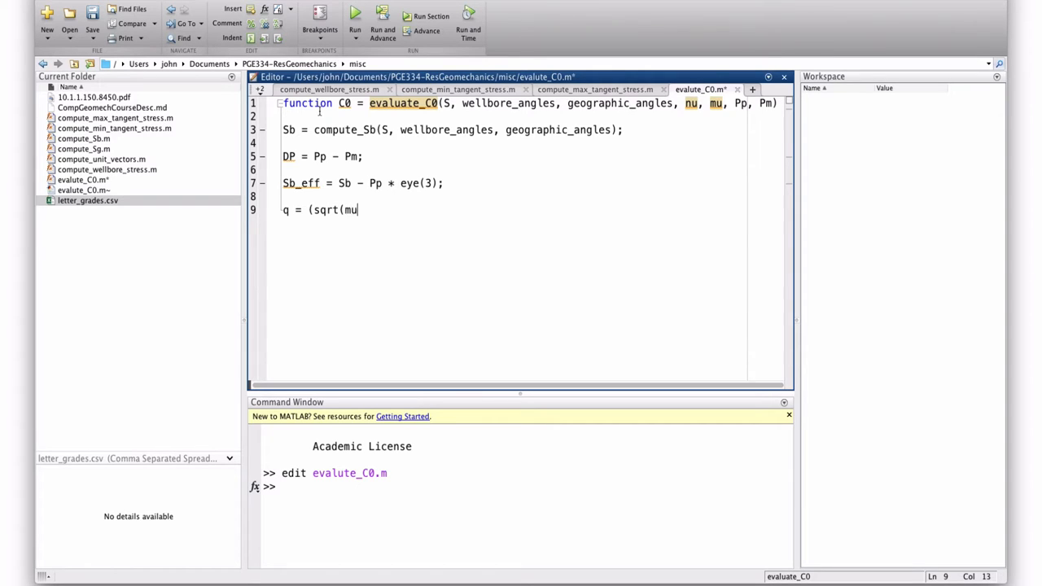
type("^")
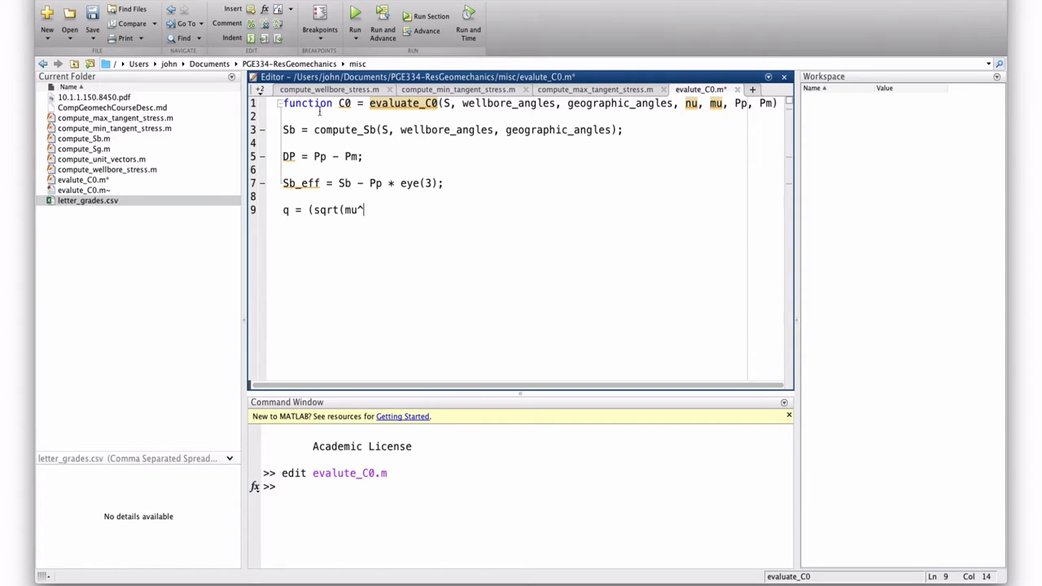
type("2.0 + 1.0")
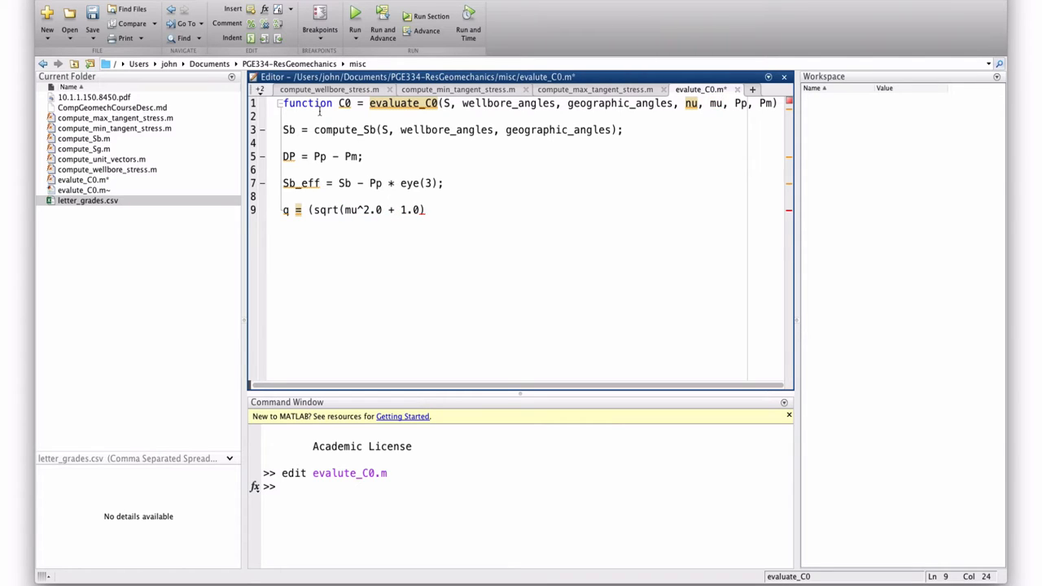
type("+")
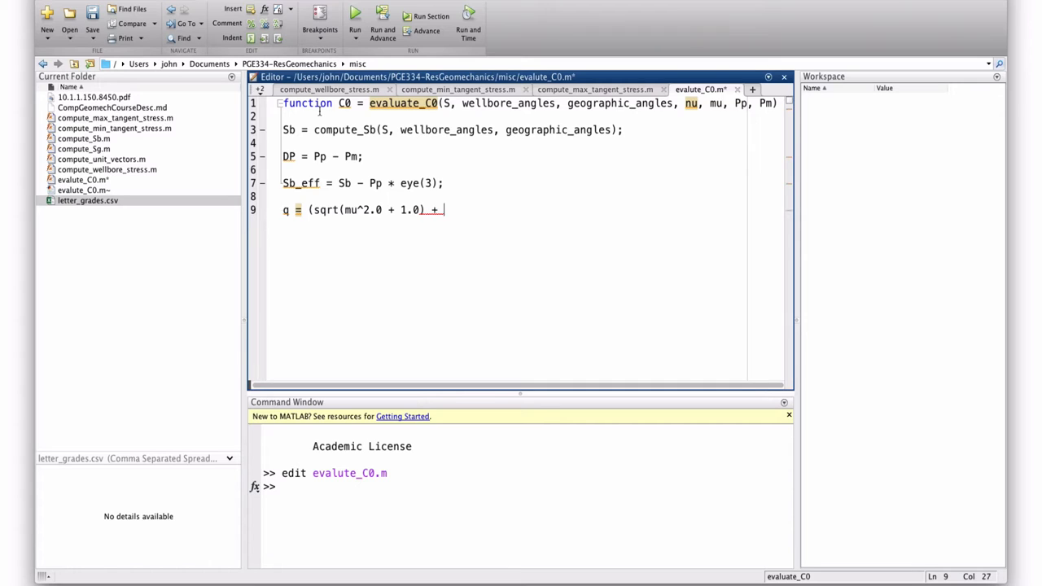
type("mu")
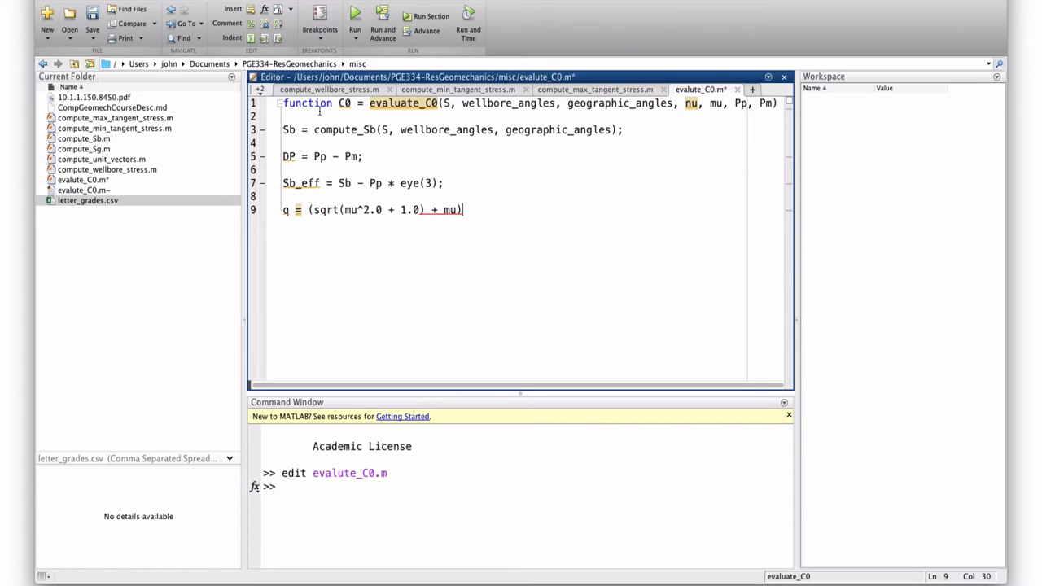
type("^2.0")
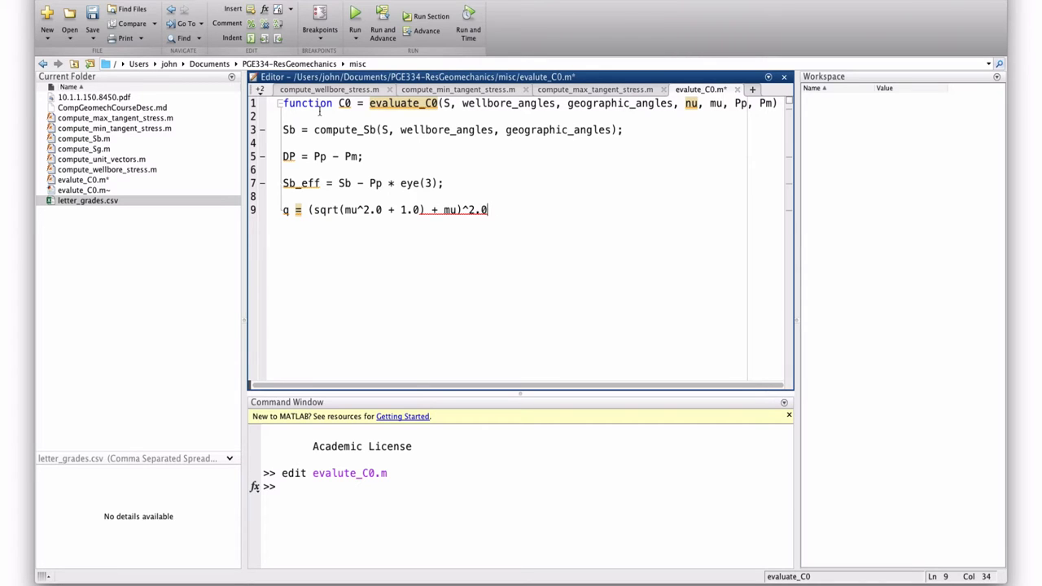
key("enter")
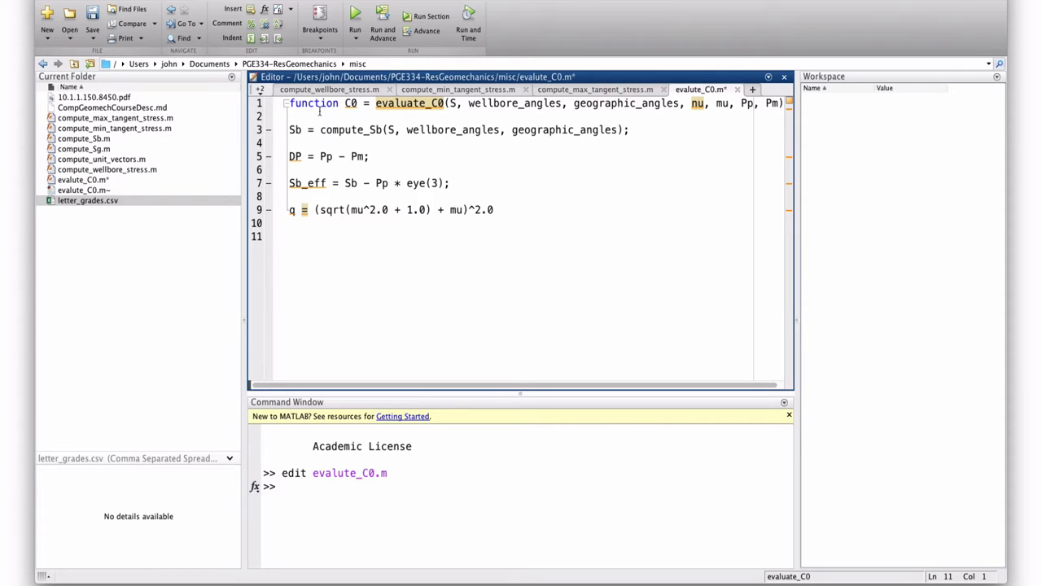
Write the loop header for theta = 1:5:360 and test a range expression at the command line
type("for")
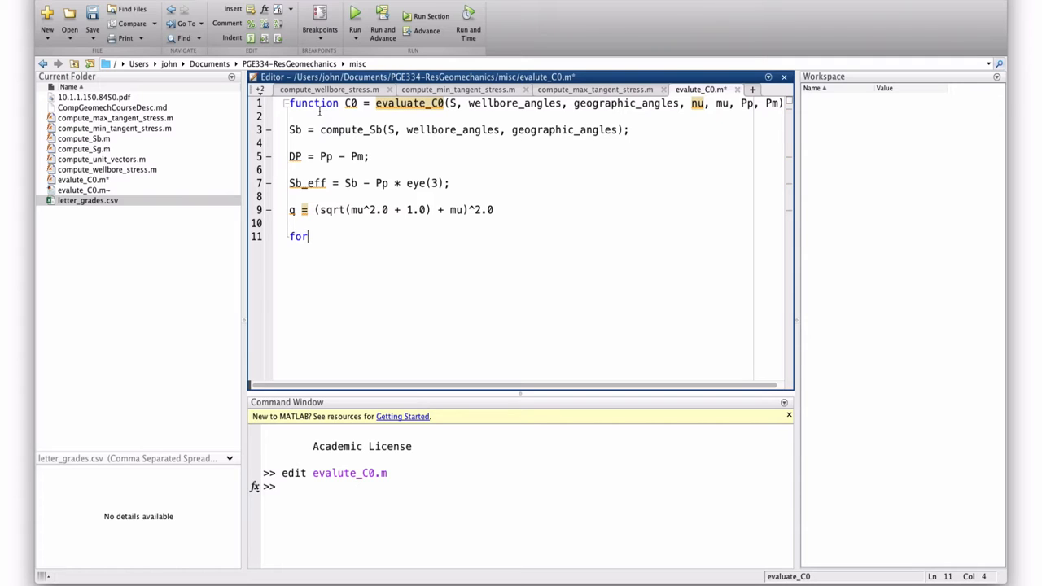
type("theta =")
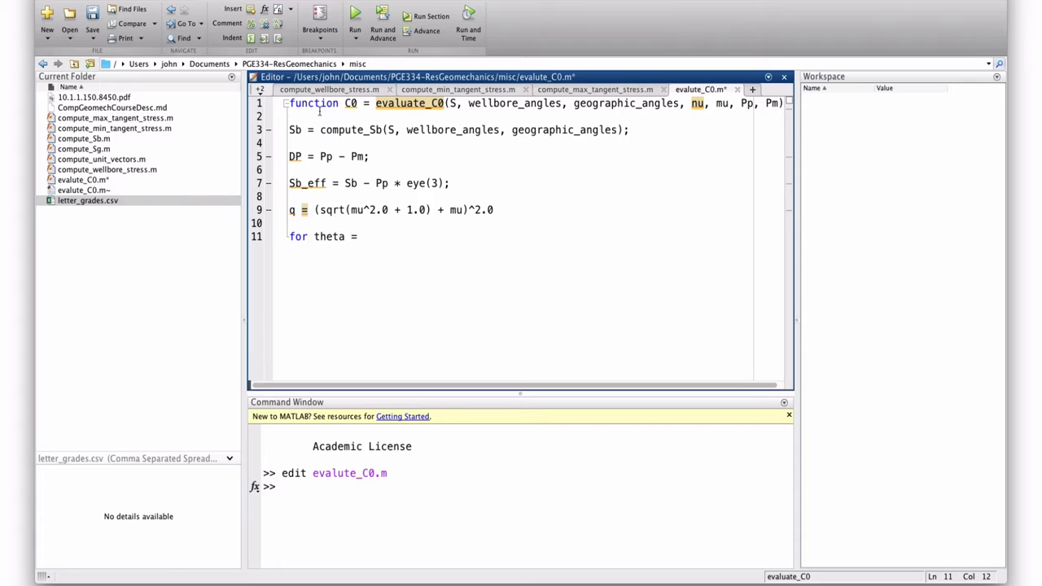
type("1:")
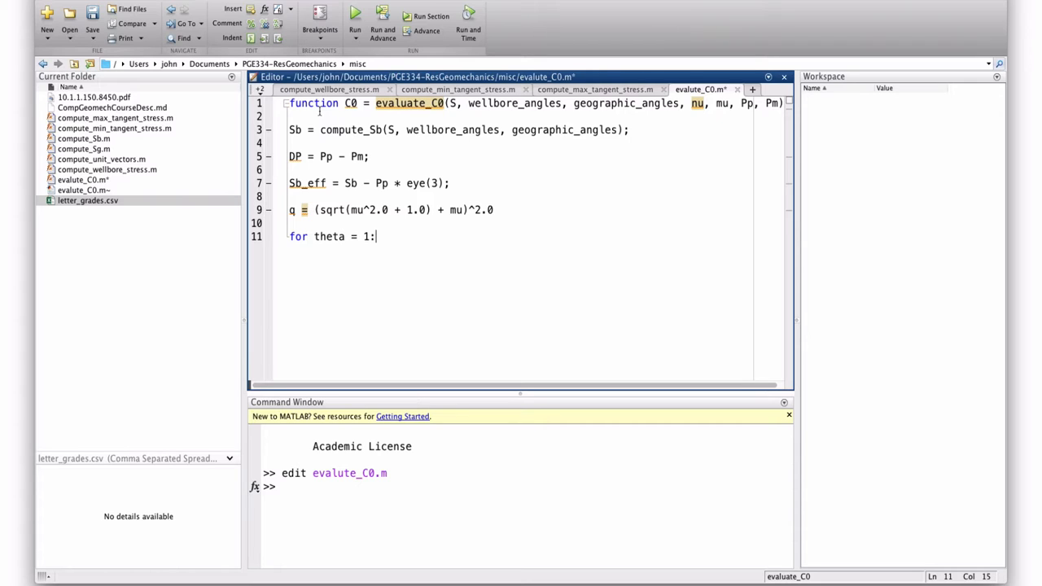
type("5")
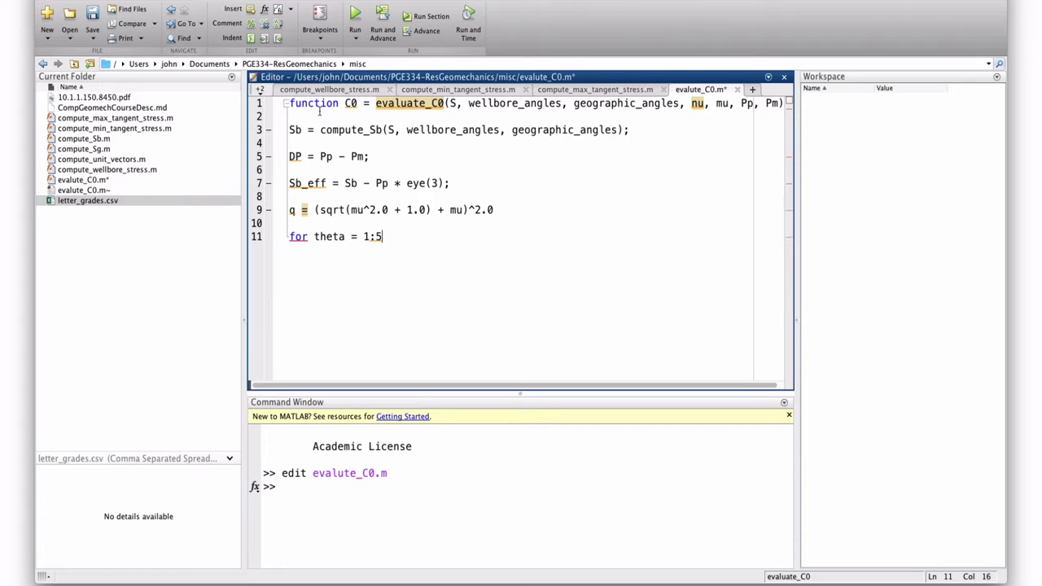
type(":360")
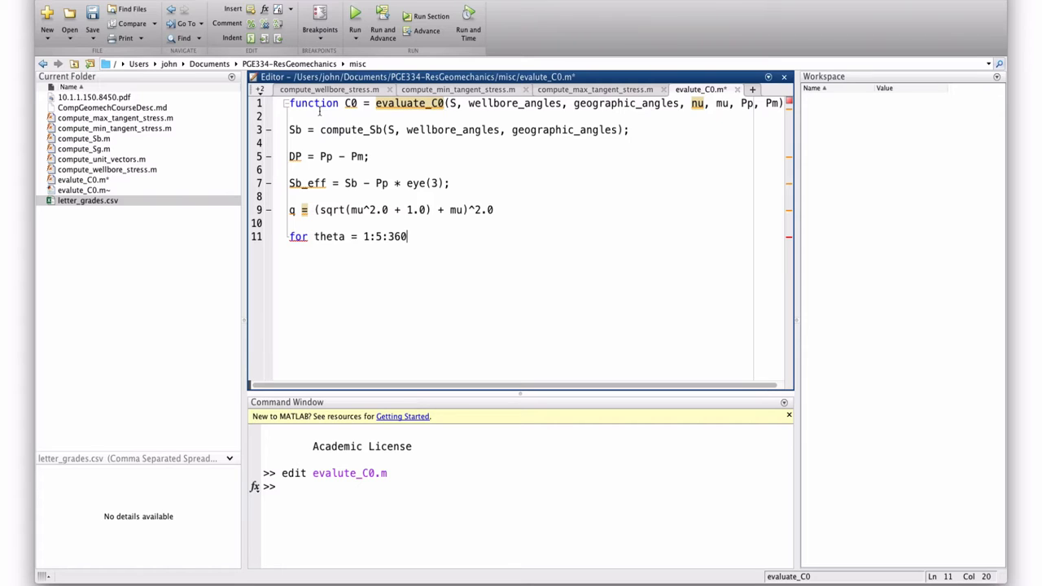
type("1:360:5")
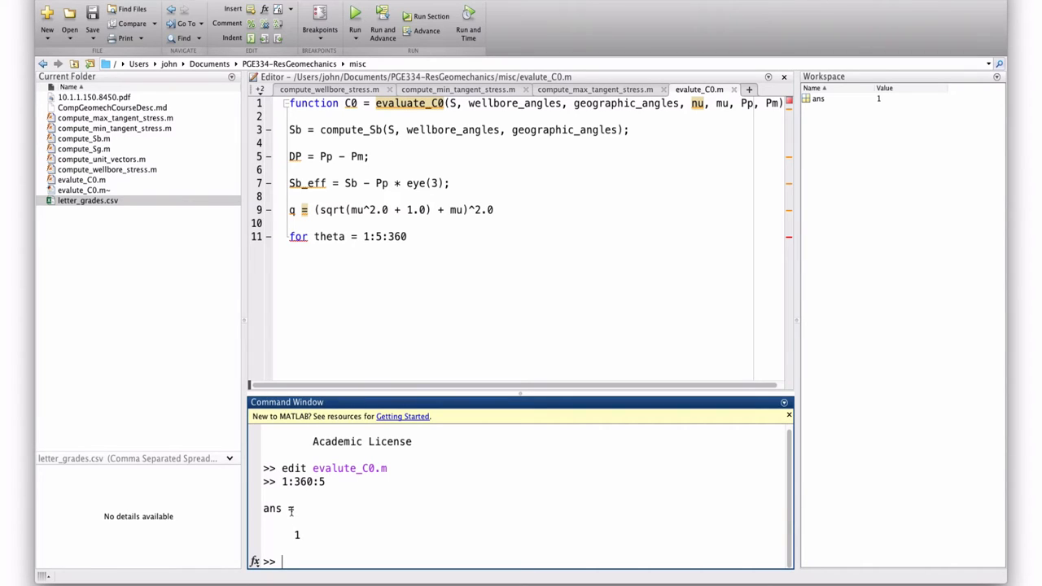
Evaluate x range commands, including x = 1:5:360, in the Command Window
type("x = 1:")
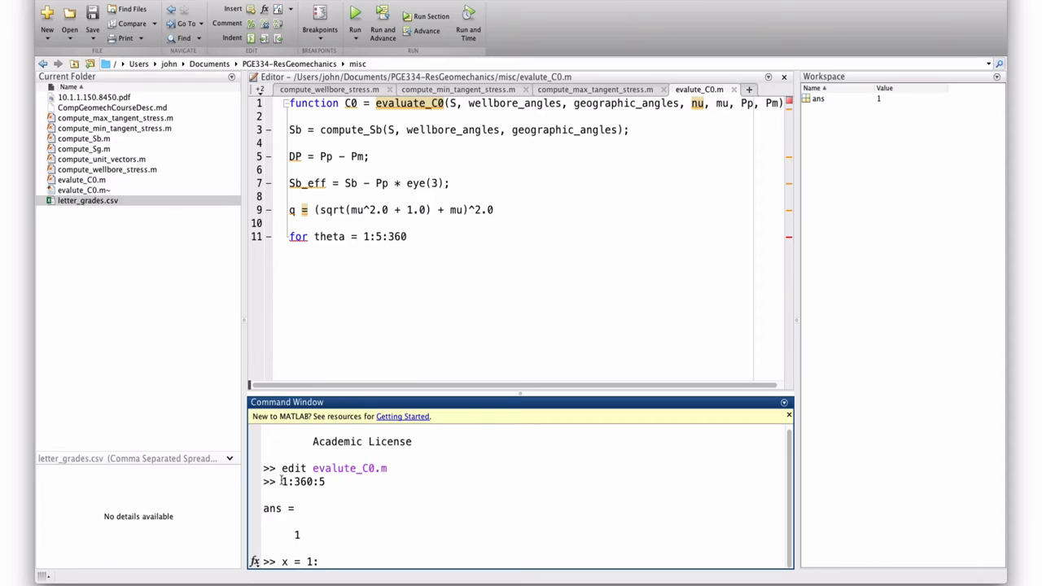
type("5:3")
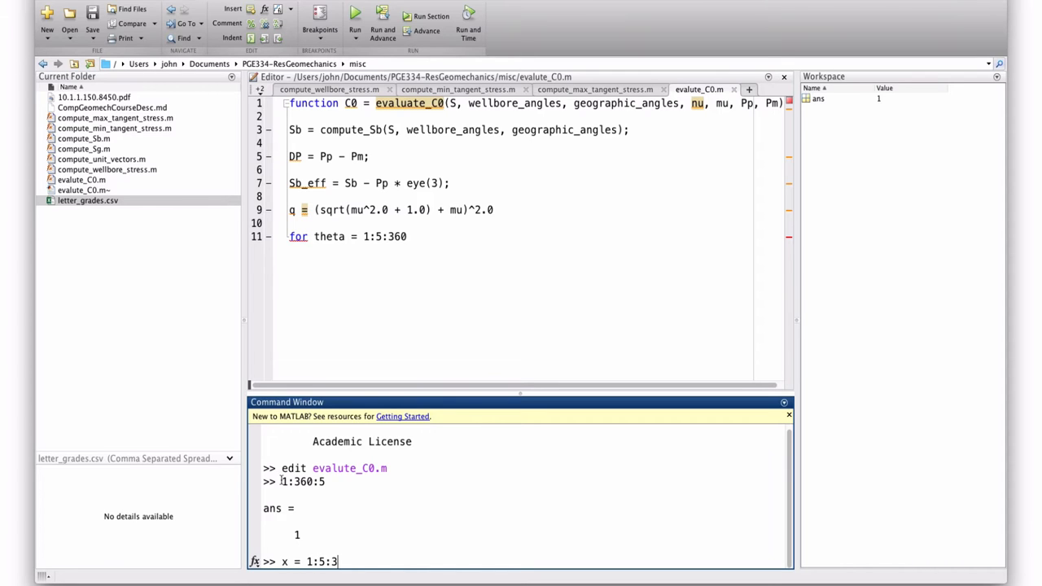
key("enter")
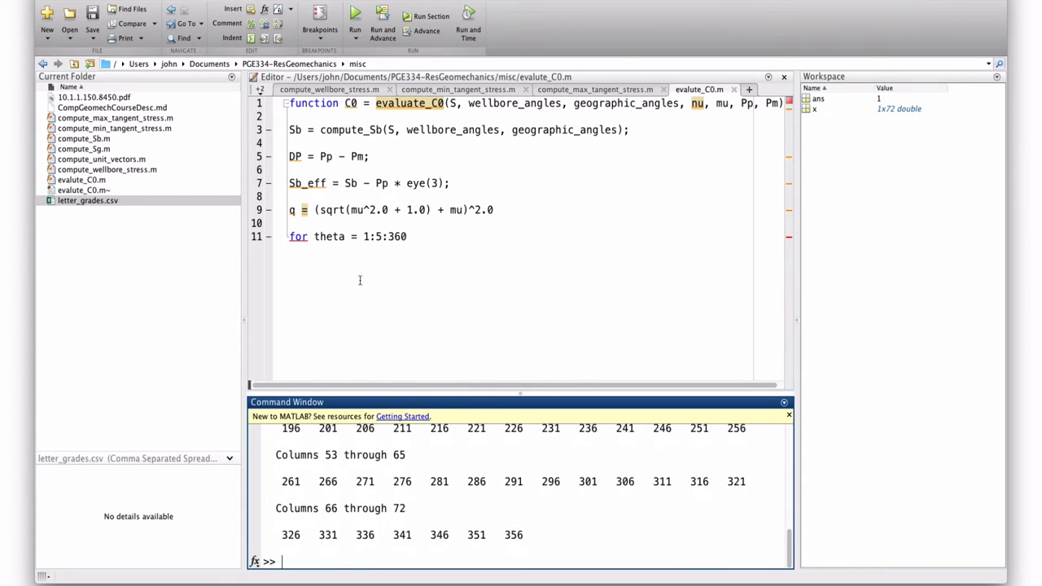
type("x = 1:5:360")
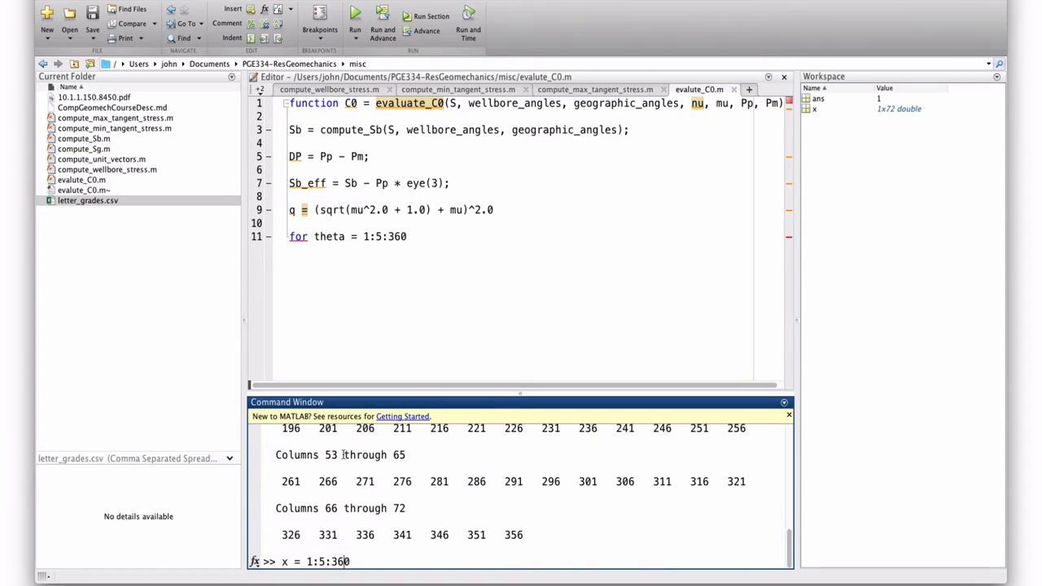
key("enter")
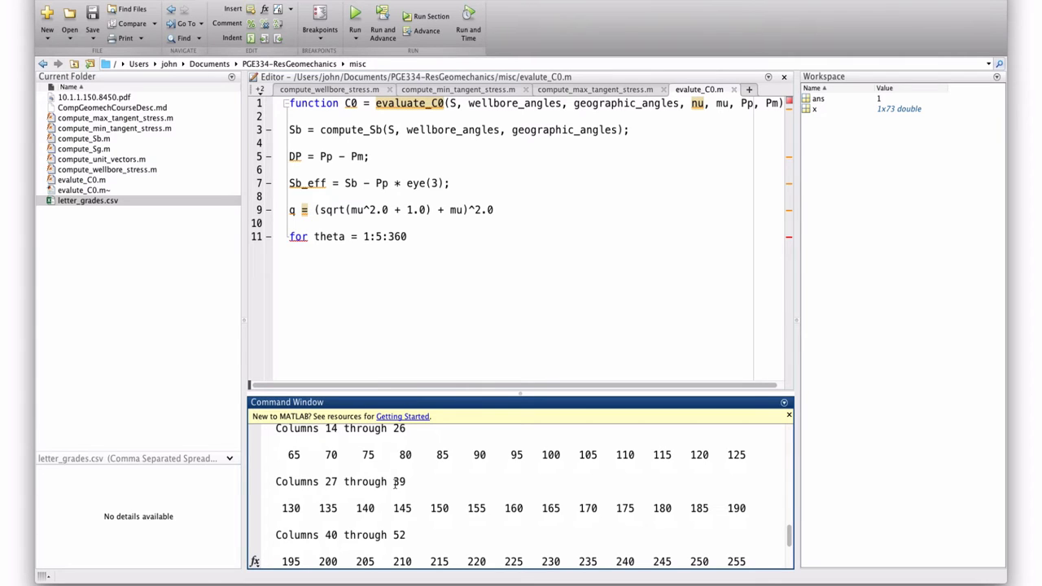
Scroll the output and enter x = 0:5:360 to inspect angles up to 360
left_click(381, 236)
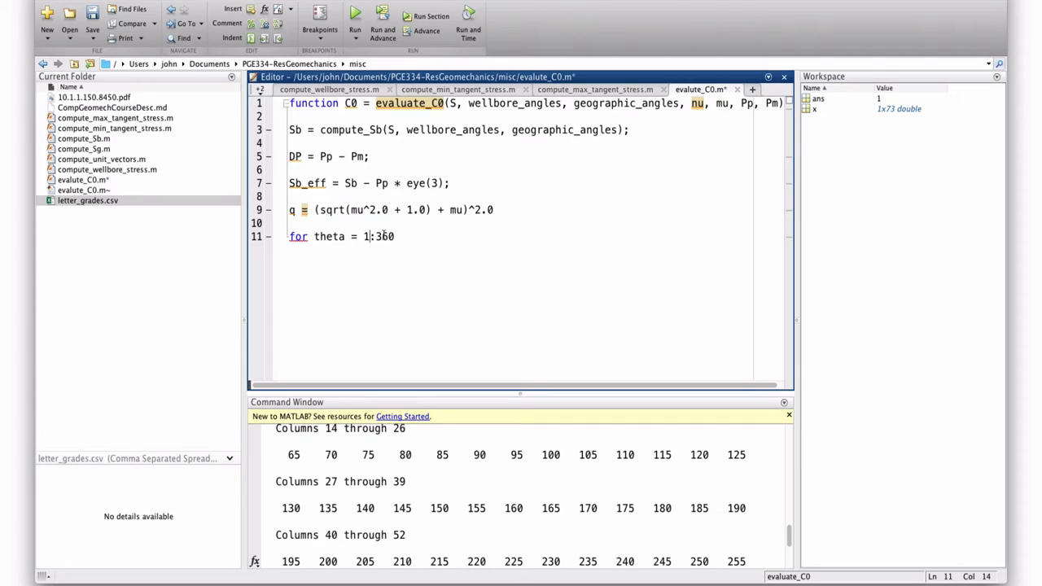
scroll("down", 3)
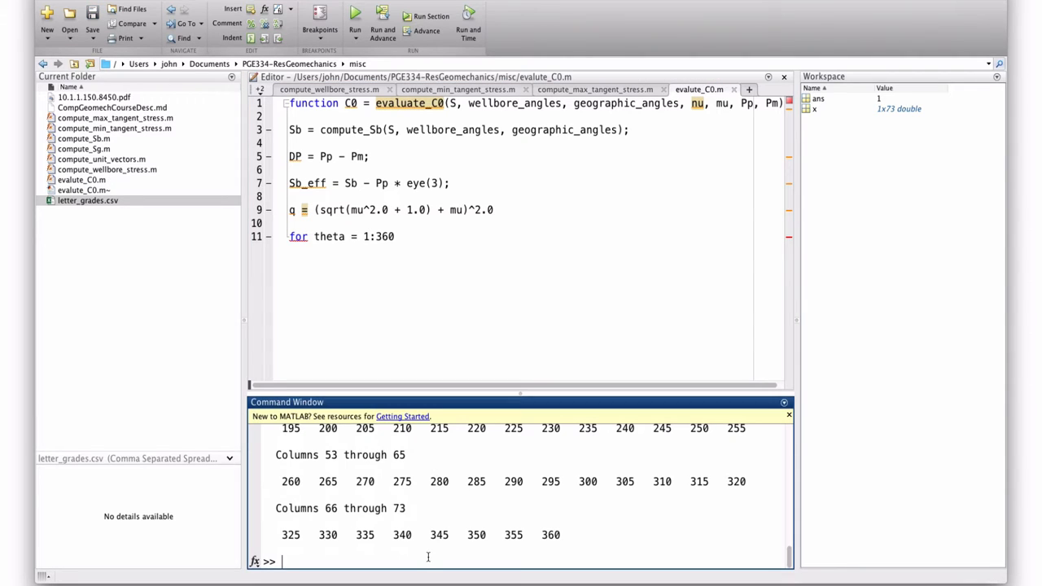
type("x = 0:5:360")
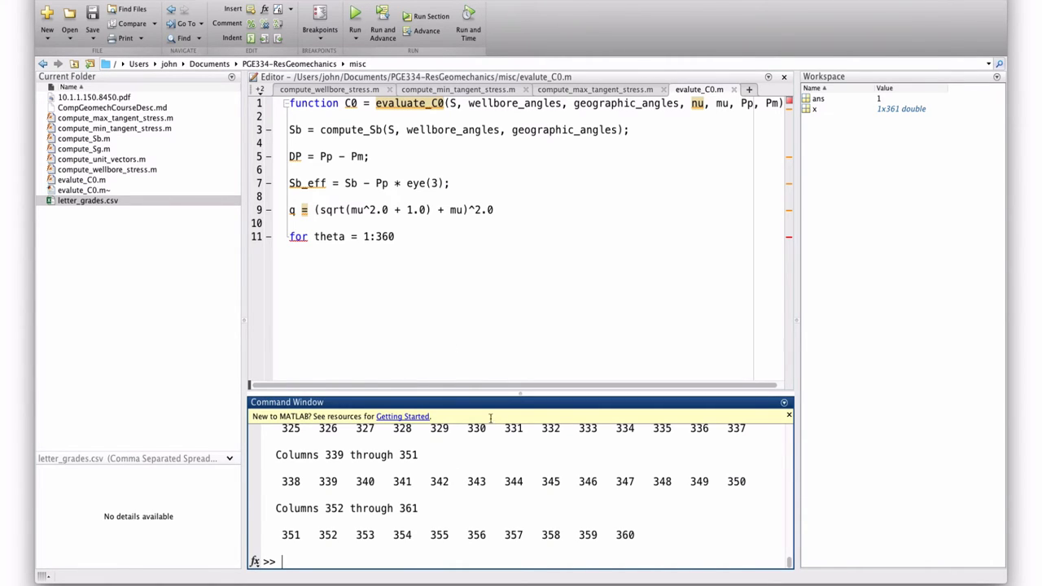
Compute st_max = compute_max_tangent_stress(Sb_eff, nu, theta, DP) and reuse the line for st_min
left_click(396, 236)
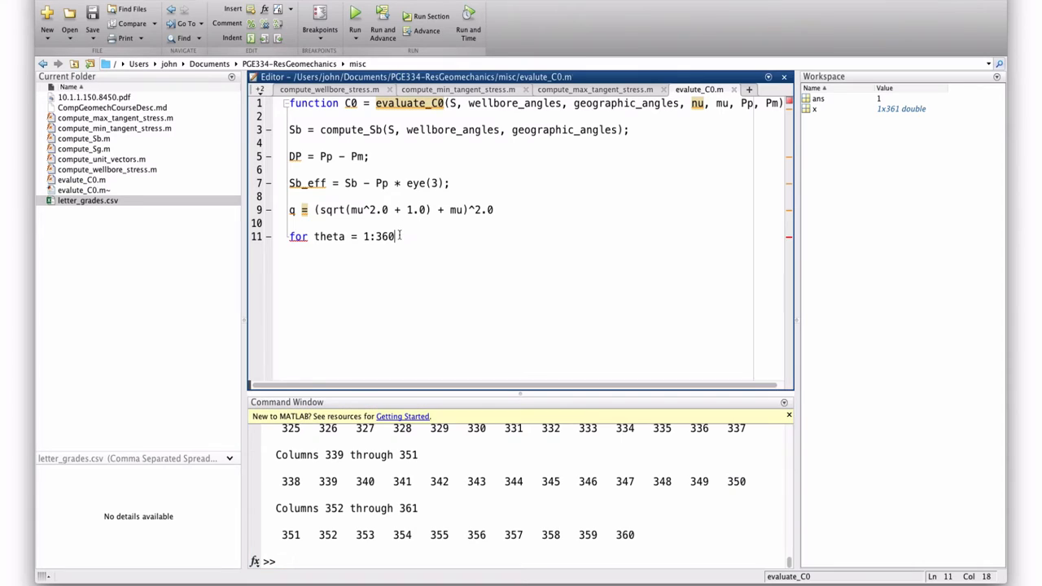
type("st_m")
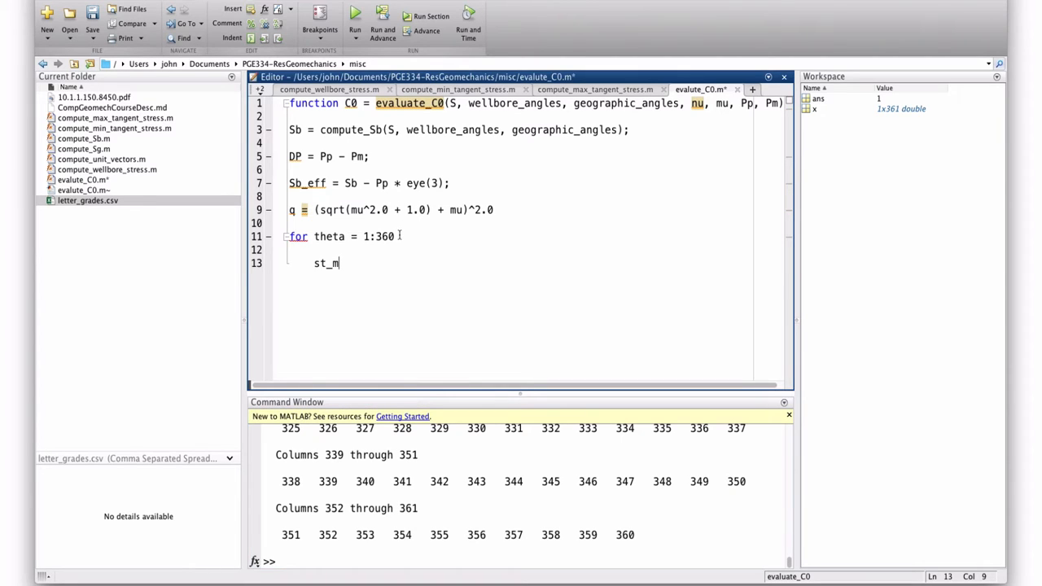
type("ax =")
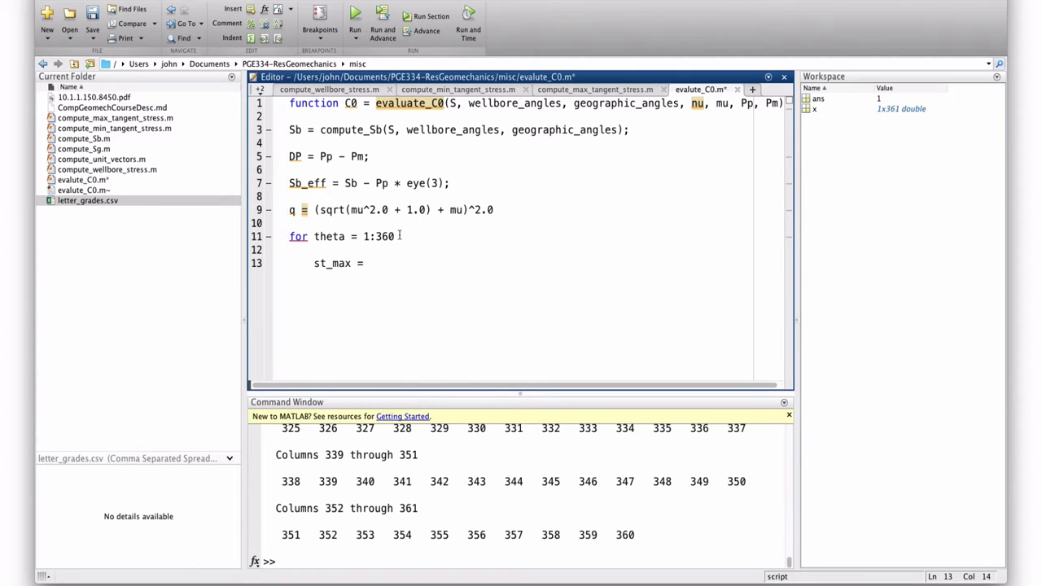
type("compute_max_tangent_stress(S")
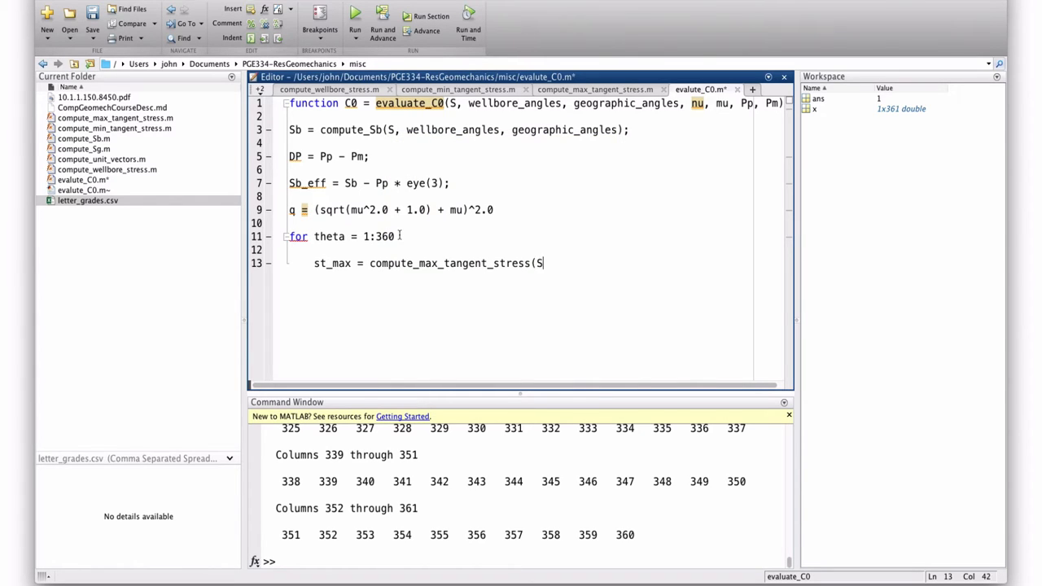
type("b_eff, nu, th")
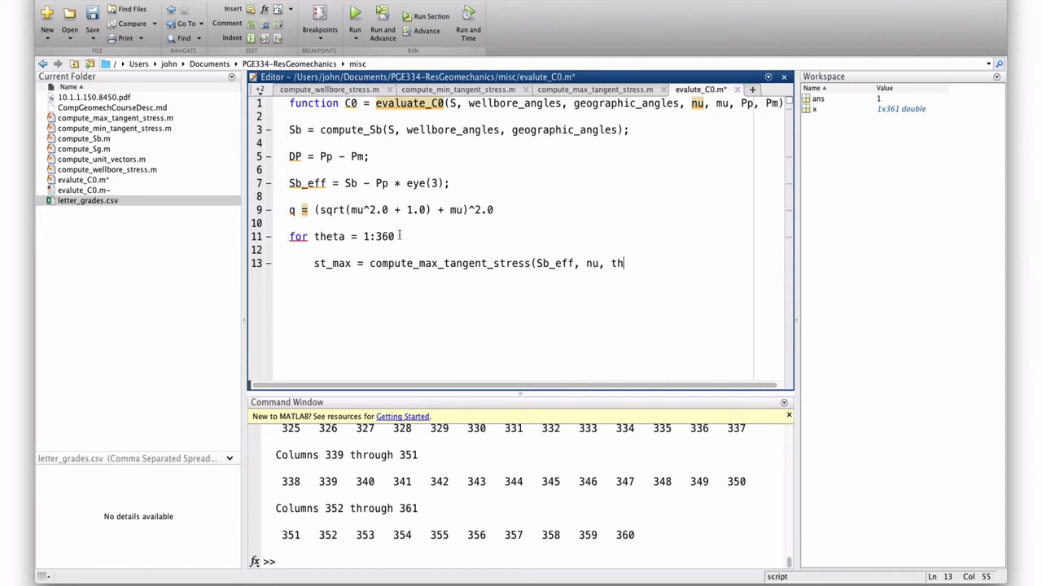
type("eta, DP);")
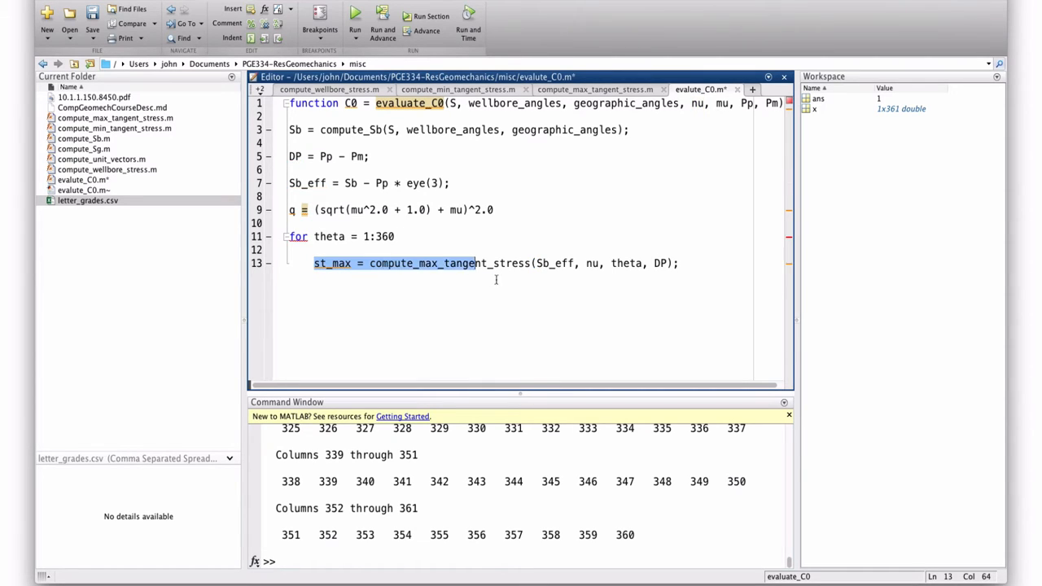
left_click(683, 264)
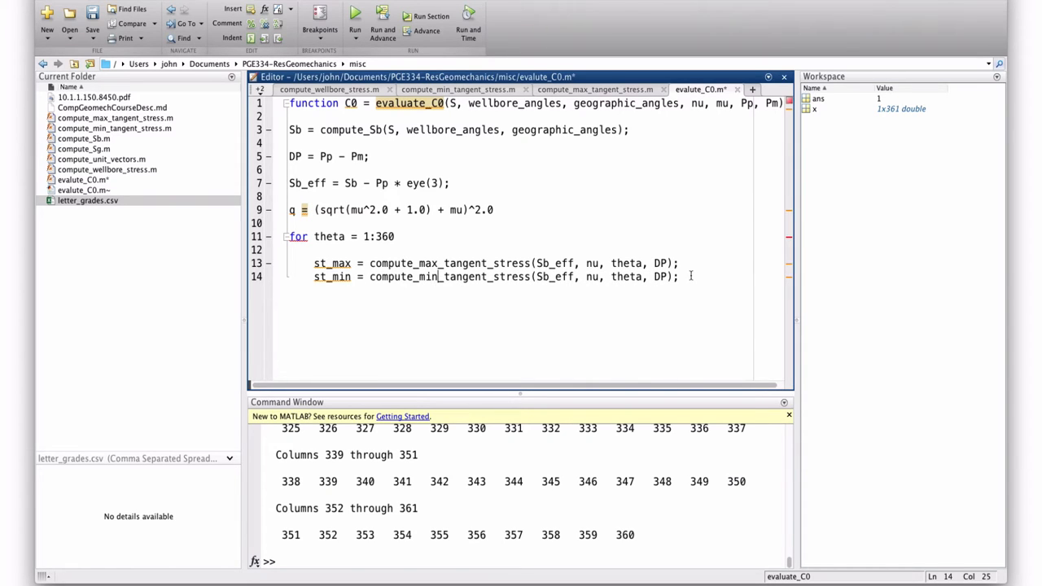
Set sigma1 = max([st_max, st_min, DP]) and sigma3 = min([st_max, st_min, DP]) in the loop
type("sigma")
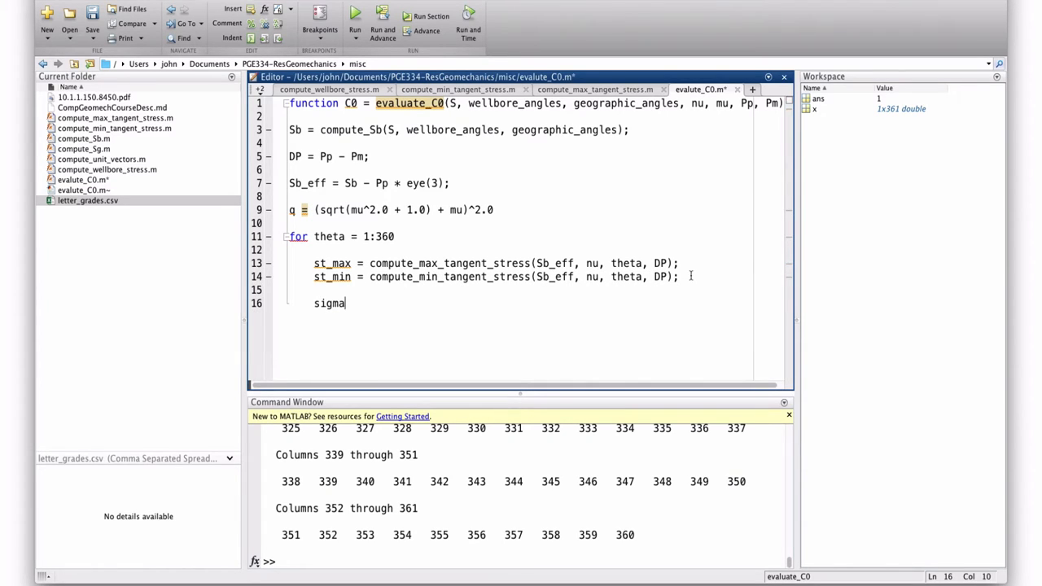
type("1 =")
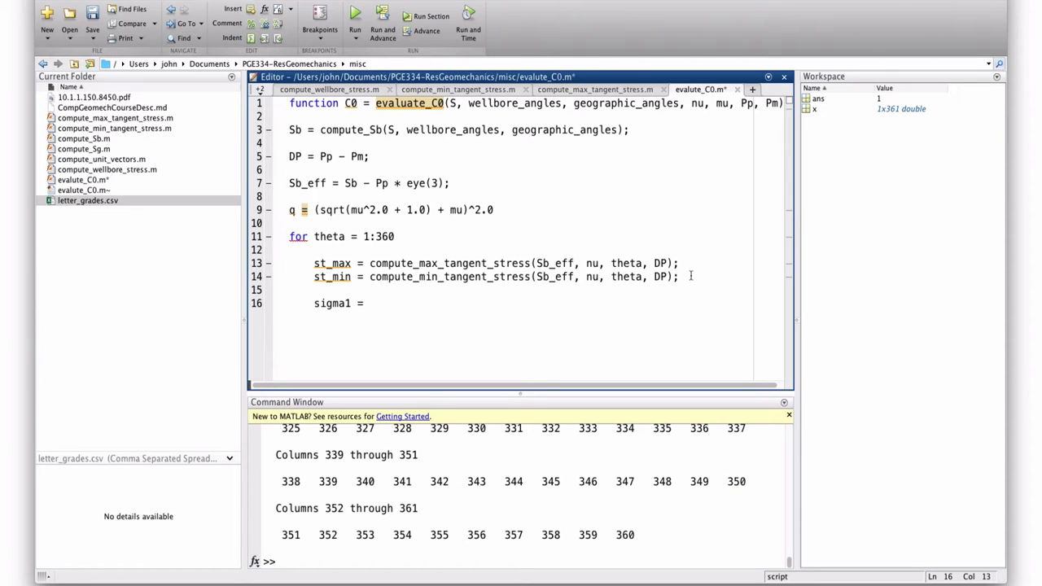
type("max(")
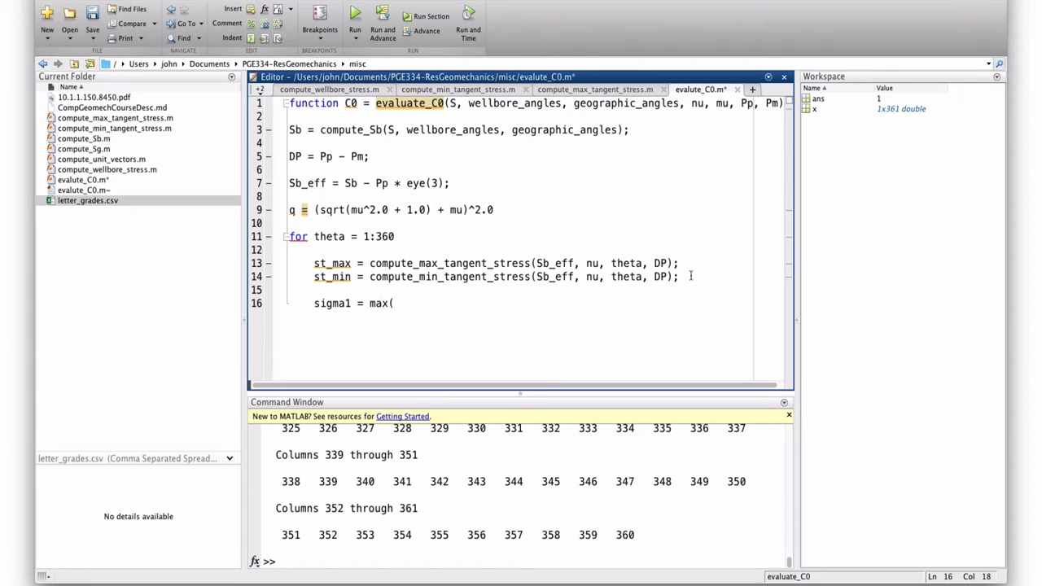
type("[st_max,")
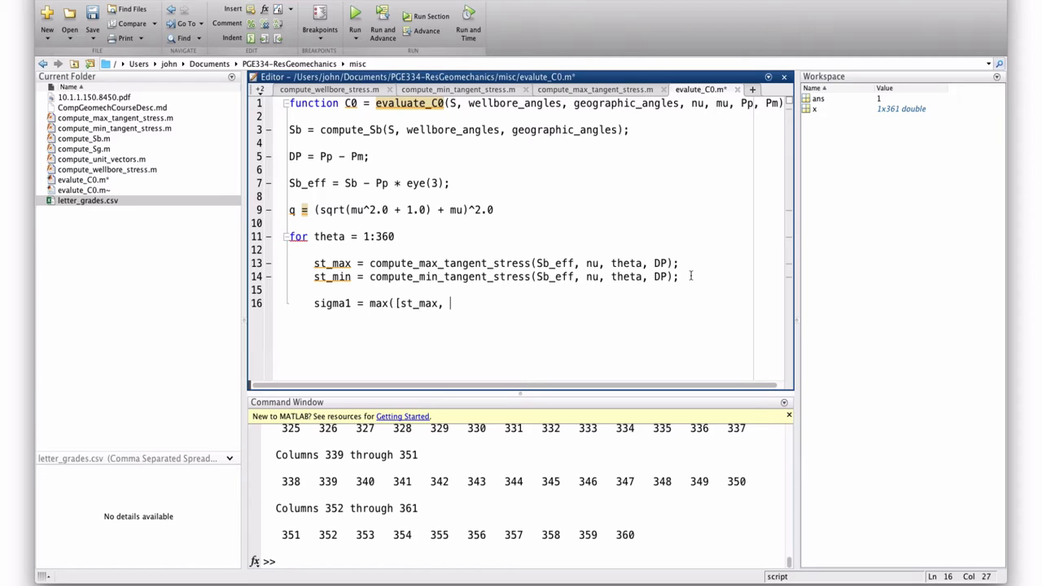
type("st_min,")
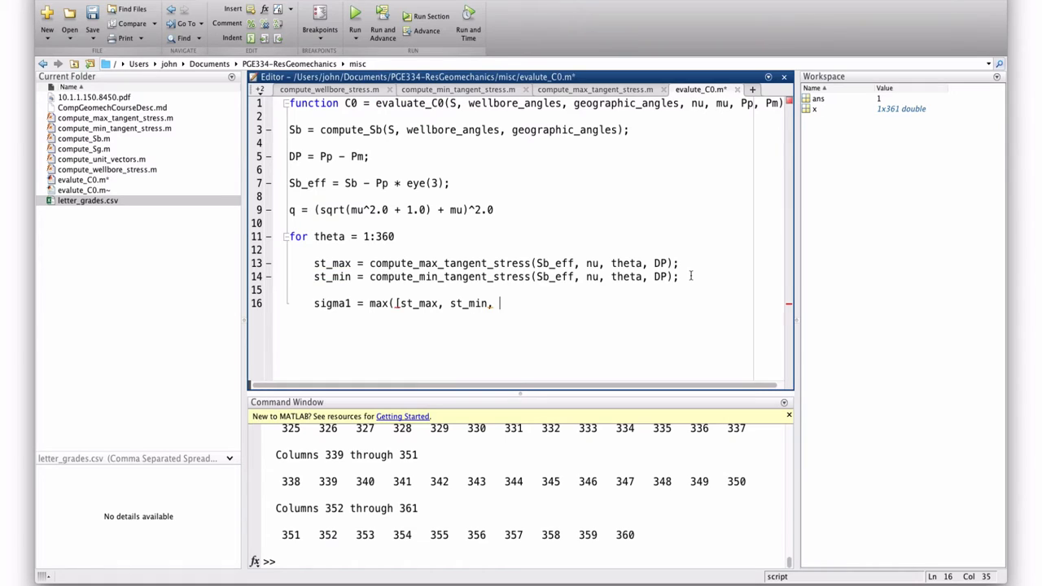
type("DP)")
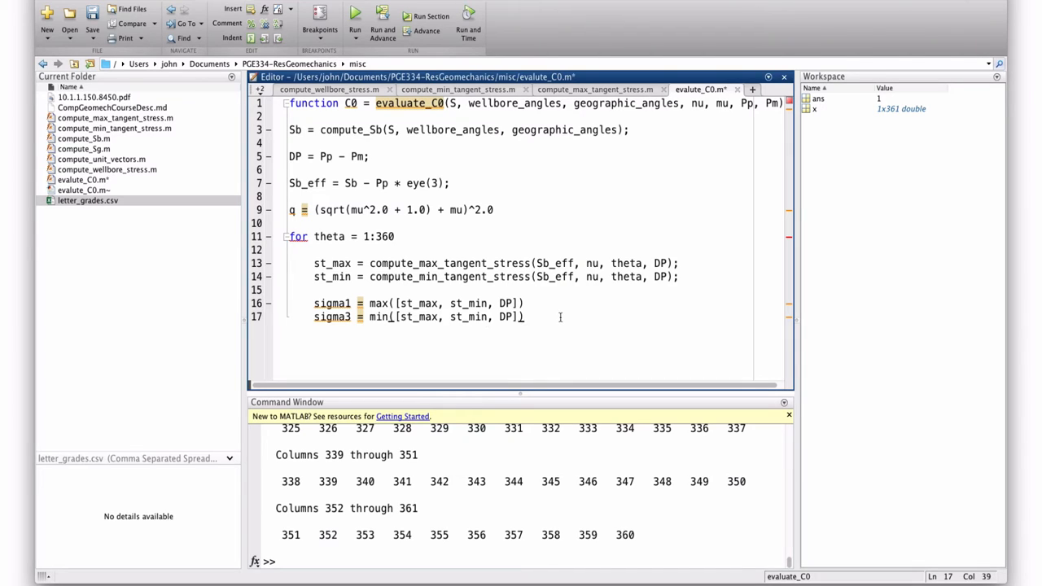
Compute C0 = sigma1 - q * sigma3 and end the theta loop
type("C")
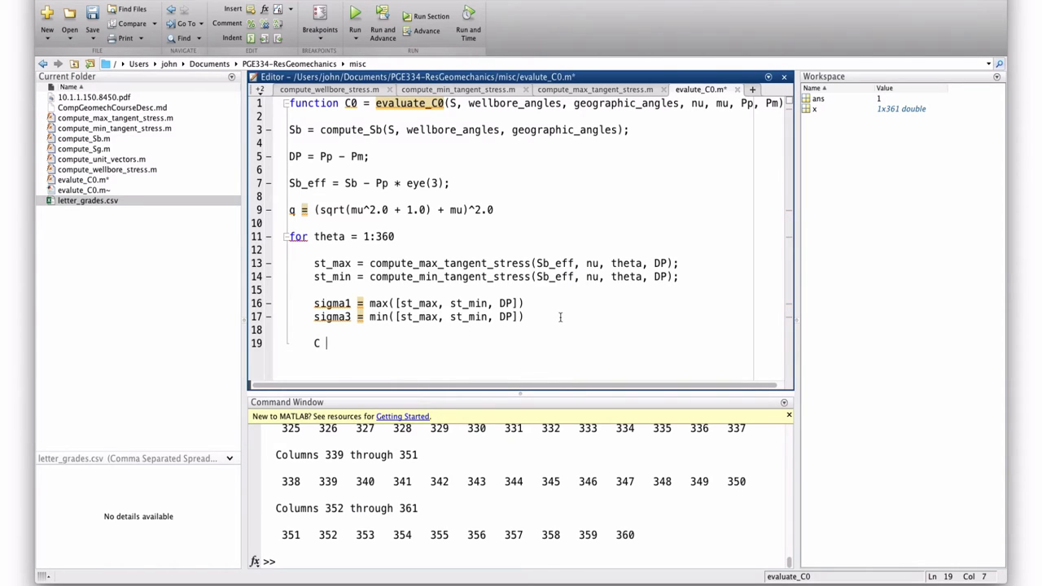
type("= sig")
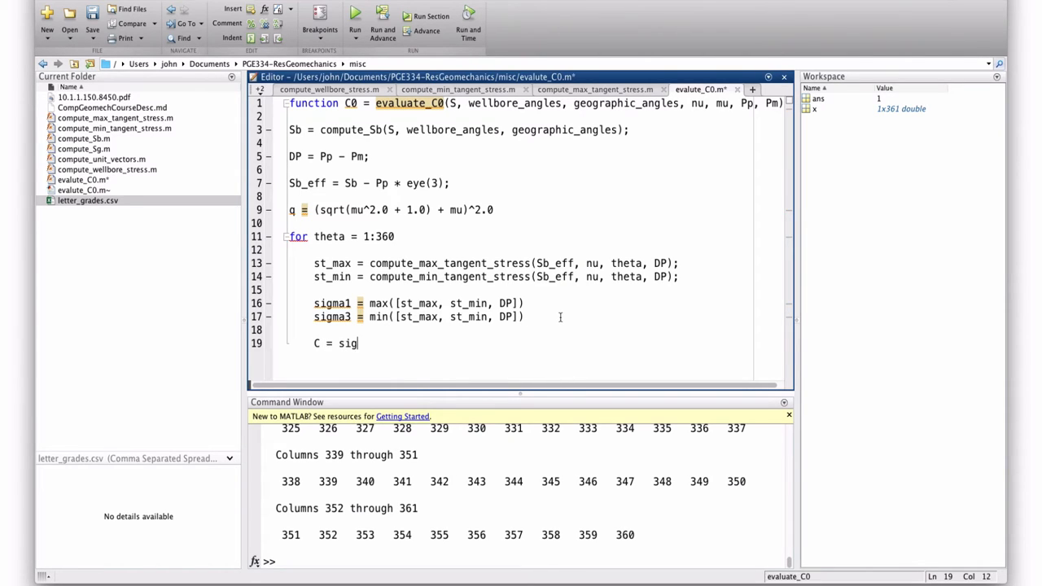
type("ma1")
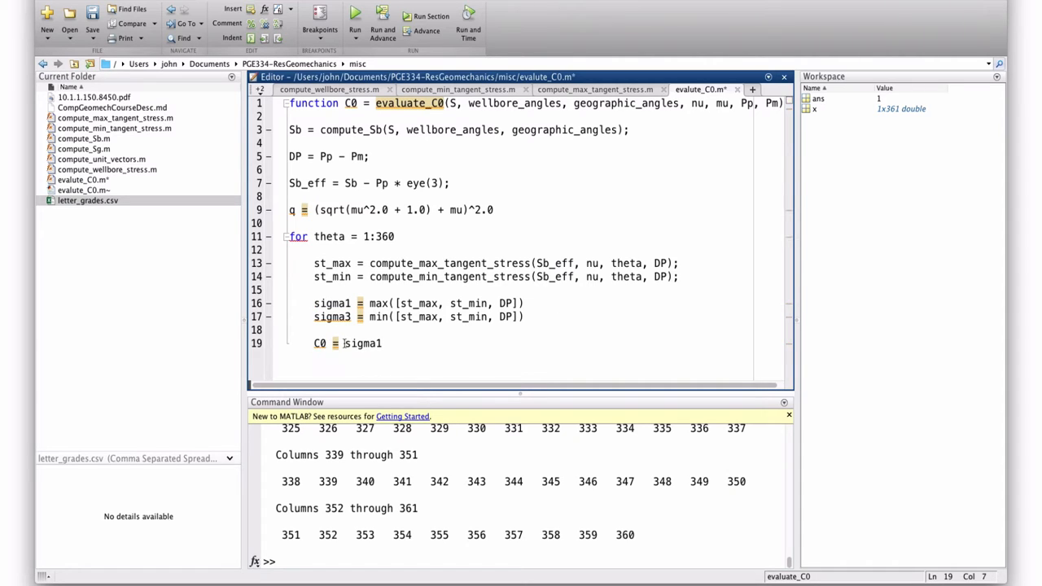
left_click(381, 342)
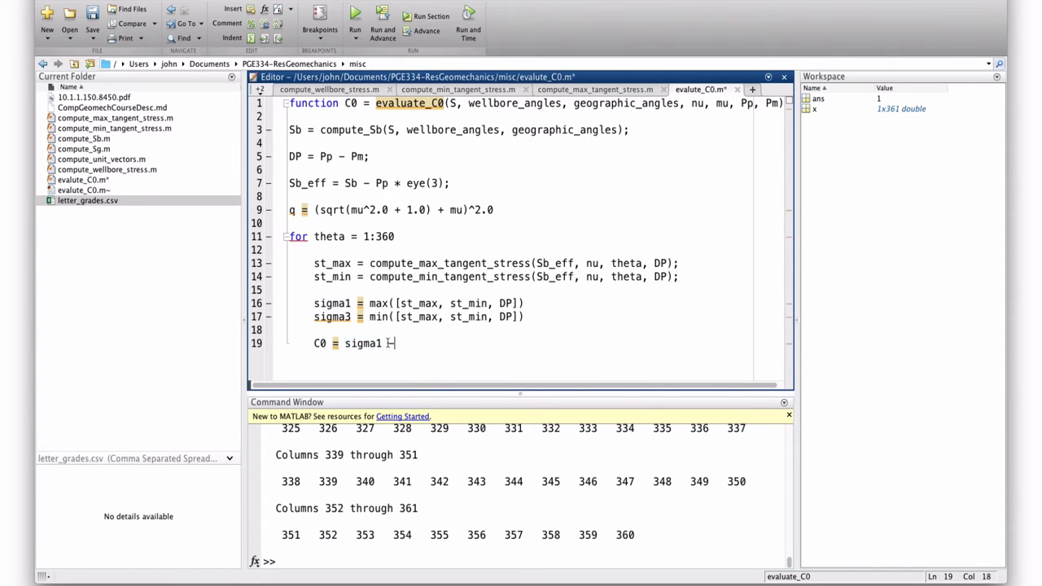
type("q * si")
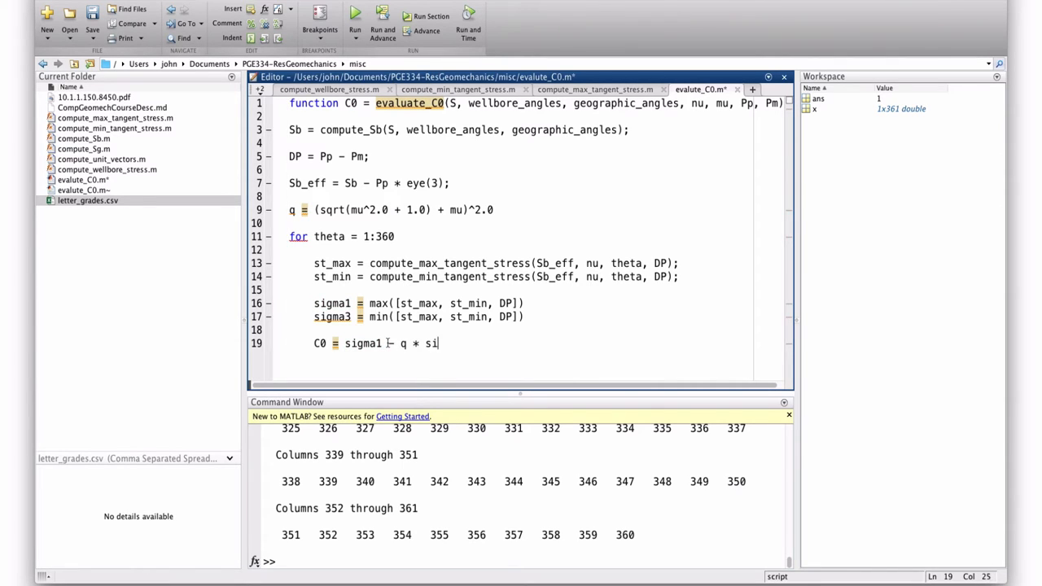
type("gma3")
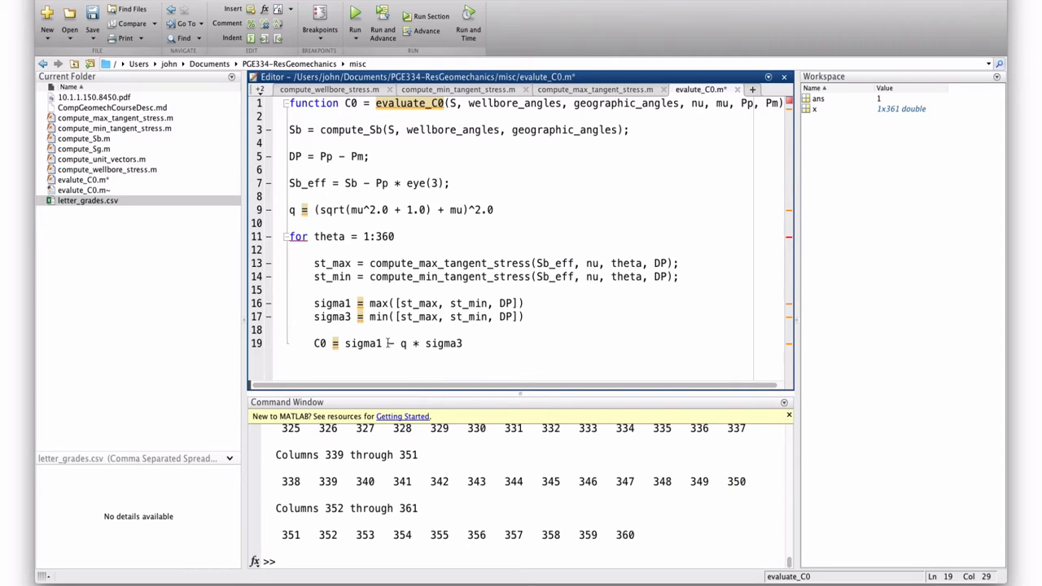
key("Enter")
type("end")
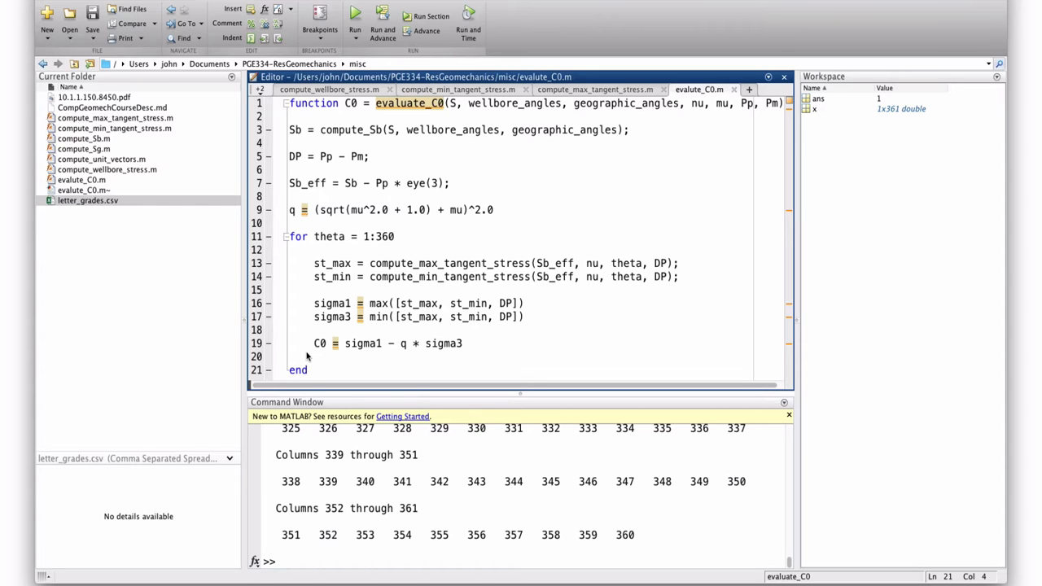
Place q = (sqrt(mu^2.0 + 1.0) + mu)^2.0 after the effective stress tensor with room before the loop
left_click(308, 369)
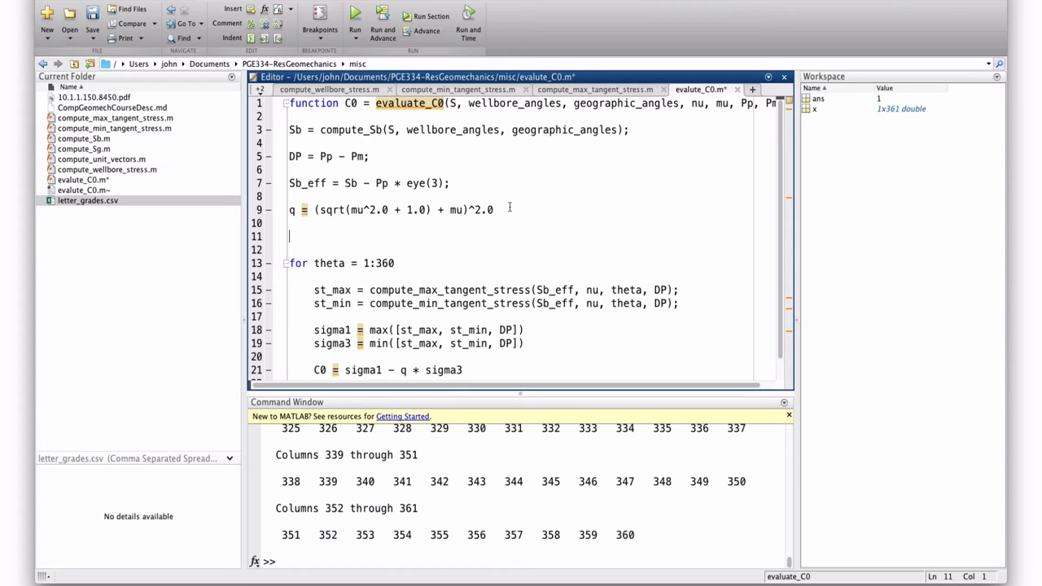
Start a 'C0 =' line before the loop and evaluate realmax (1.7977e+308) in the Command Window
type("C0 =")
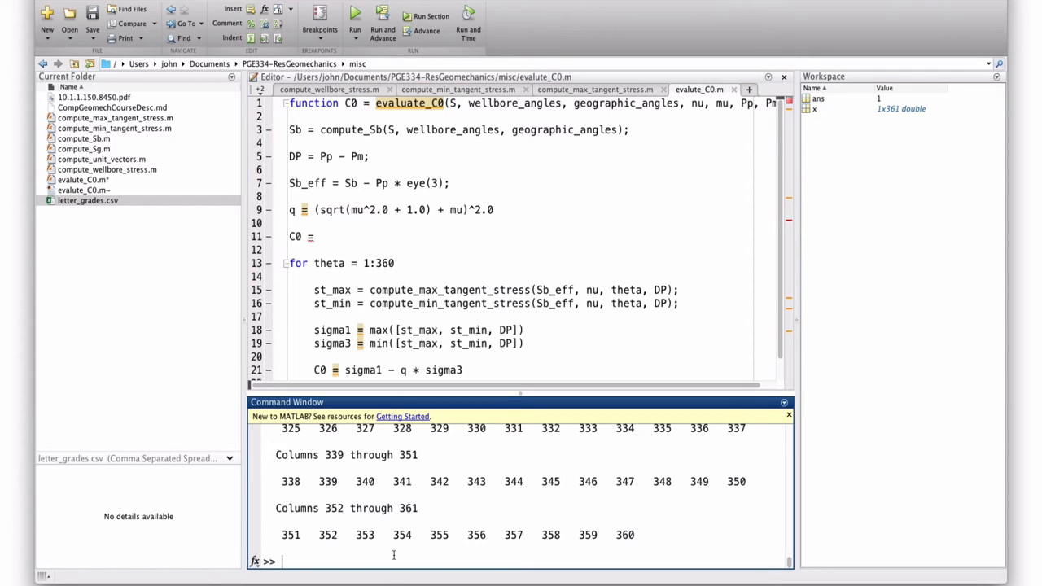
type("re")
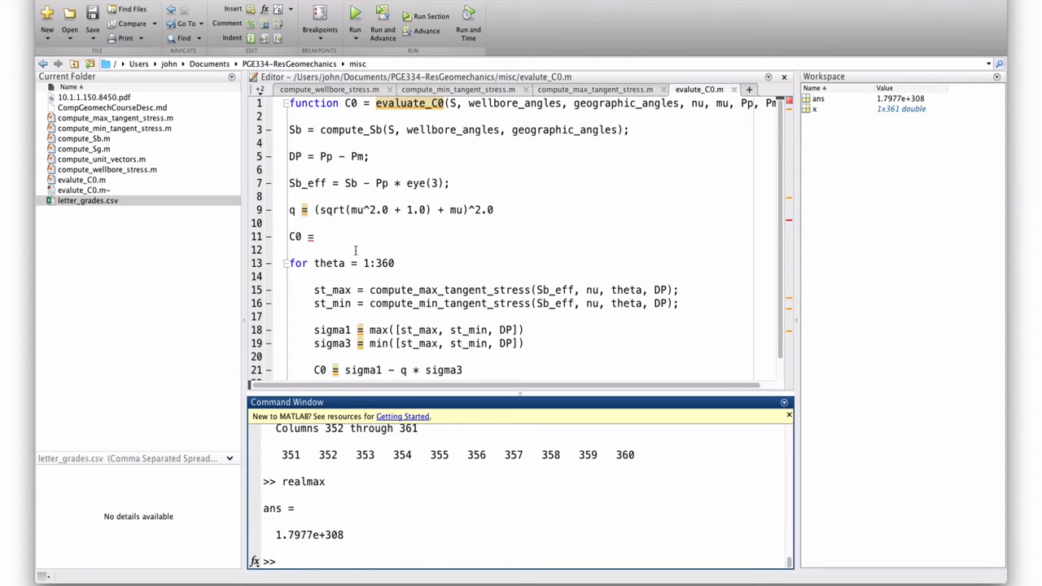
Initialize C0 = realmax; and update it as C0 = min([C0, sigma1 - q * sigma3]) in the loop
left_click(290, 249)
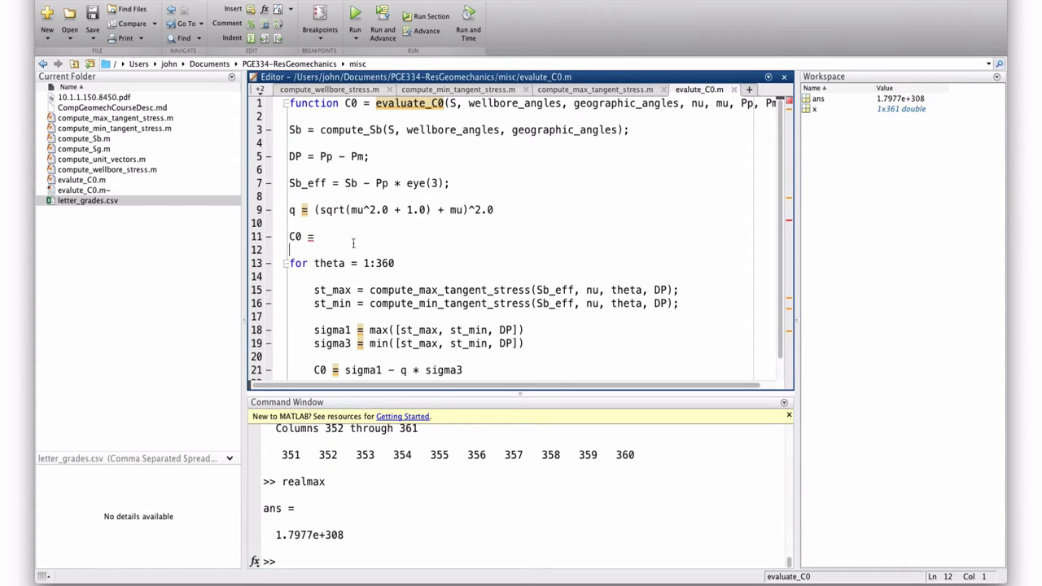
type("real")
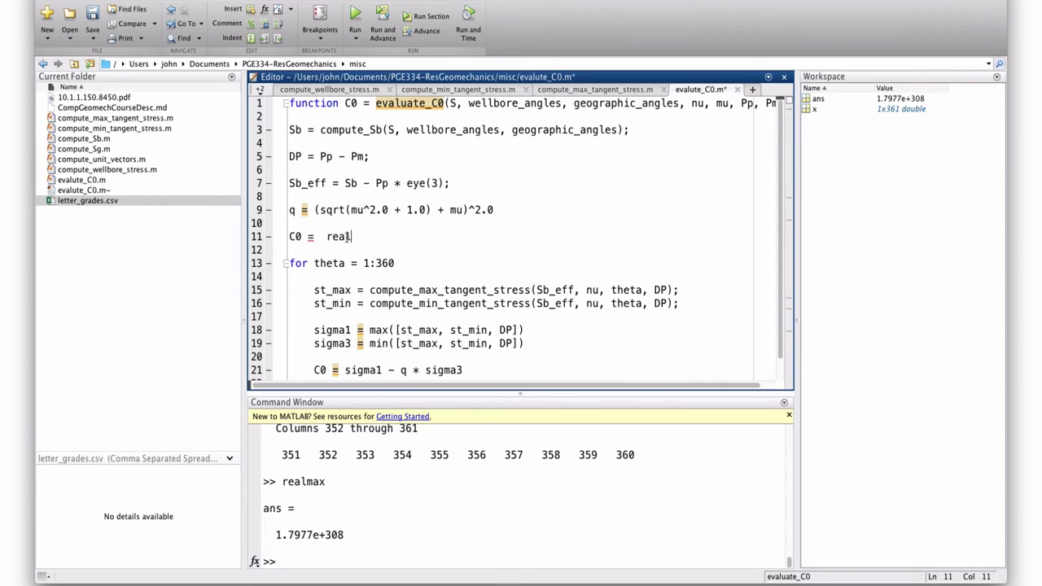
type("max;")
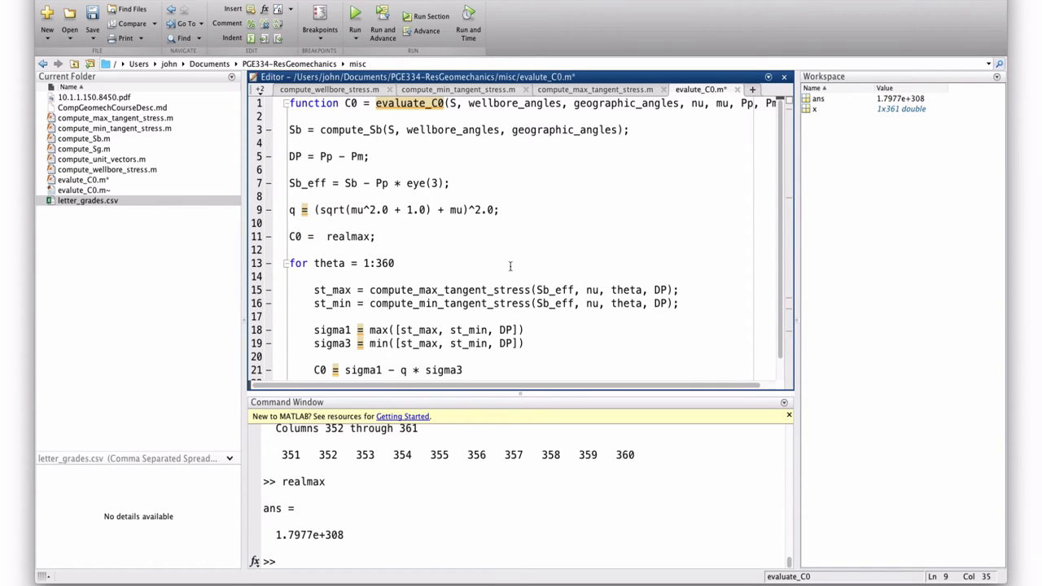
scroll("down", 3)
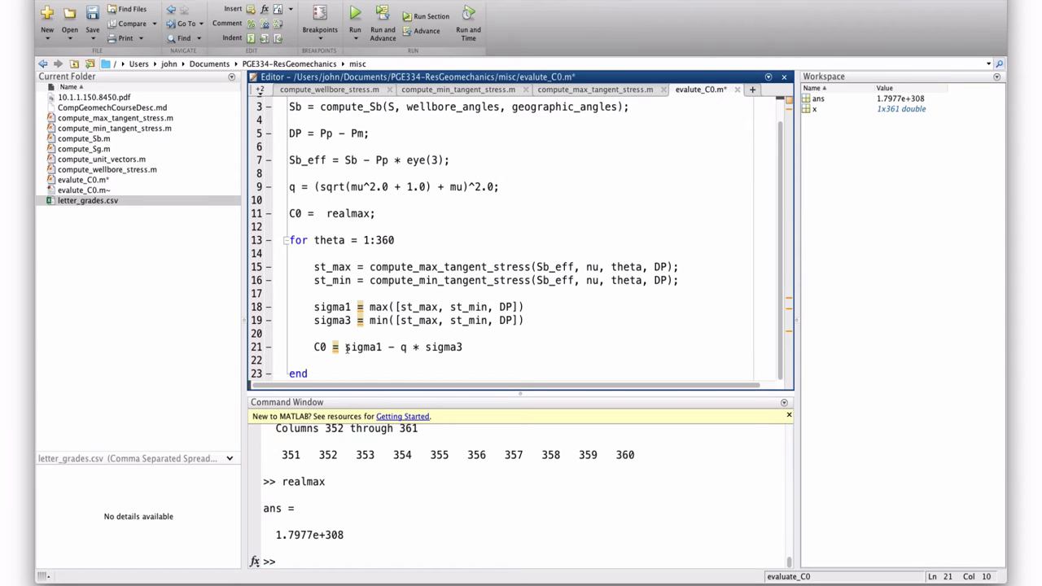
type("min")
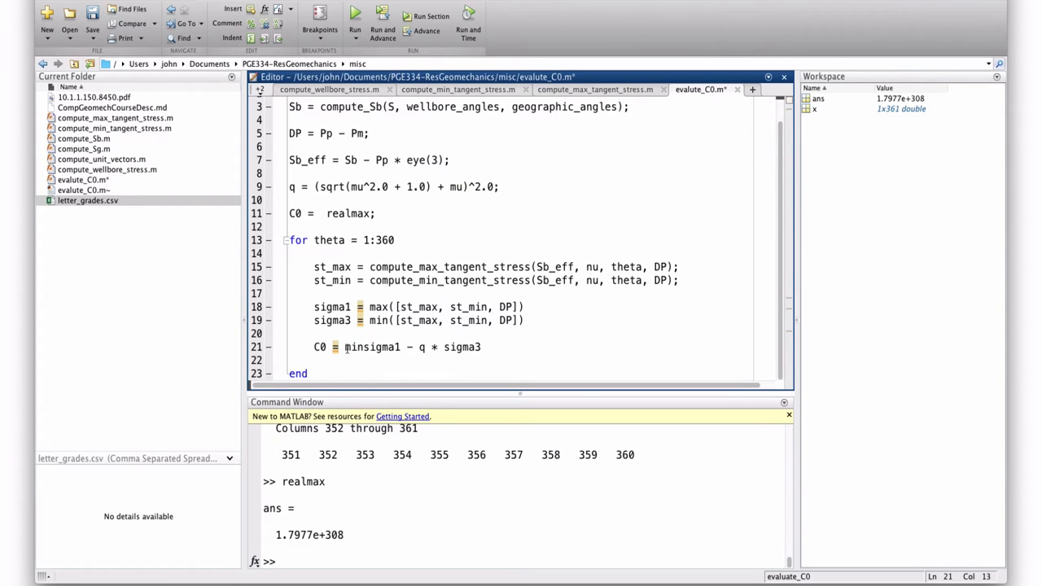
type("min([")
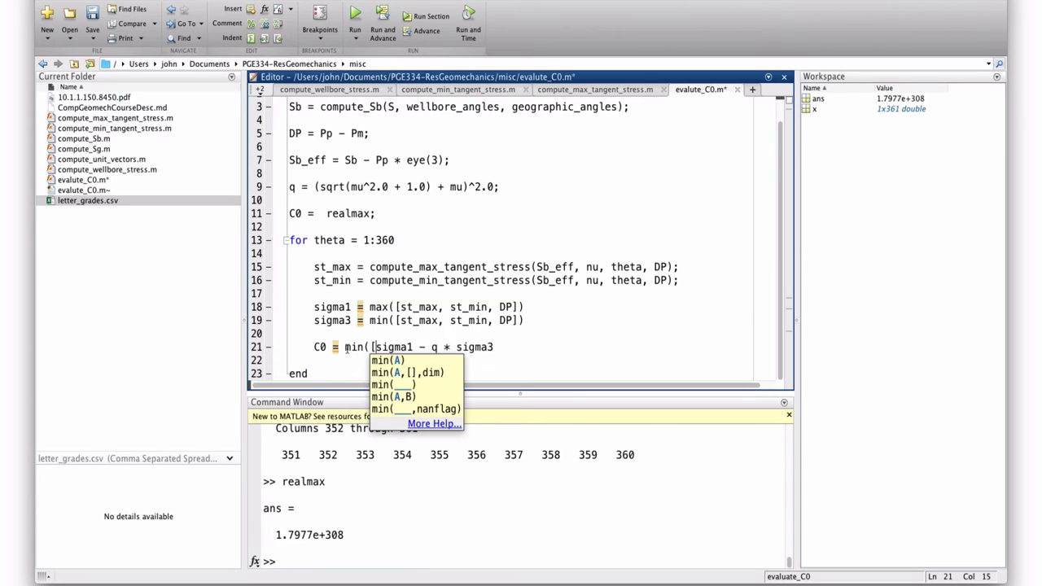
type("C0,")
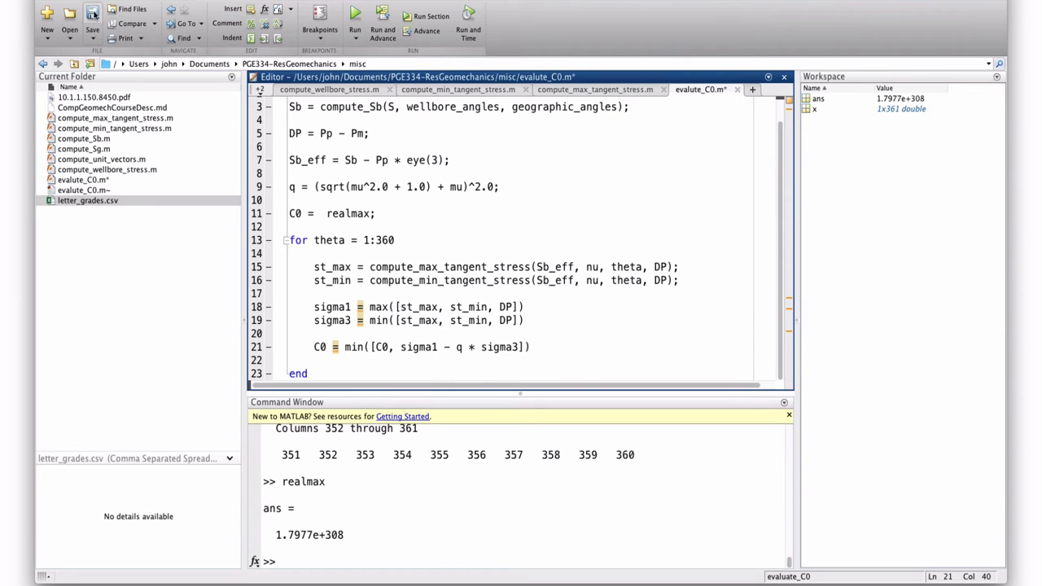
Run edit create_lower_hemi_plot.m so MATLAB offers to create the new file
left_click(92, 13)
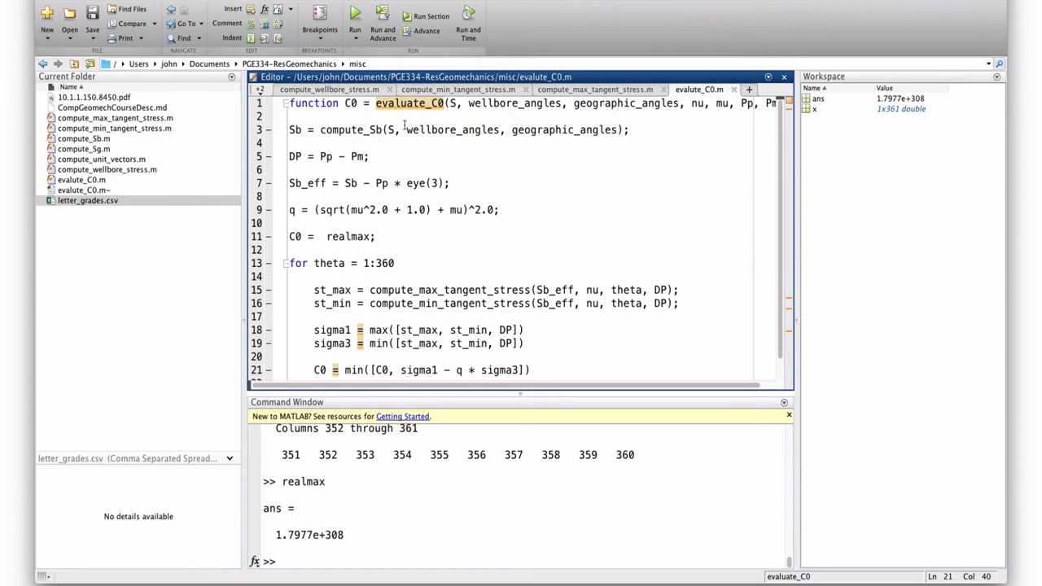
mouse_move(374, 573)
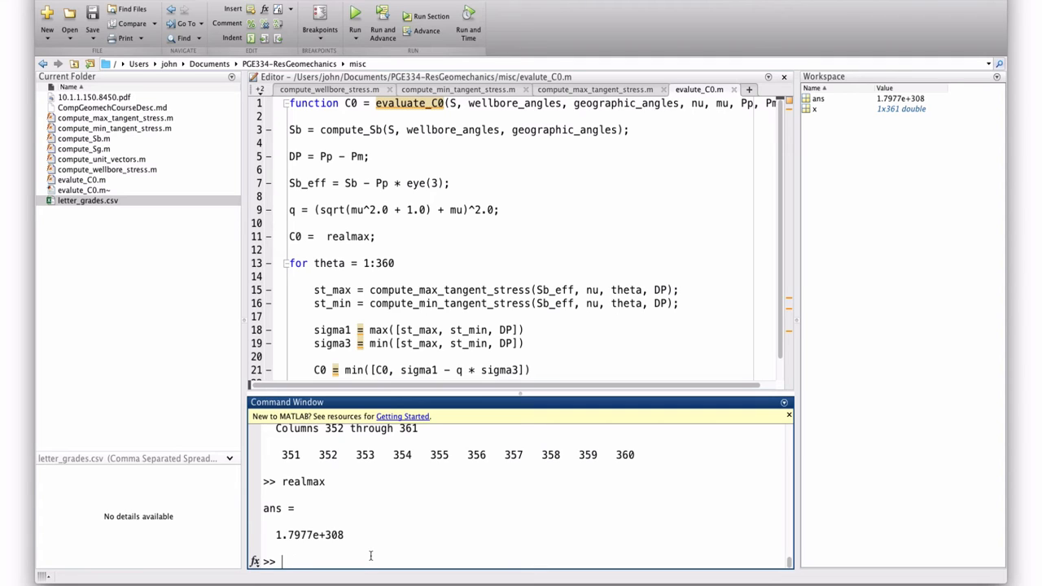
type("edit")
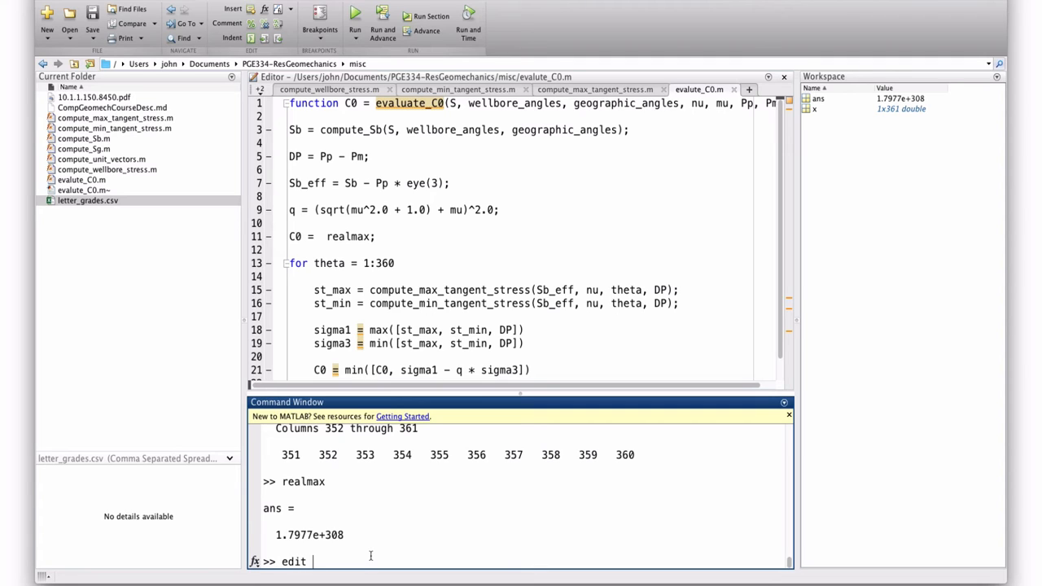
type("create")
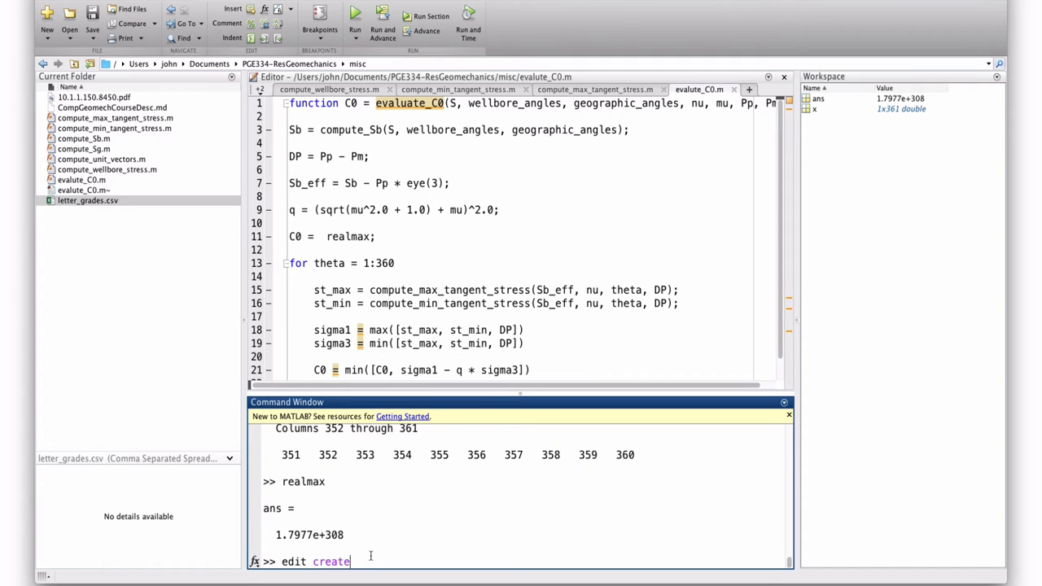
type("_lower_hem")
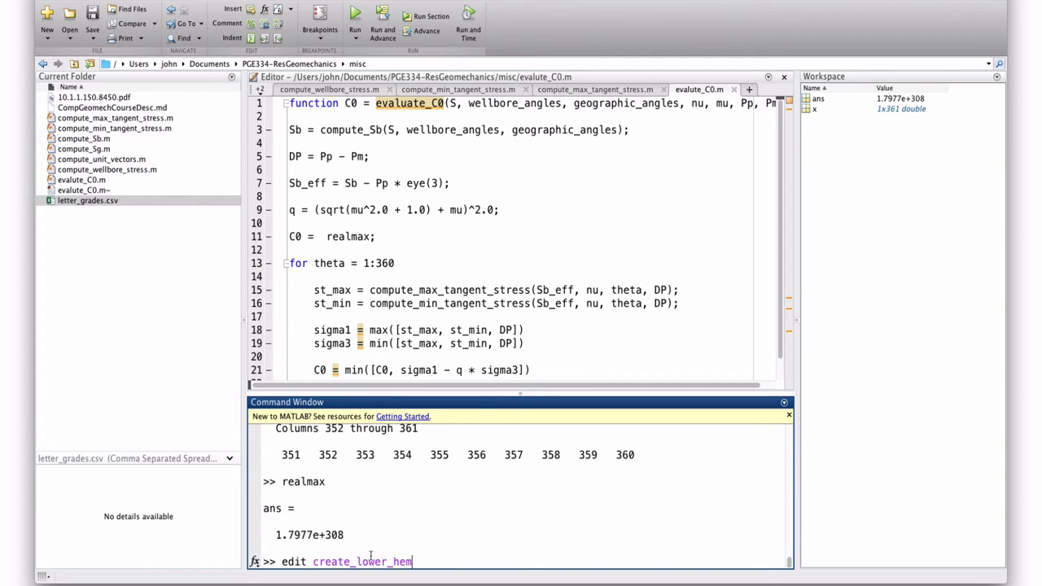
type("i_plot")
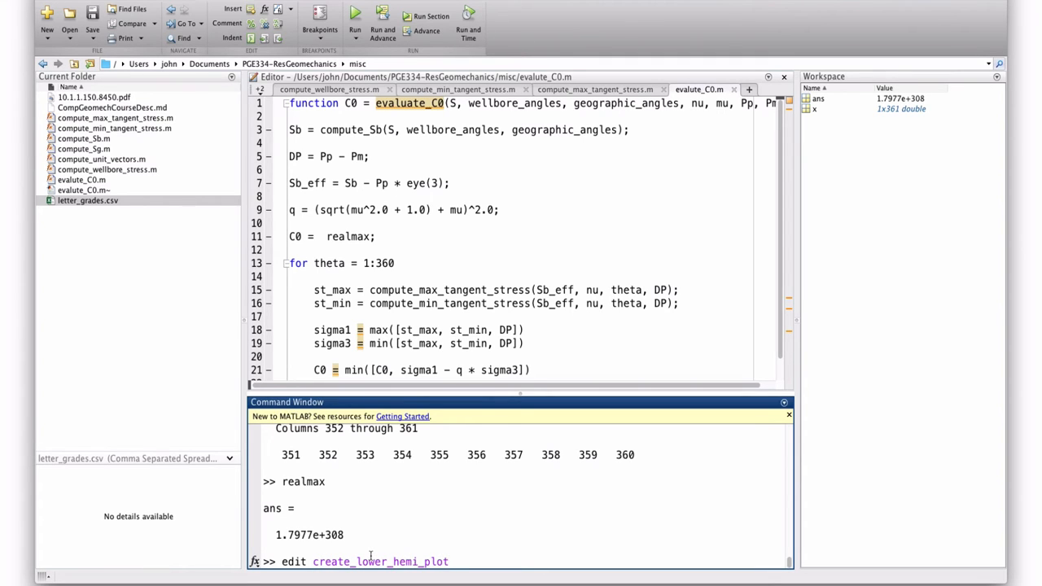
type("(")
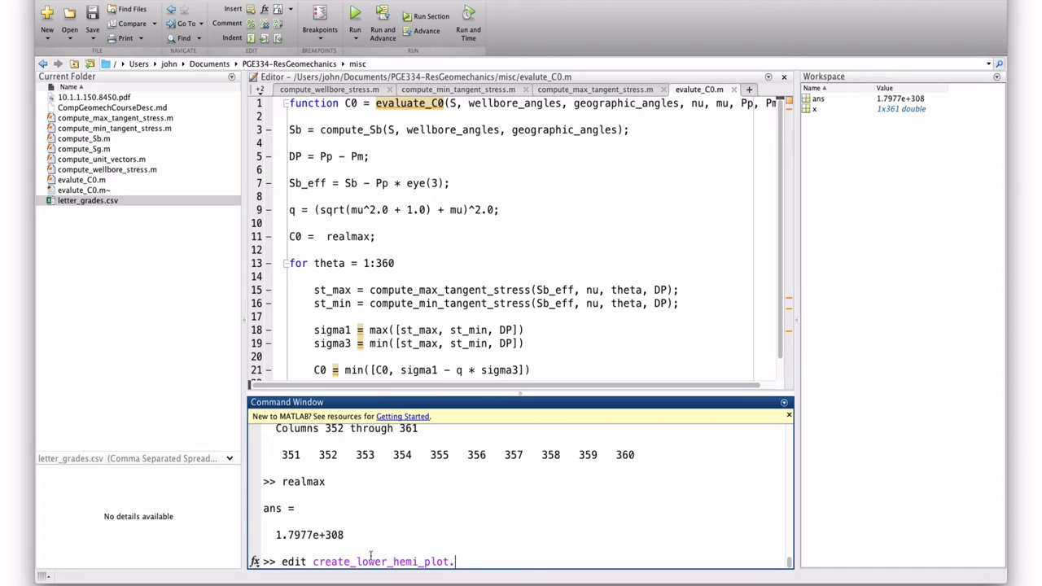
key("enter")
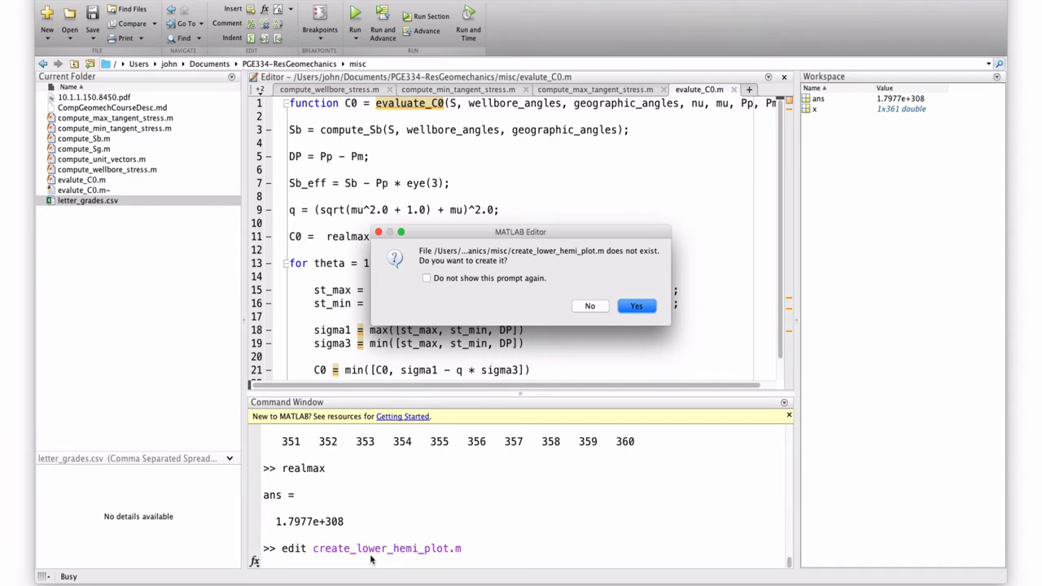
Create the file and begin the header function create_lower_hemi_plot(S, ..
left_click(635, 307)
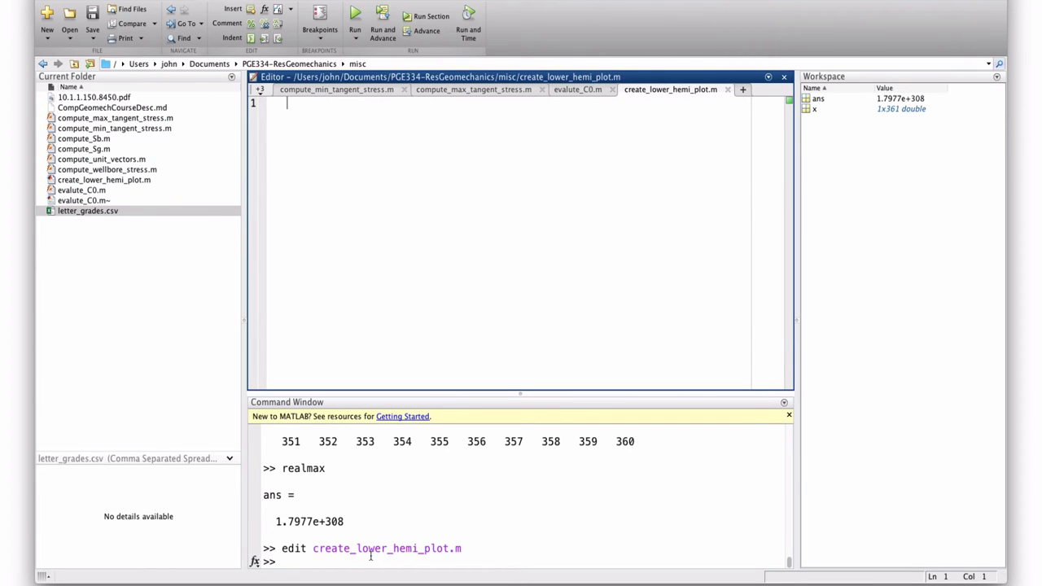
type("function c")
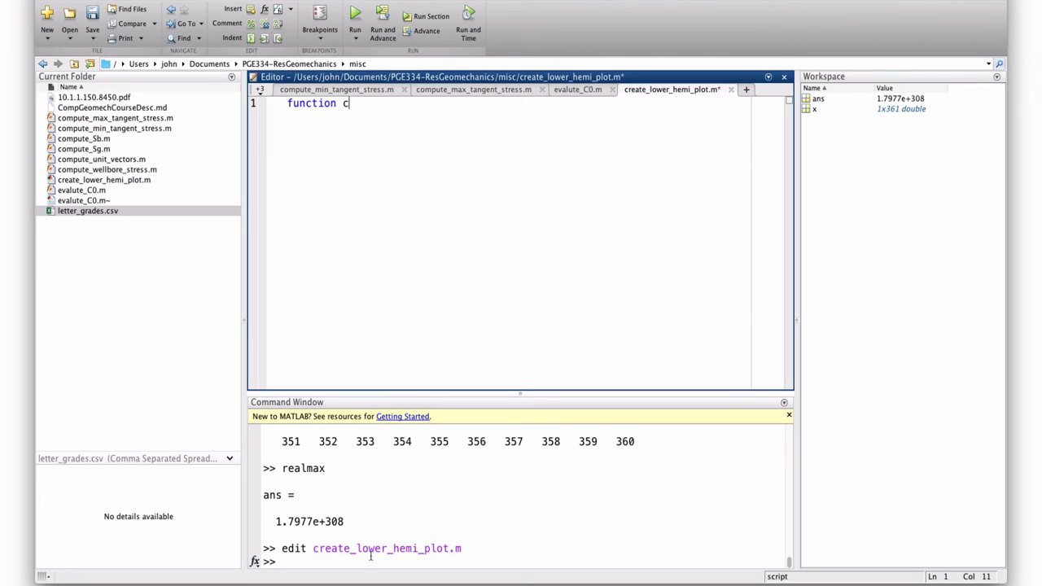
type("reate_lower_")
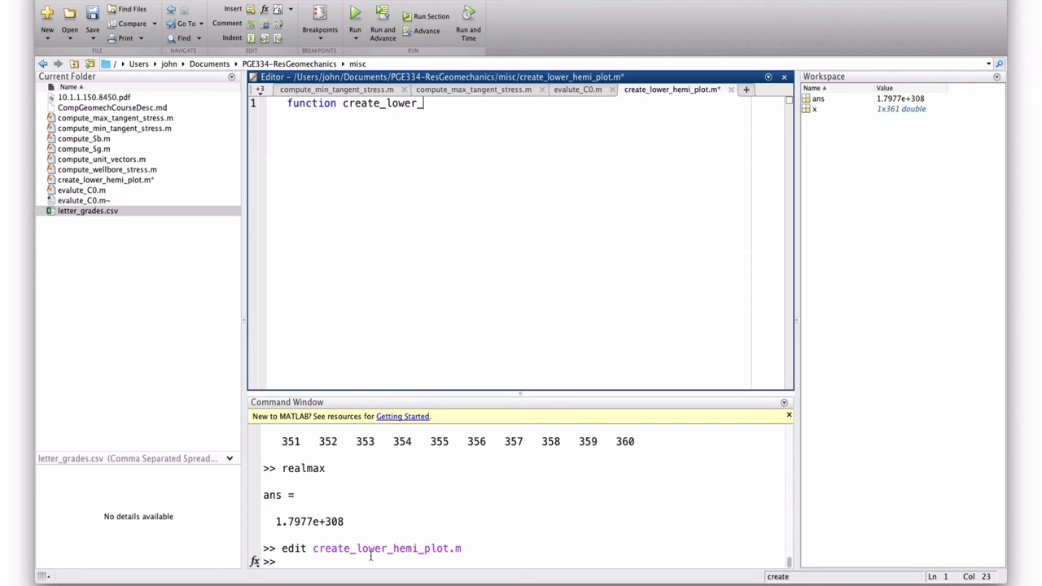
type("hemi_plo")
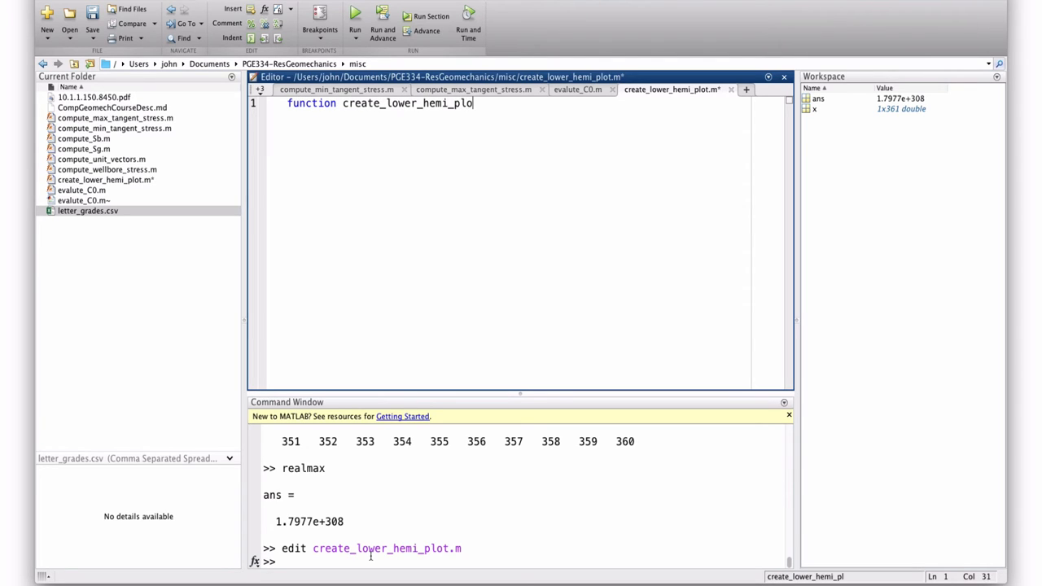
type("t(S,")
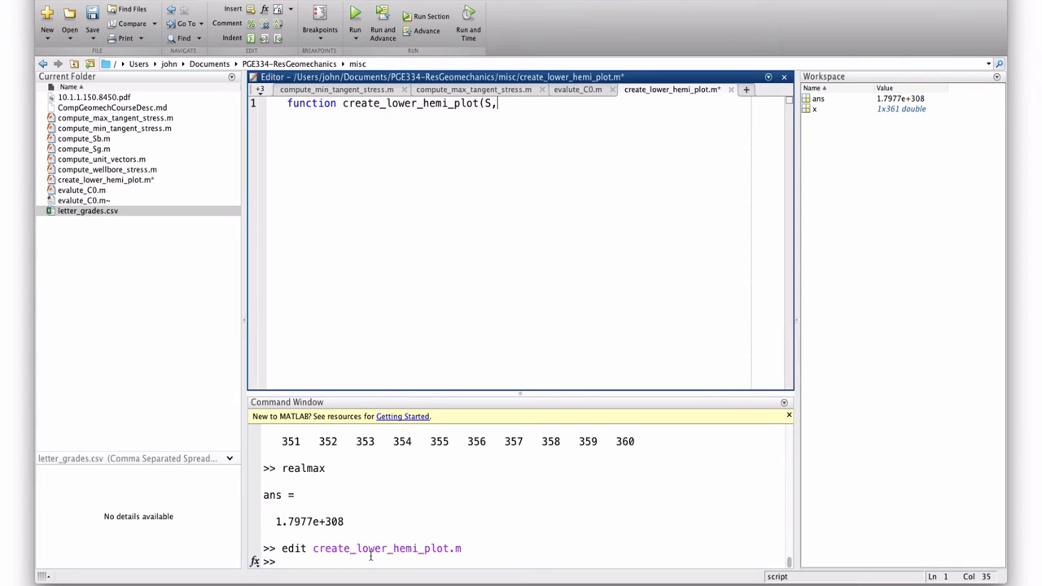
type("\" \"")
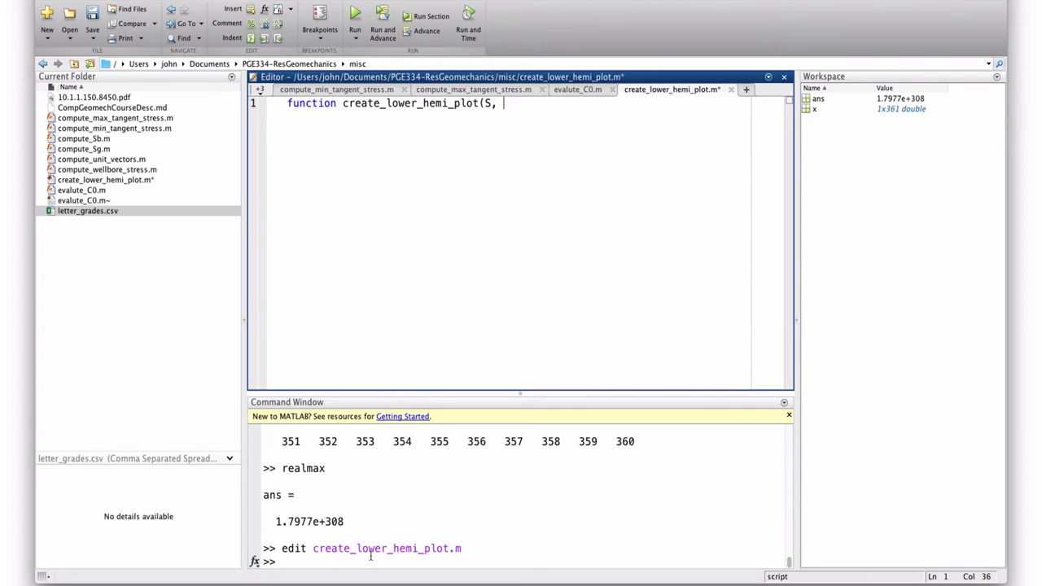
type("w")
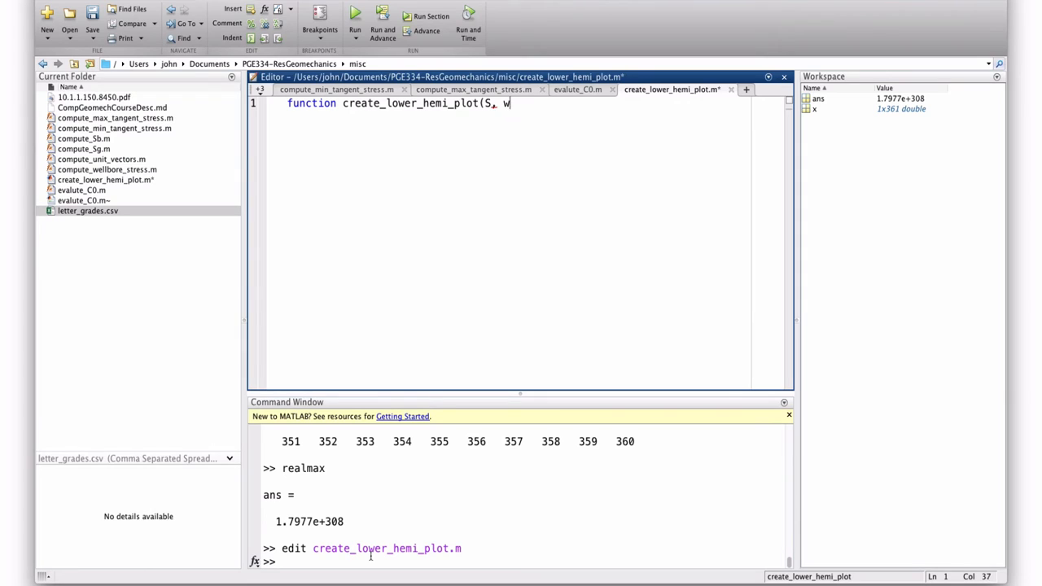
Complete the argument list with geographic_angles, nu, mu, Pp, Pm) and move below the header
type("eographic")
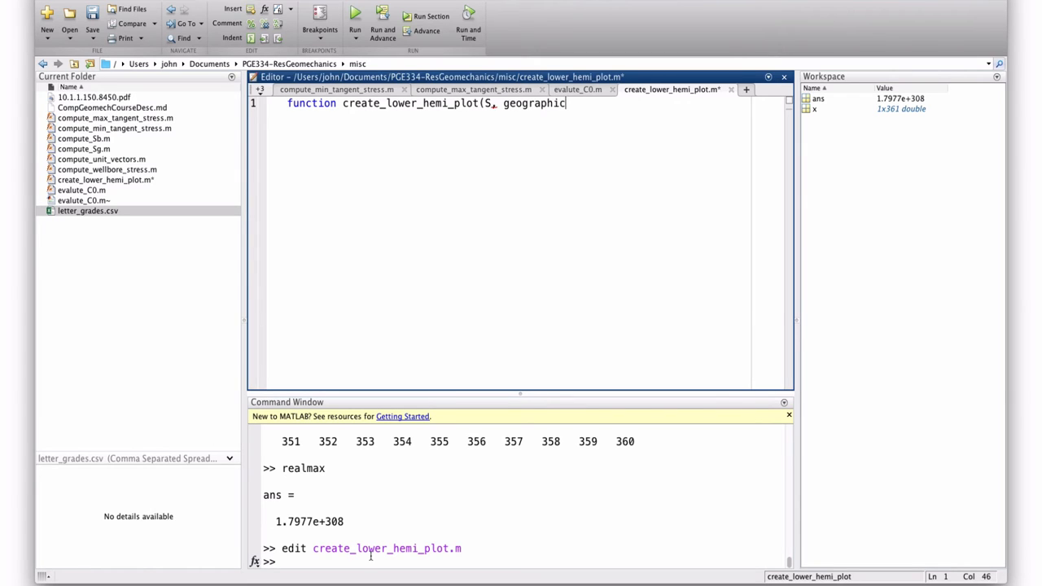
type("_angles")
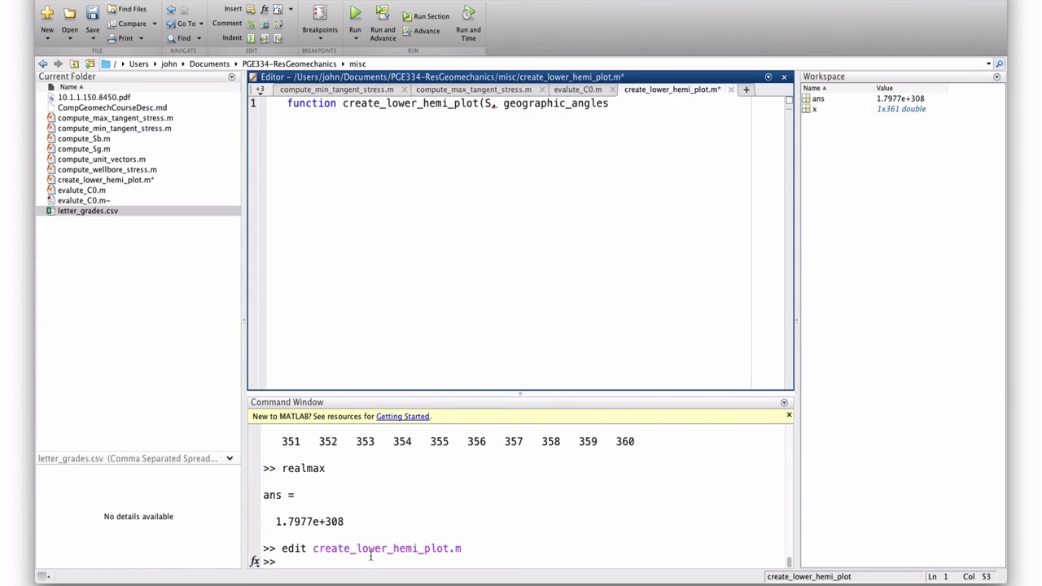
type(",")
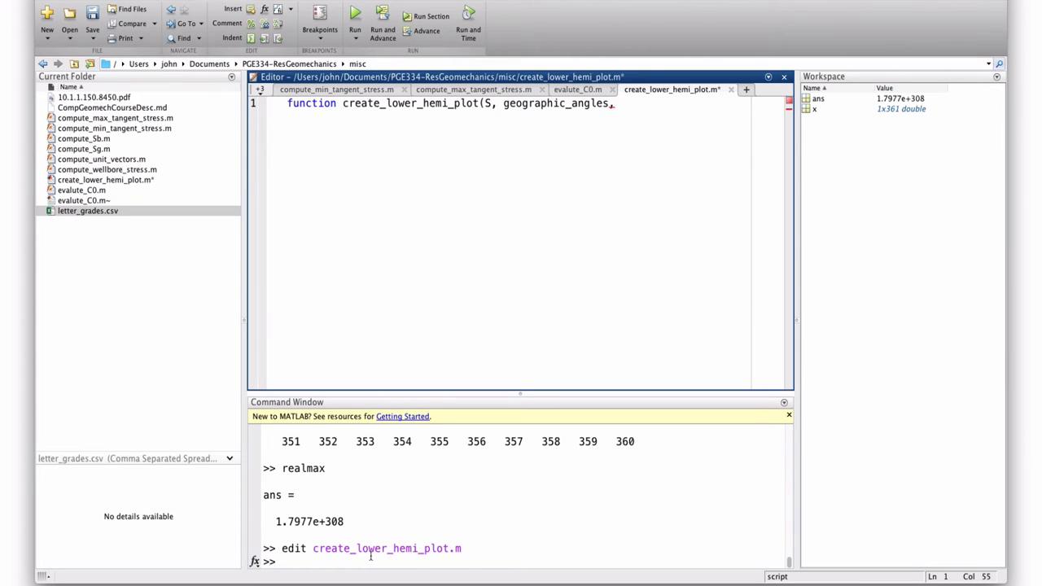
type("n")
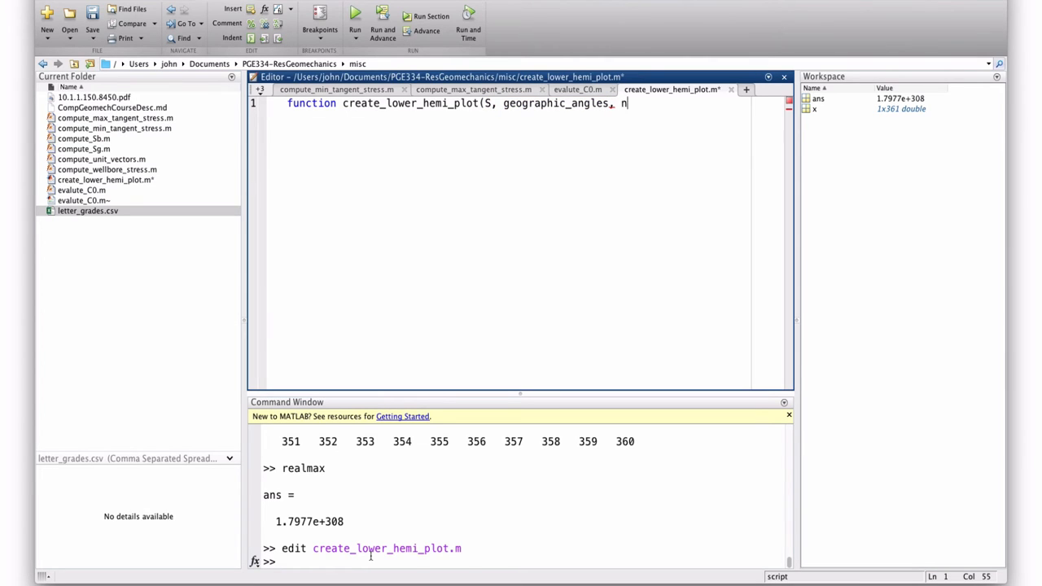
type("u, mu")
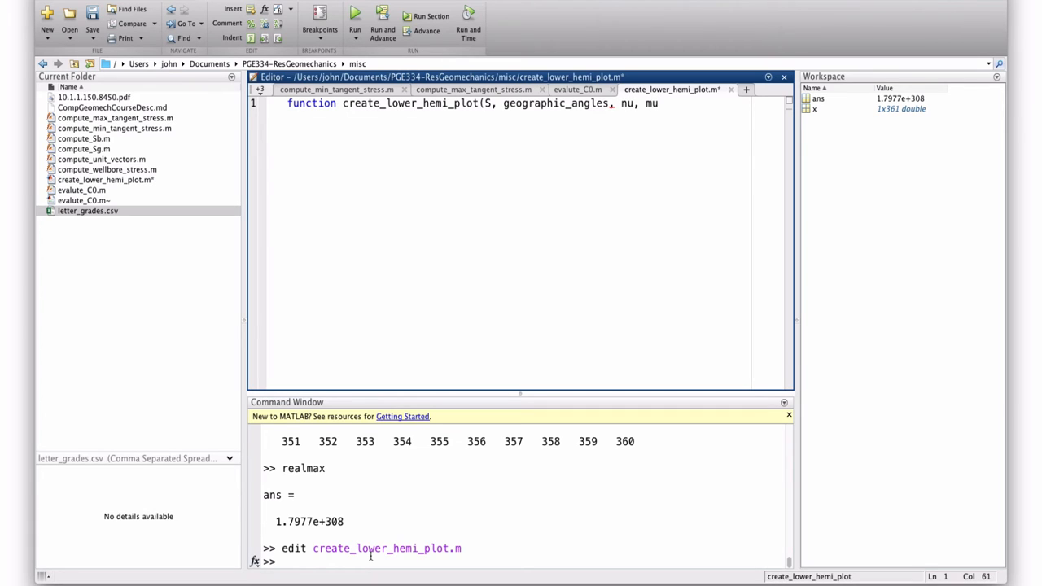
type(", Pp, P")
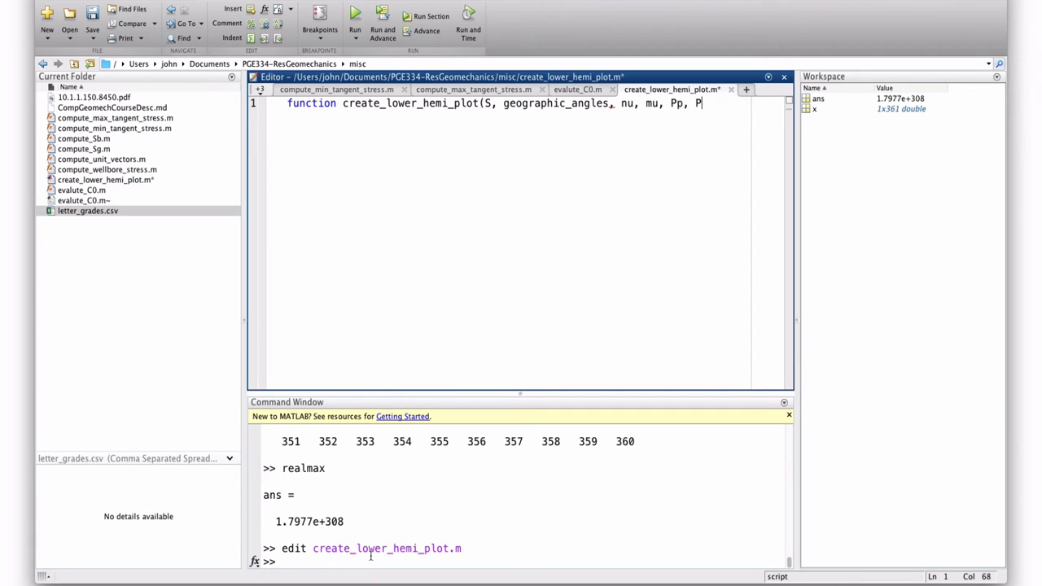
type("m)")
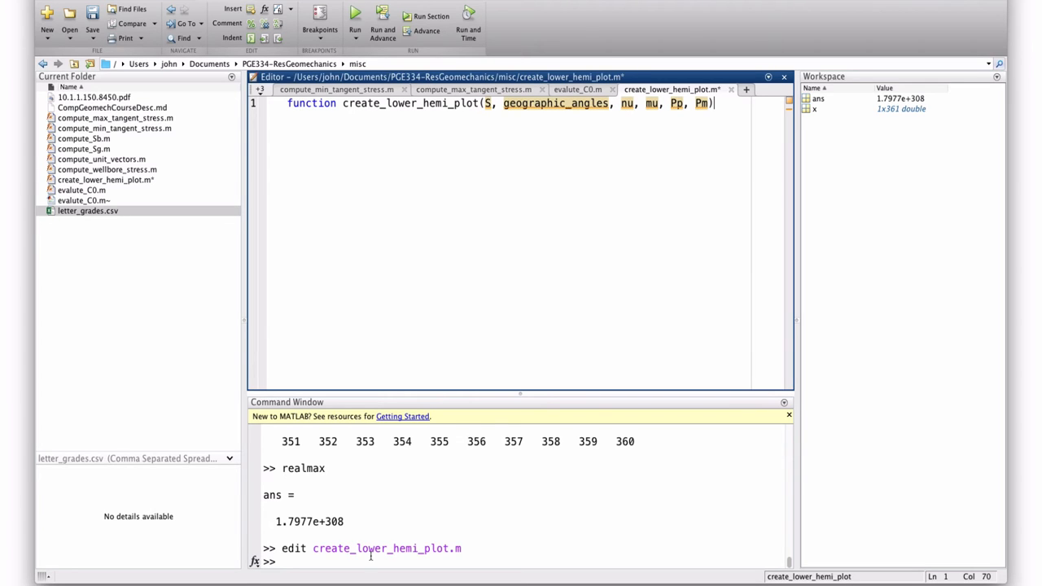
key("enter")
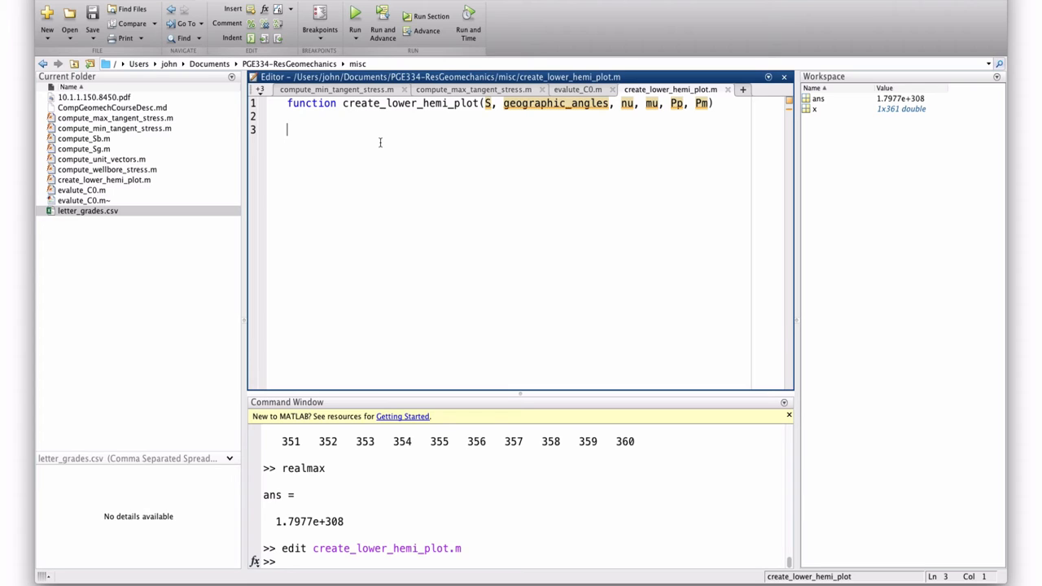
Define phi = linspace(0,90,50) and delta = linspace(1,360,50)
type("phi =")
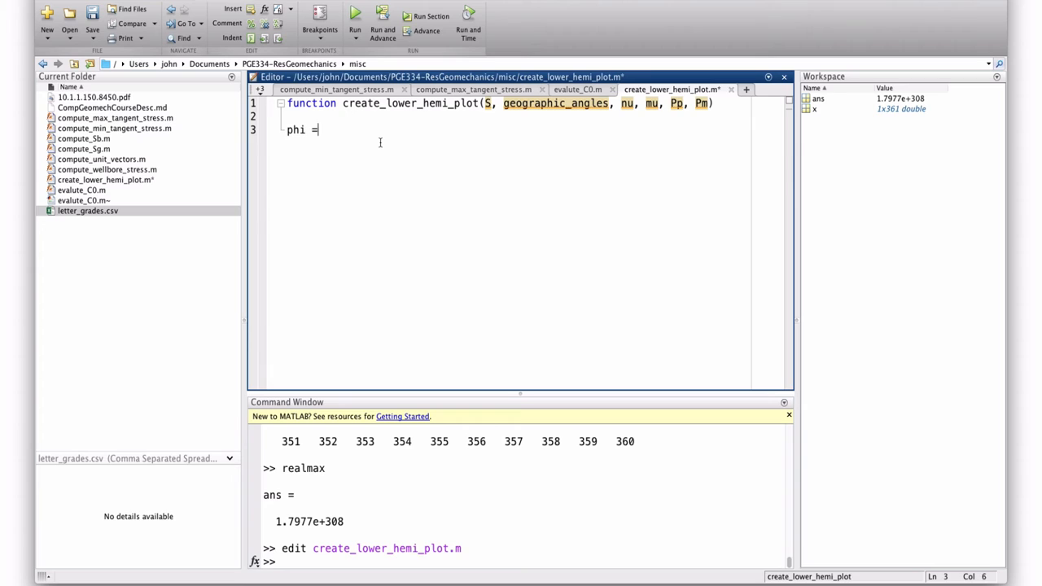
type("lin")
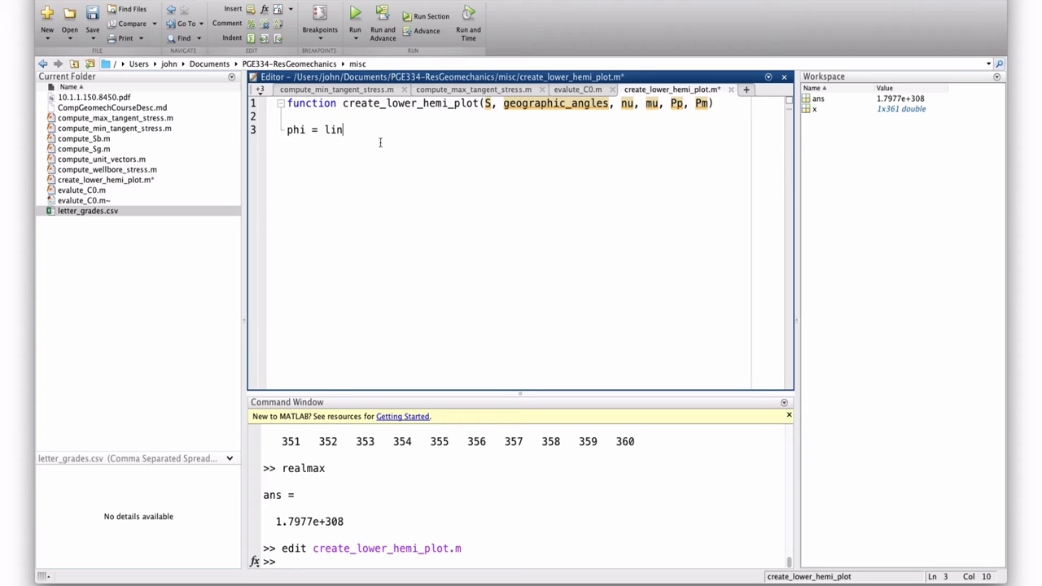
type("space(")
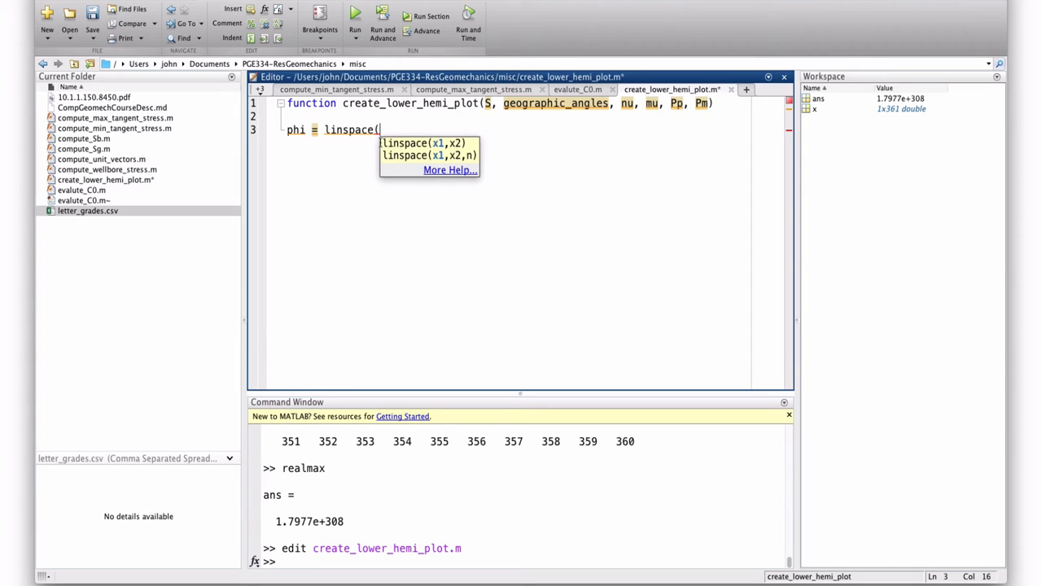
type("0")
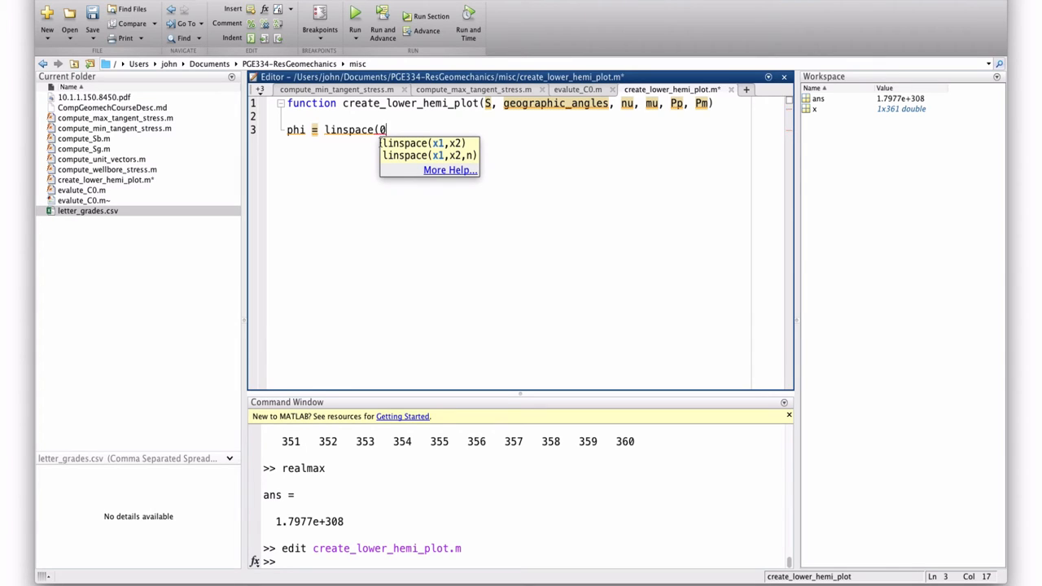
type(",90,")
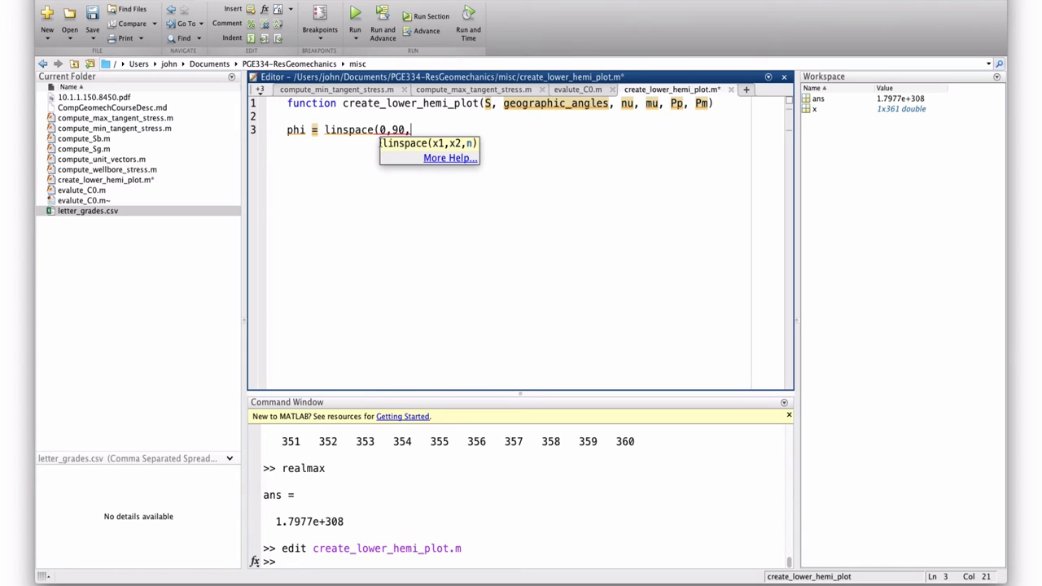
type("50)")
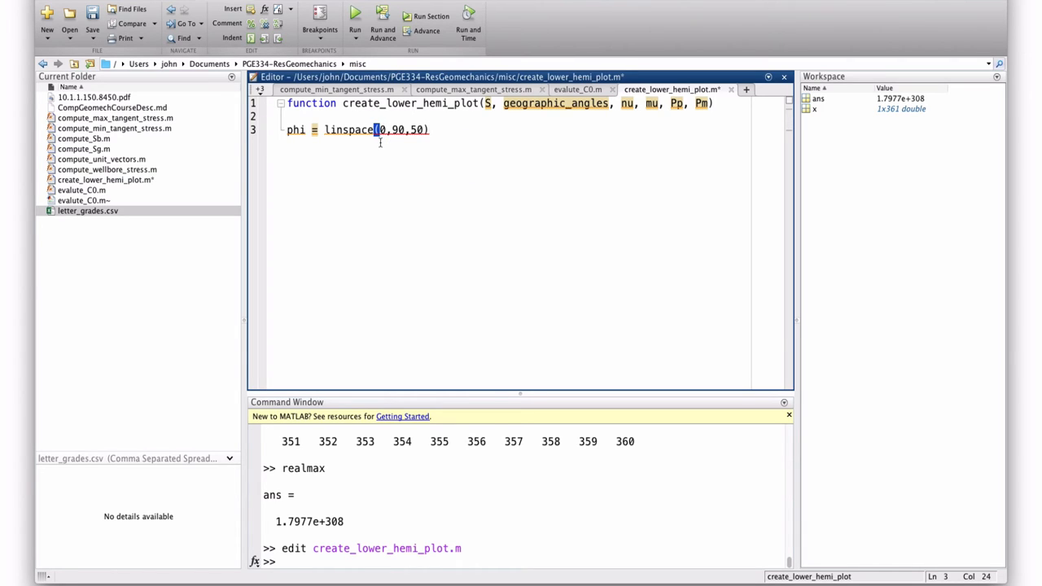
type("delta")
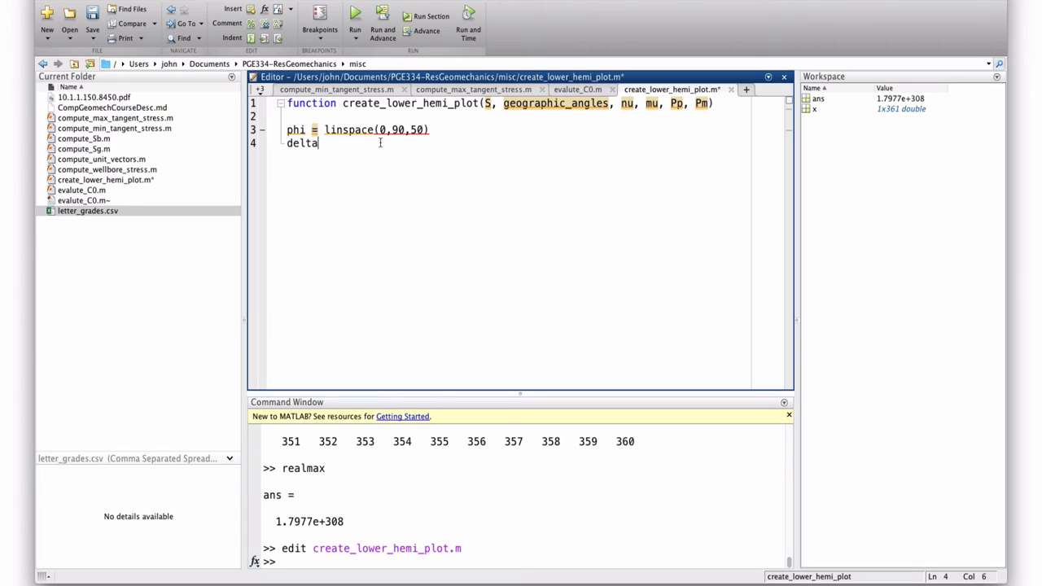
type("= linspace(1,")
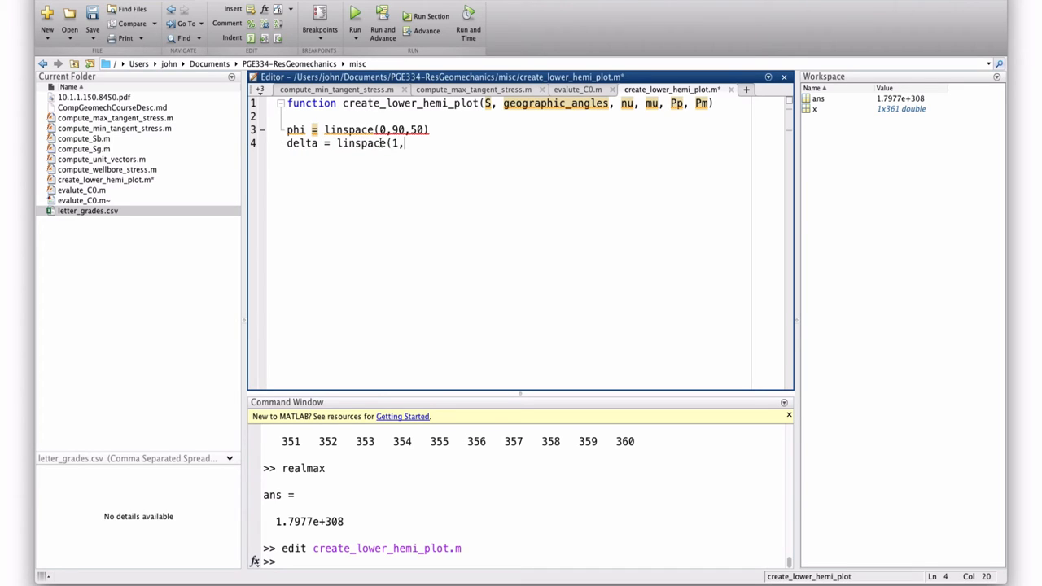
type("360")
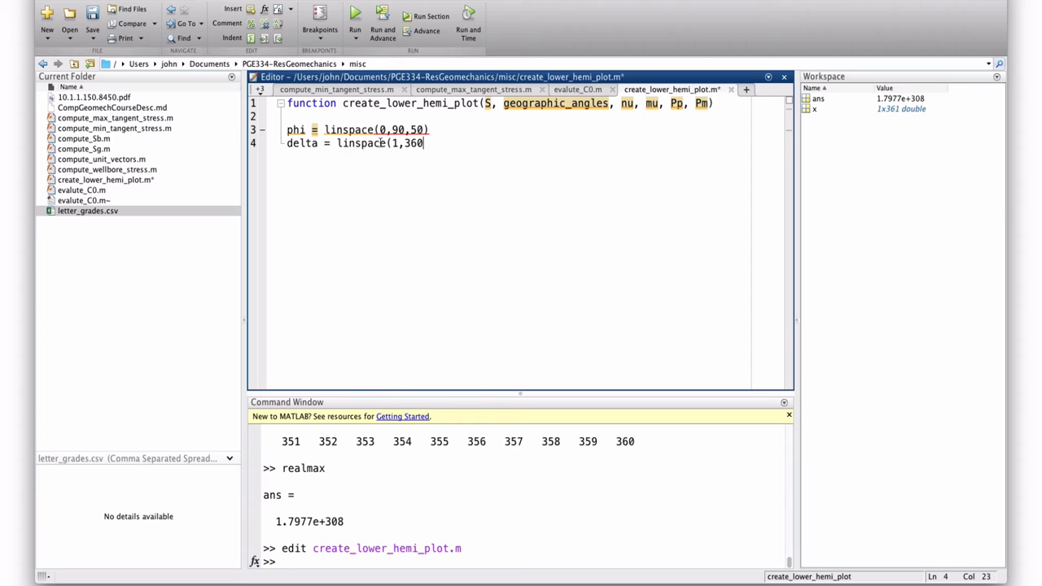
type(",50)")
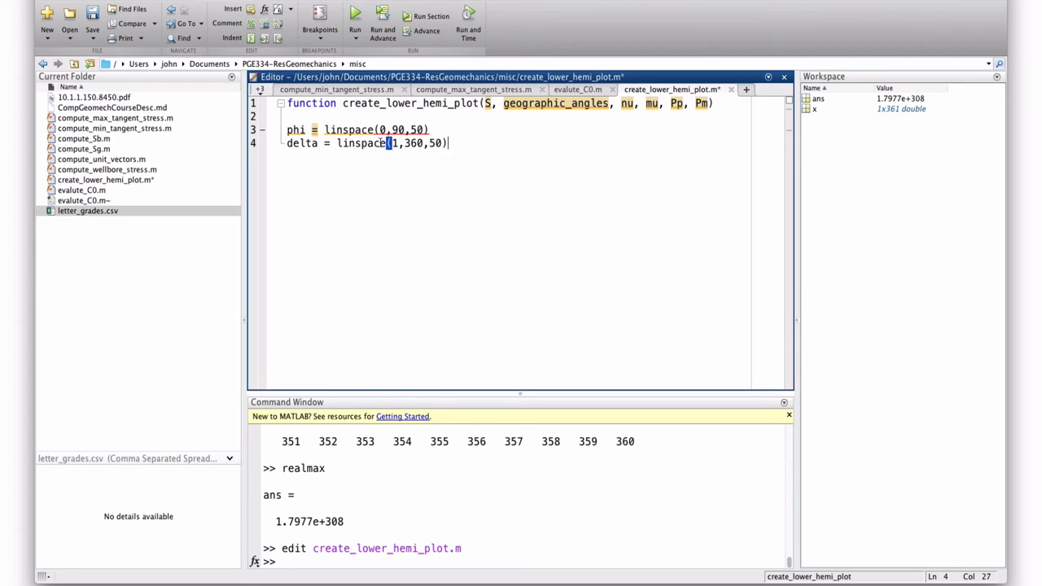
Start nested loops for i = 1:50 and for j = 1:50
type("fir")
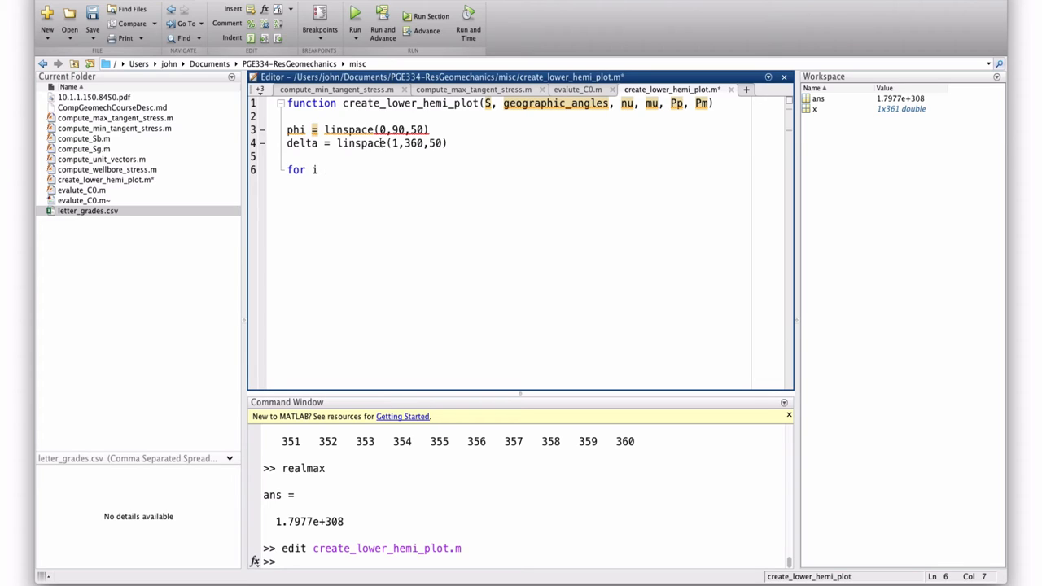
type("= 1:50")
type("for")
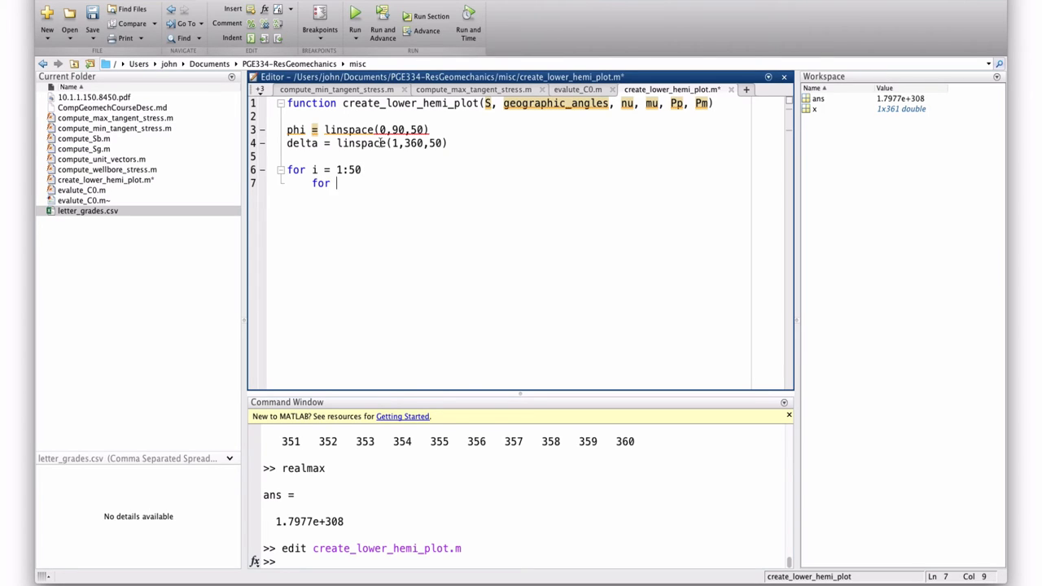
type("j = 1")
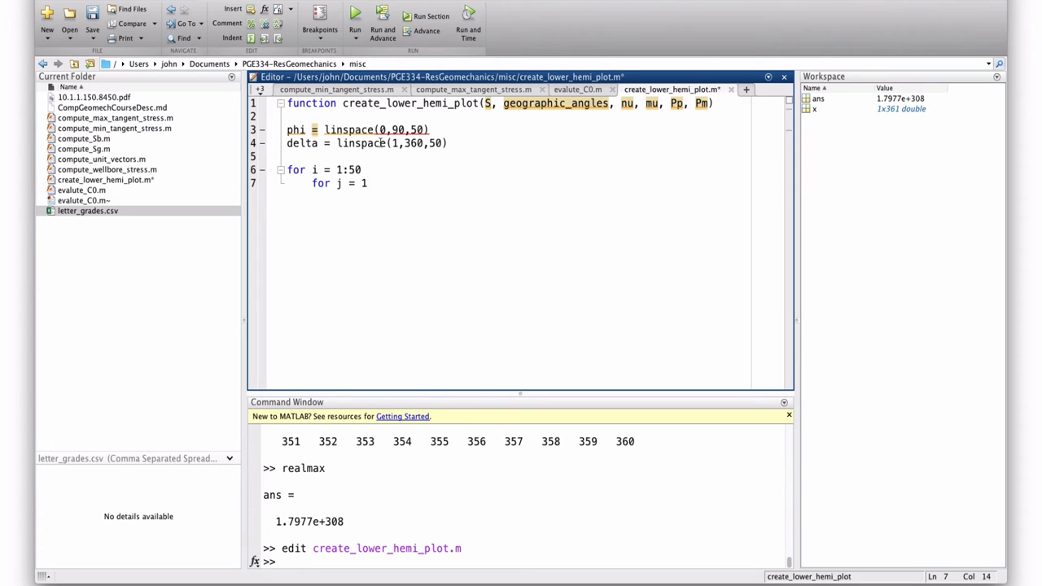
type("1:50")
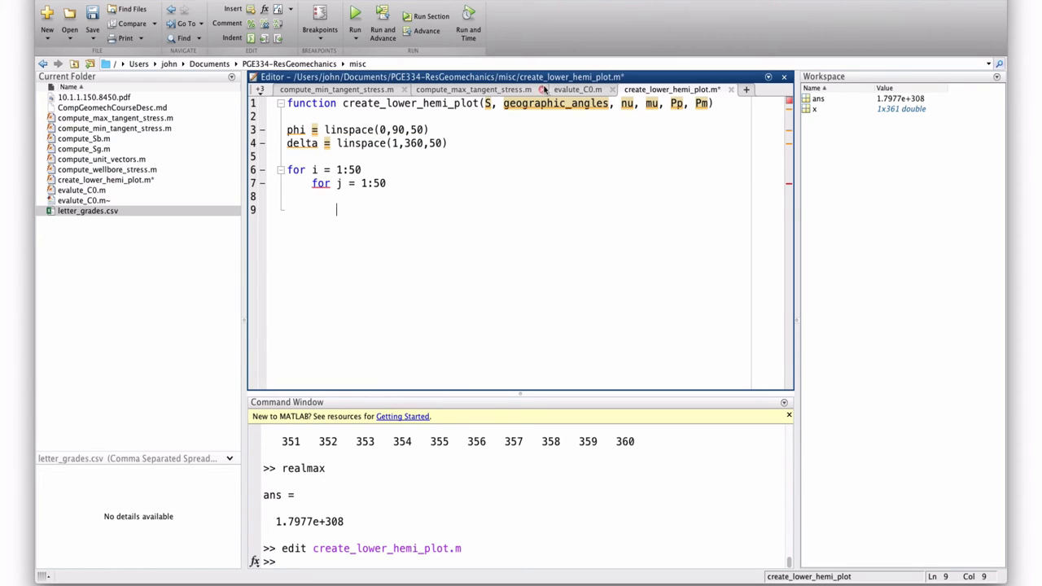
Call evaluate_C0(S, [delta(i), phi(j)], geographic_angles, nu, mu, Pp, Pm) inside the loops
left_click(576, 90)
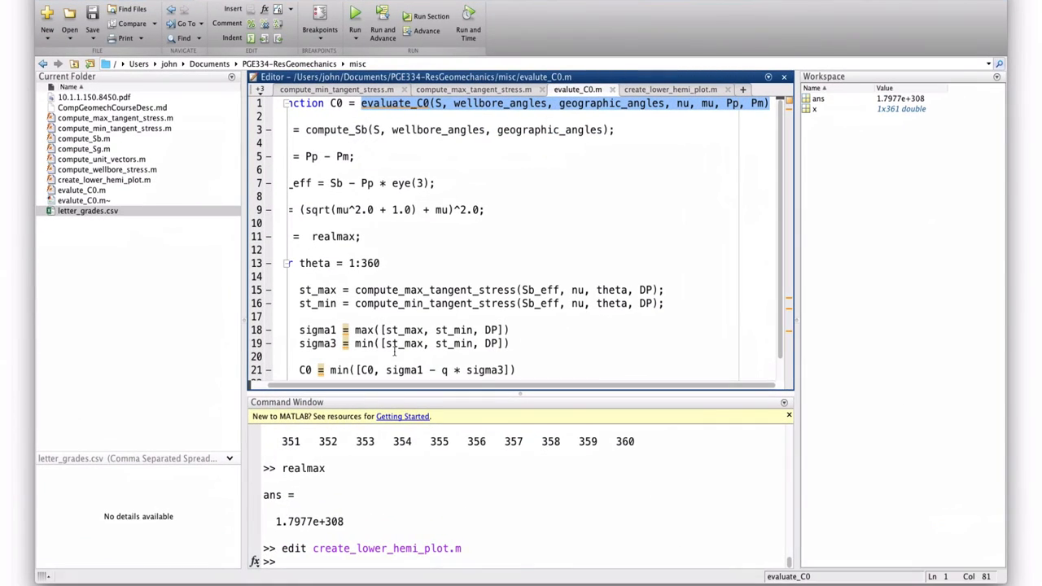
left_click(669, 88)
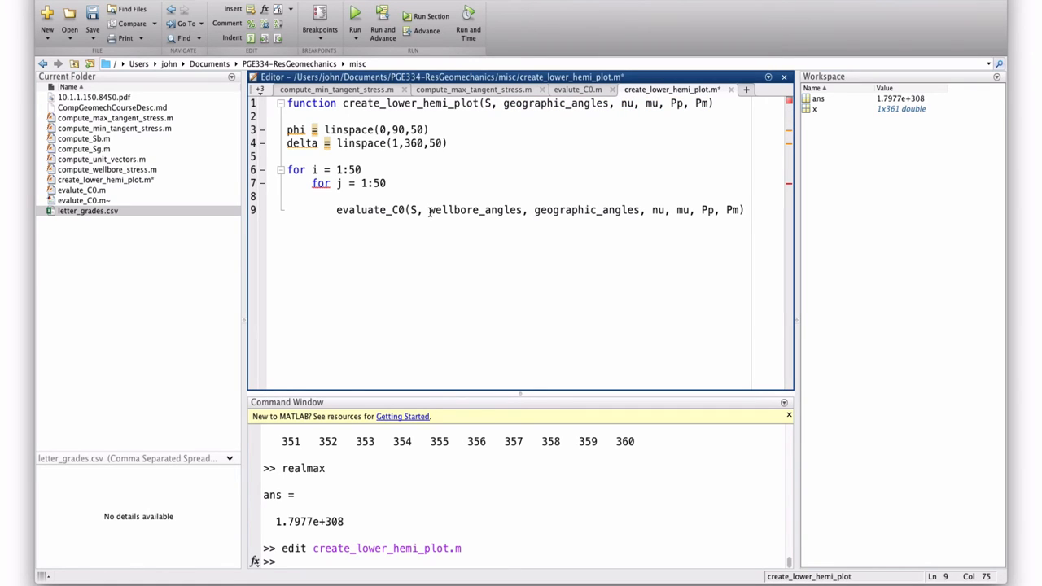
double_click(476, 210)
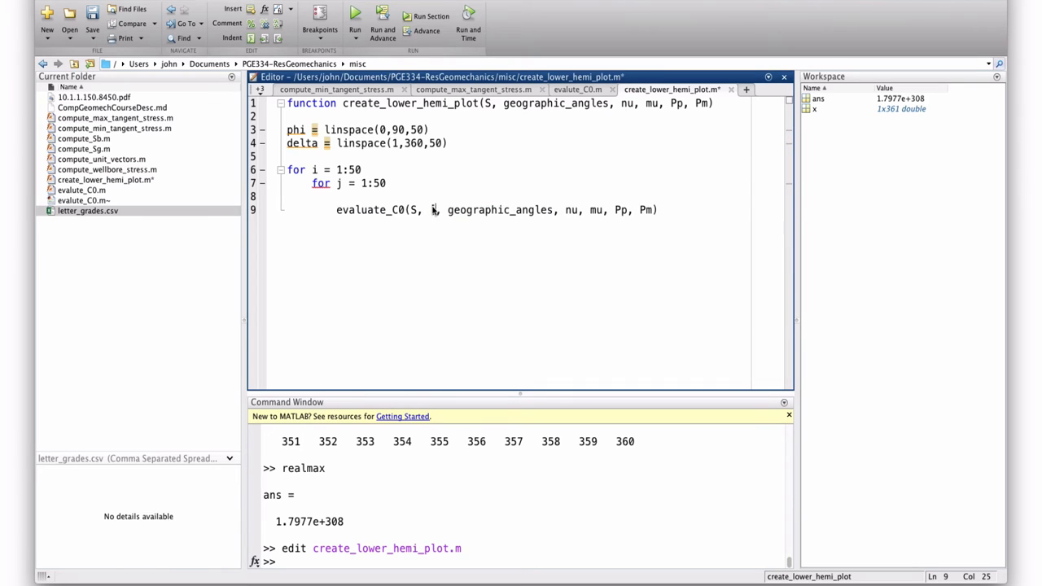
type("delta(i")
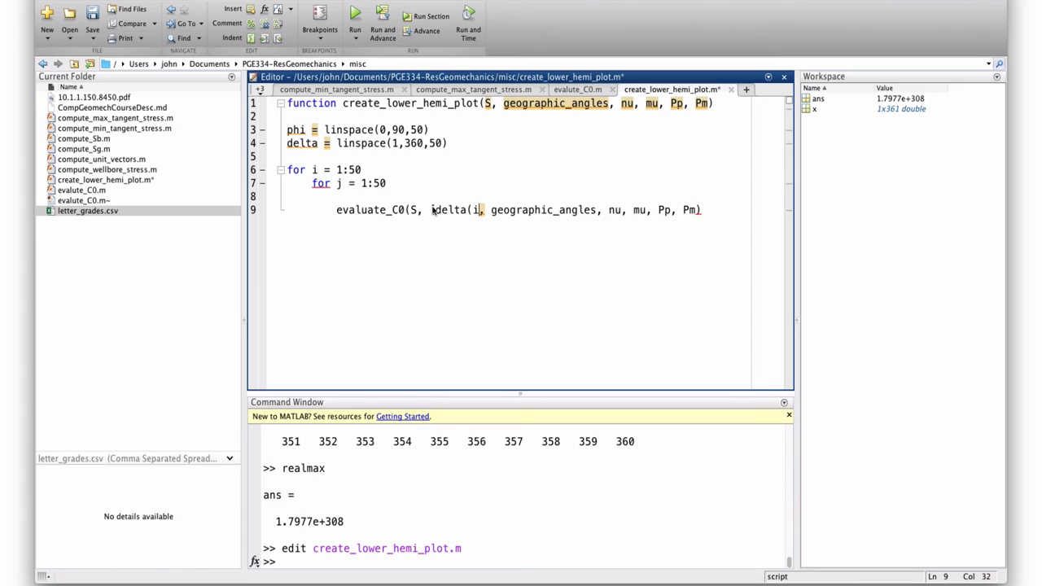
type("),")
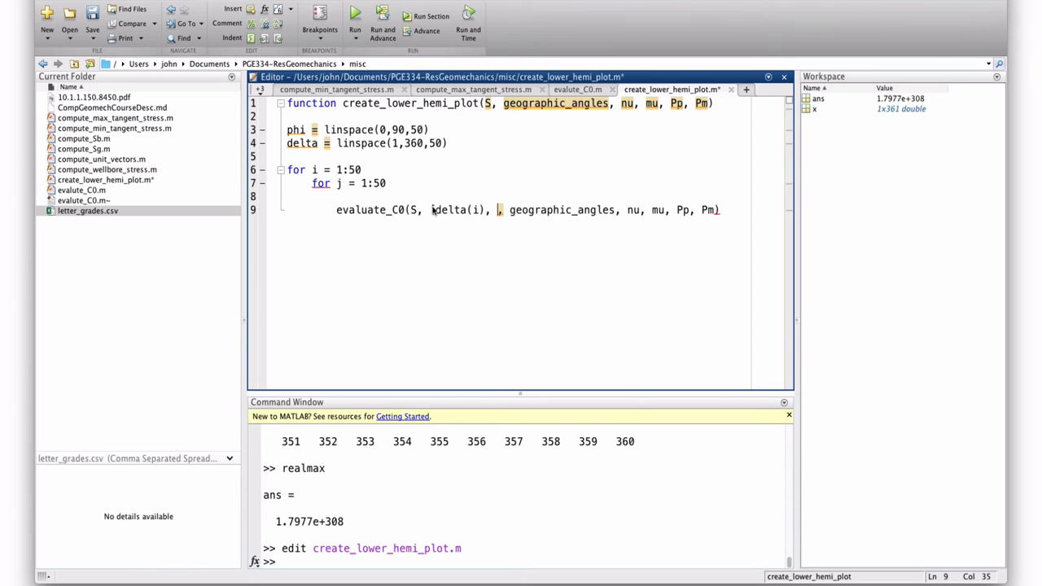
type("p")
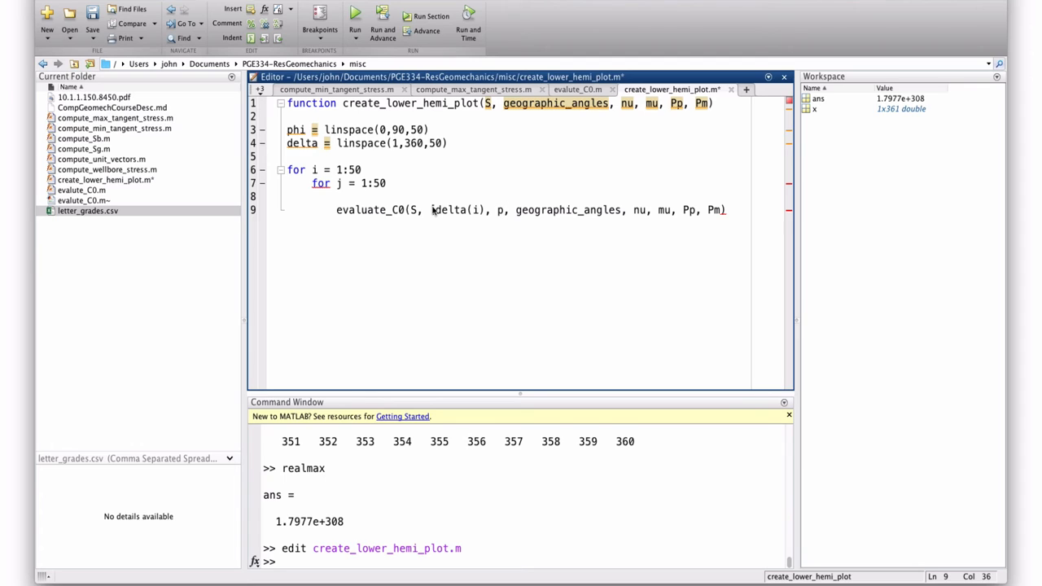
type("phi(j)]")
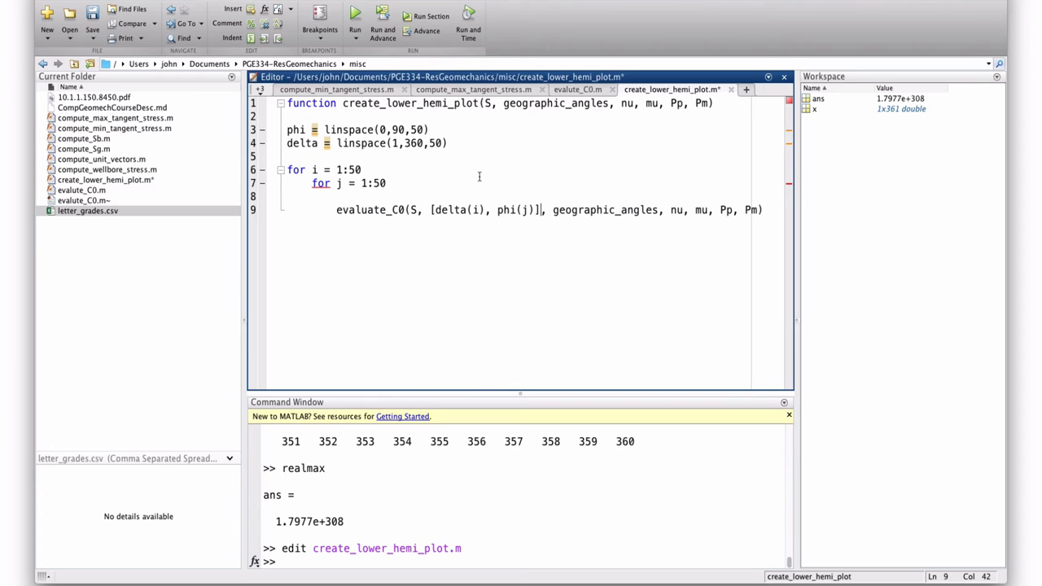
mouse_move(579, 90)
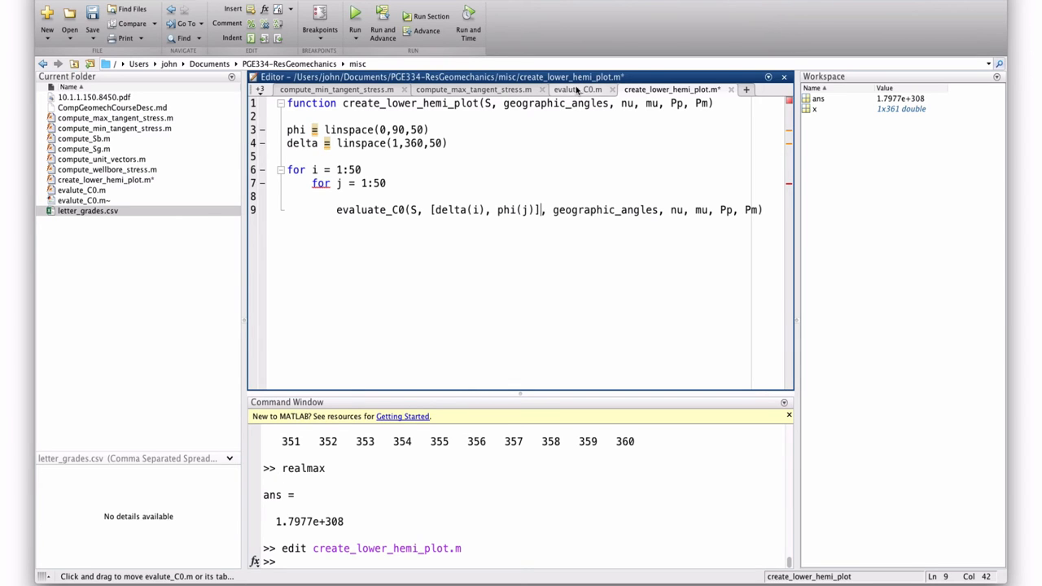
left_click(578, 90)
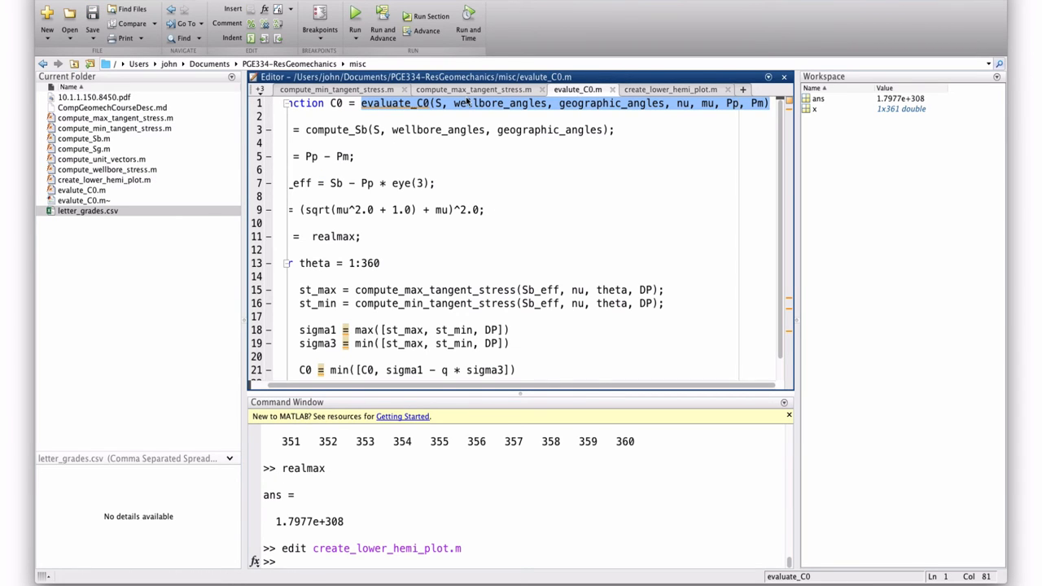
mouse_move(579, 90)
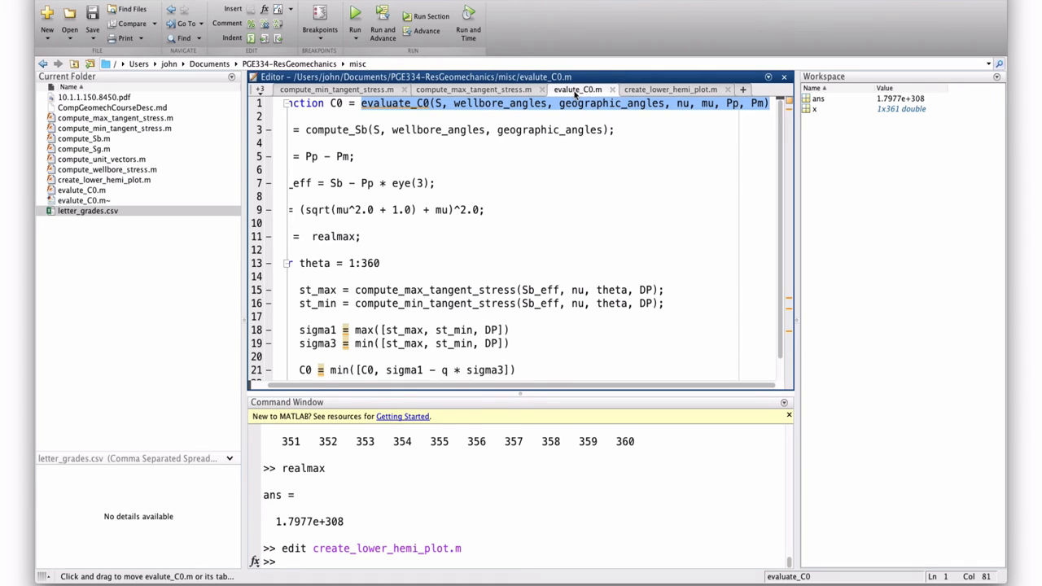
mouse_move(578, 90)
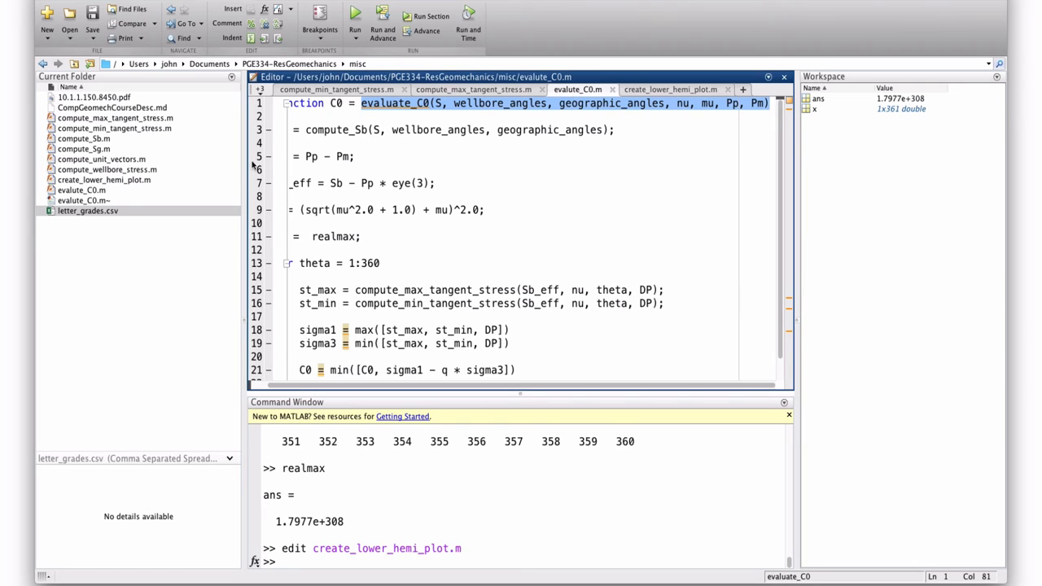
left_click(82, 189)
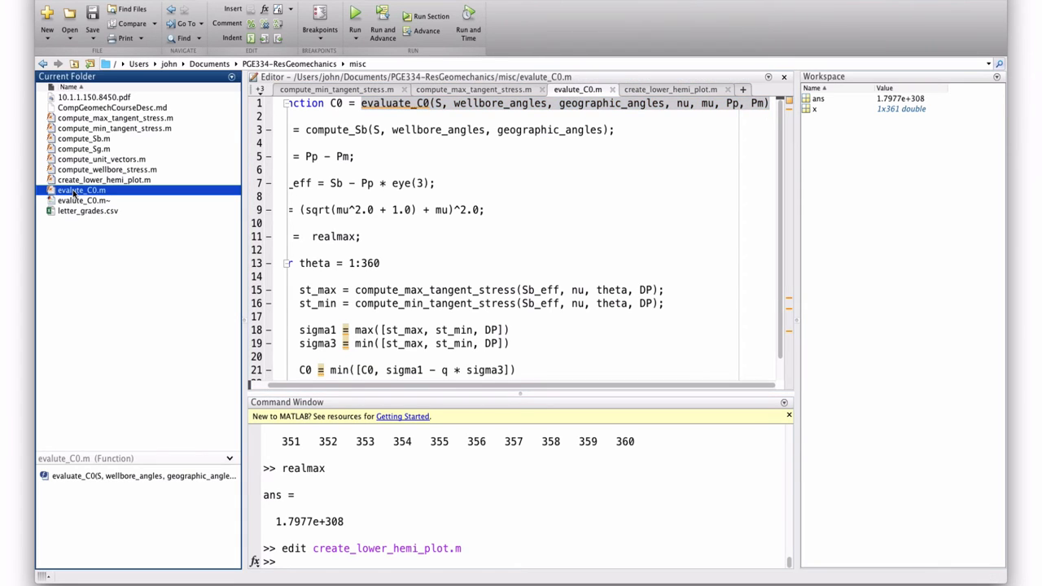
left_click(81, 189)
type("a")
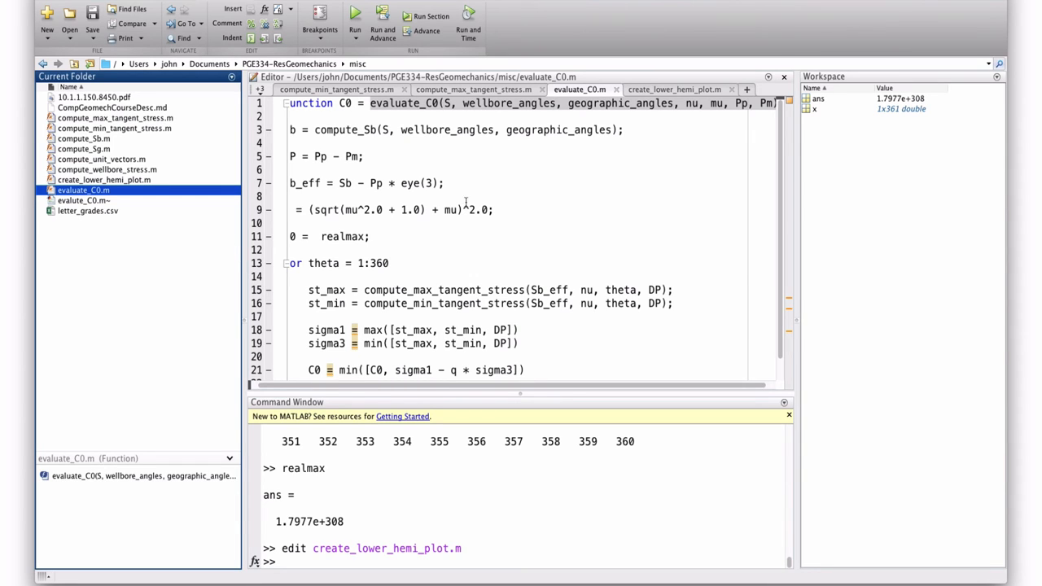
left_click(675, 88)
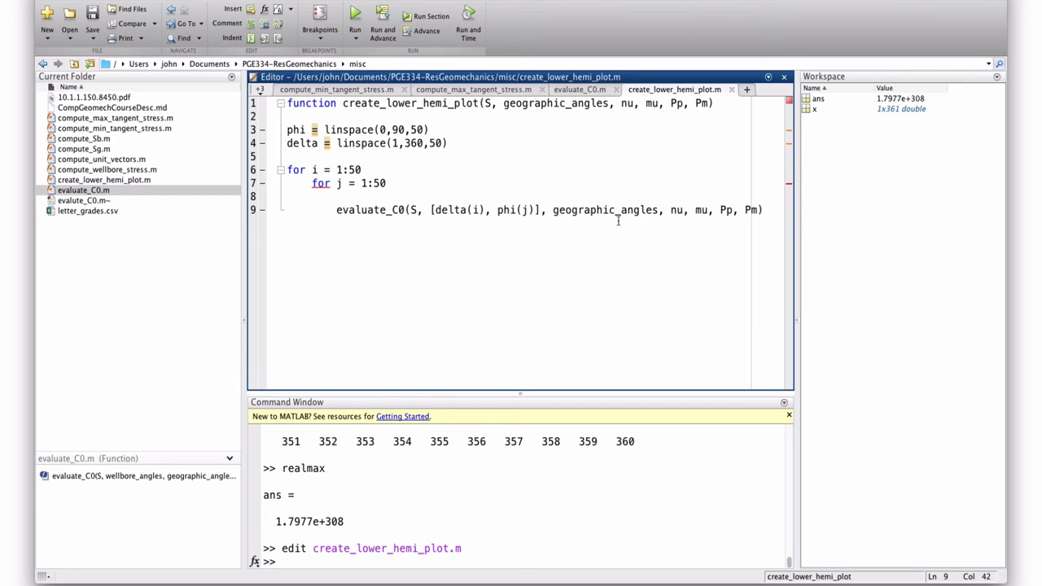
mouse_move(437, 200)
type("X")
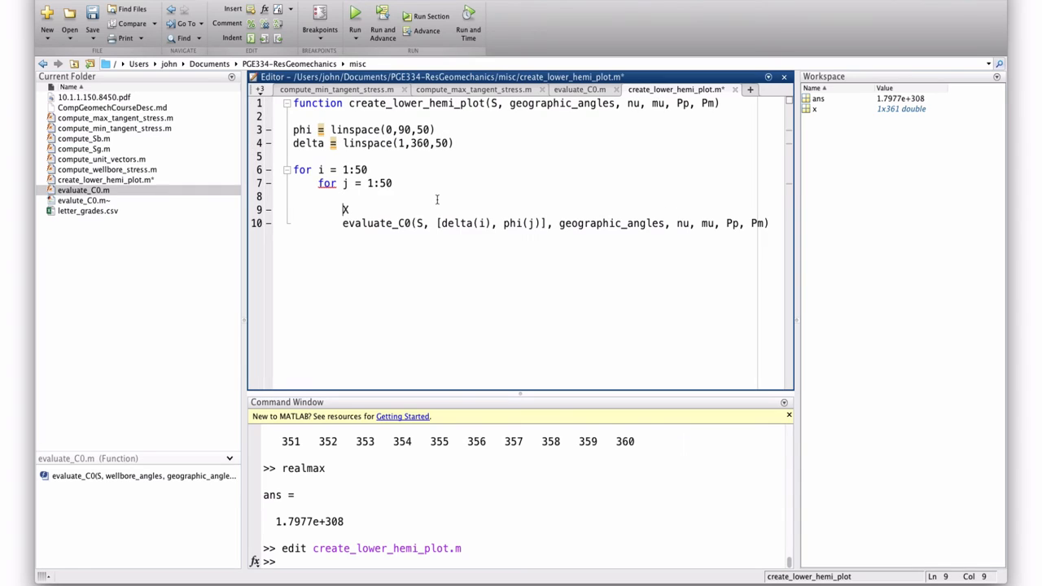
Start the assignment "X =" on line 9 inside the nested loop
type("=")
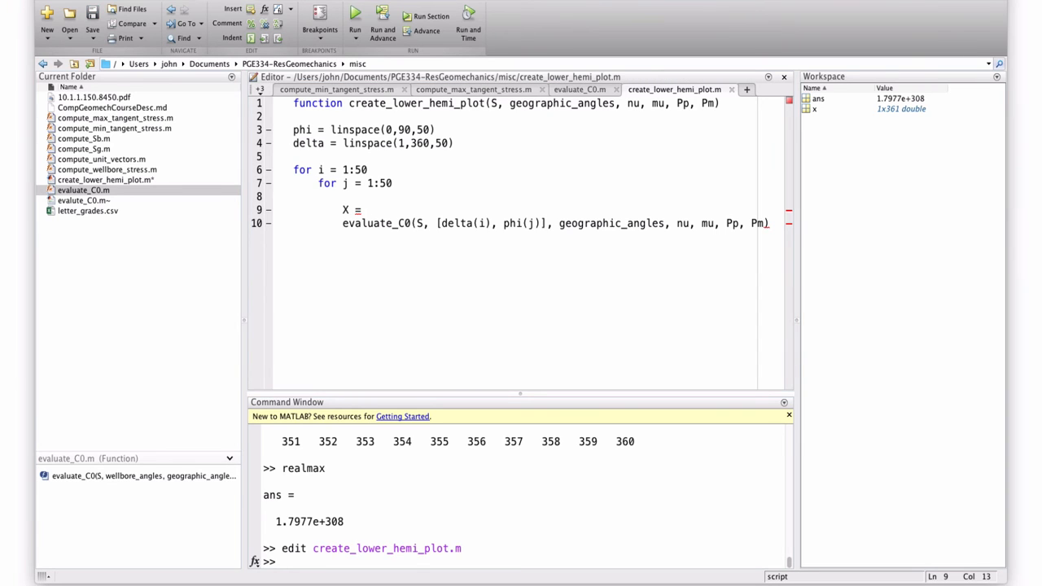
mouse_move(843, 218)
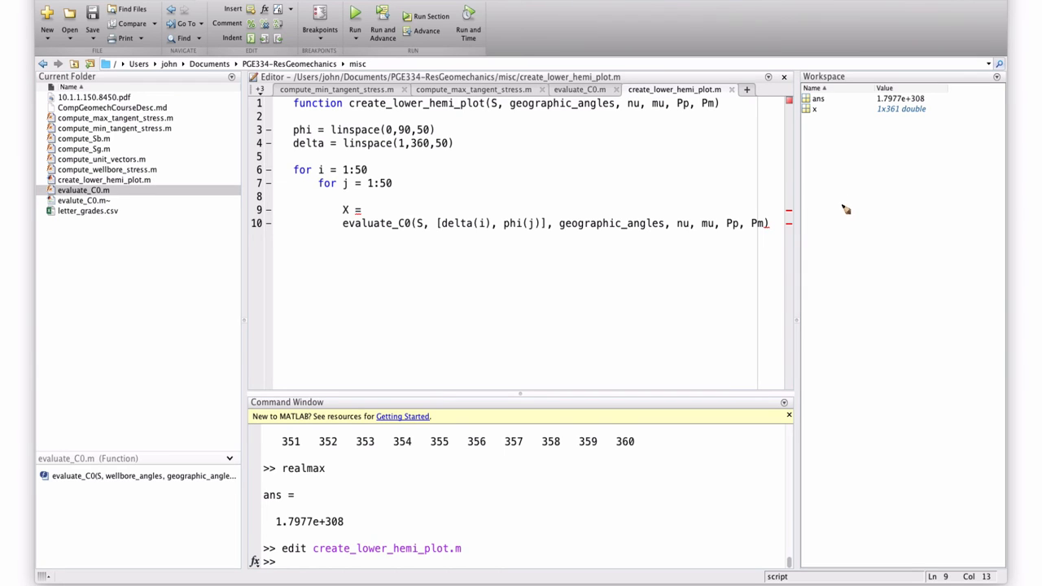
mouse_move(841, 202)
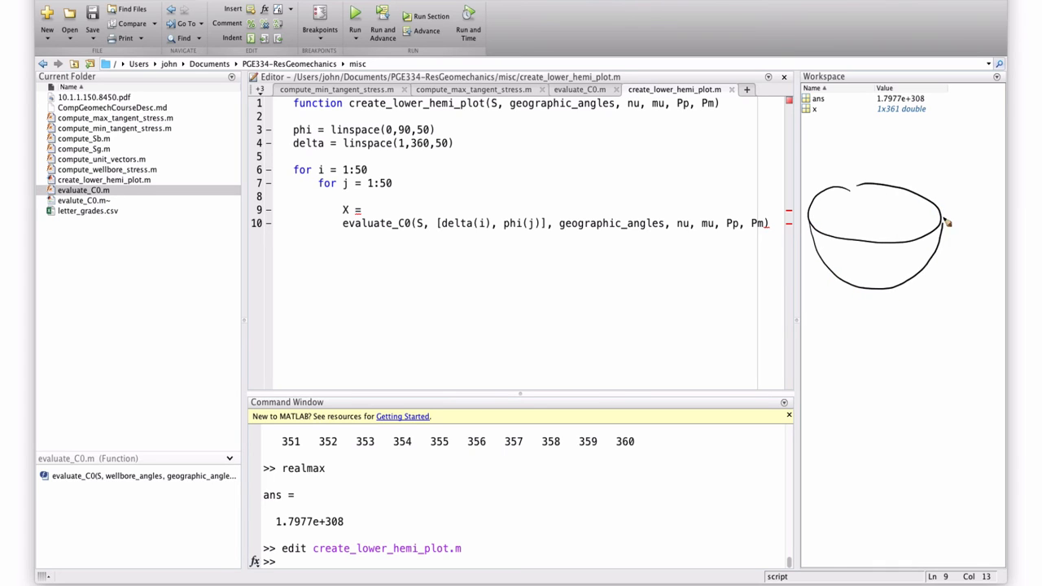
mouse_move(904, 169)
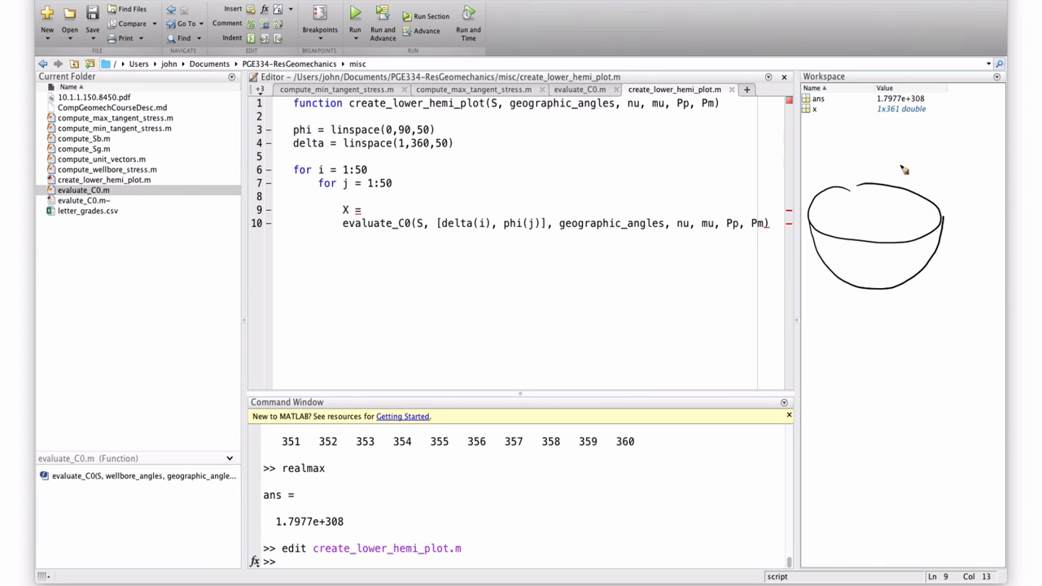
mouse_move(899, 163)
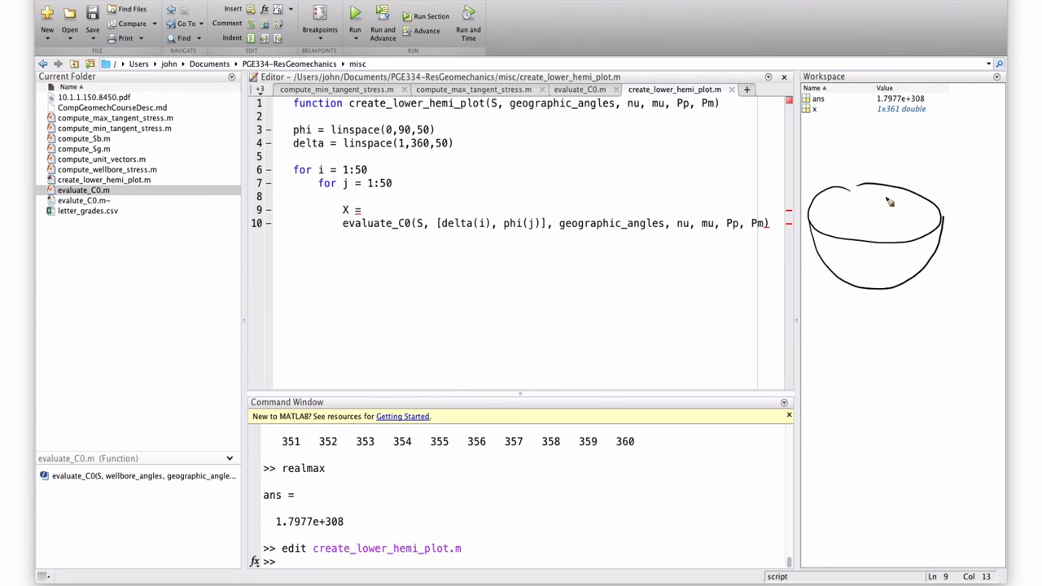
mouse_move(871, 236)
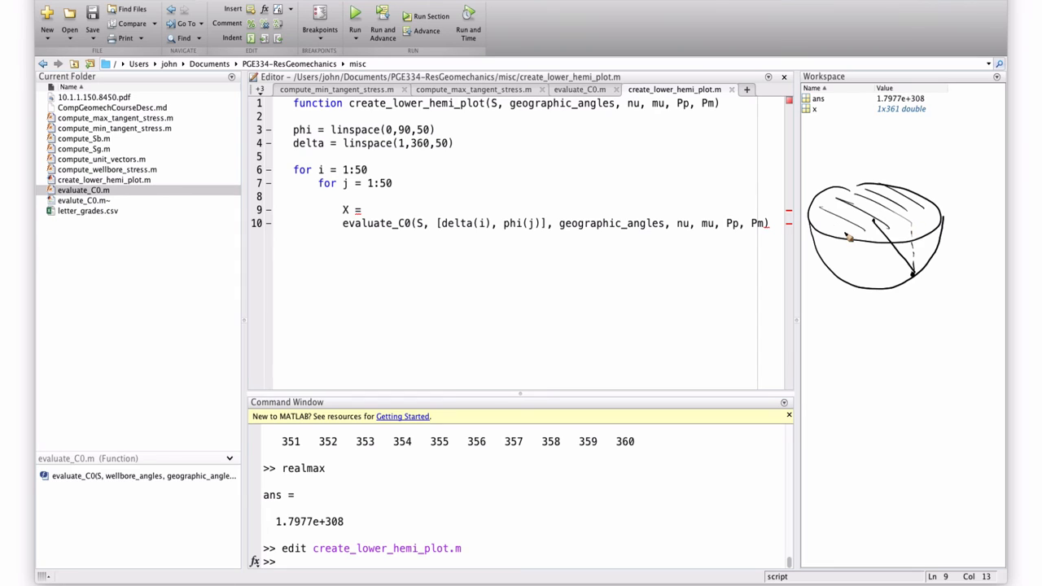
mouse_move(830, 226)
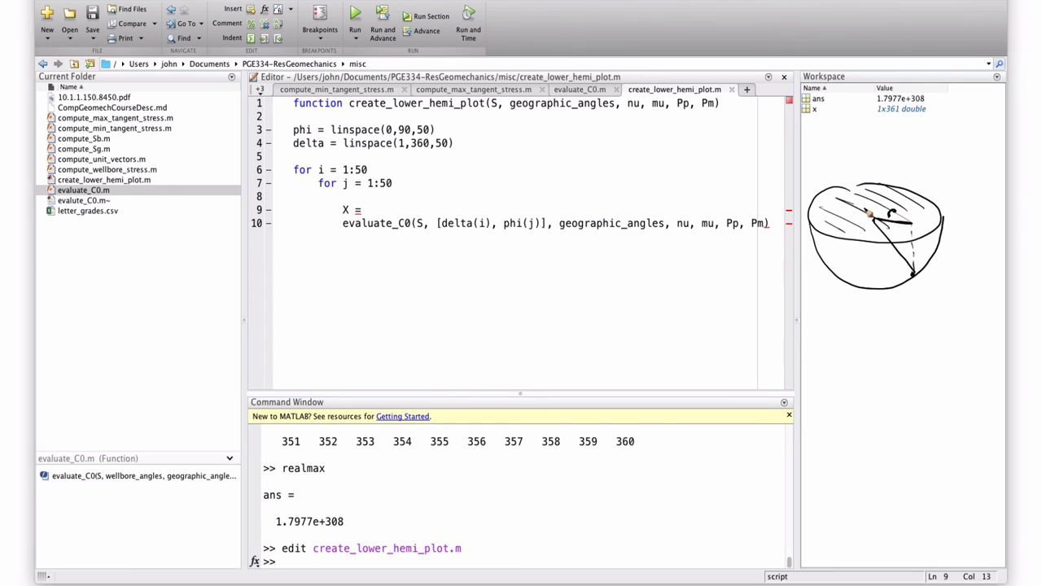
mouse_move(843, 186)
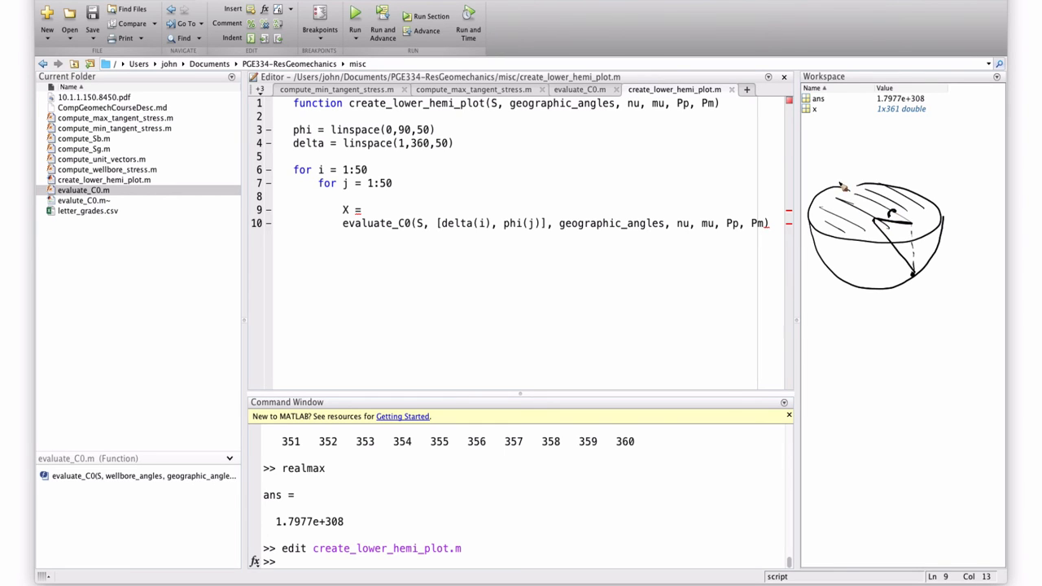
mouse_move(886, 235)
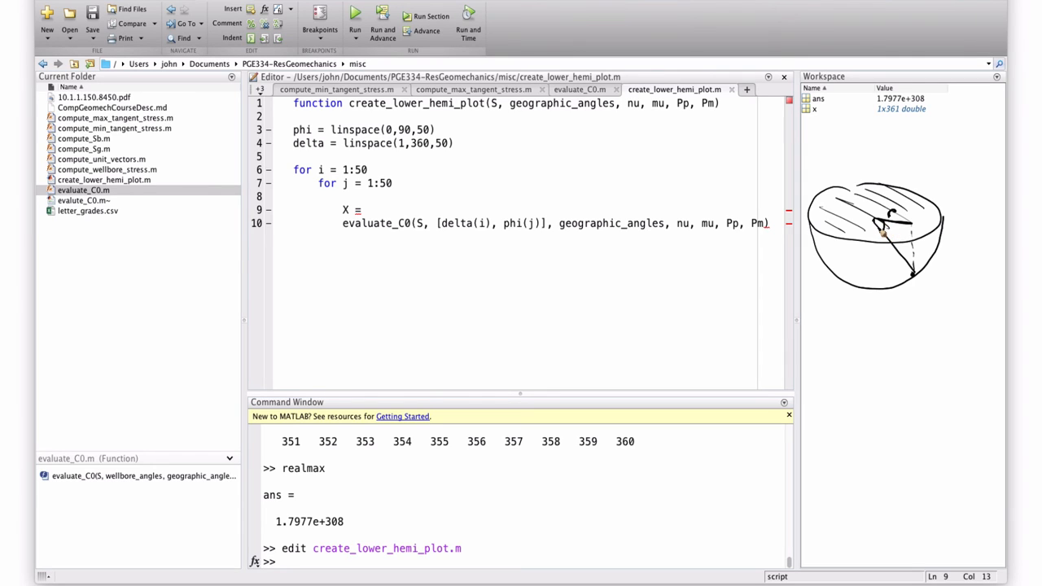
mouse_move(879, 232)
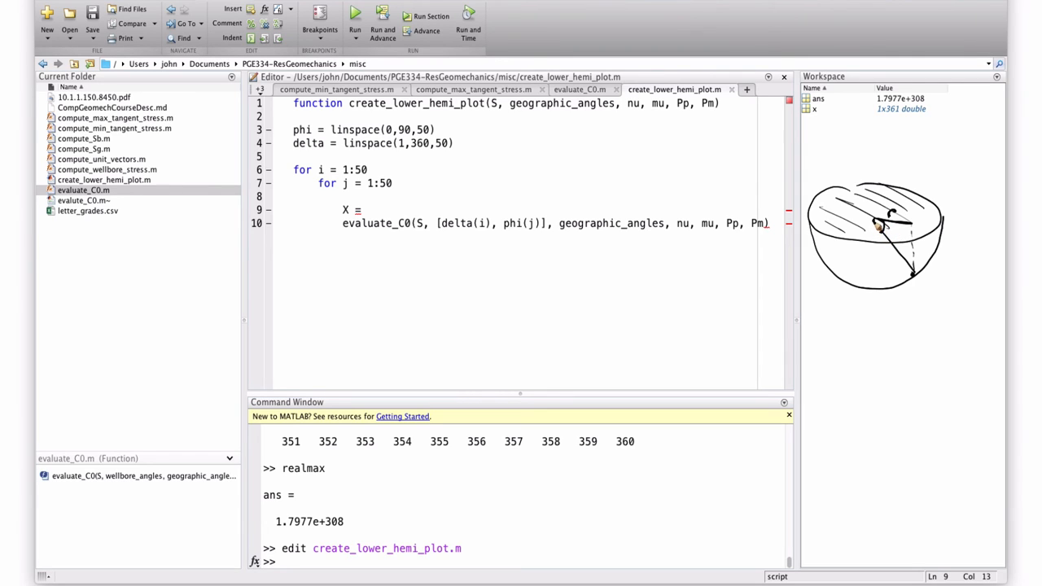
mouse_move(878, 229)
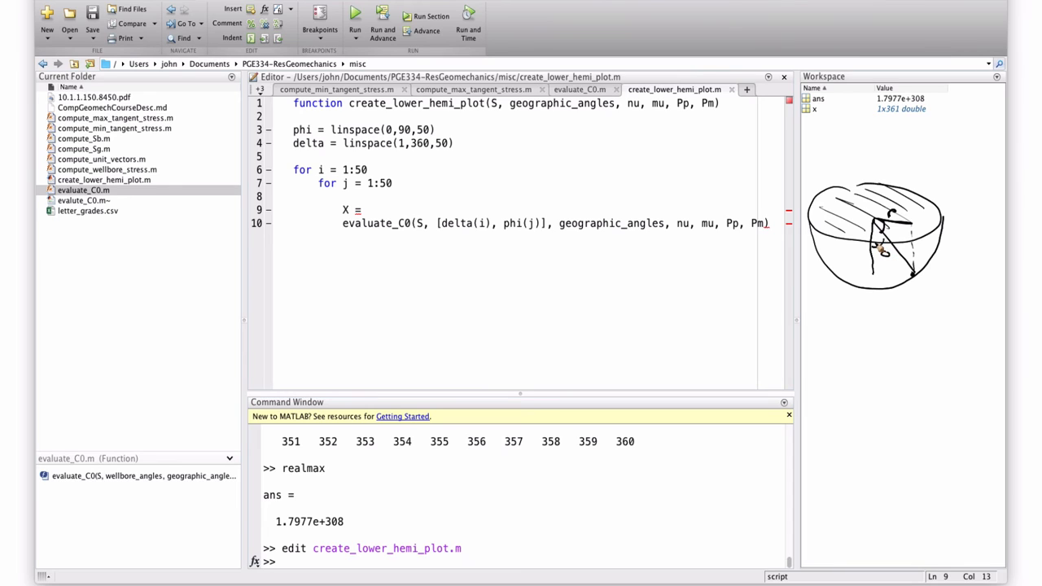
mouse_move(883, 277)
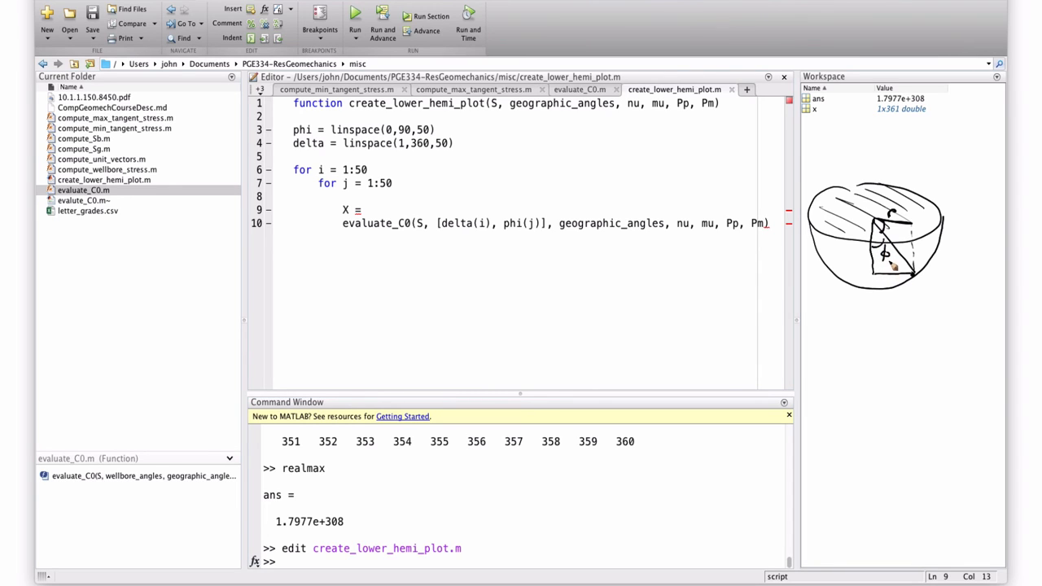
mouse_move(893, 244)
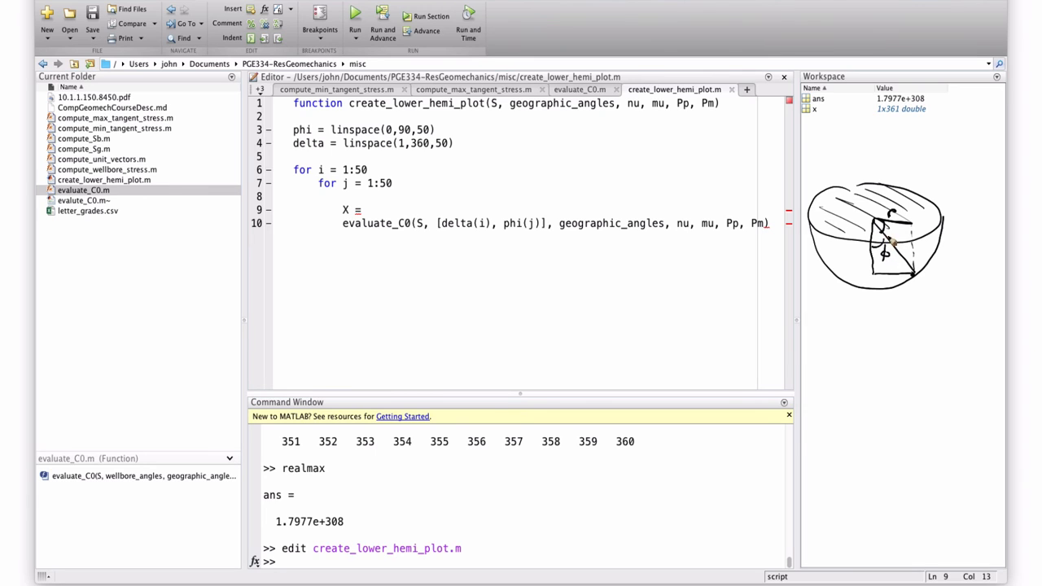
mouse_move(883, 260)
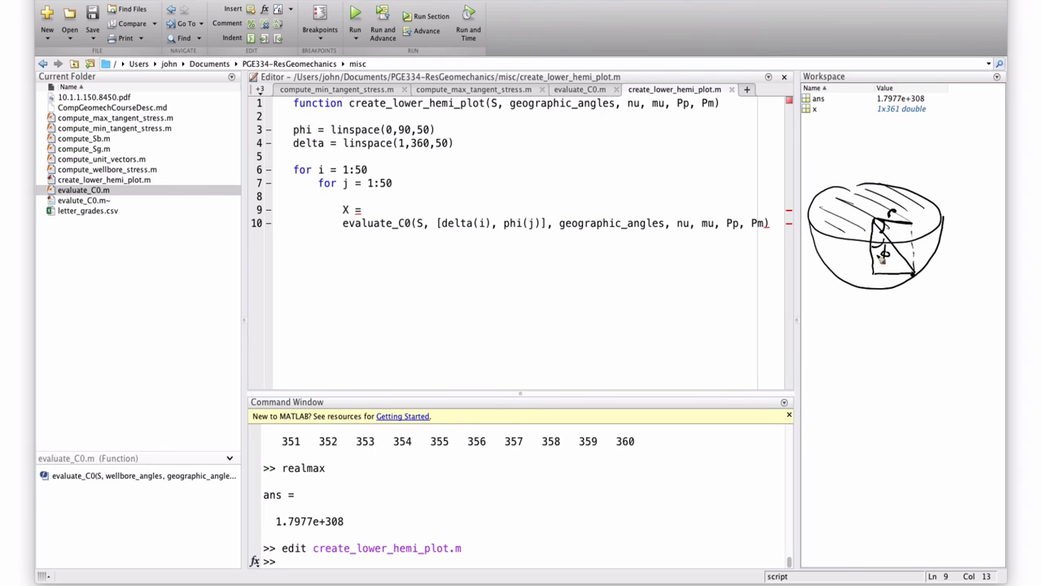
mouse_move(824, 312)
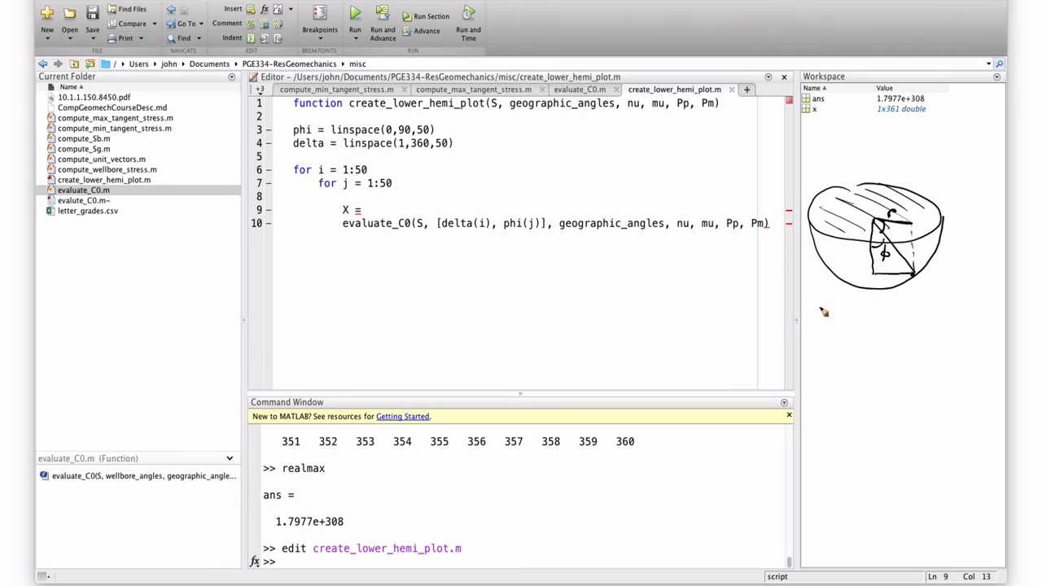
mouse_move(415, 209)
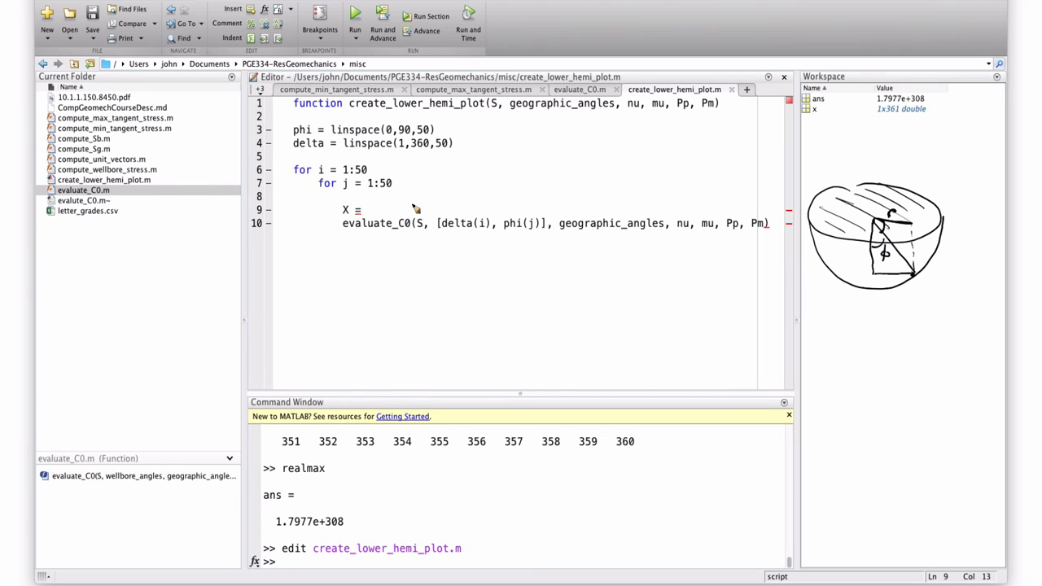
mouse_move(416, 208)
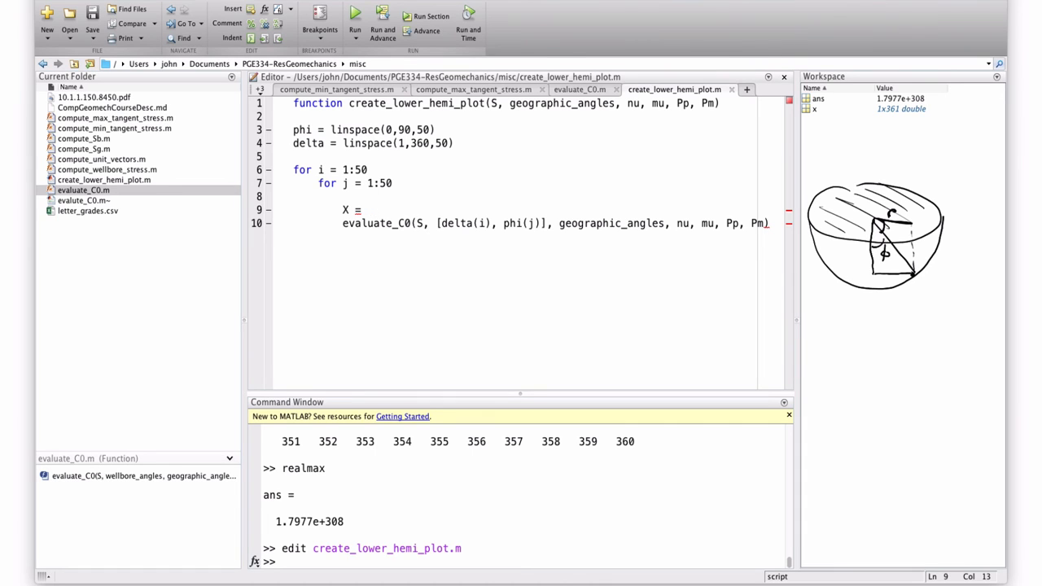
mouse_move(394, 143)
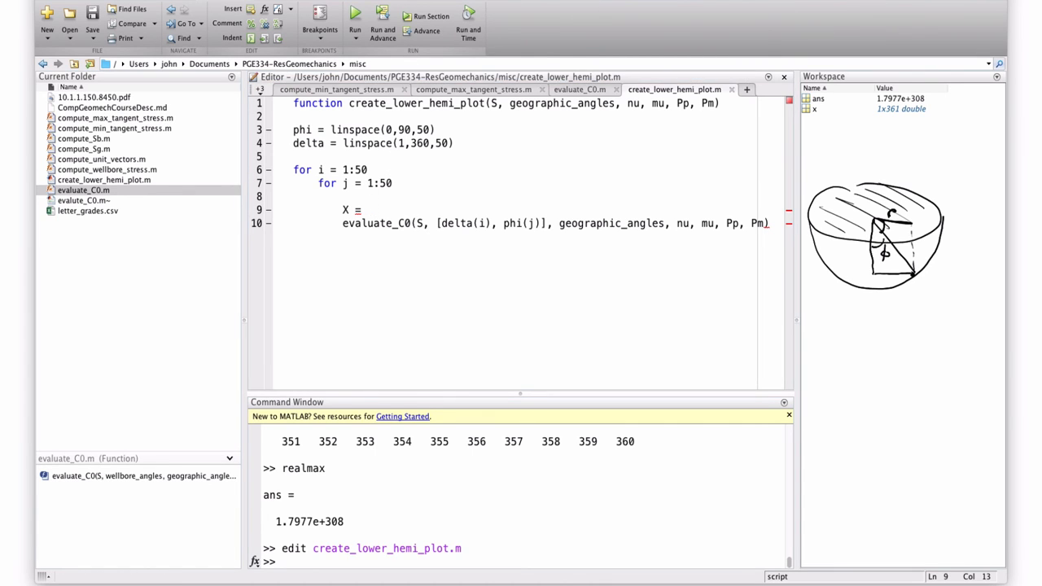
mouse_move(391, 182)
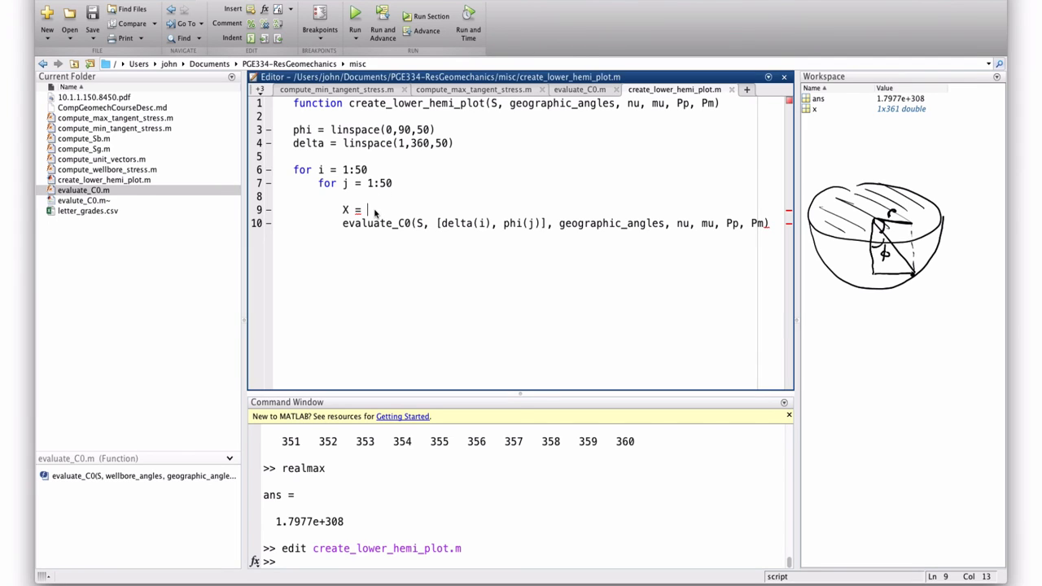
Finish the X line using sind/cosd terms of phi and delta, ending with a semicolon
type("sind")
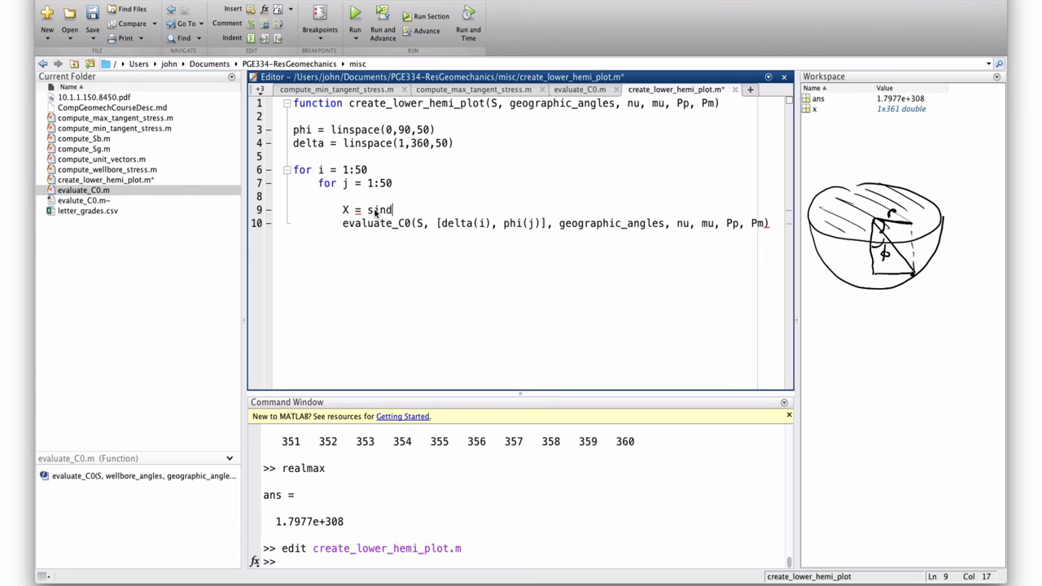
type("(phi(")
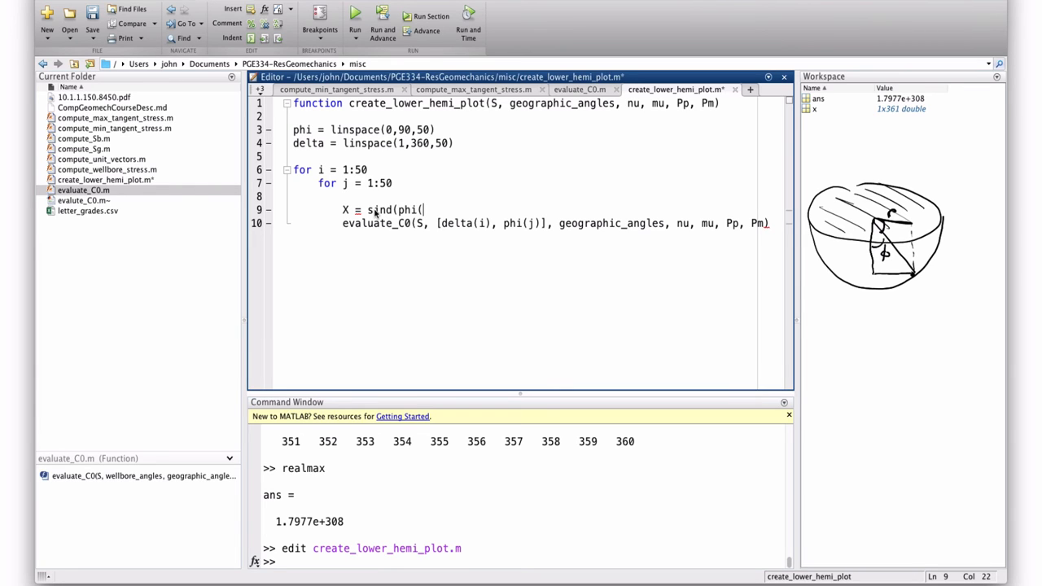
type("i) *")
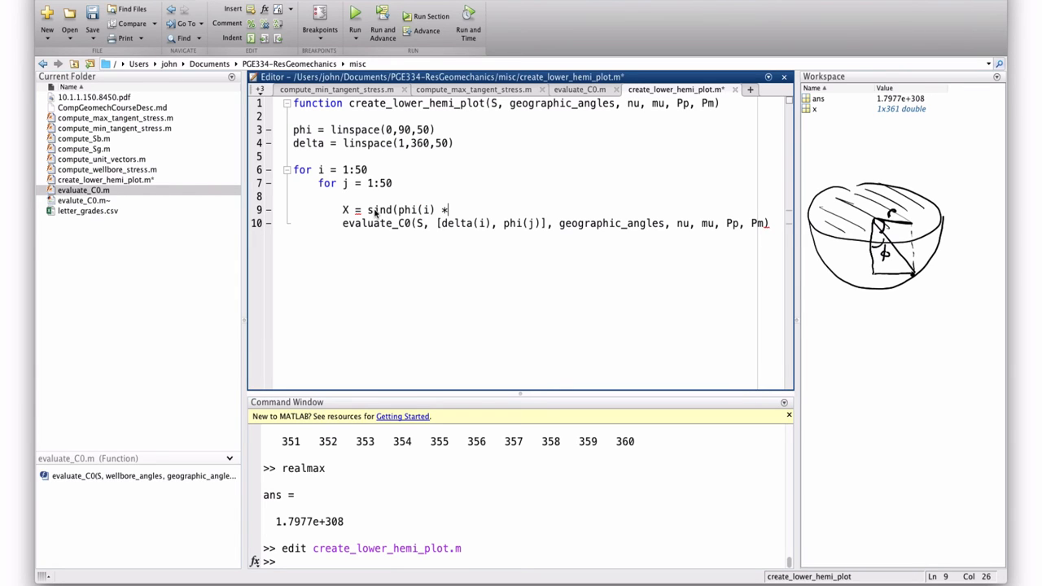
type(")")
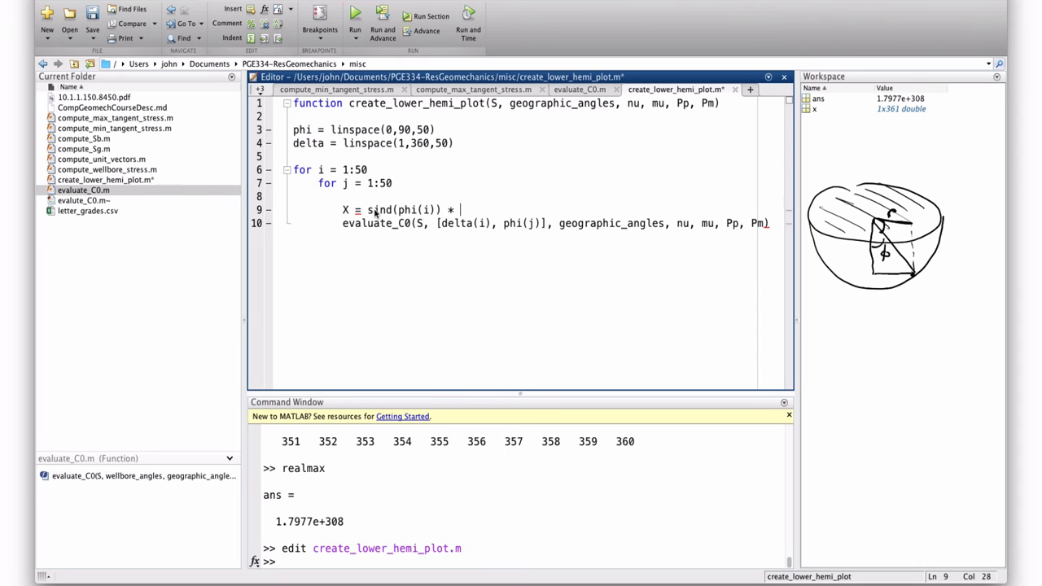
type("co")
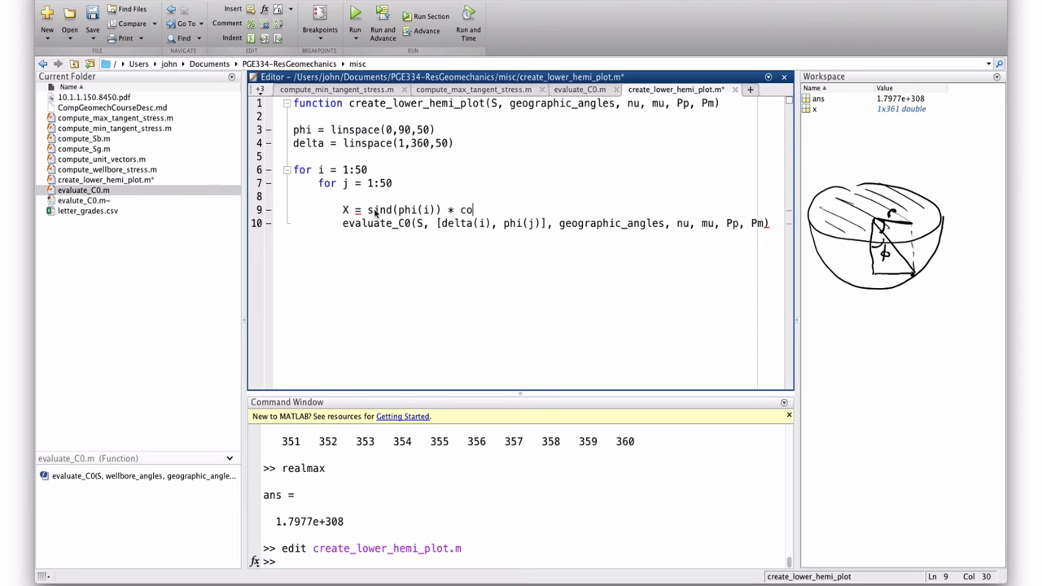
type("sind(")
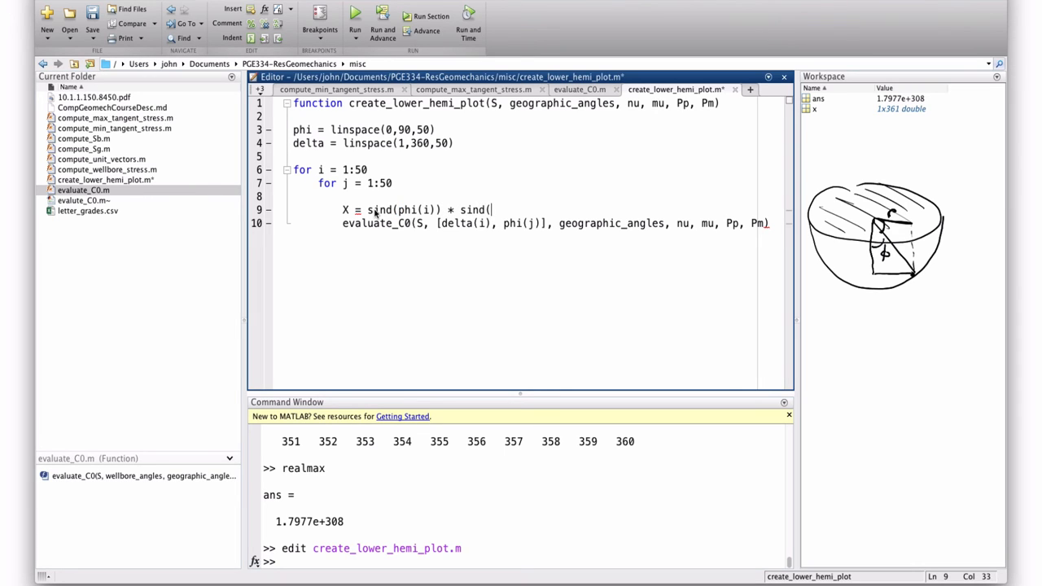
type("delta(")
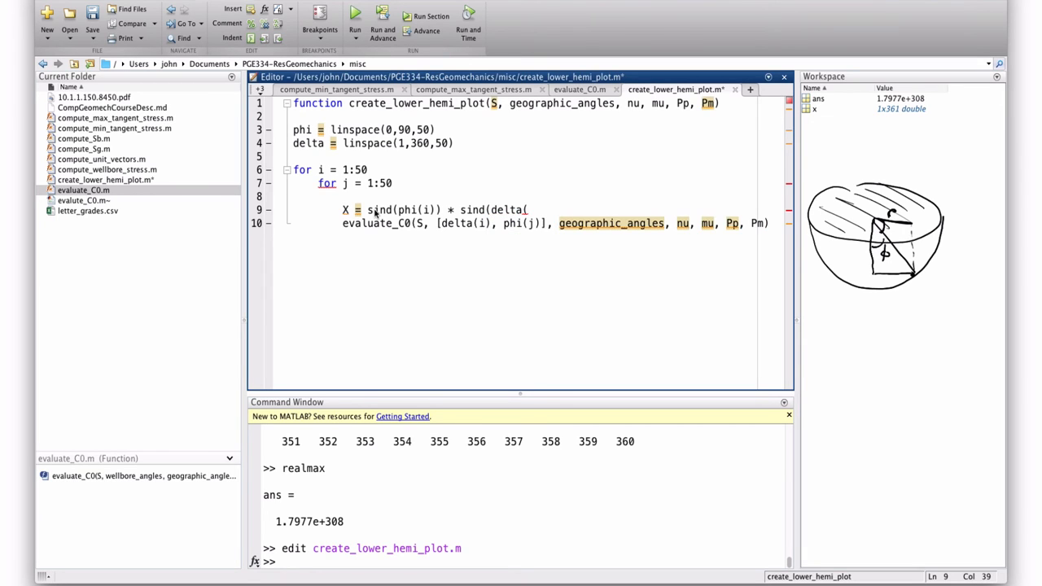
type("j")
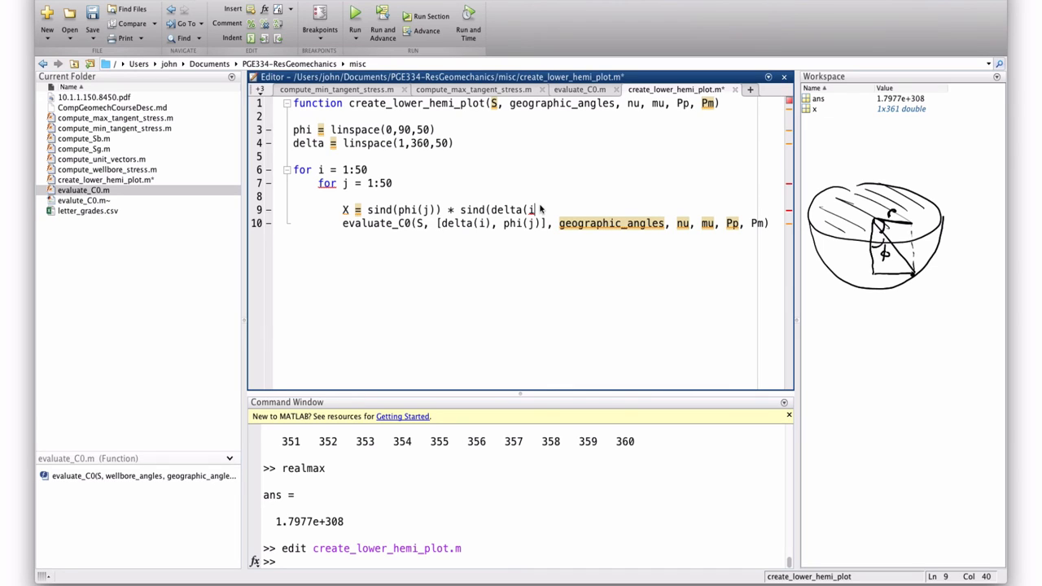
type("*;")
type("Y =")
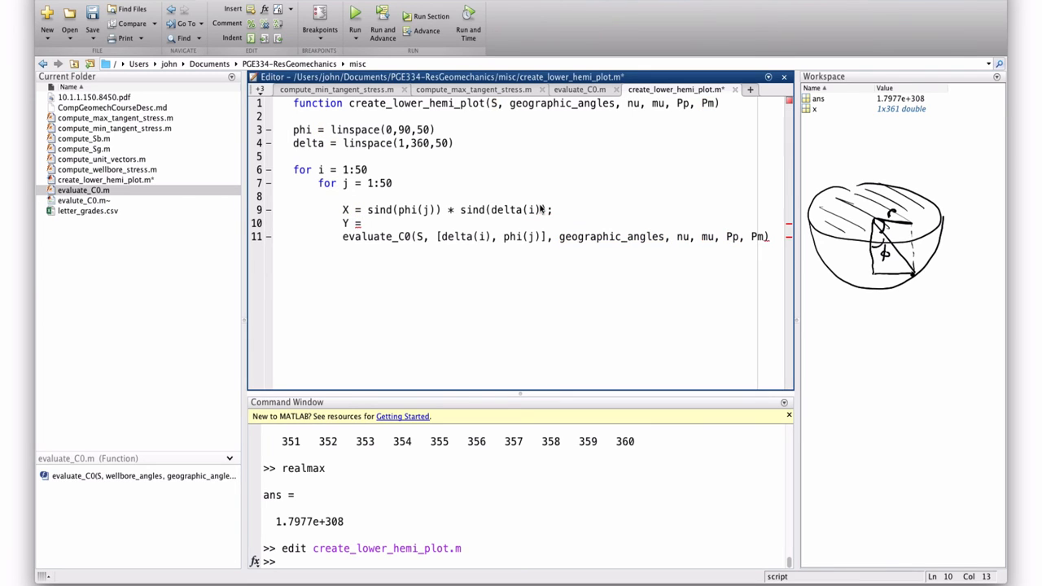
Write Y = sind(phi(j)) * cosd(delta(i)) on line 10
type("sind(")
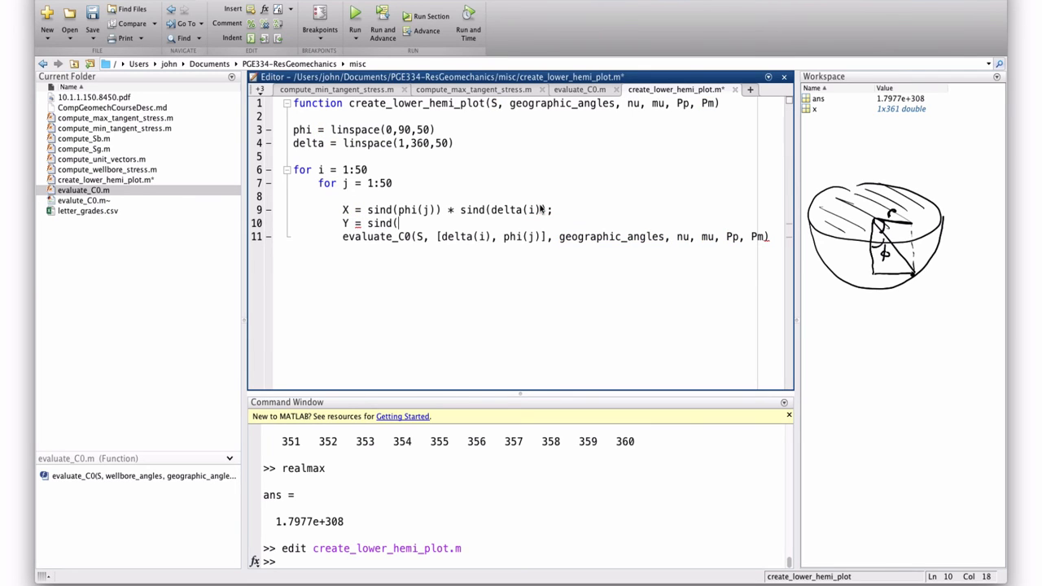
type("phi(")
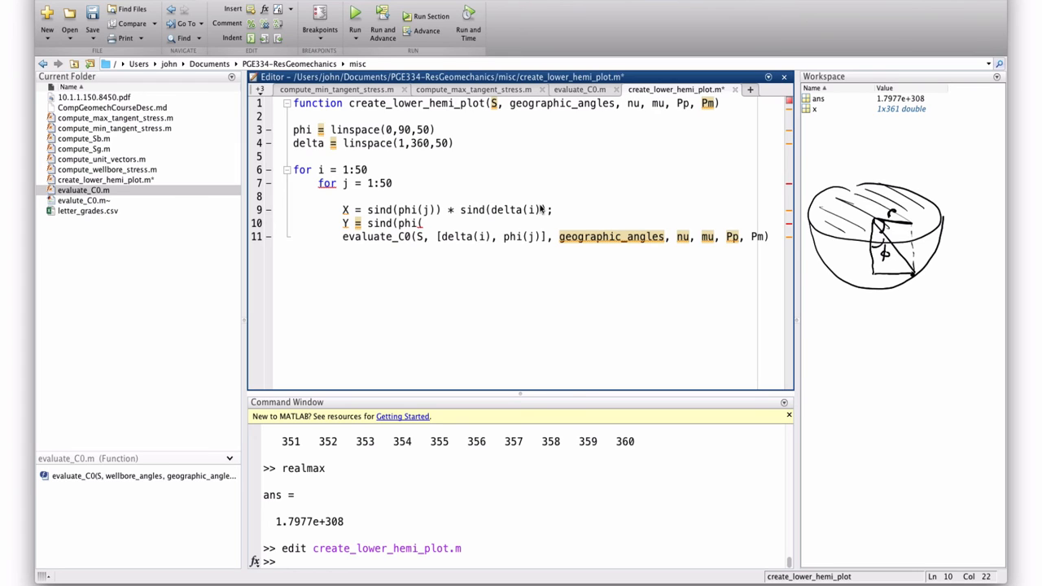
type("j))")
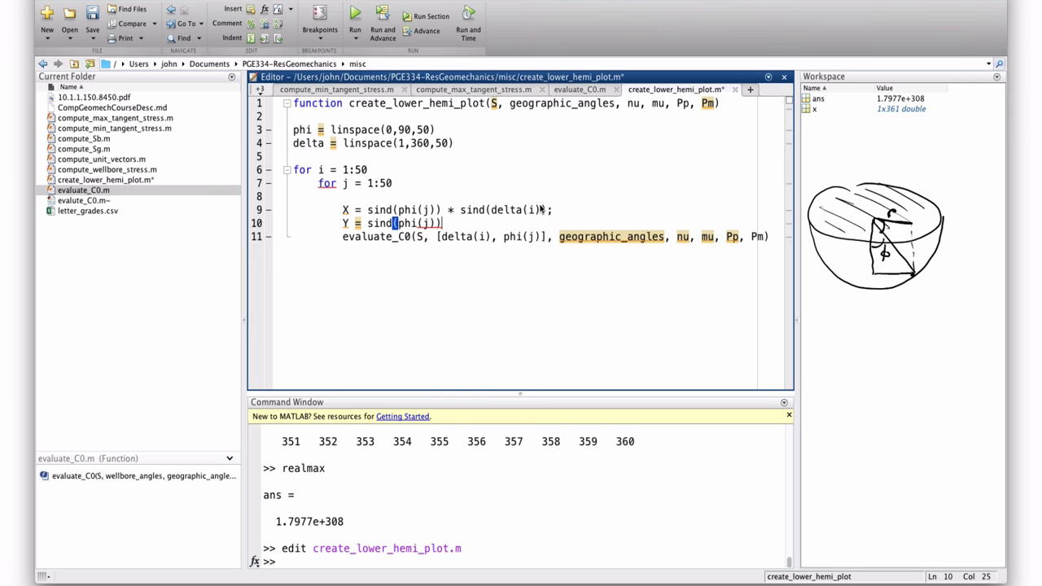
type("* cosd")
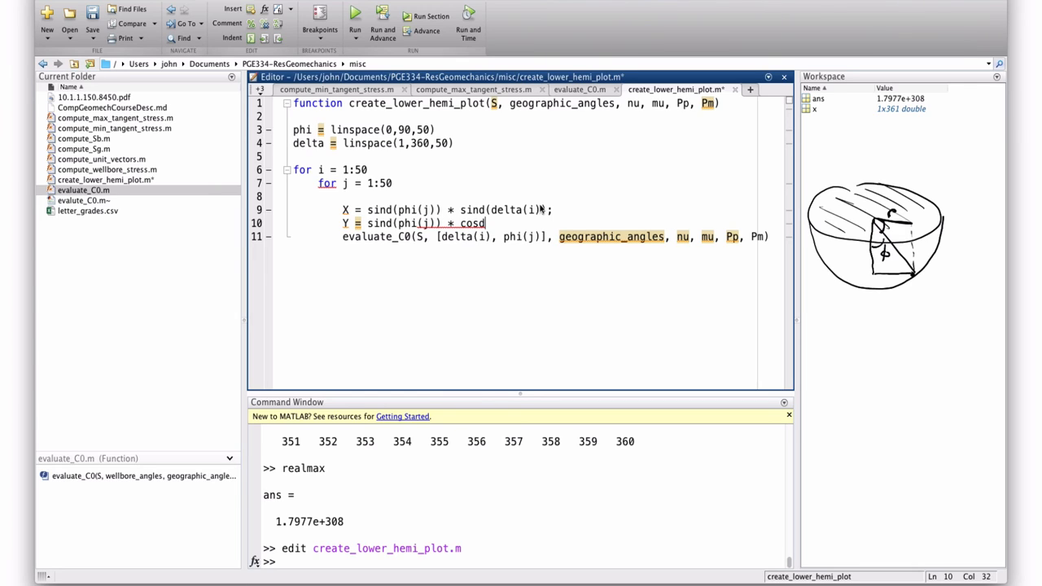
type("(delta(")
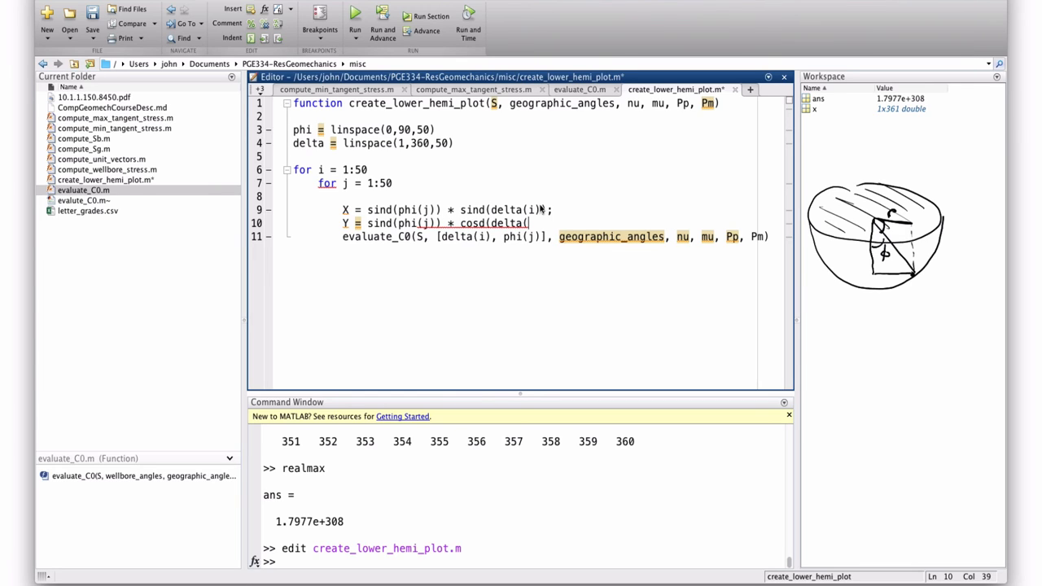
type("i")
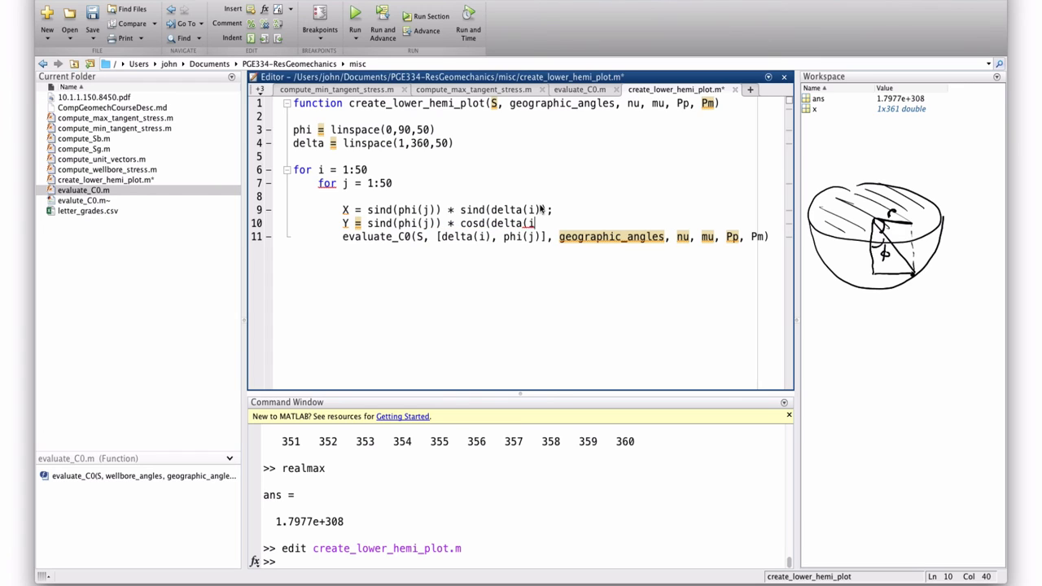
type("));")
type("en")
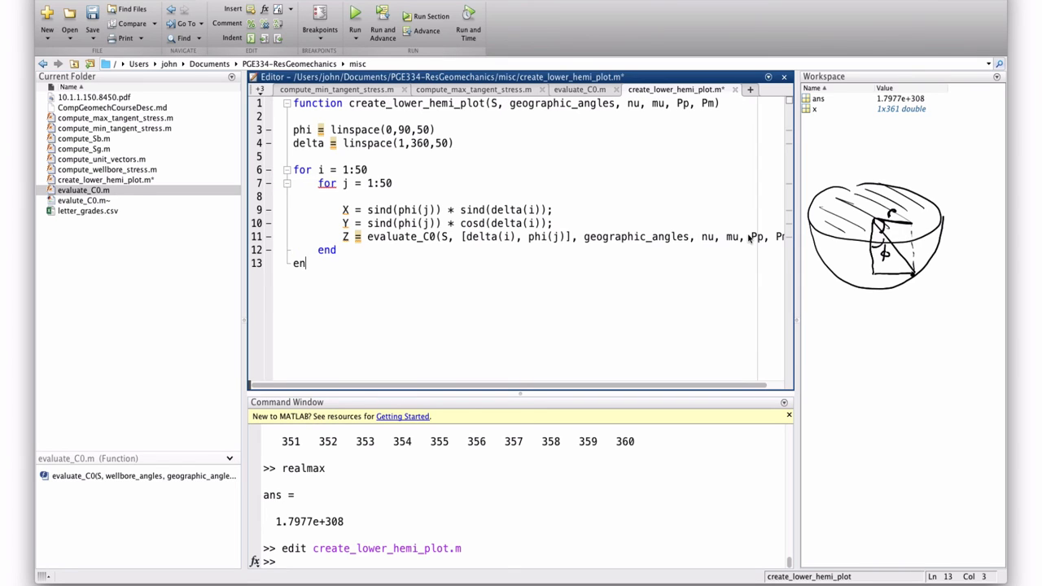
Complete the end keyword closing the nested for loops
type("d")
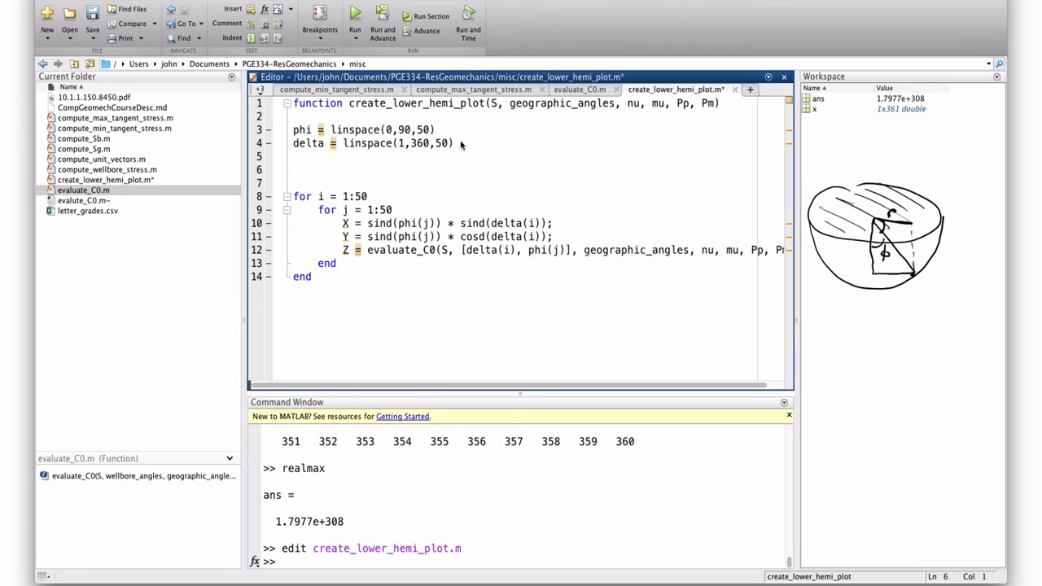
Preallocate X and Y as zeros(50, 50) above the for loop
type("X =")
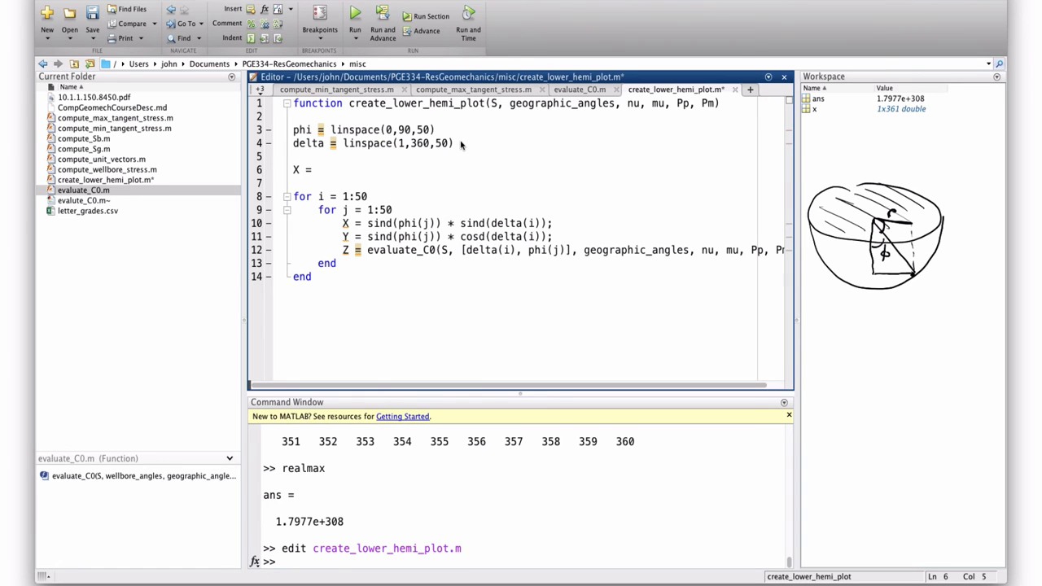
type("zeros(50")
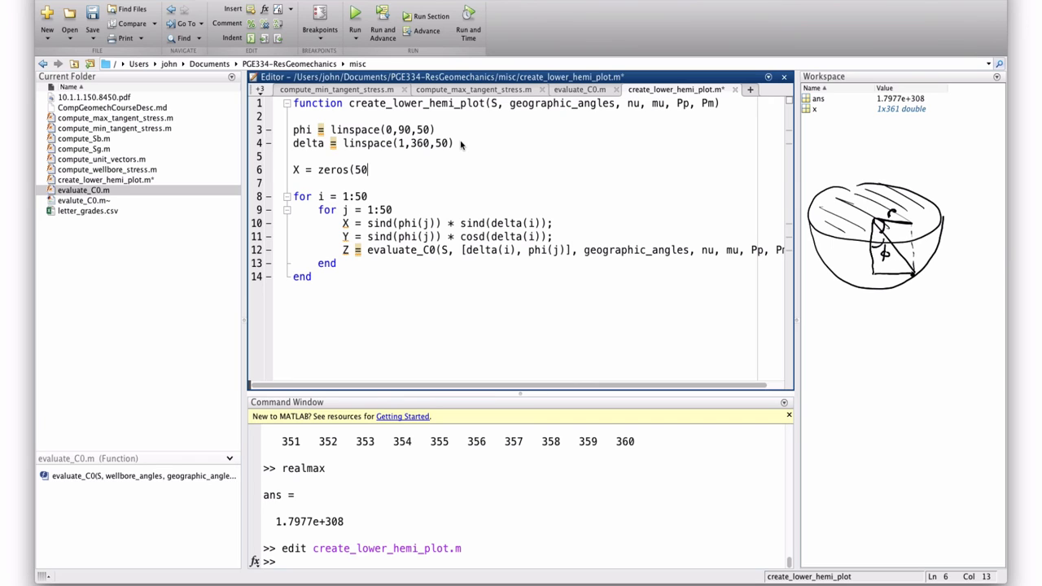
type(",50)")
type("Y =")
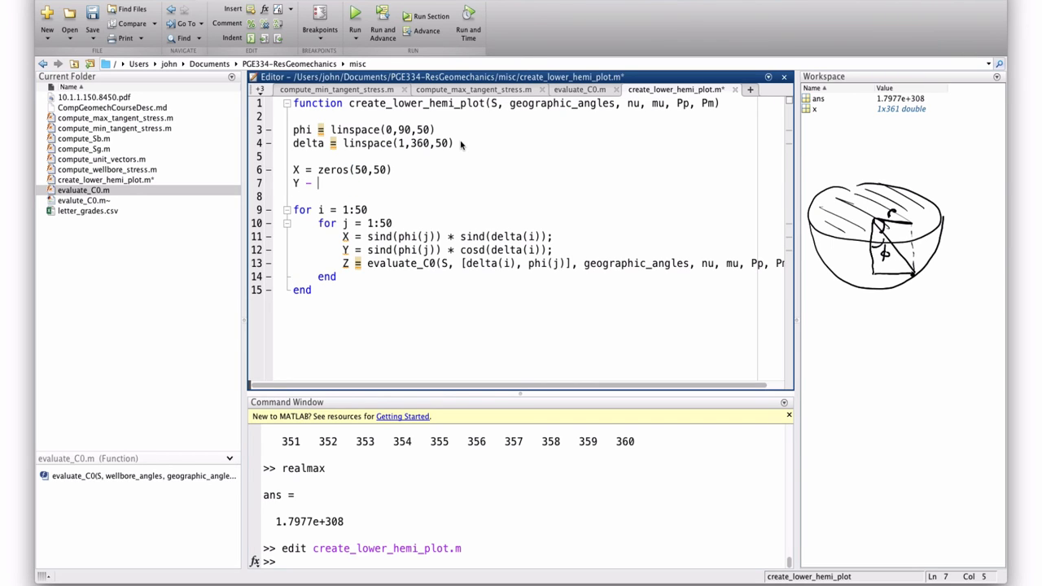
type("y")
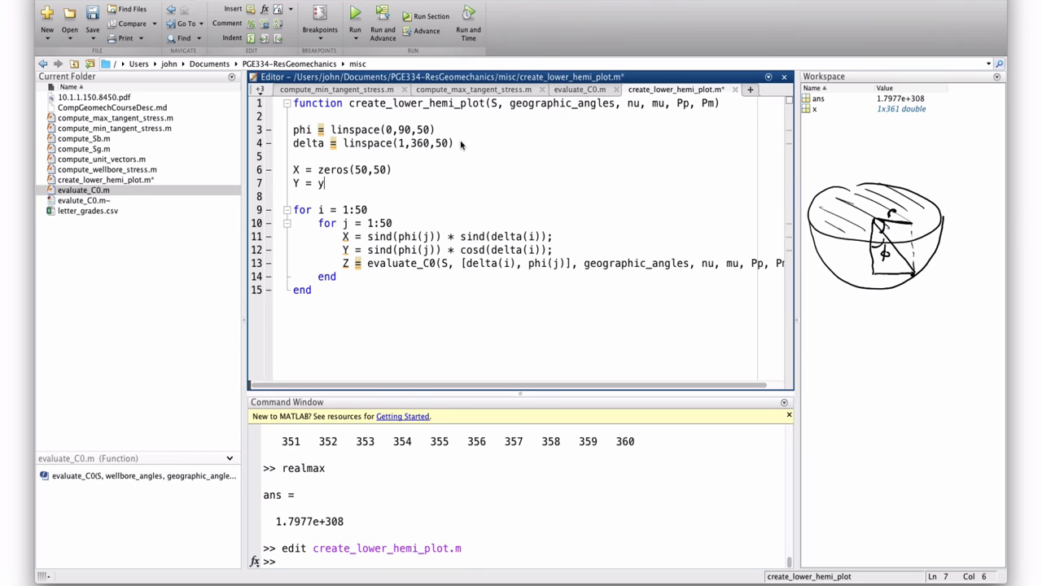
type("zeros(")
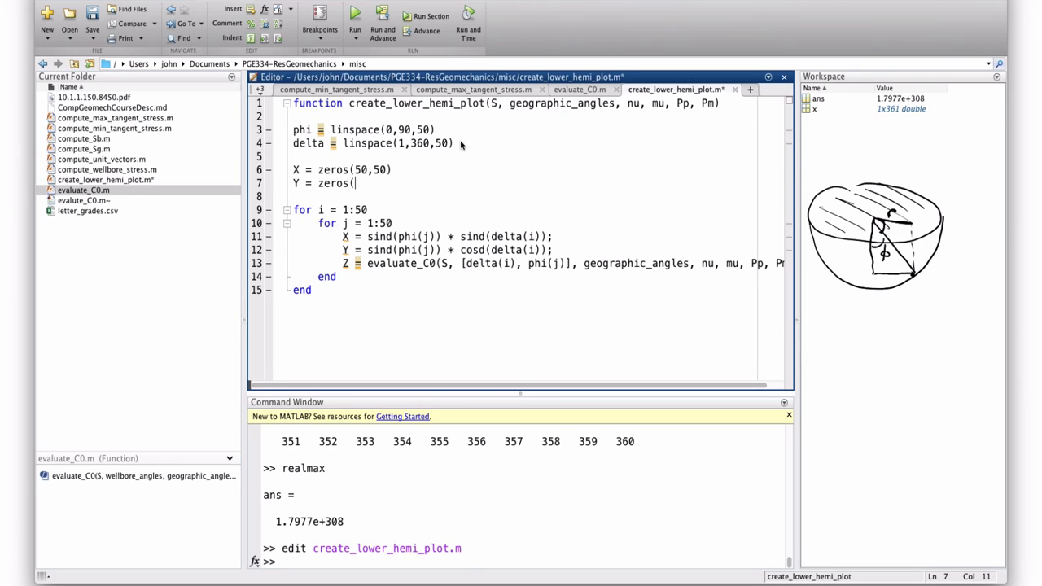
type("50,50")
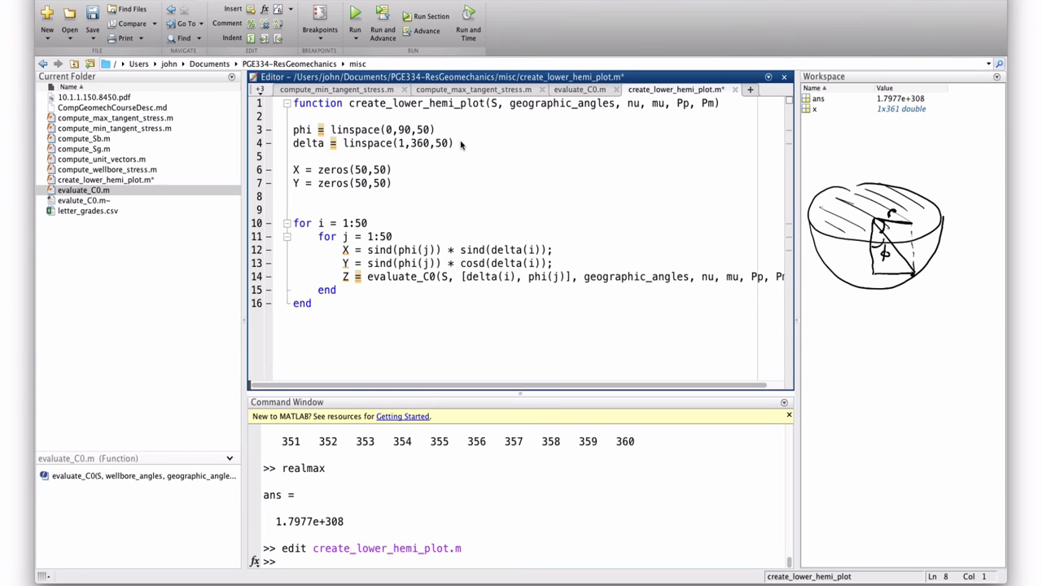
Preallocate Z as zeros(50, 50) and leave a blank line after the loops
type("Z")
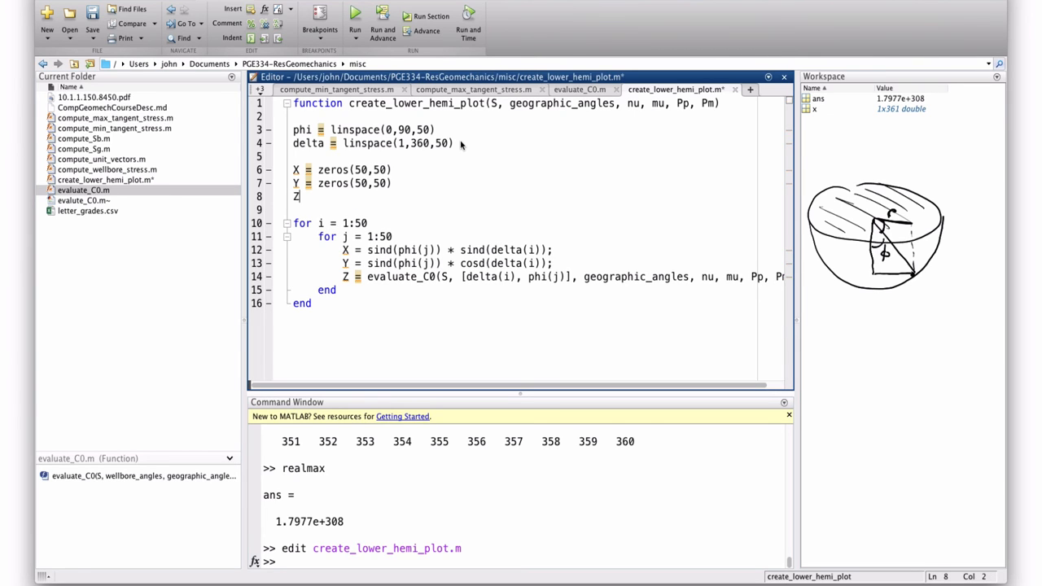
type("= zeros")
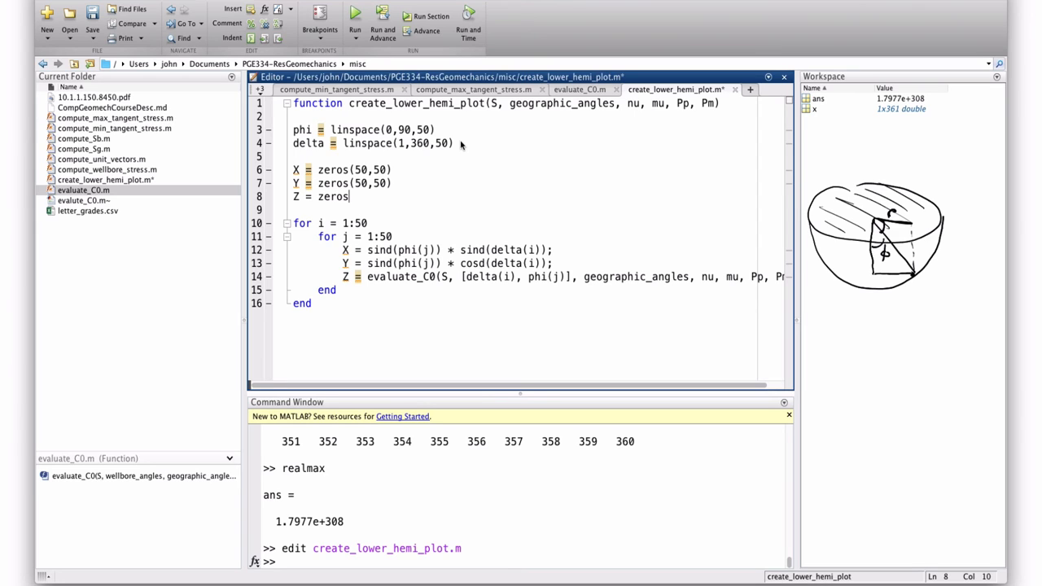
type("(50,")
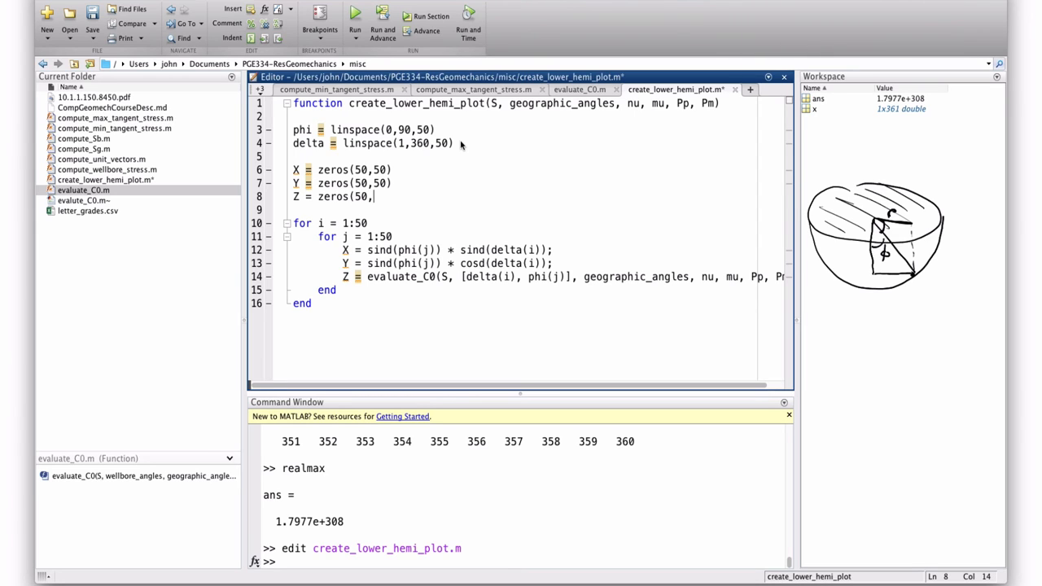
type("50")
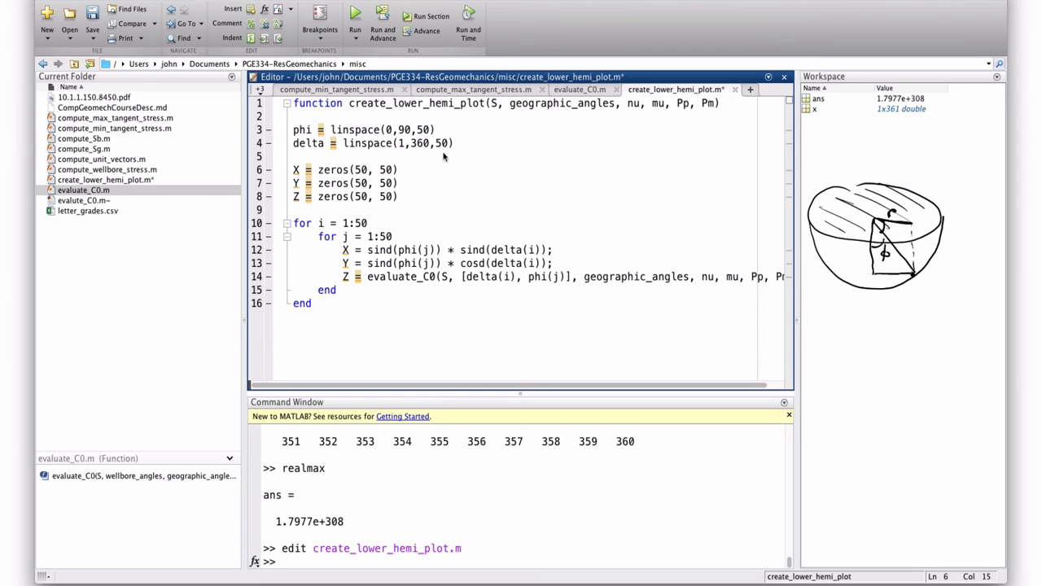
mouse_move(397, 275)
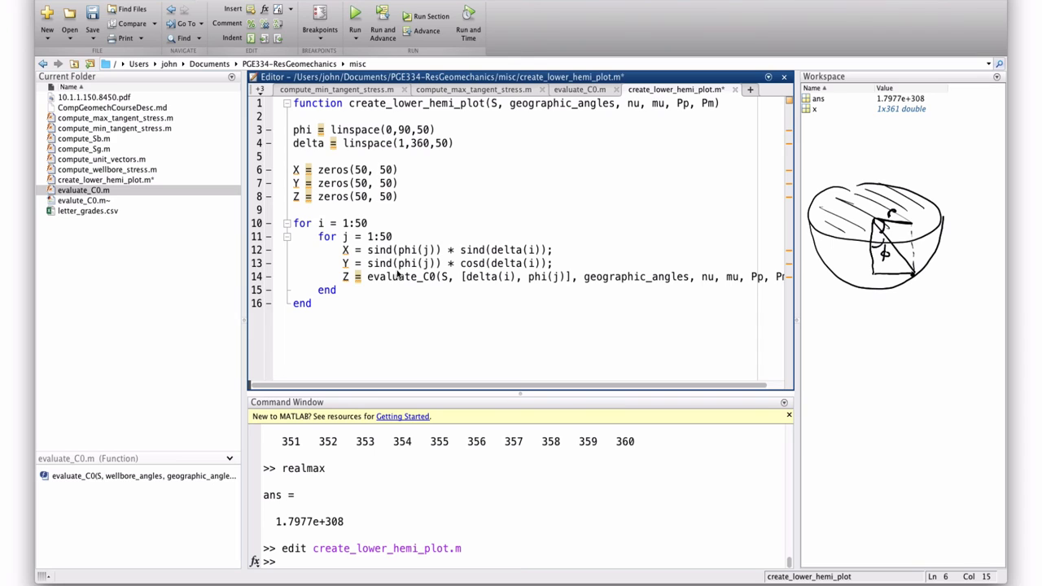
key("enter")
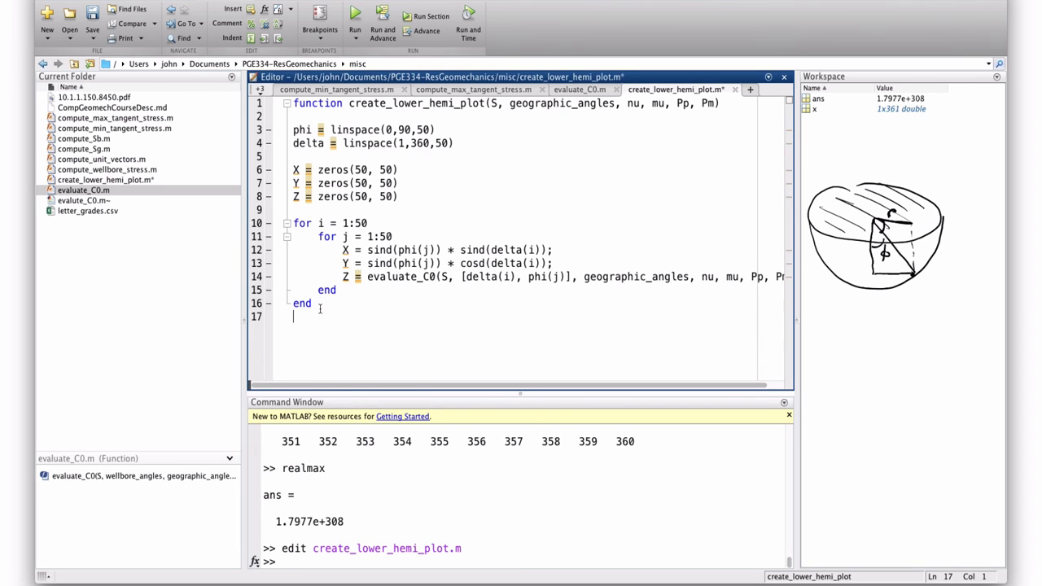
key("enter")
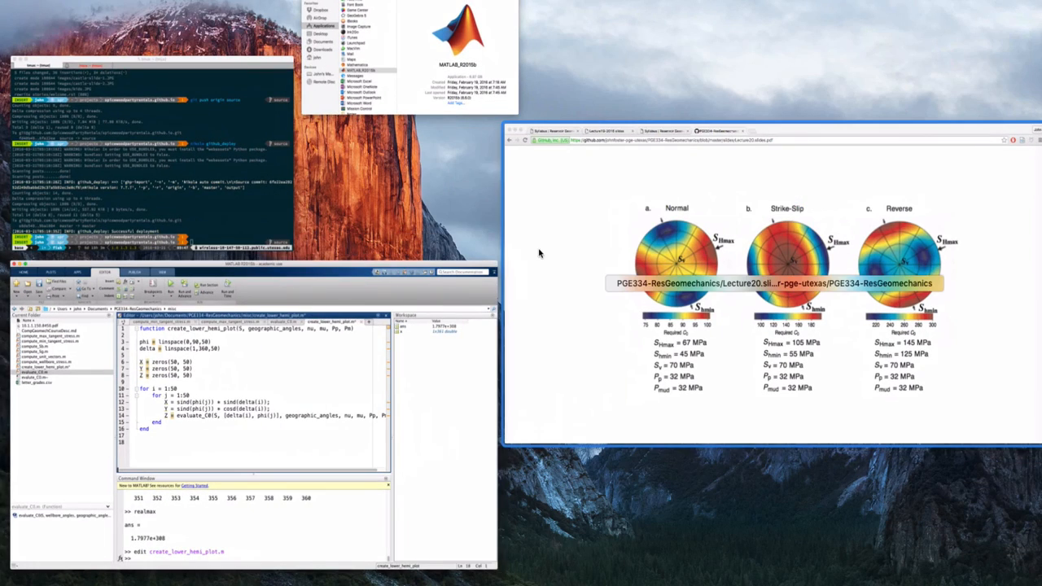
left_click(345, 368)
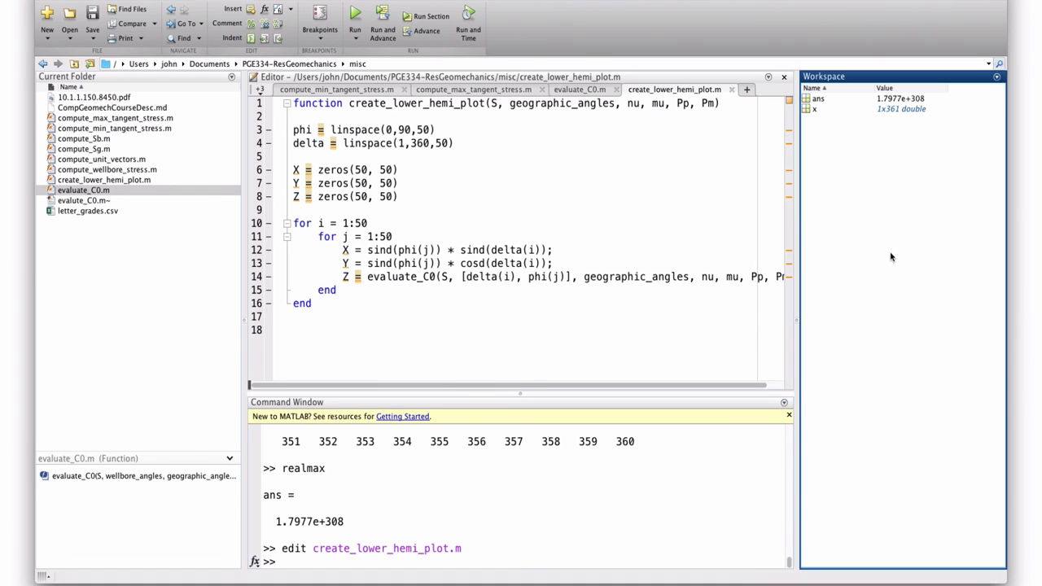
mouse_move(899, 280)
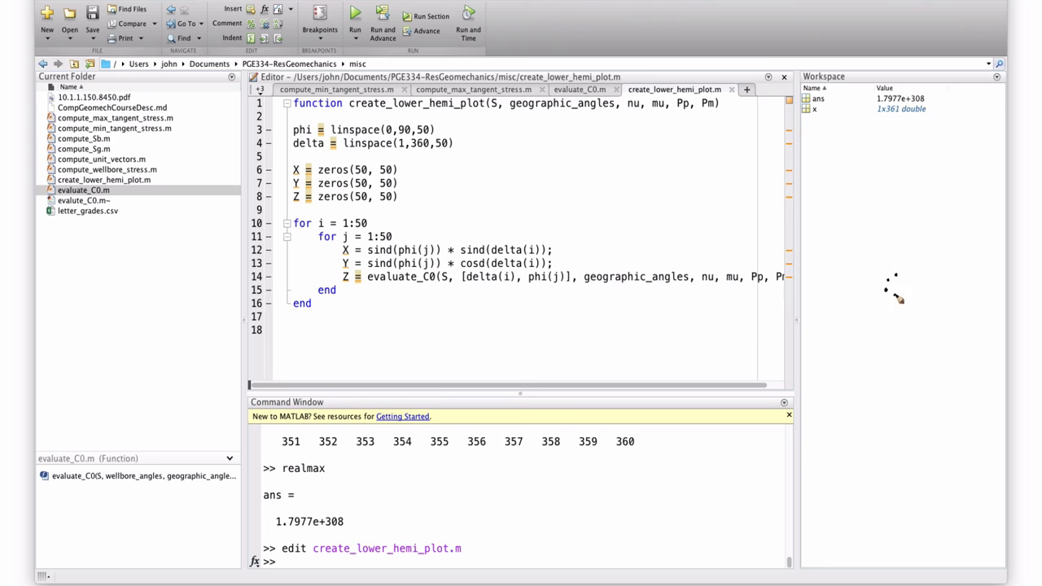
mouse_move(893, 276)
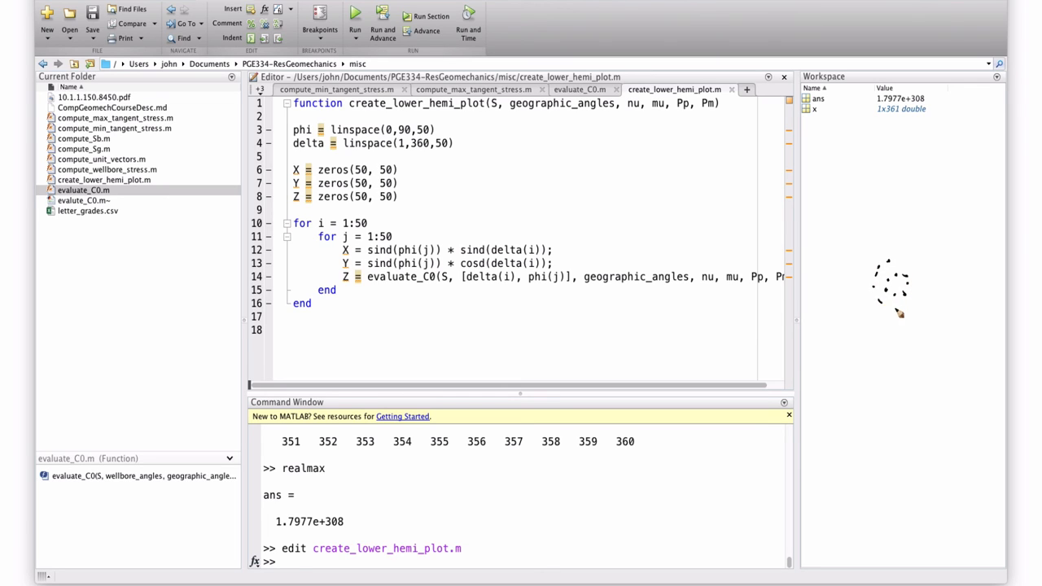
mouse_move(899, 285)
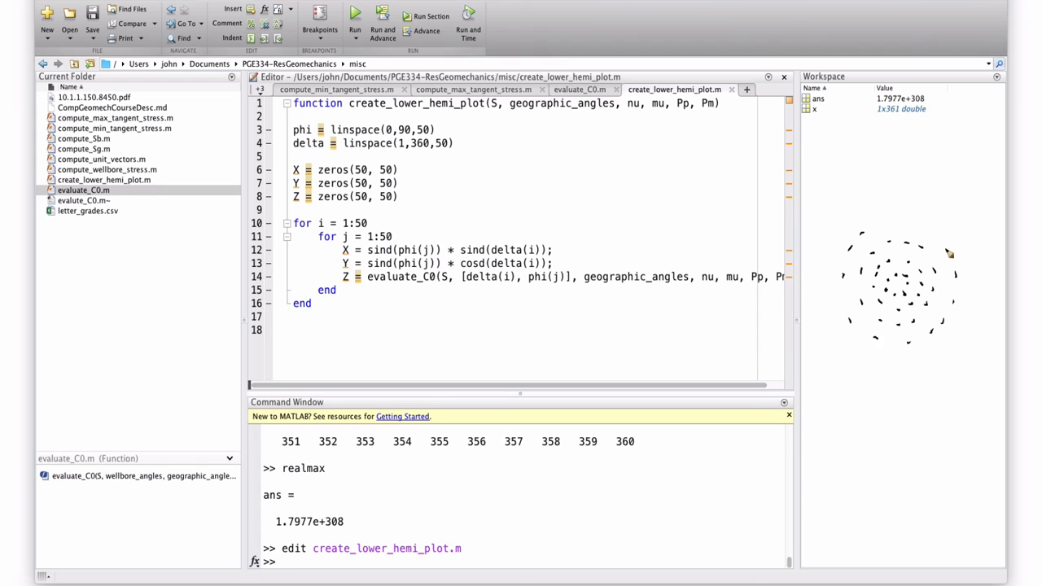
mouse_move(860, 222)
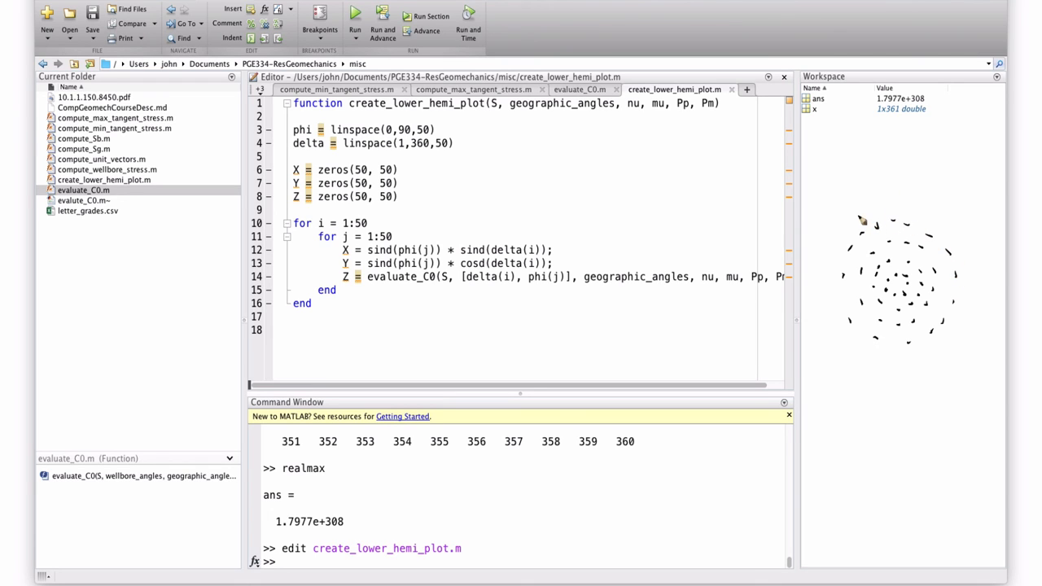
mouse_move(830, 222)
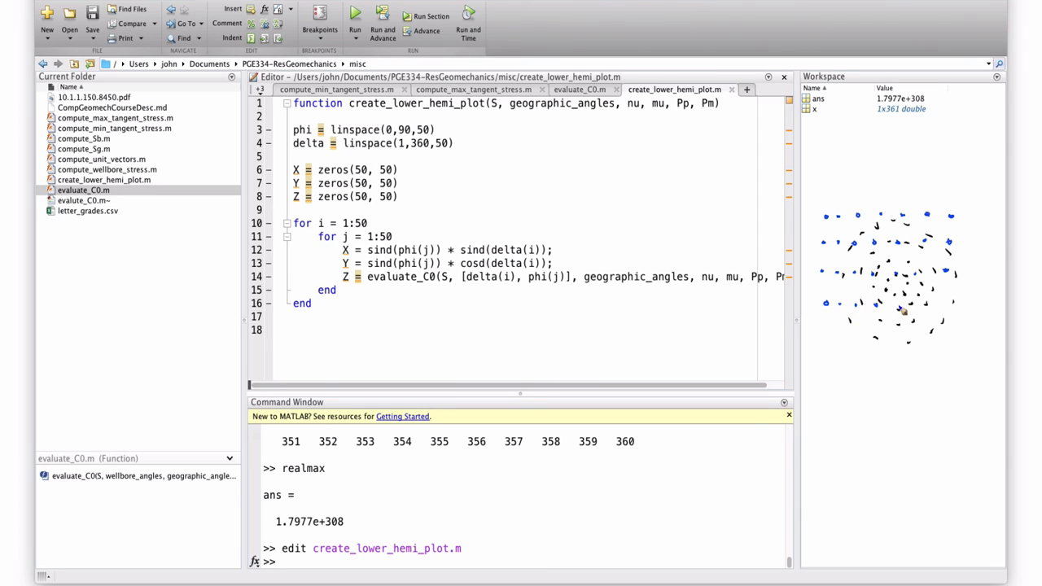
mouse_move(830, 337)
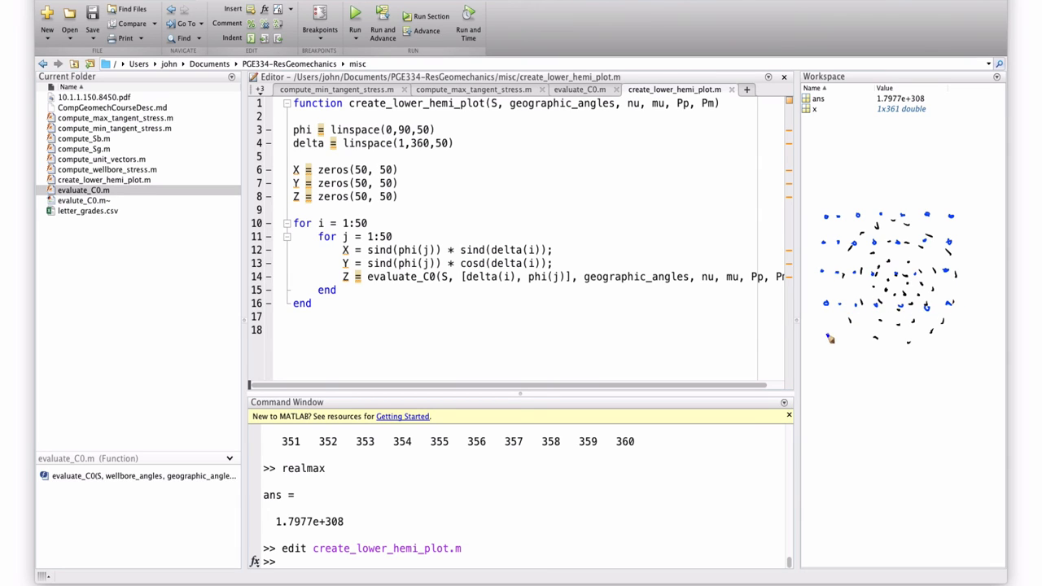
mouse_move(912, 346)
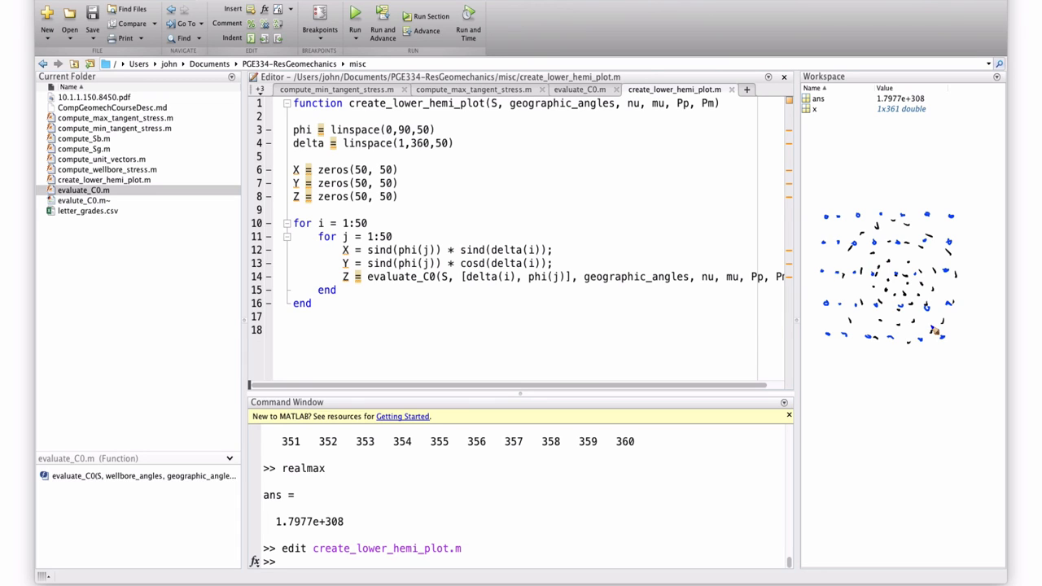
mouse_move(935, 327)
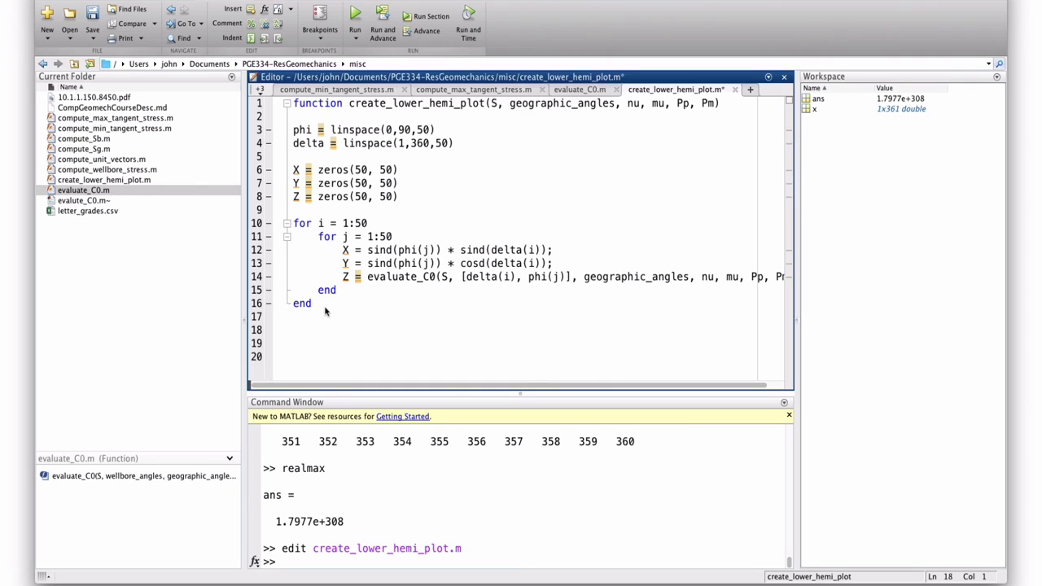
Define XX = linspace(-1,1,50) after erasing a mistyped line start
type("xd")
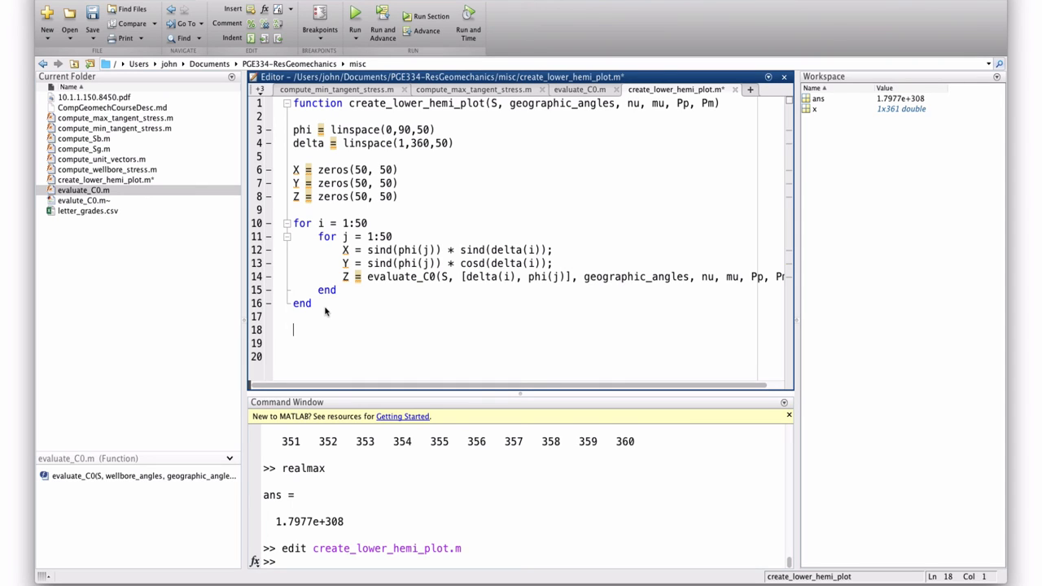
type("[xfg")
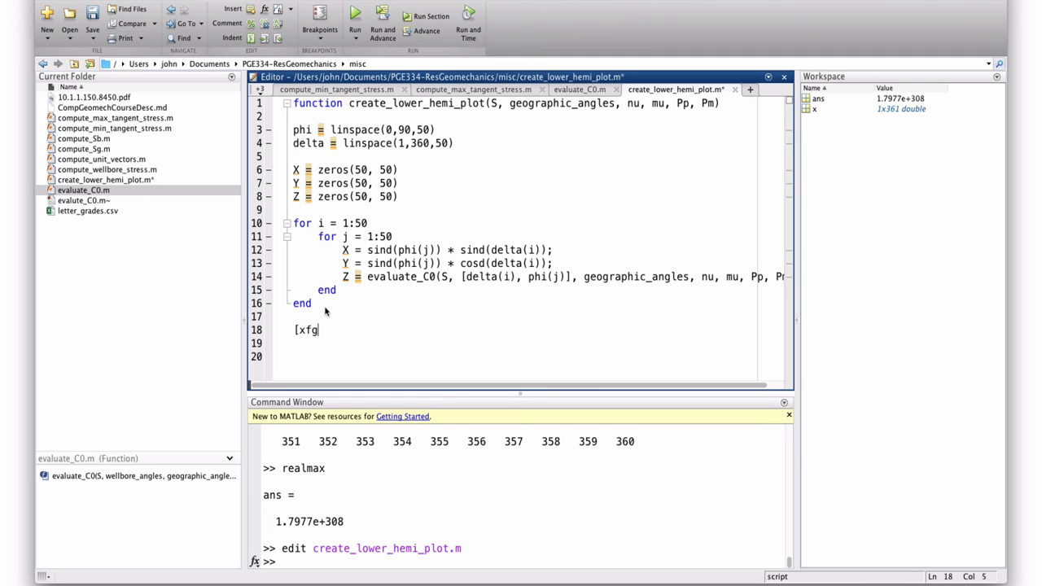
key("Backspace")
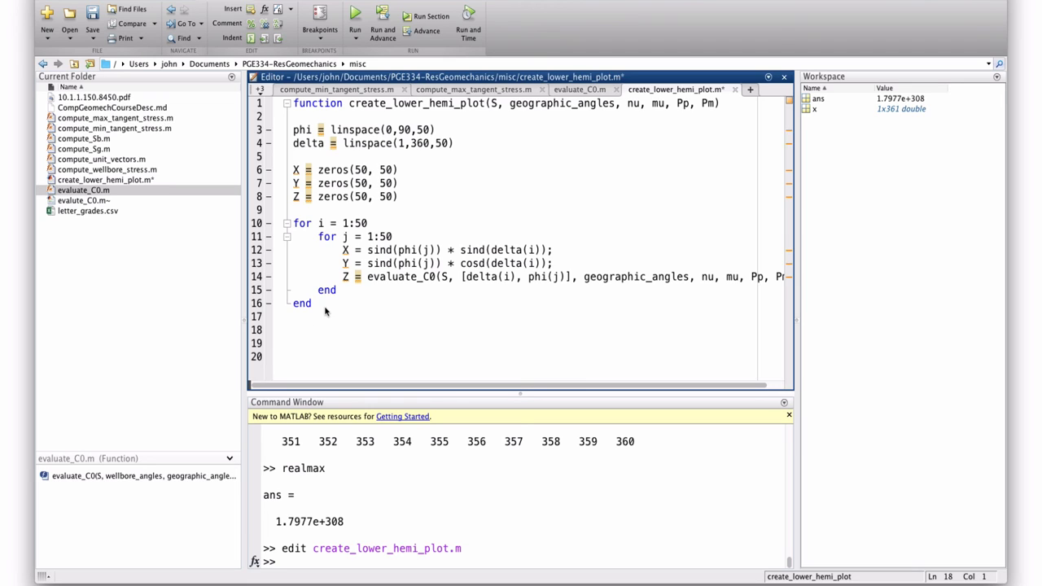
type("XX =")
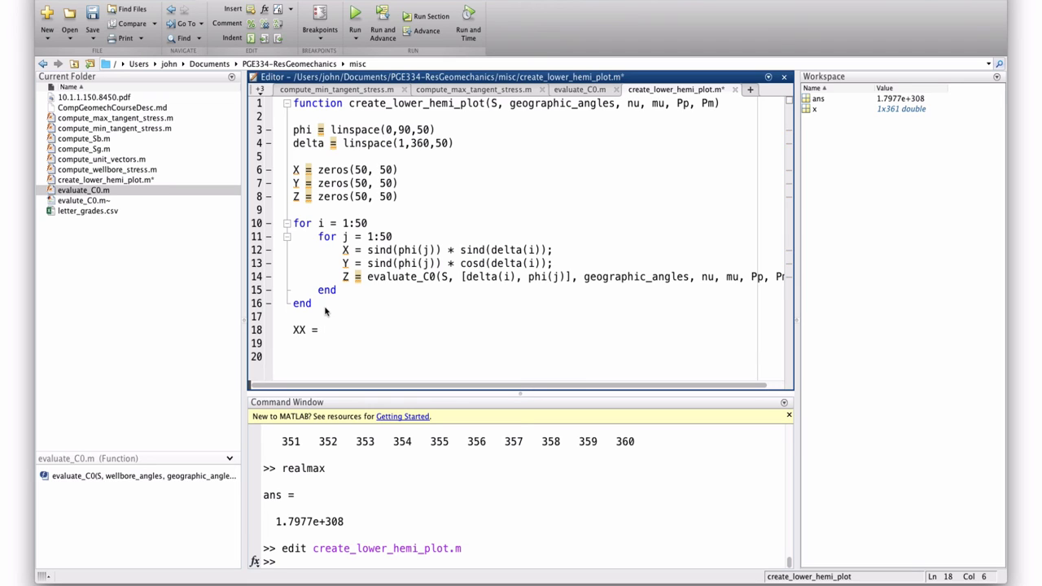
type("linspace(")
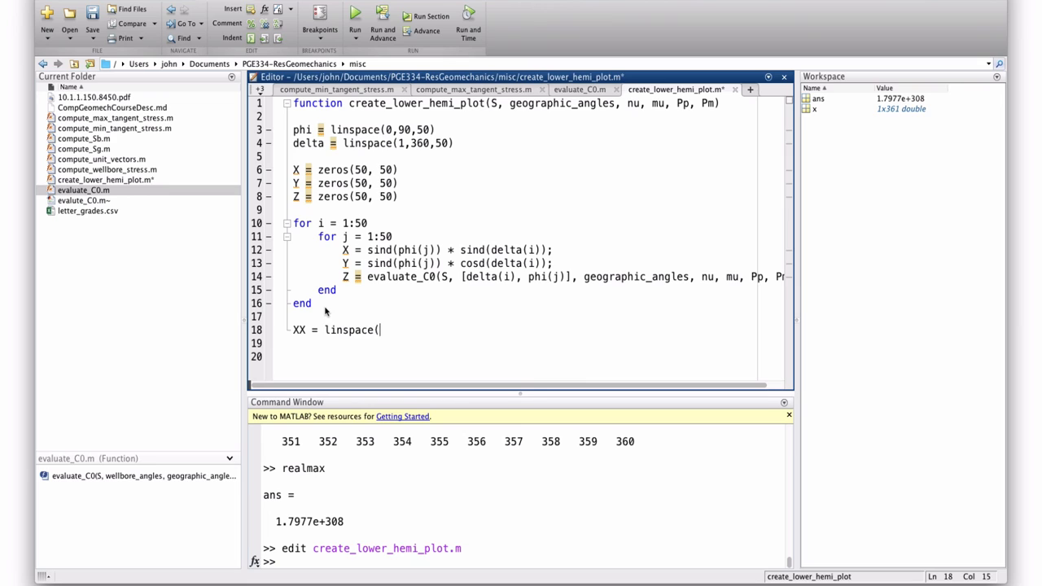
type("-1,")
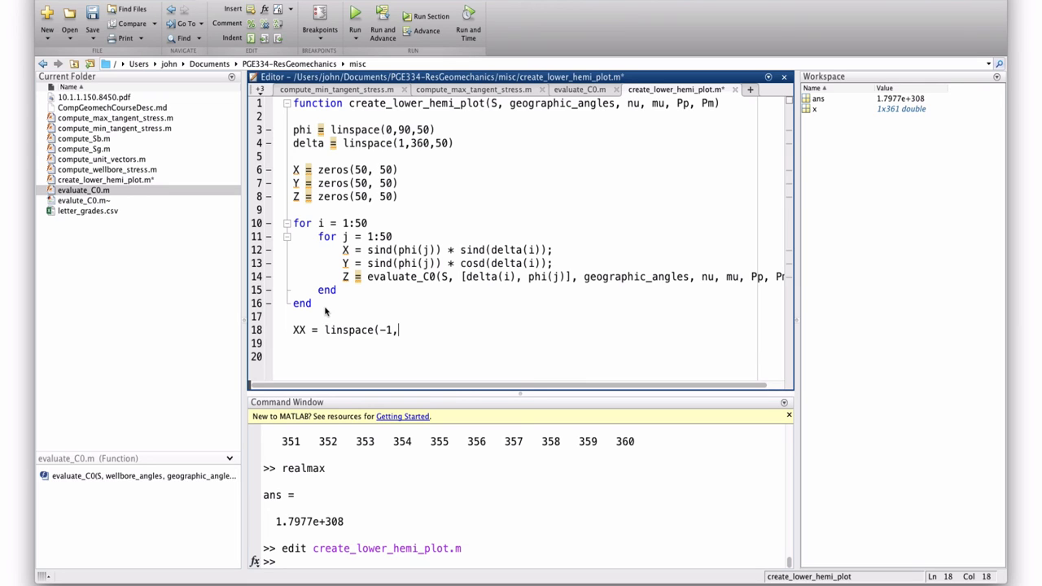
type("1,50")
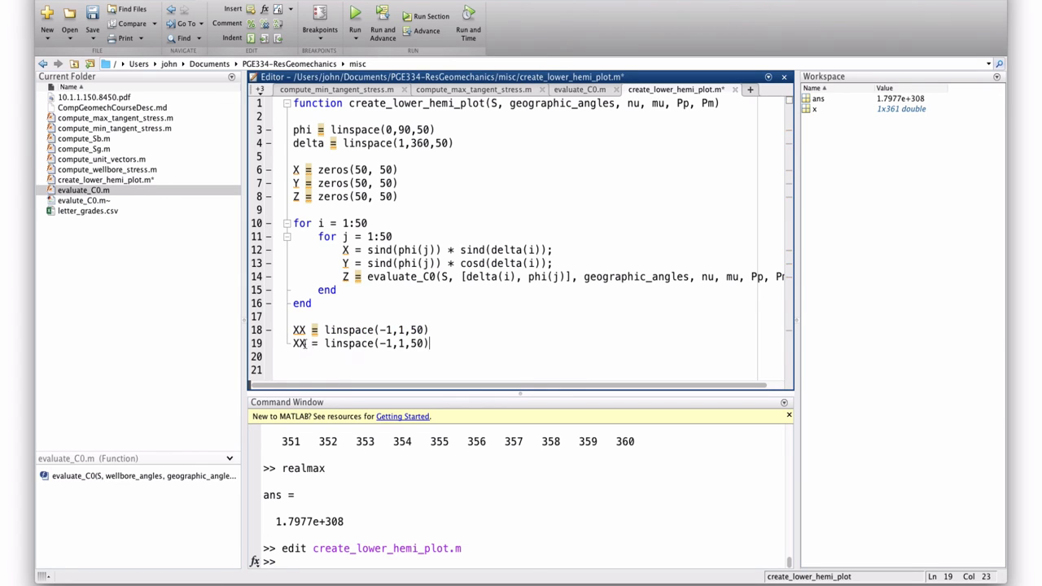
Define YY = linspace(-1,1,50) and [xg, yg] = meshgrid(XX, YY)
type("YY")
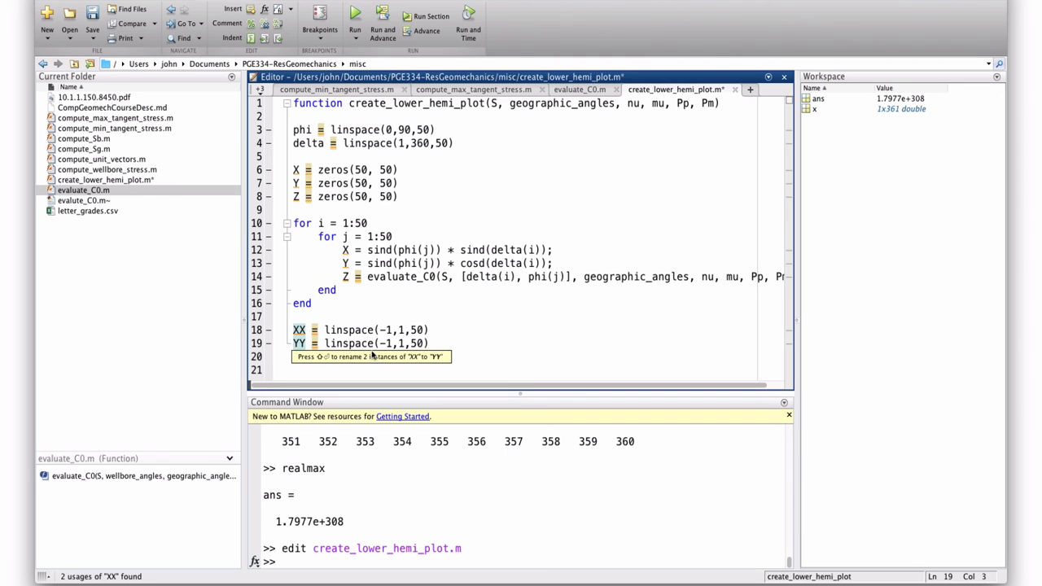
left_click(431, 342)
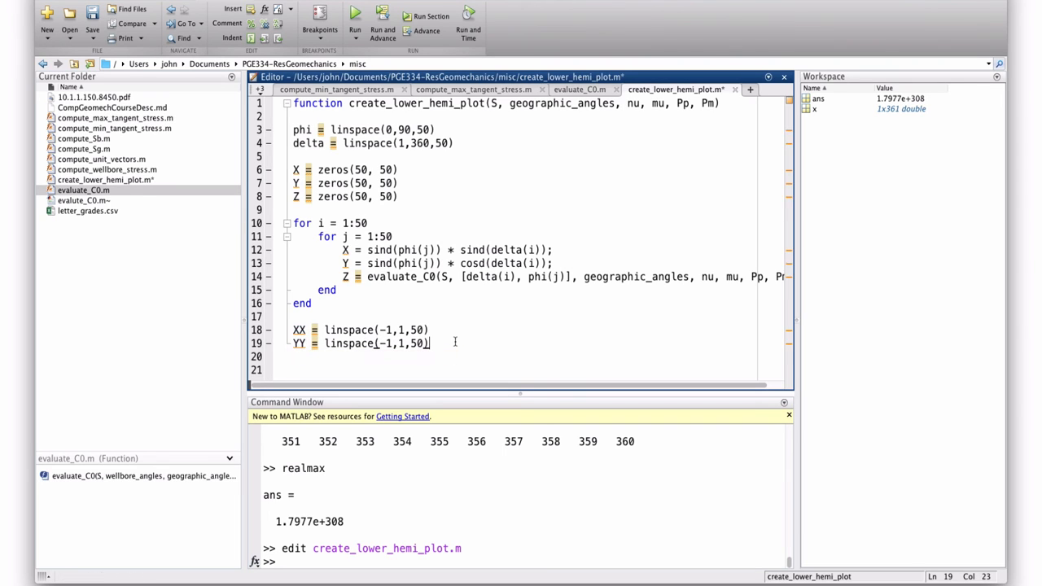
type("[xg,")
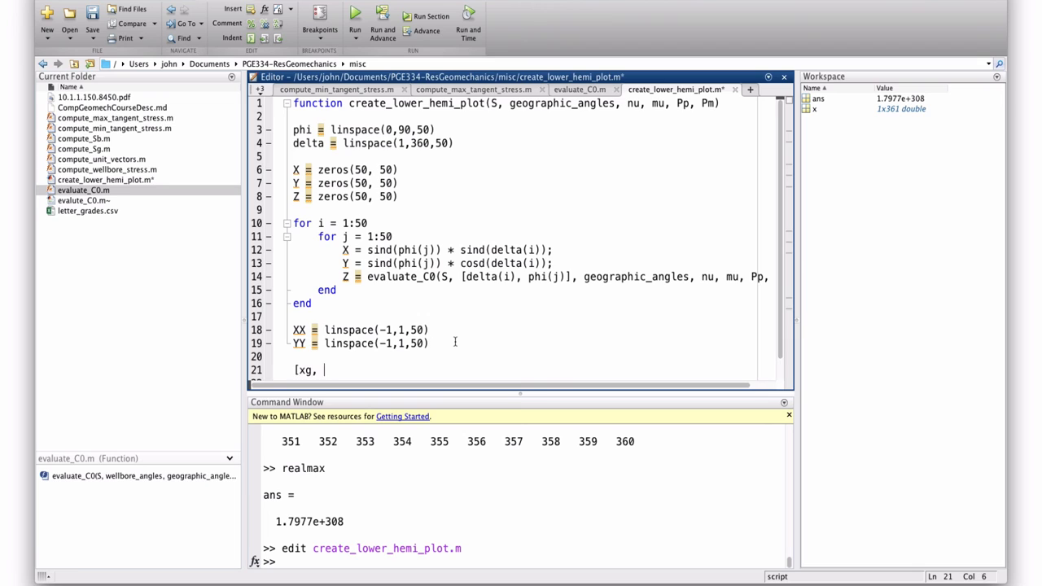
type("yg] =")
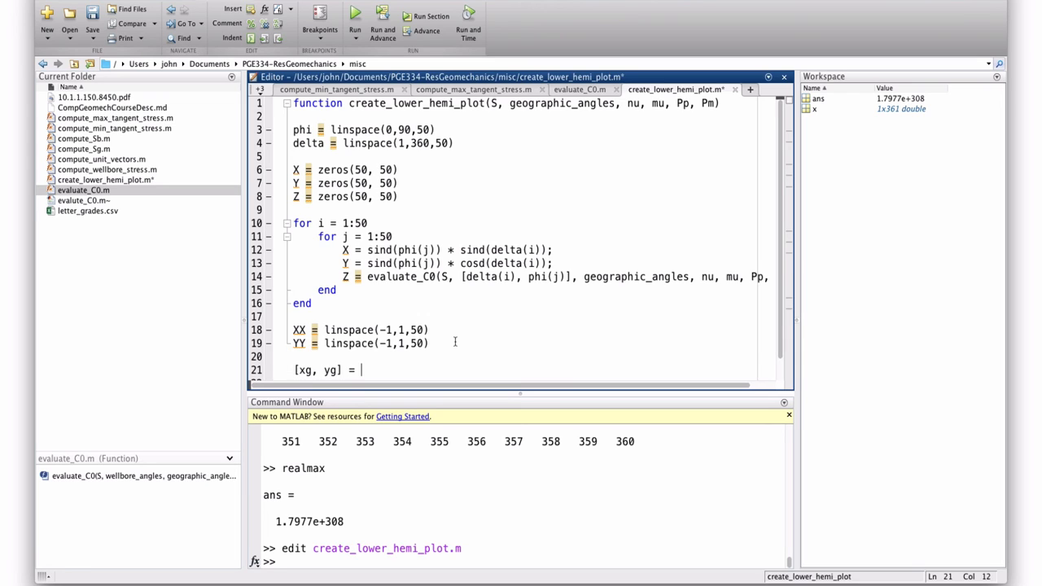
type("meshgrid(")
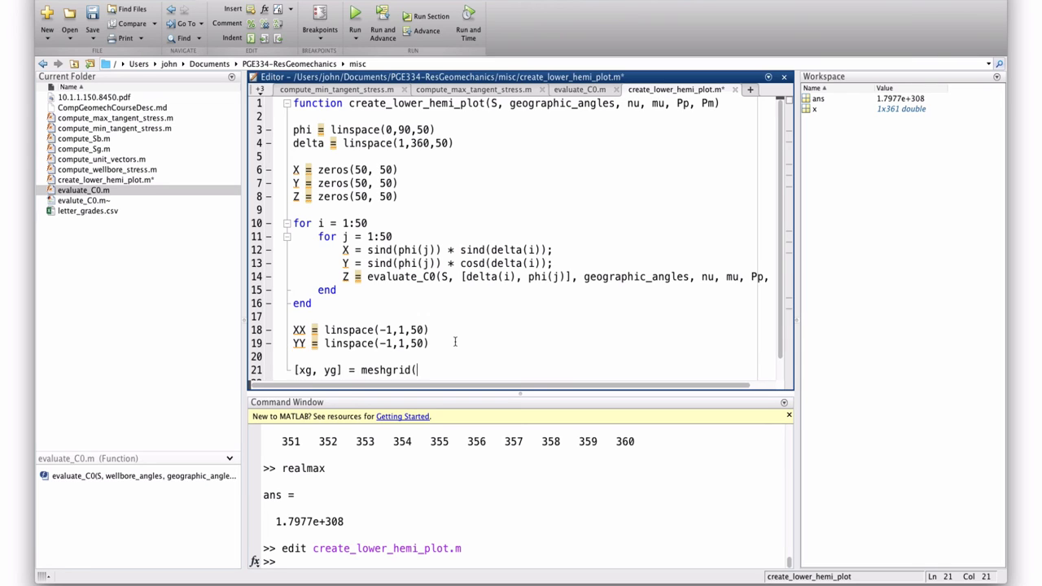
type("XX, YY)")
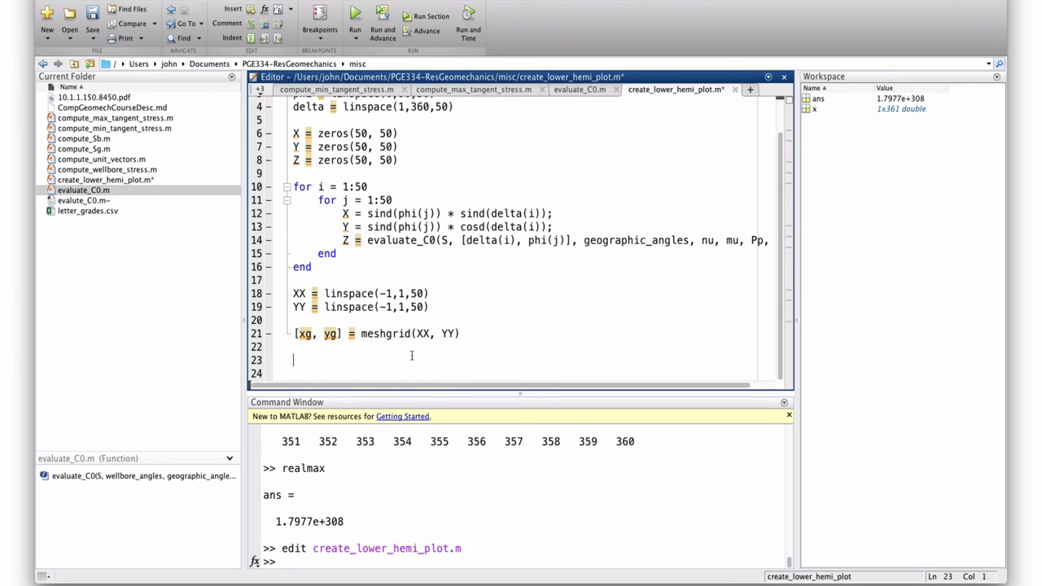
Interpolate zg = griddata(X, Y, Z, xg, yg) onto the grid
type("zg = gridd")
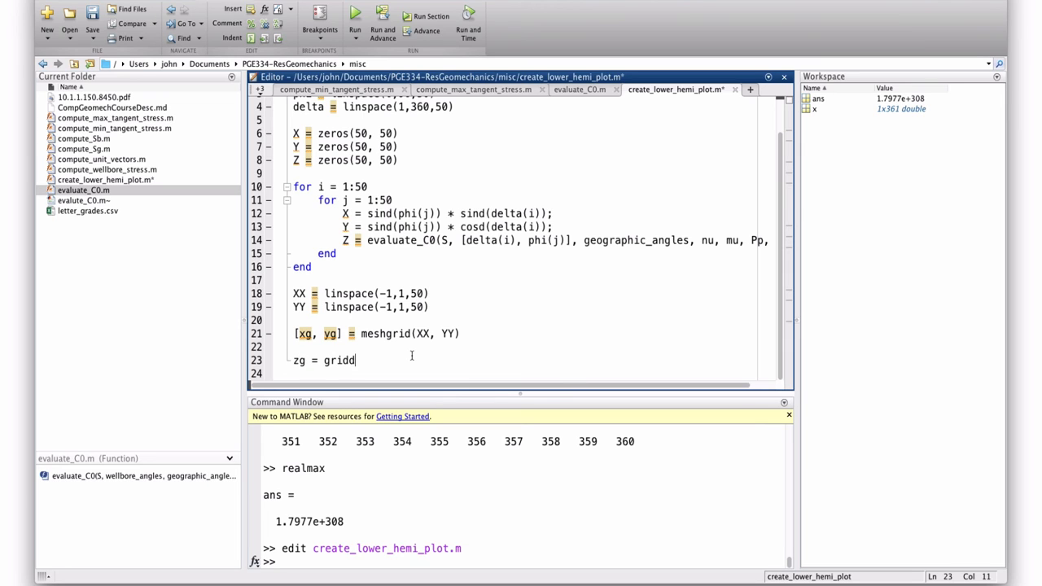
type("ata")
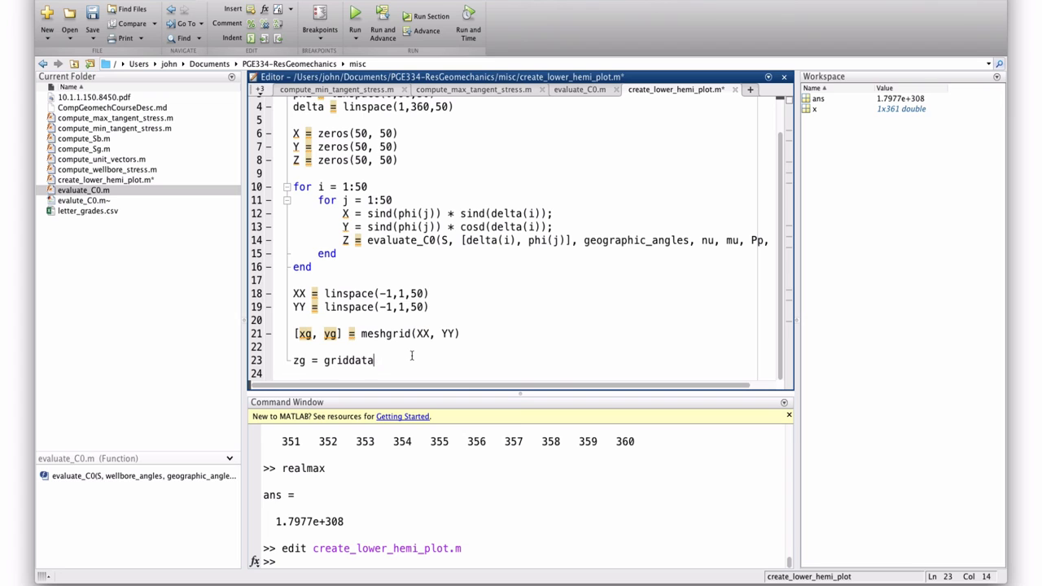
type("(")
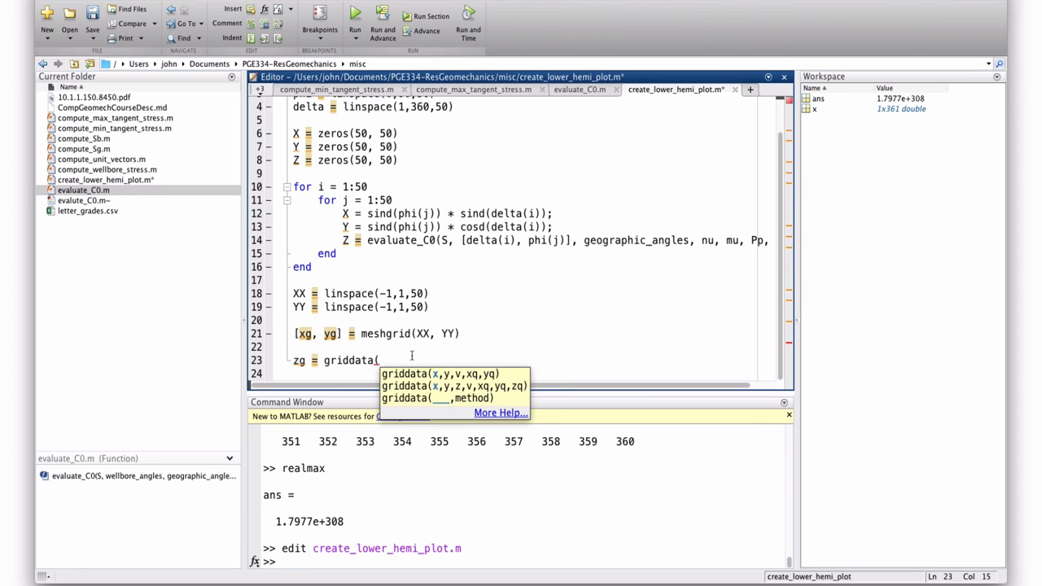
type("X, Y")
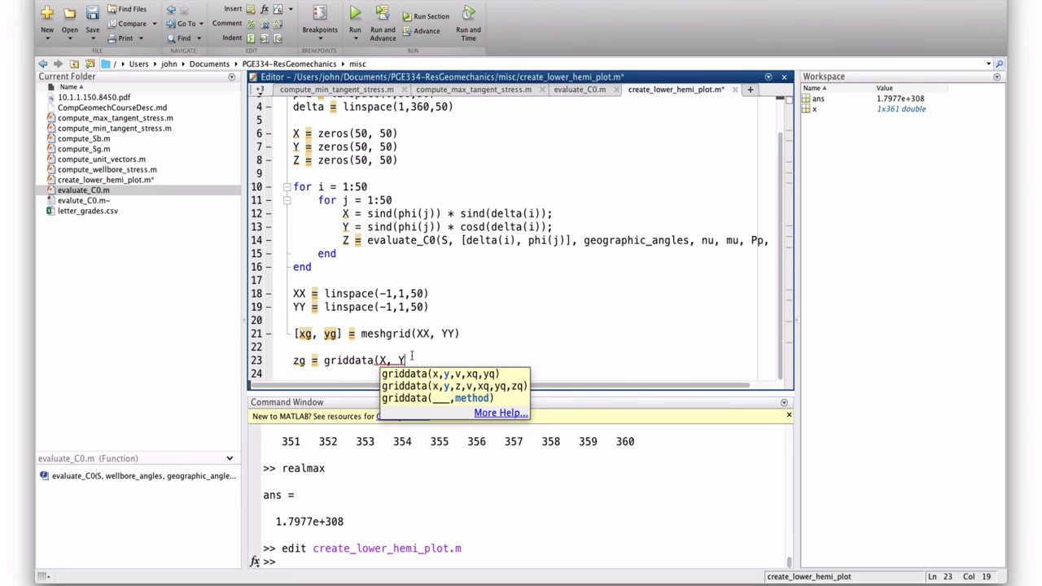
type("Z,")
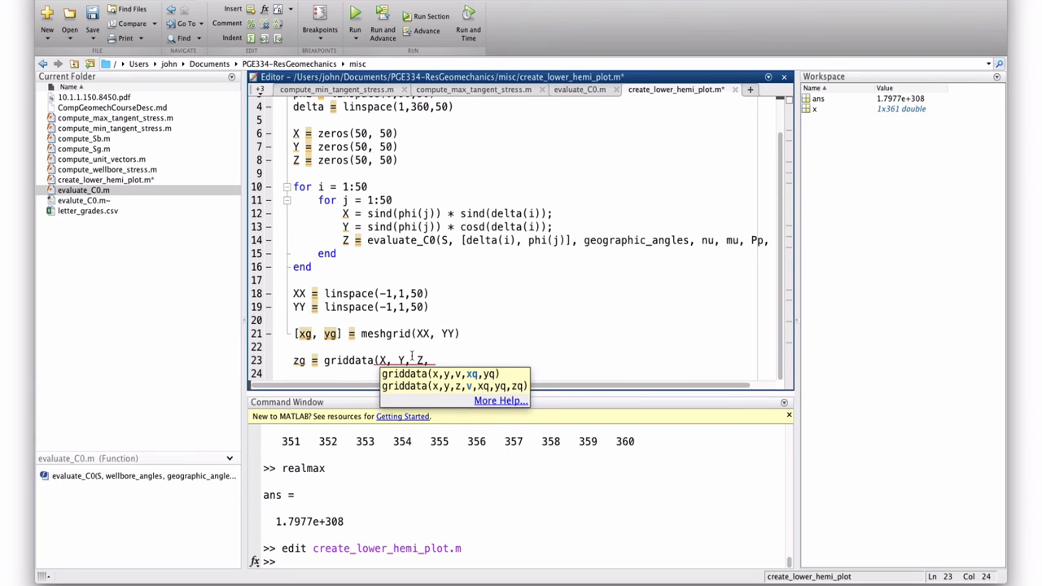
type("xg, yg")
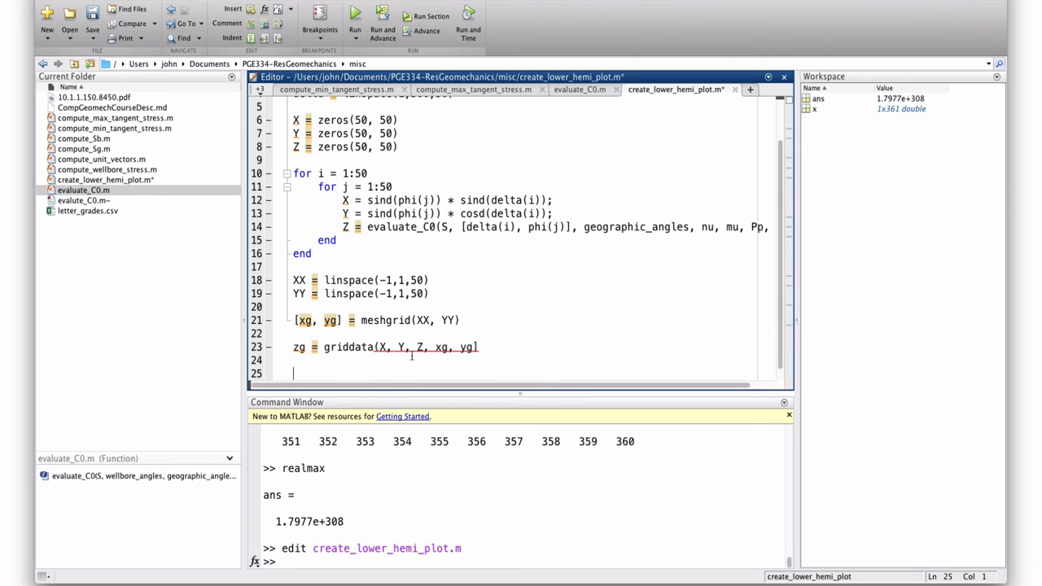
Draw the contour plot with contour(xg, yg, zg)
type("con")
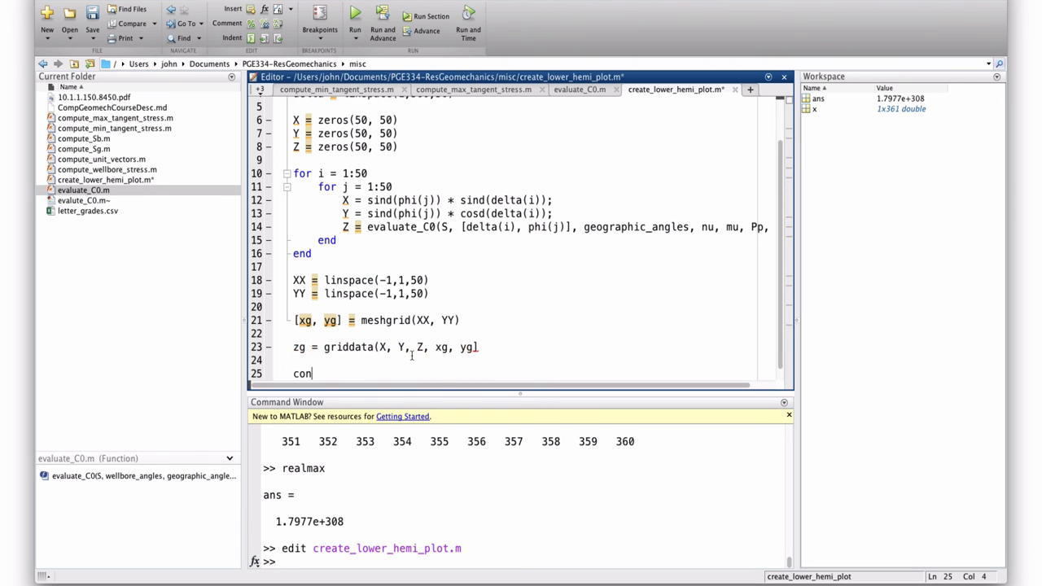
type("tour(z")
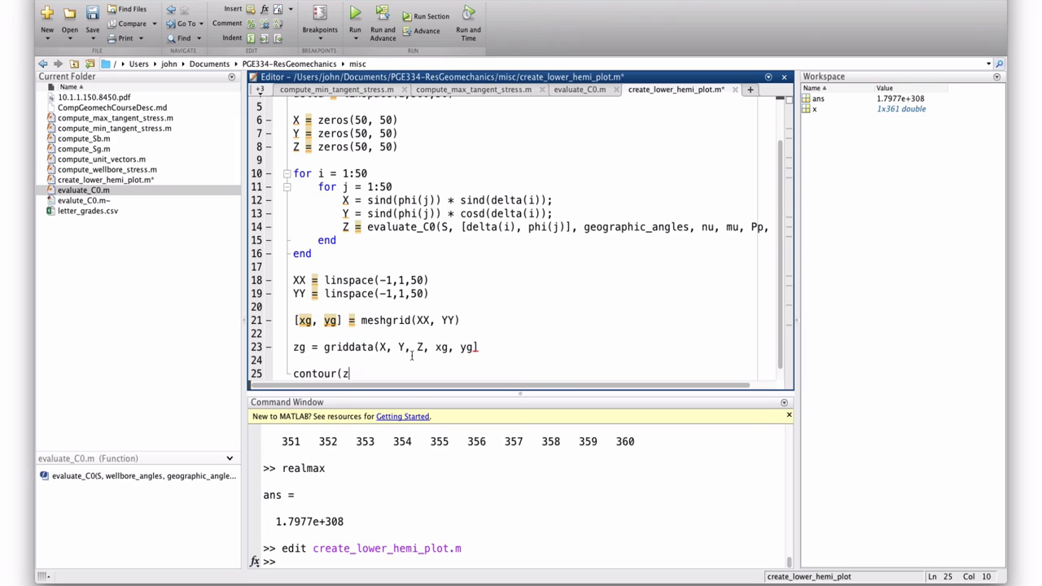
type("xg, yg,")
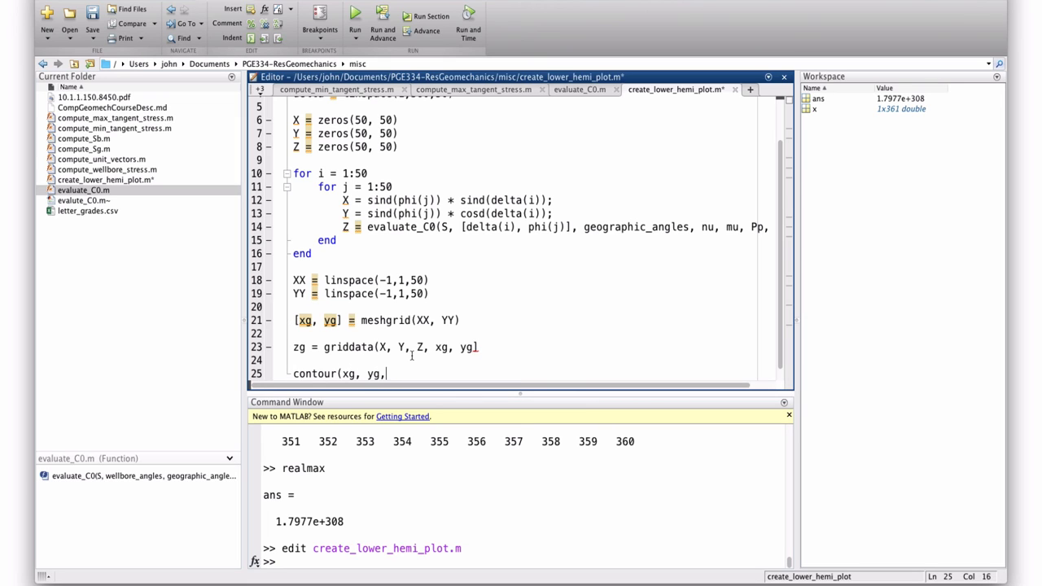
type("zg)")
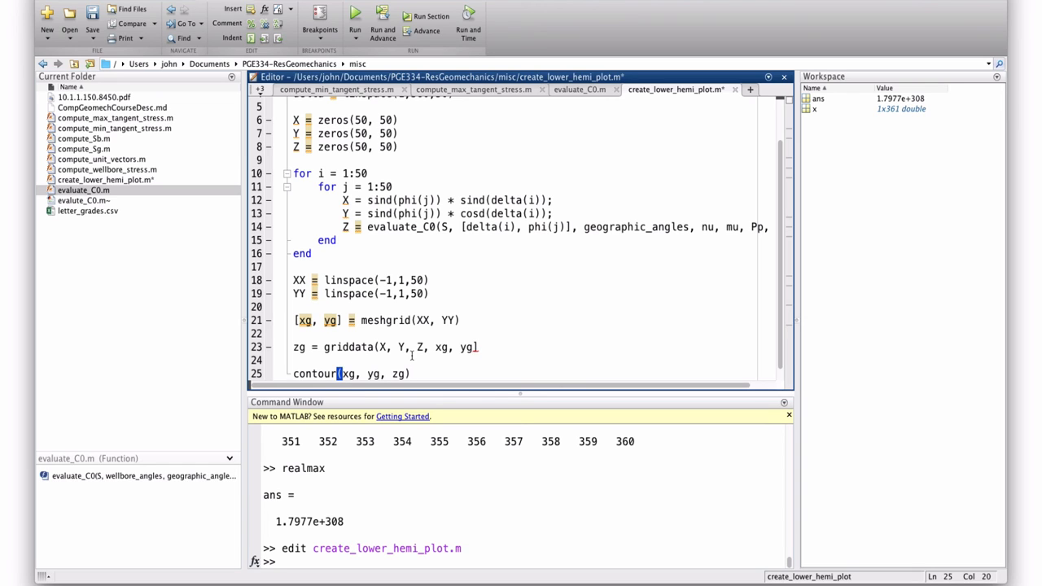